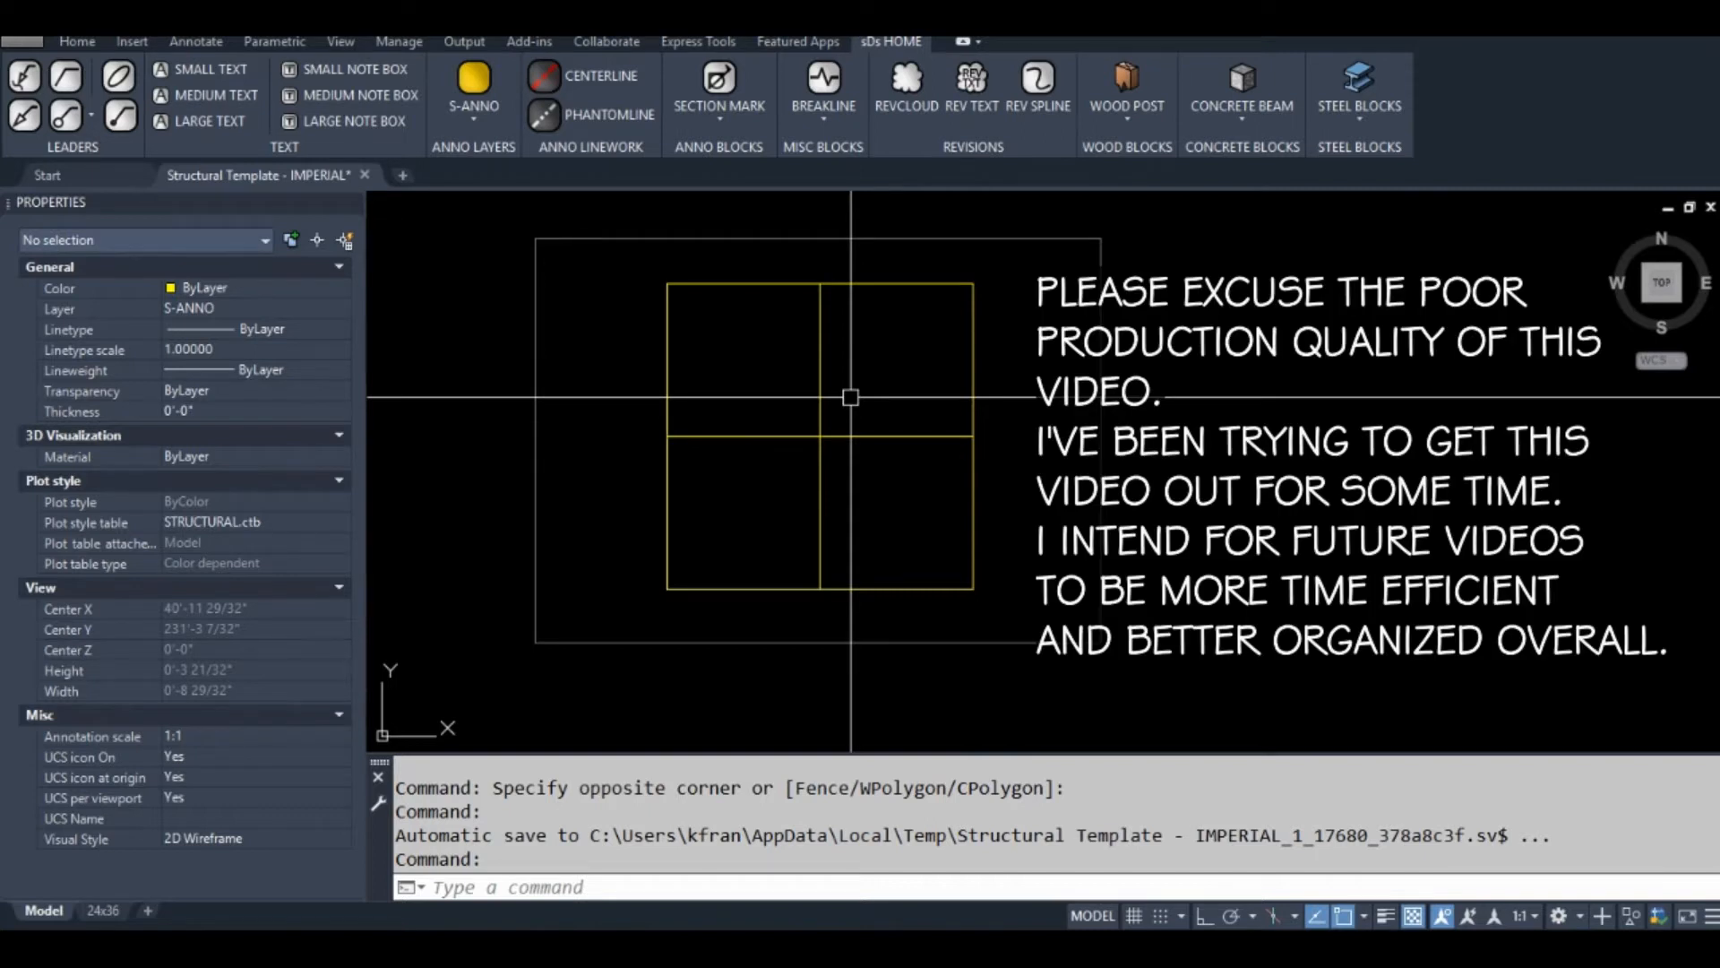
Step: Run JOIN then erase the extra object, leaving the yellow square with its centre cross lines
type("J")
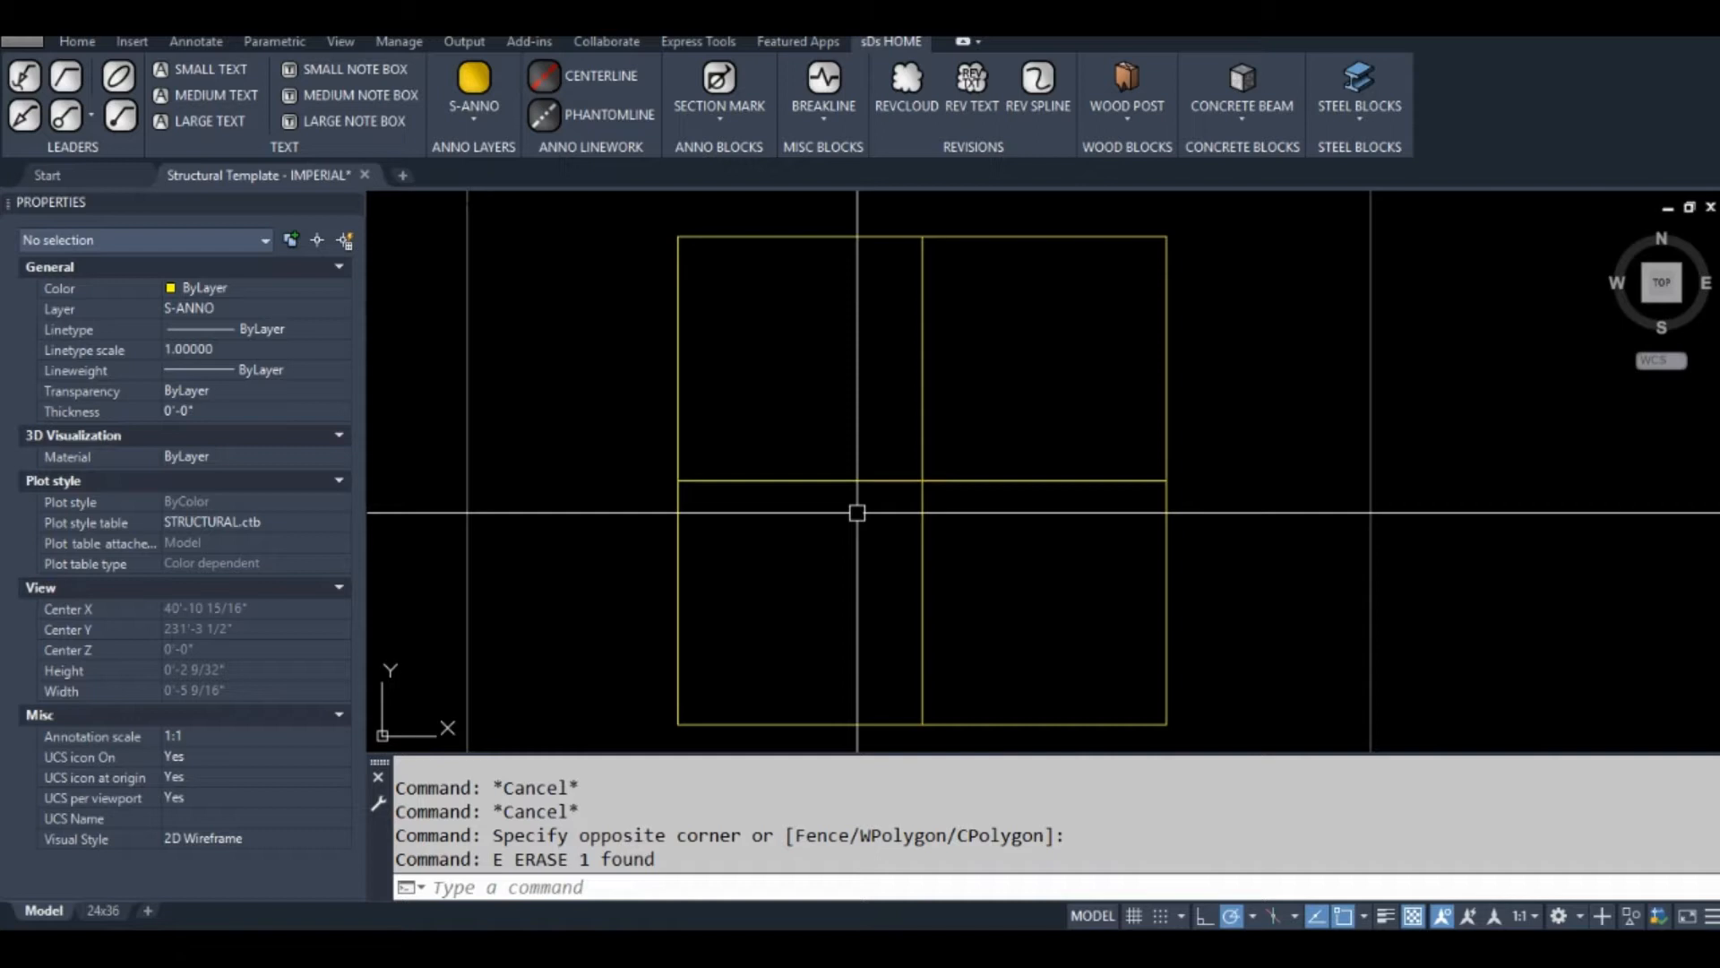
scroll("up", 3)
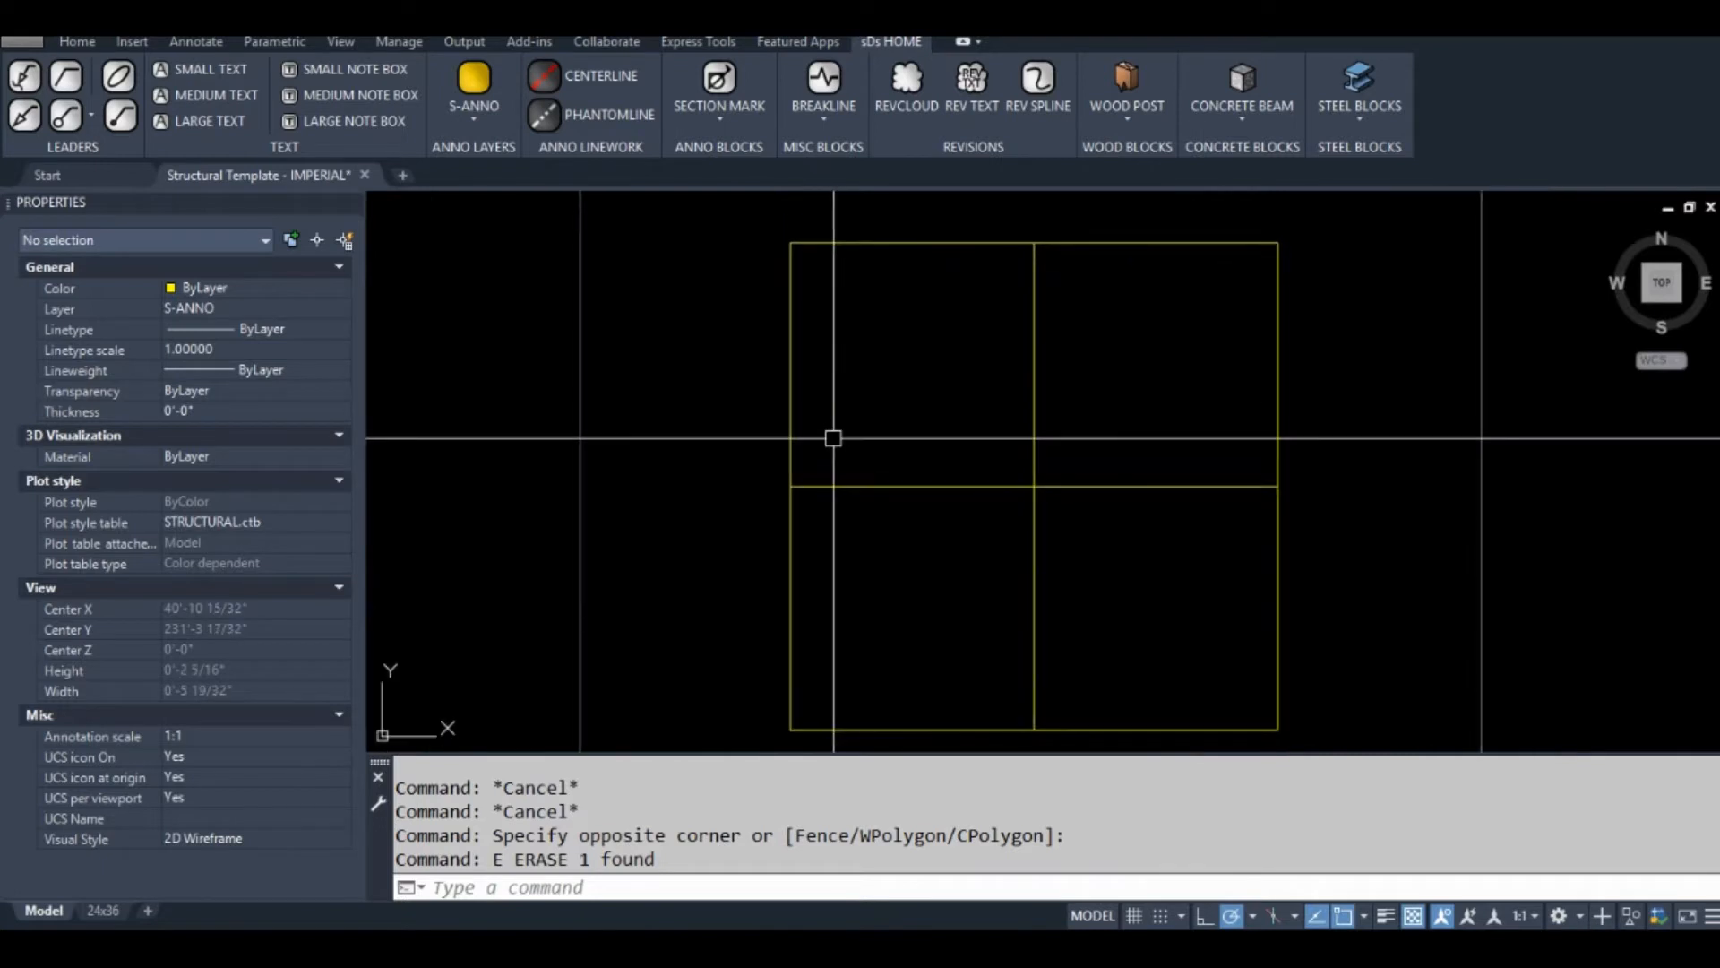
Step: Draw the double-headed arrow with PLINE and enlarge it by scale factor 1.25
type("PL")
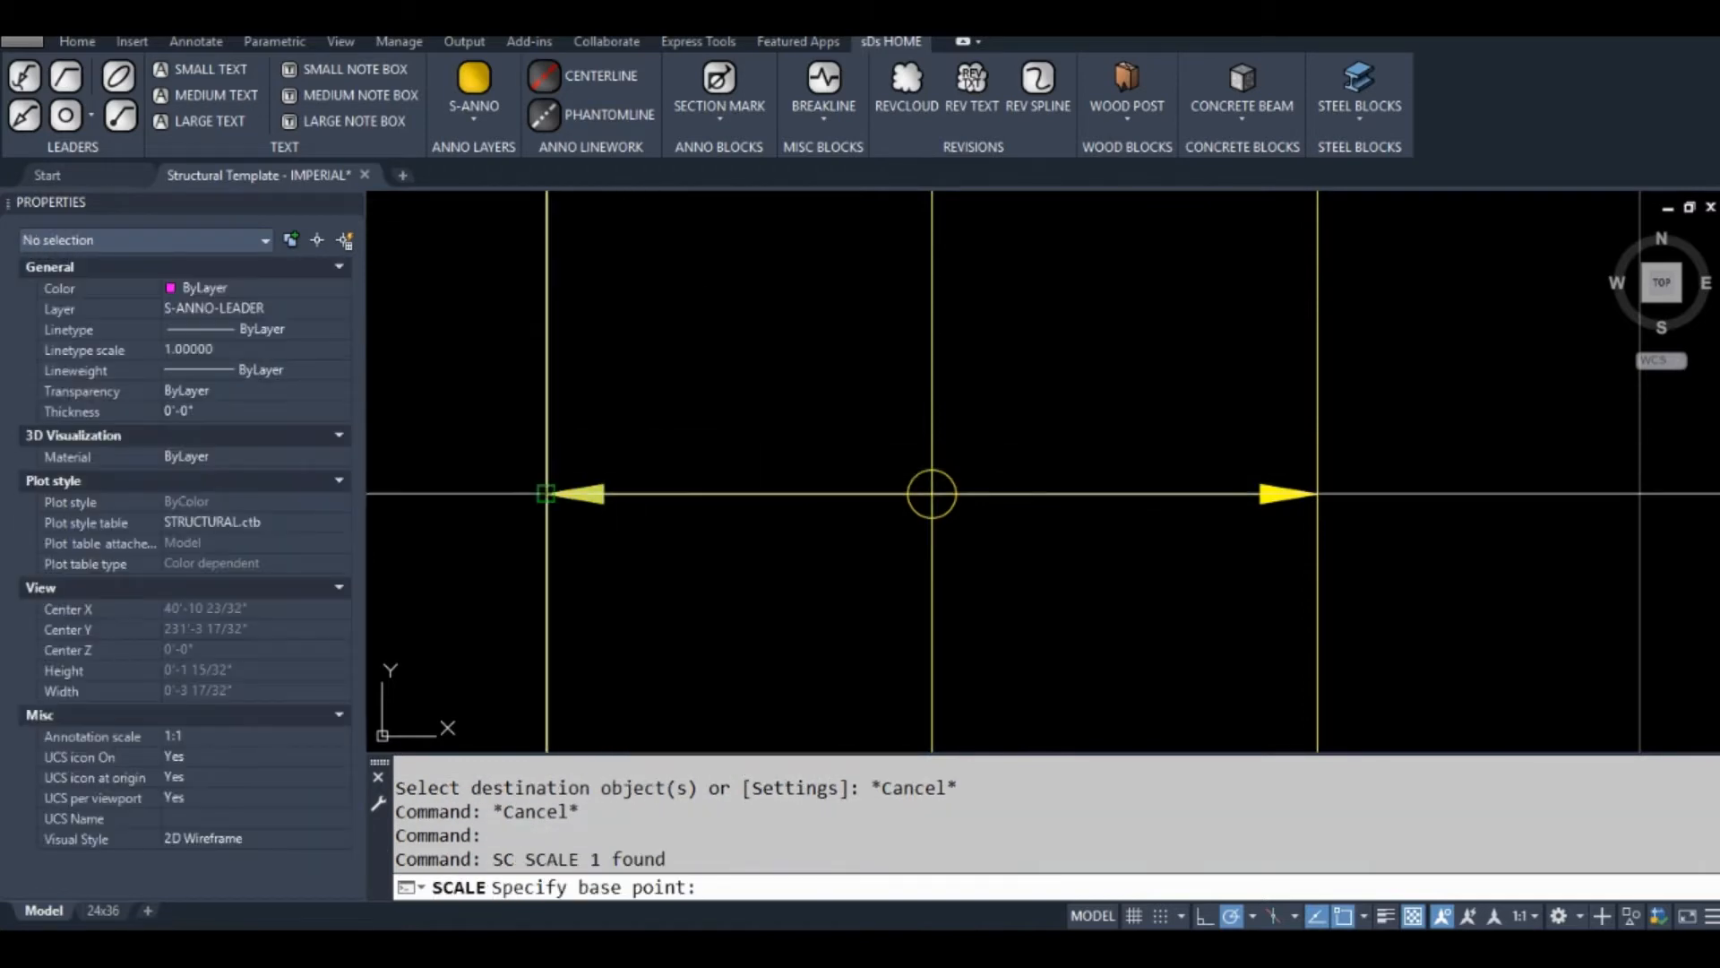
type("1.25")
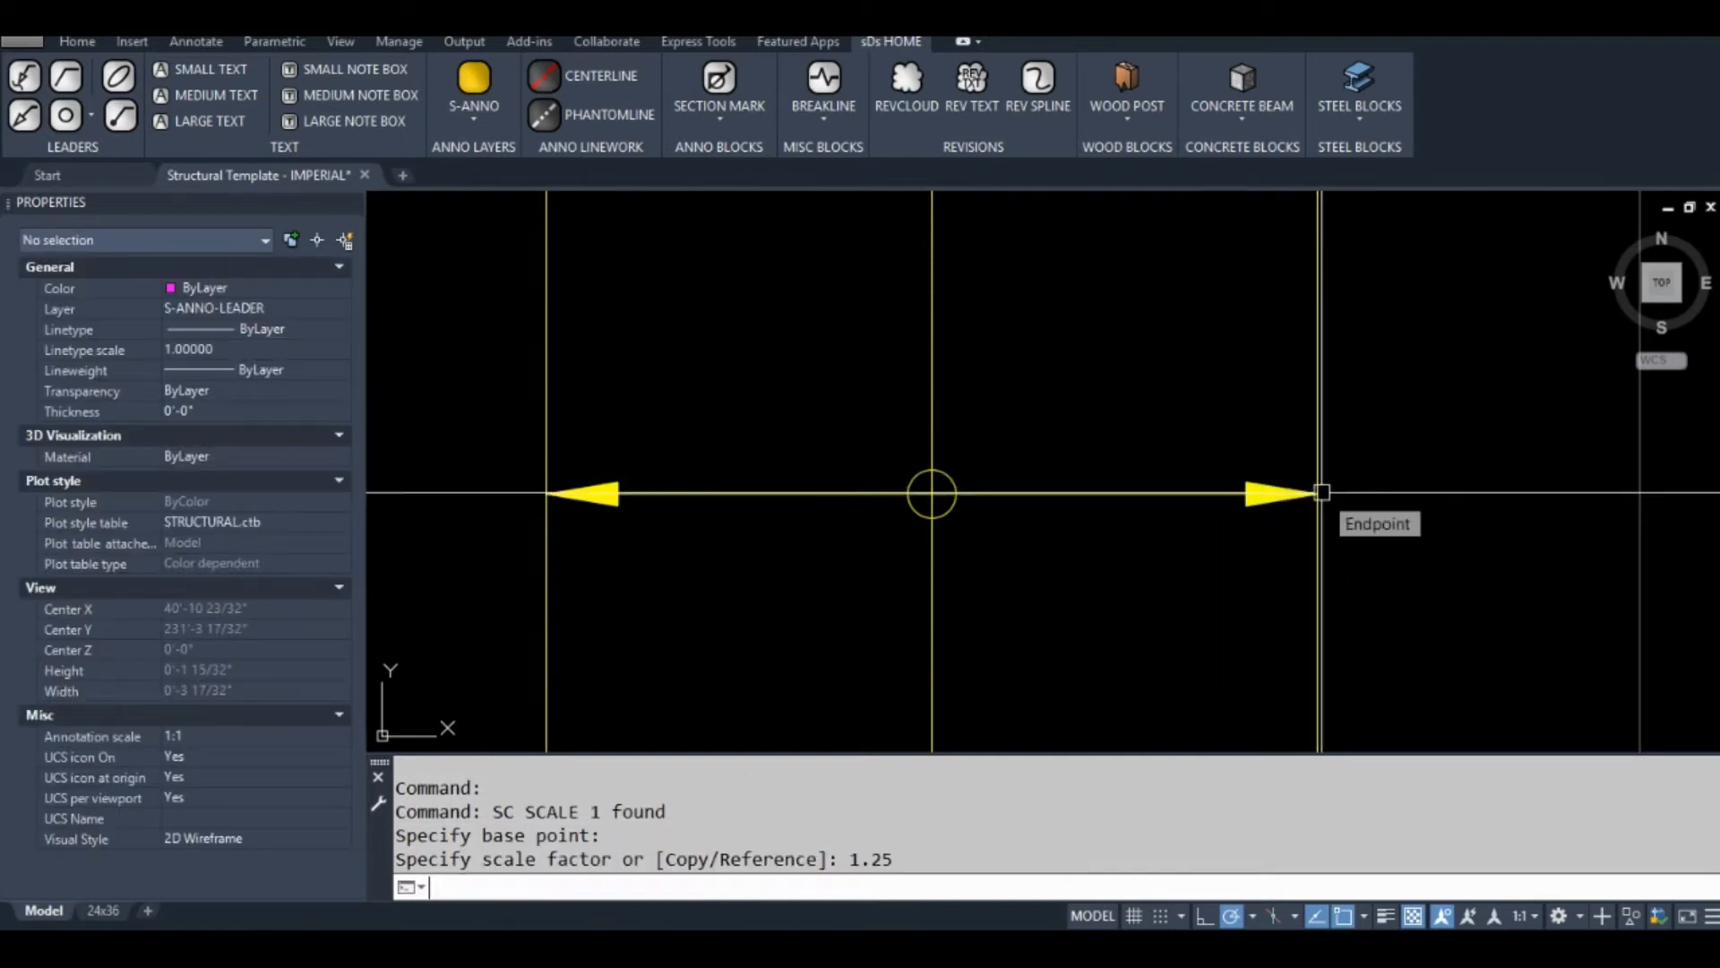
key("Return")
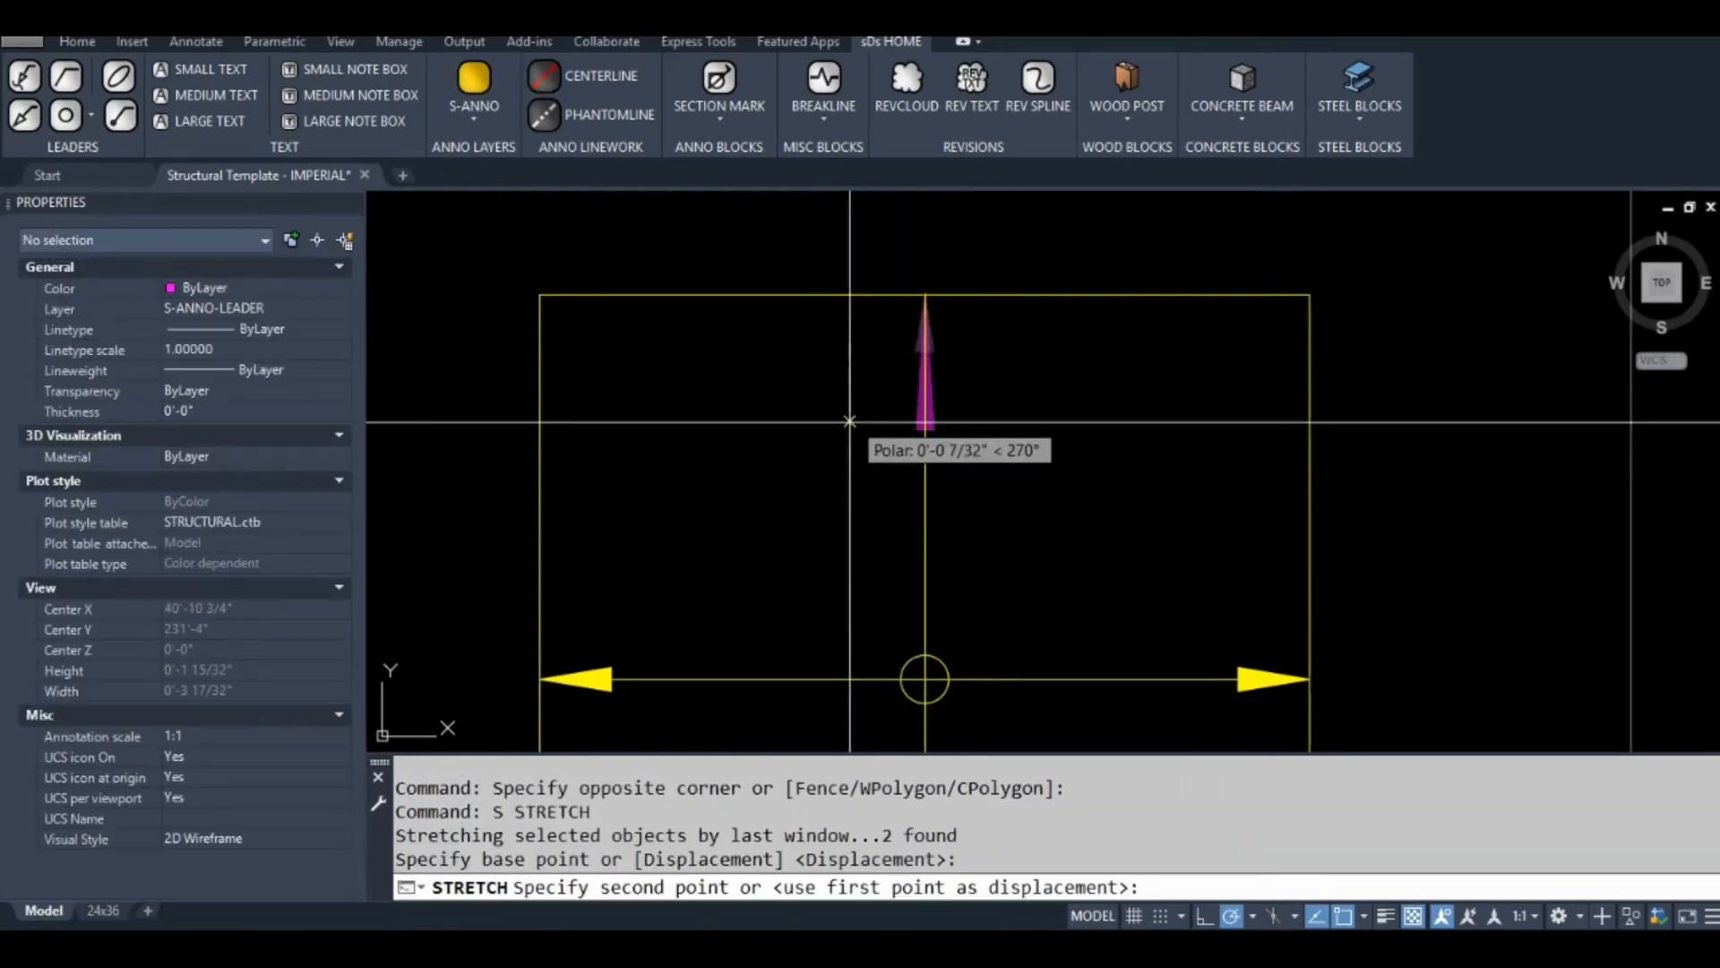
Step: Finish the vertical arrow stretch and switch its arrowhead from Closed filled to an open style
key("Escape")
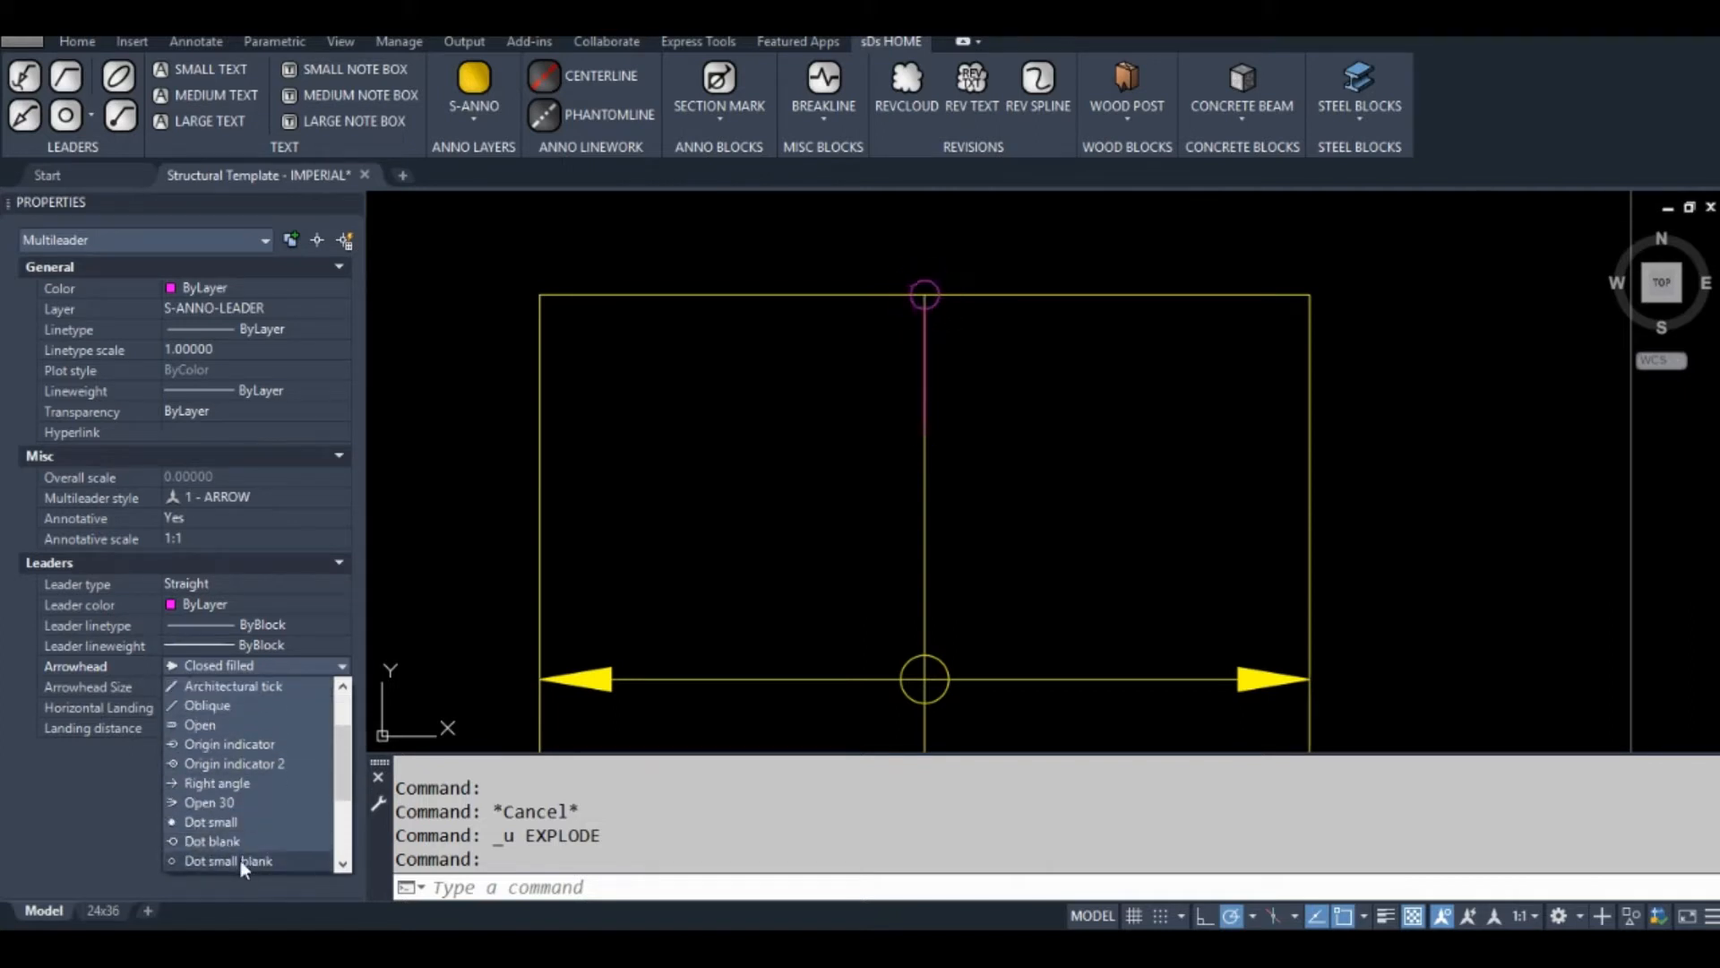
left_click(208, 803)
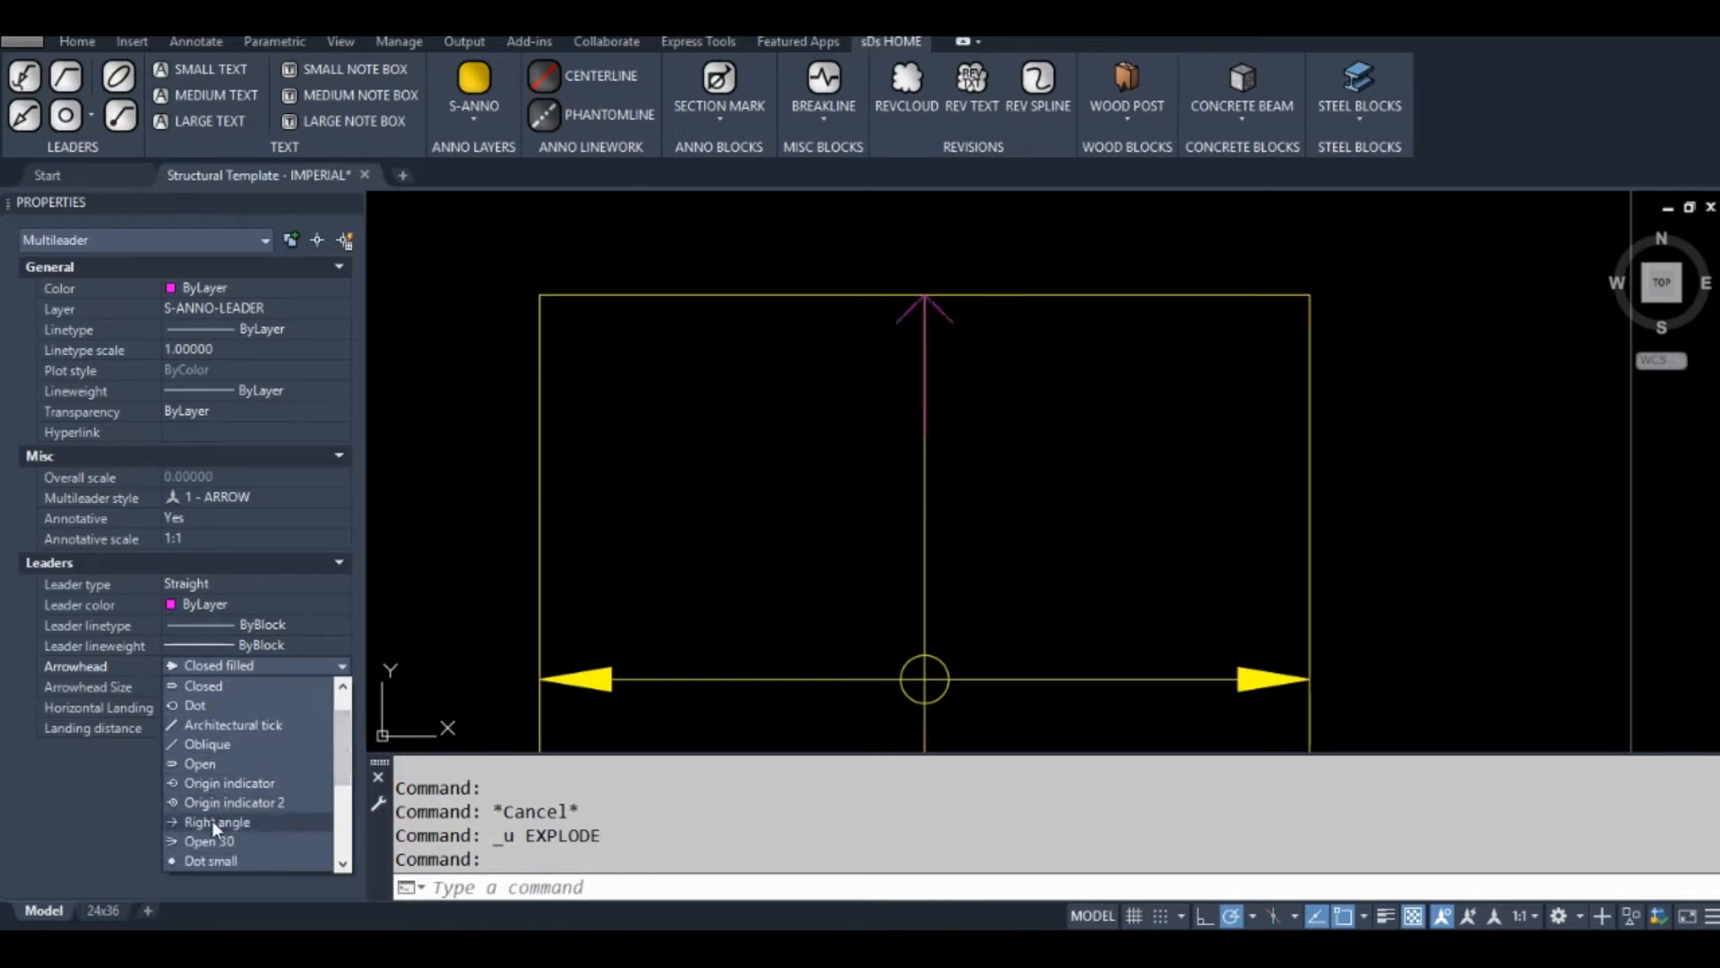
left_click(208, 840)
type("SC")
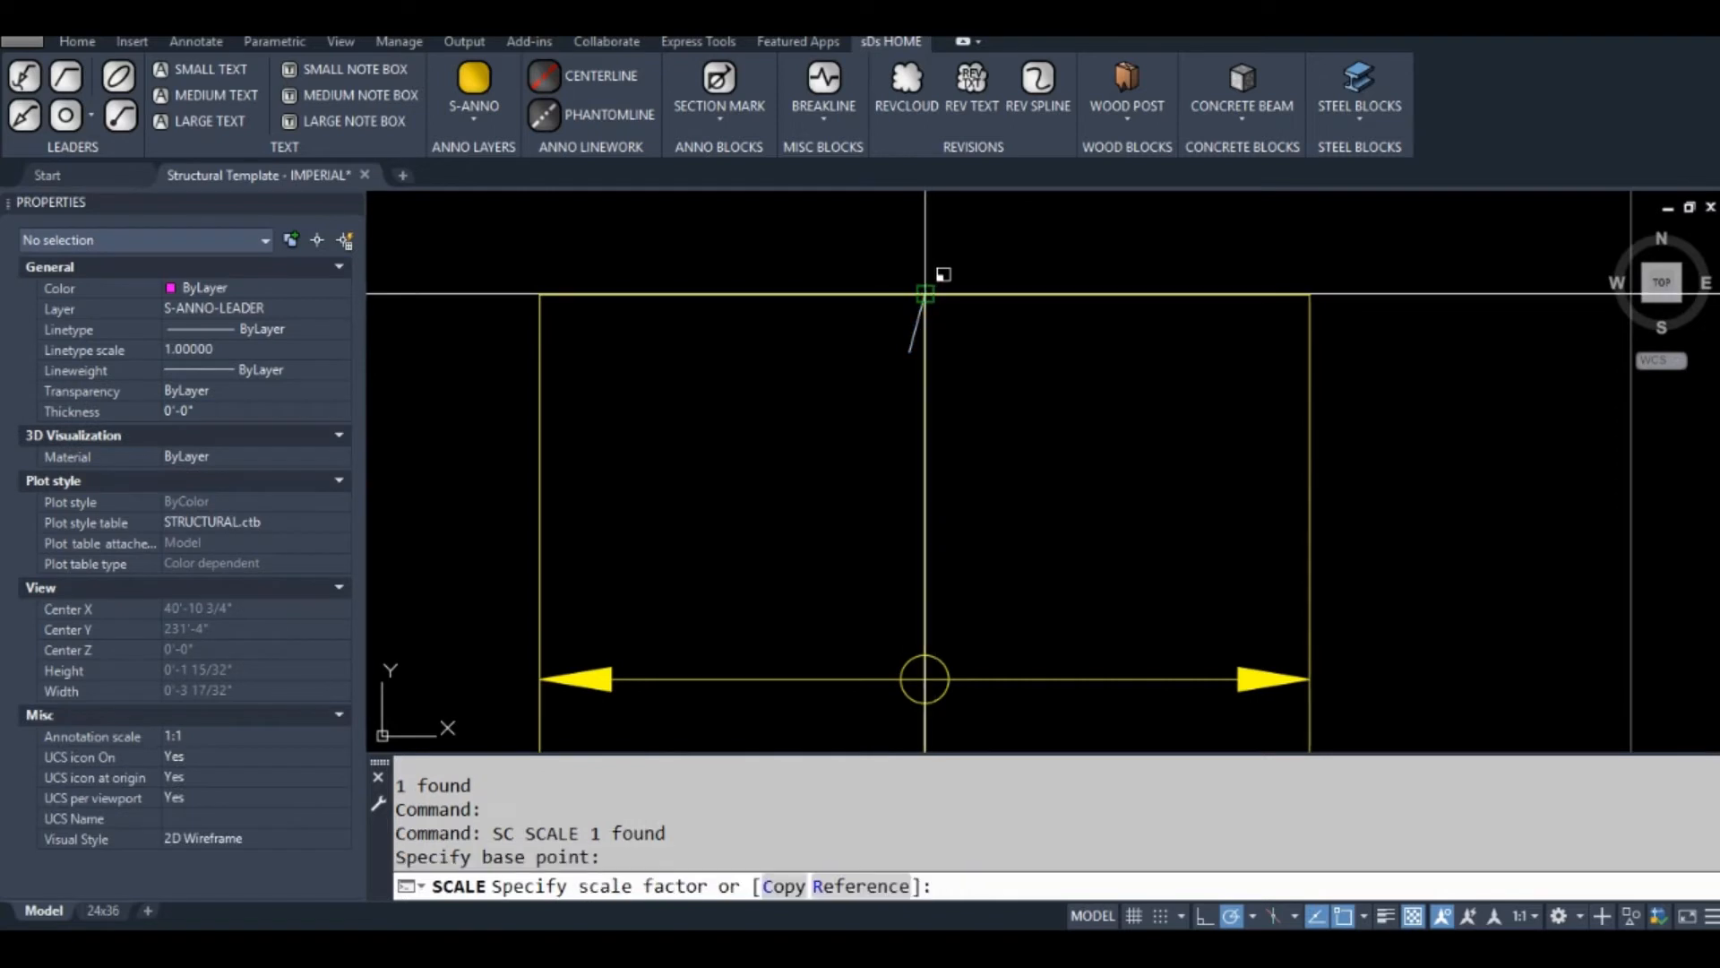
Step: Scale the vertical arrow's end by 1.5 before joining its three pieces into one polyline
type("1.5")
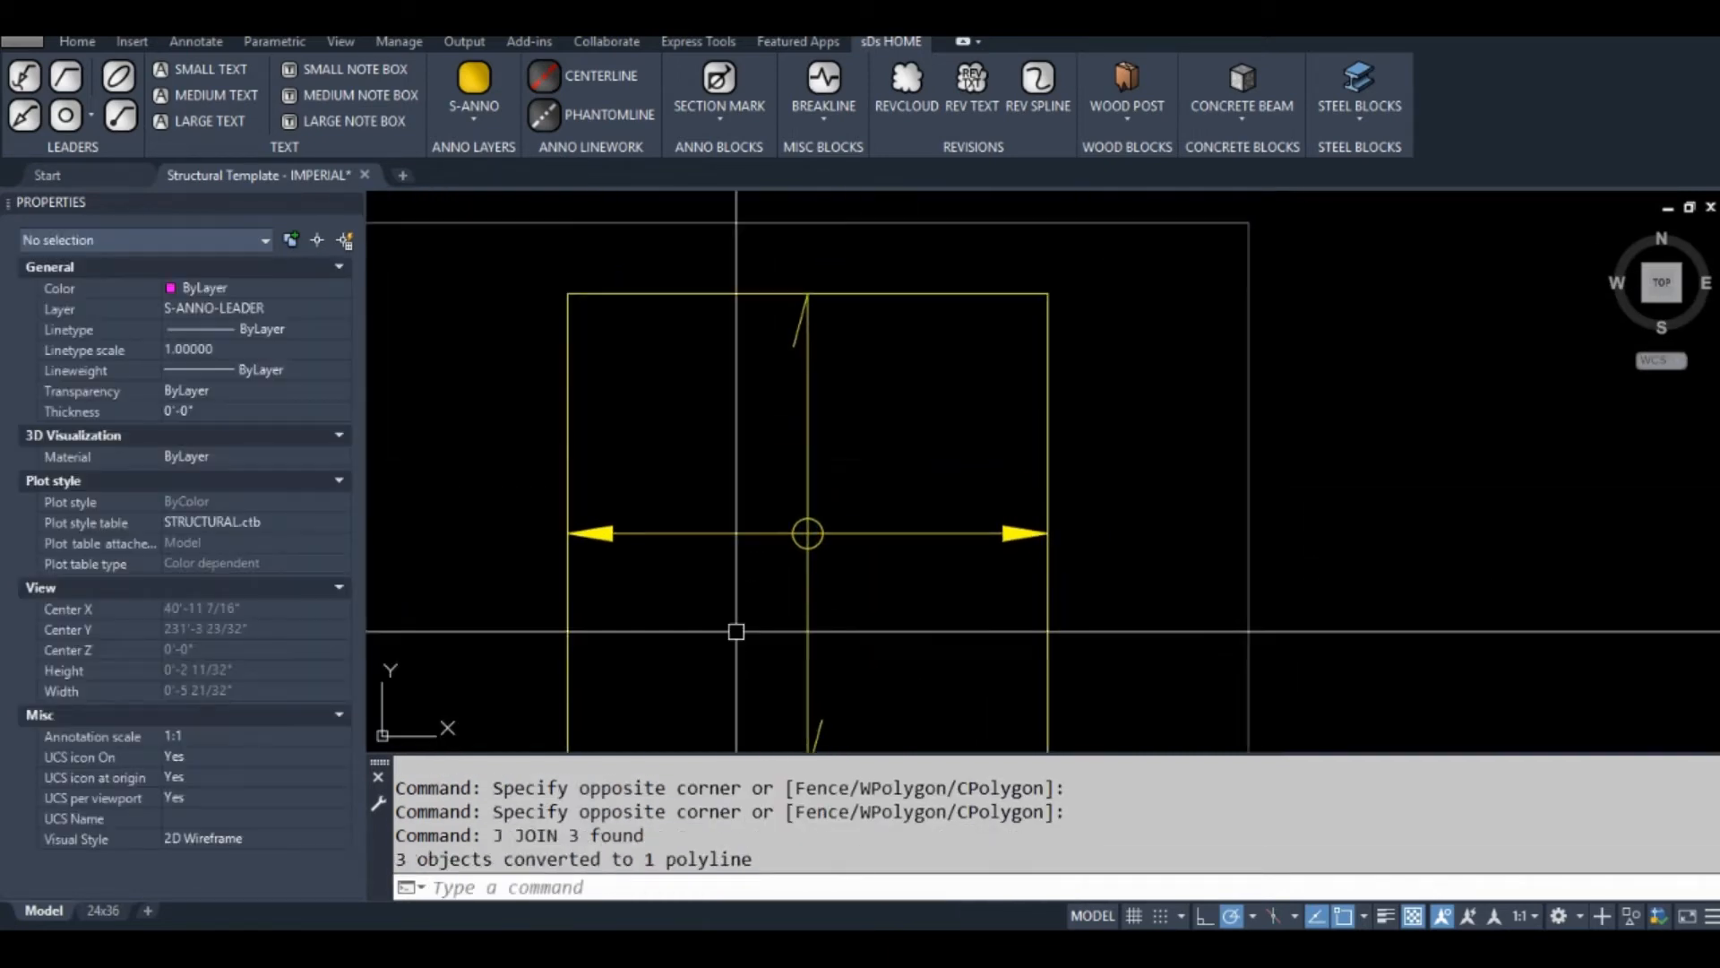
Step: Use PEDIT Width on the vertical polyline, trying values and settling on 1/64
type("pedit")
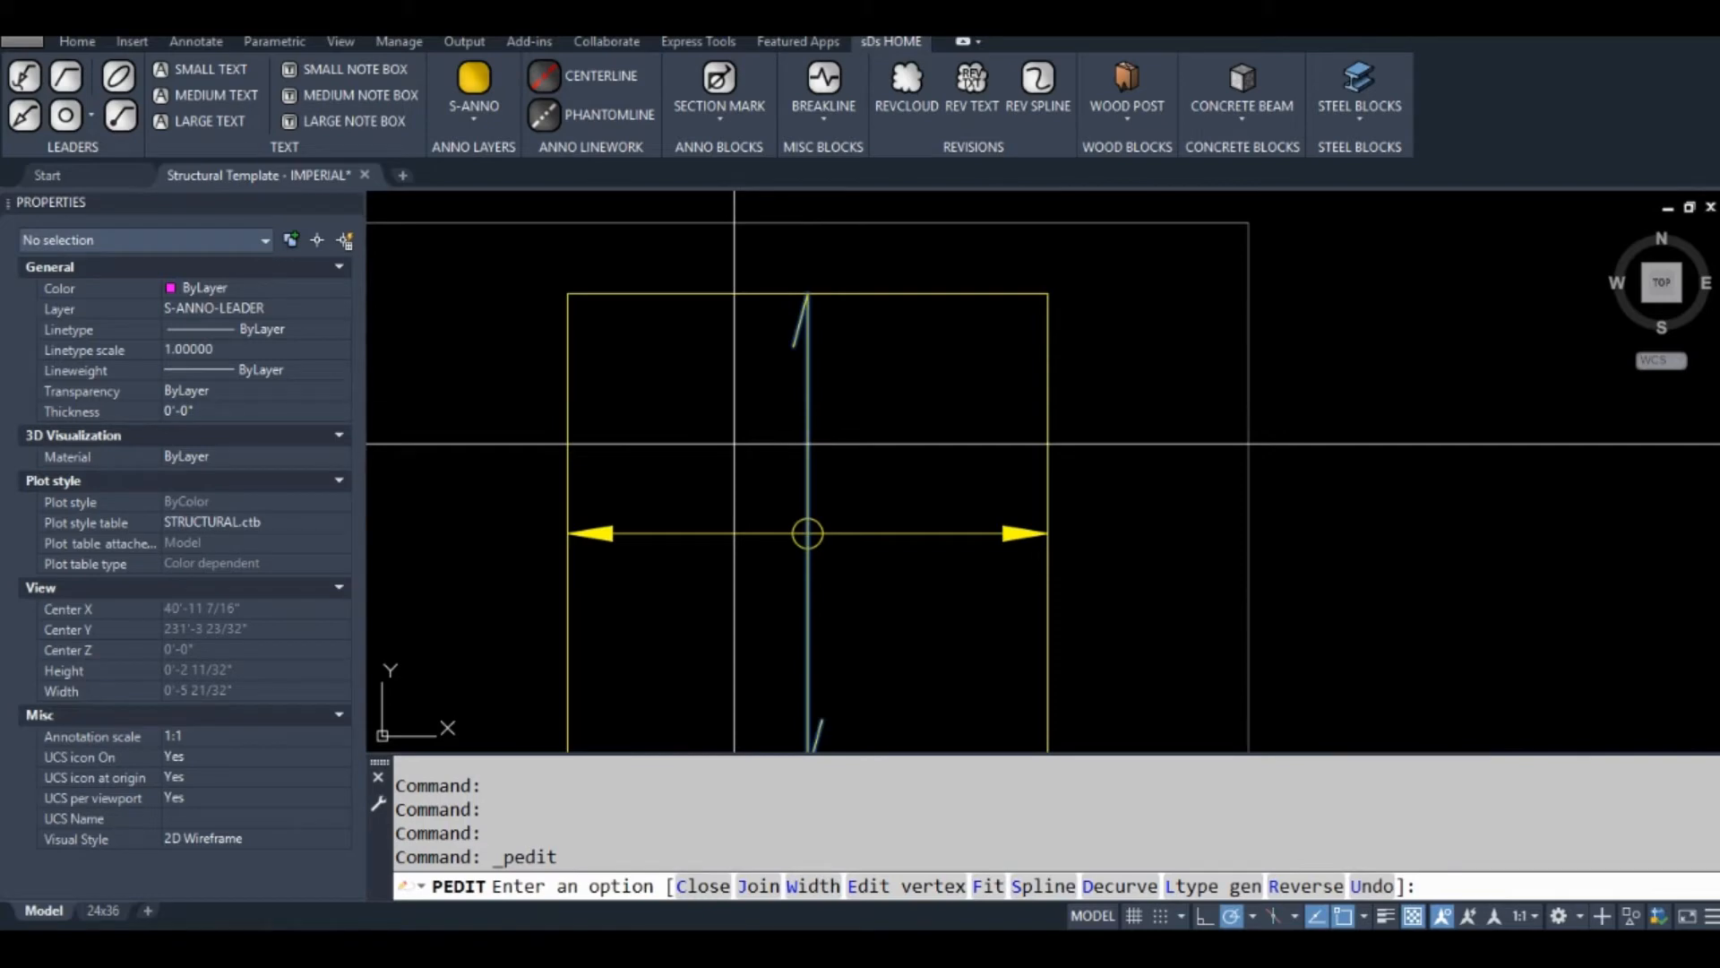
type("w")
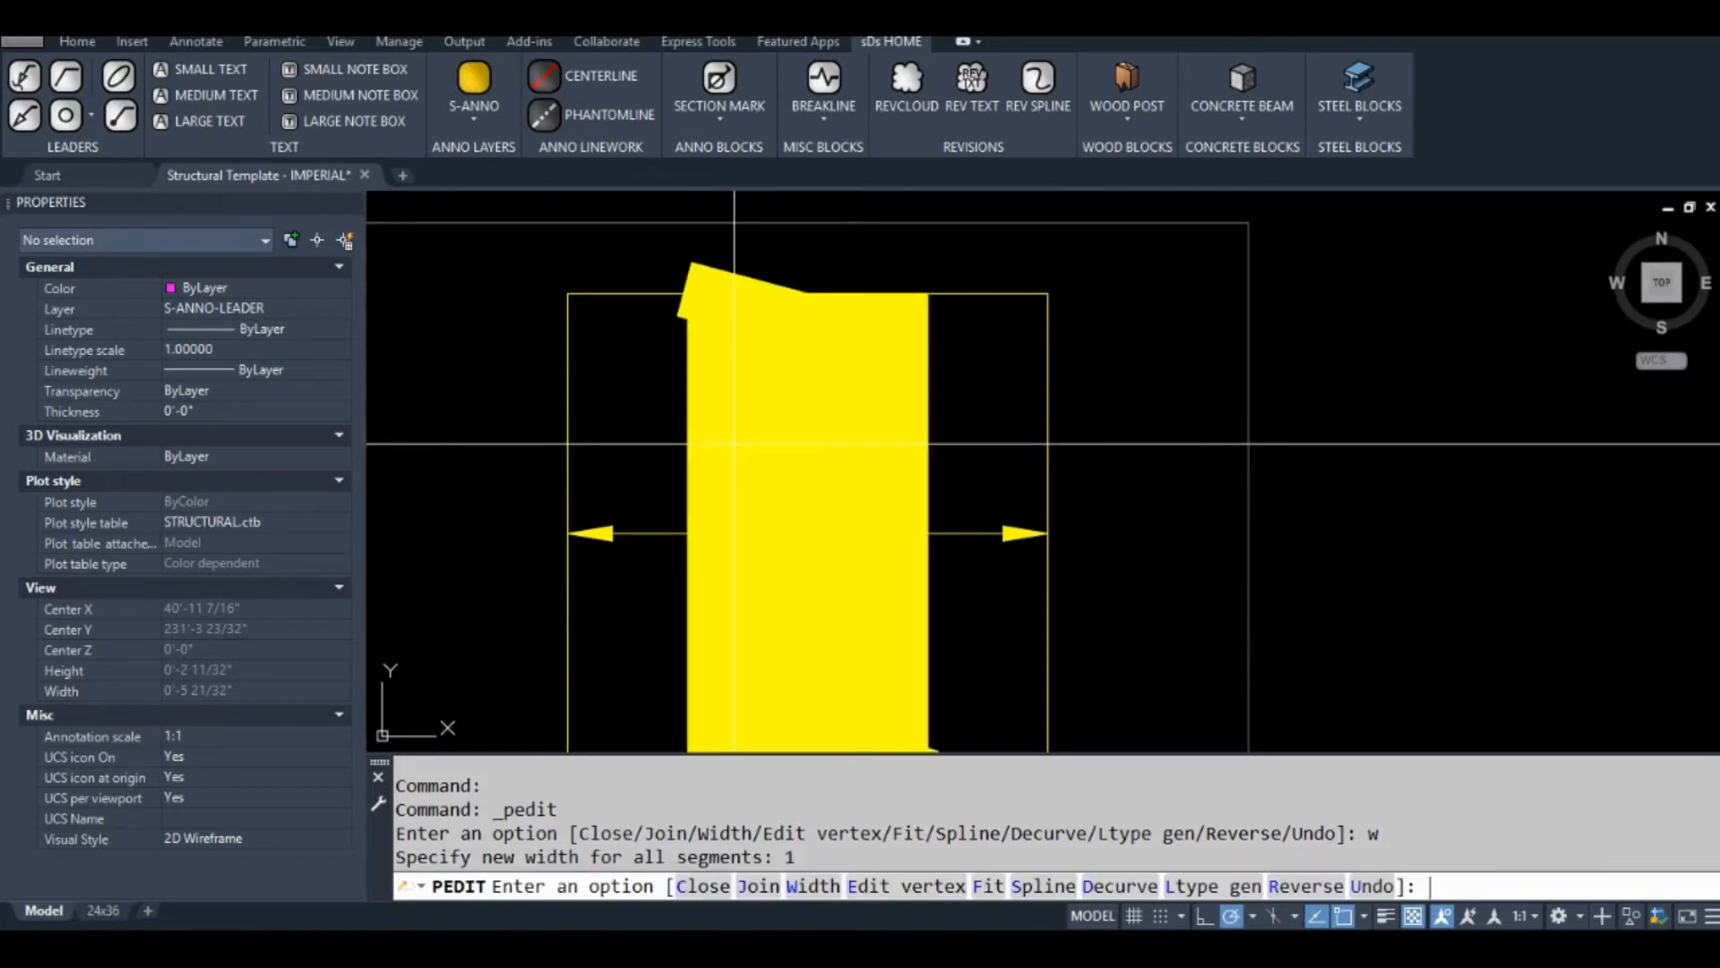
type(".1")
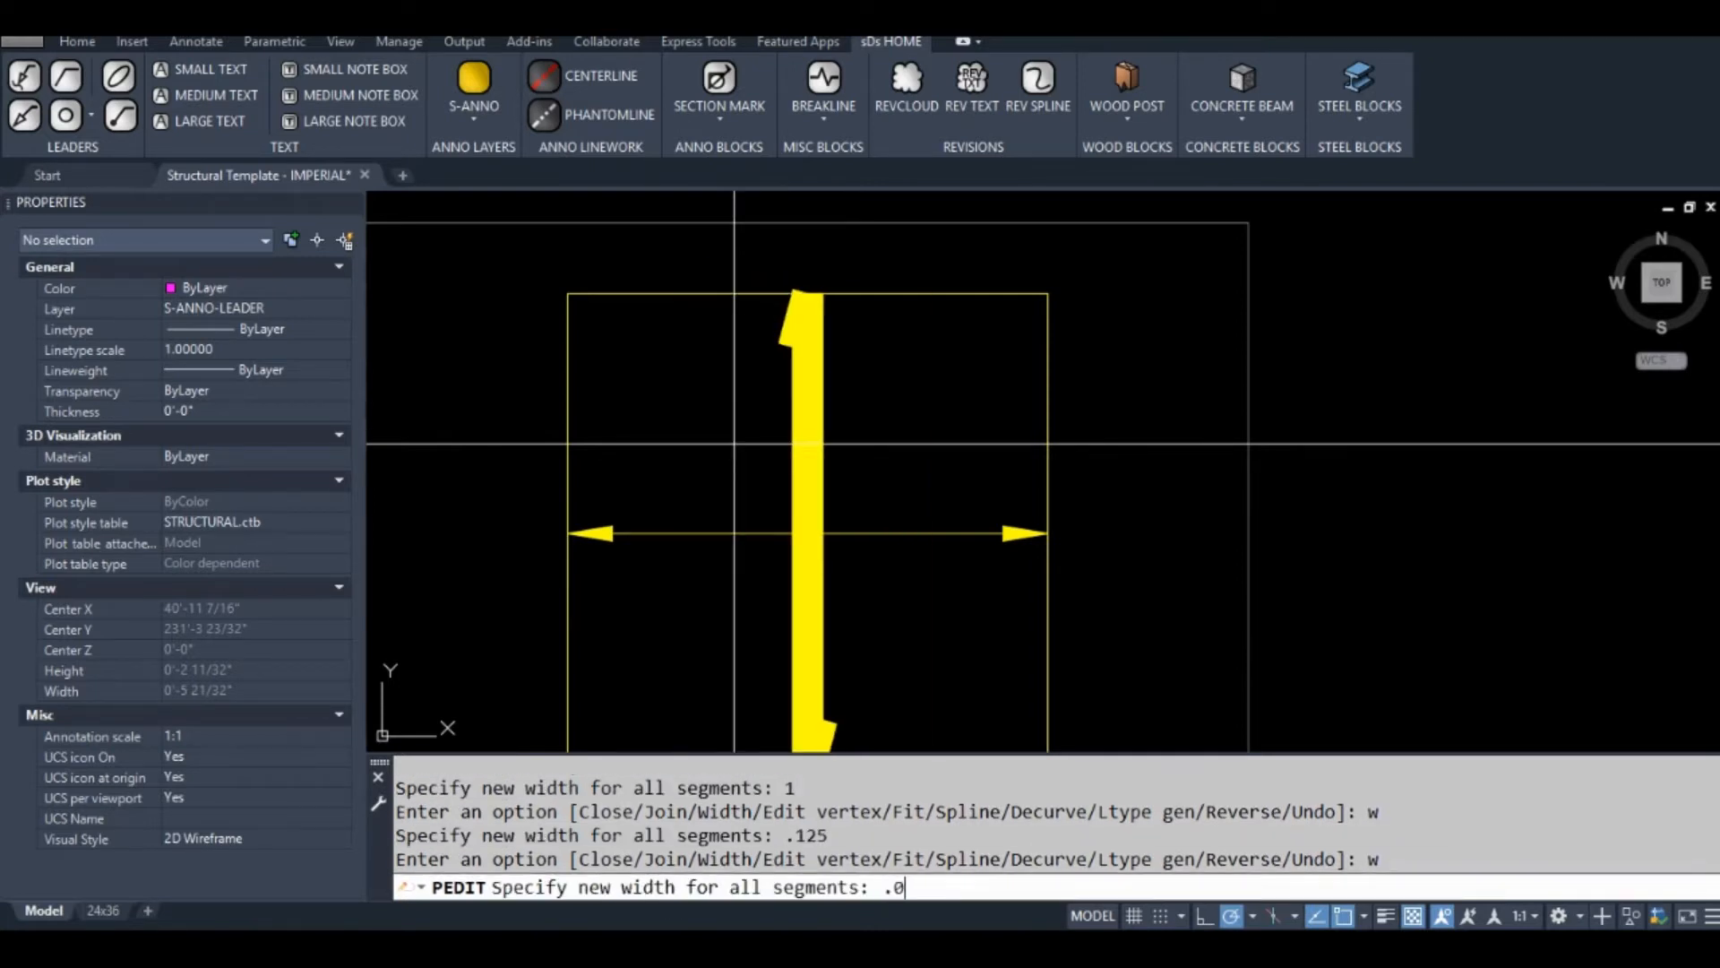
type("3")
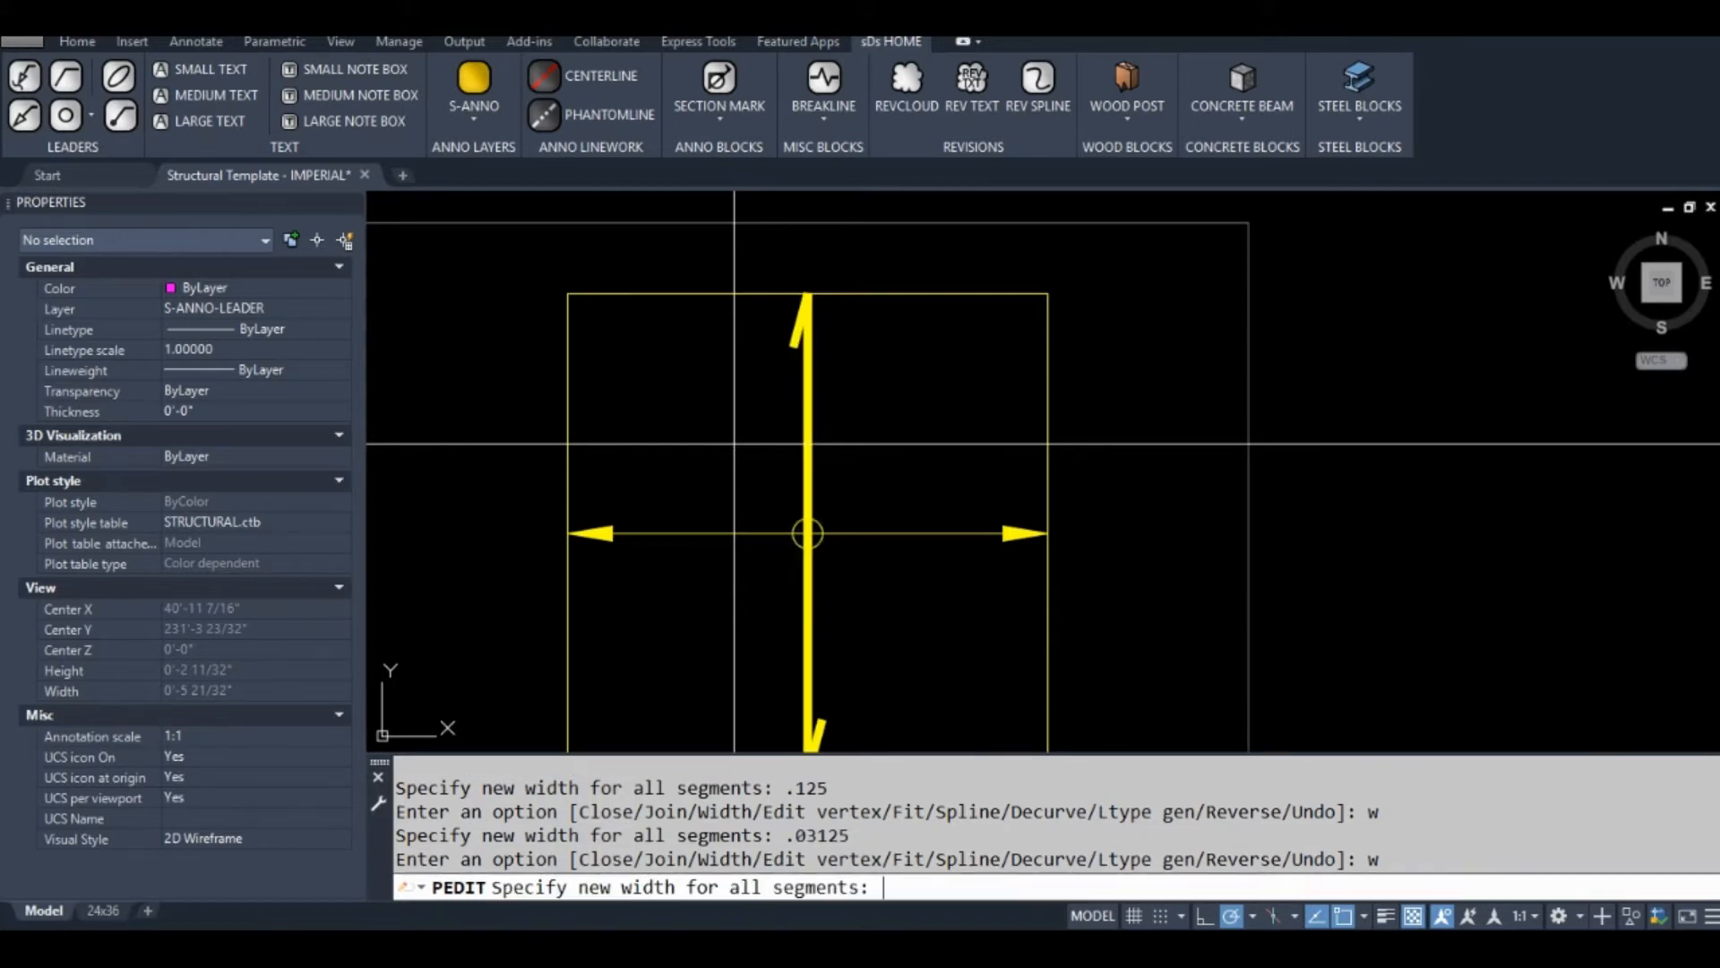
type(".")
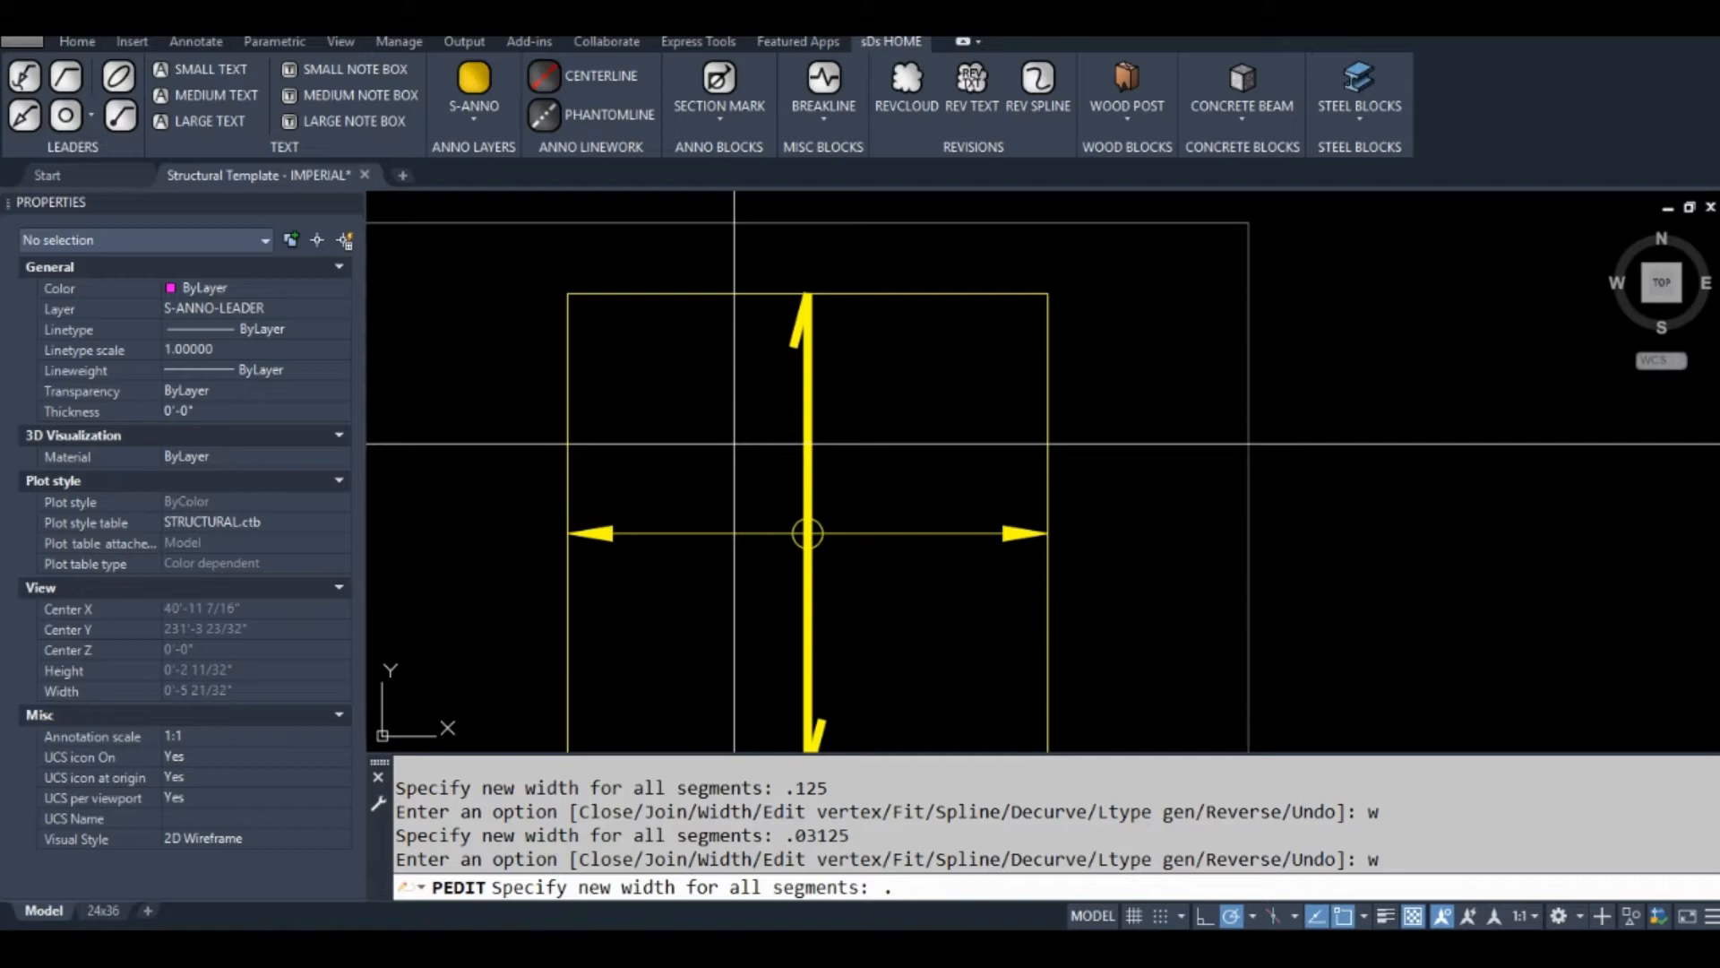
type(".0")
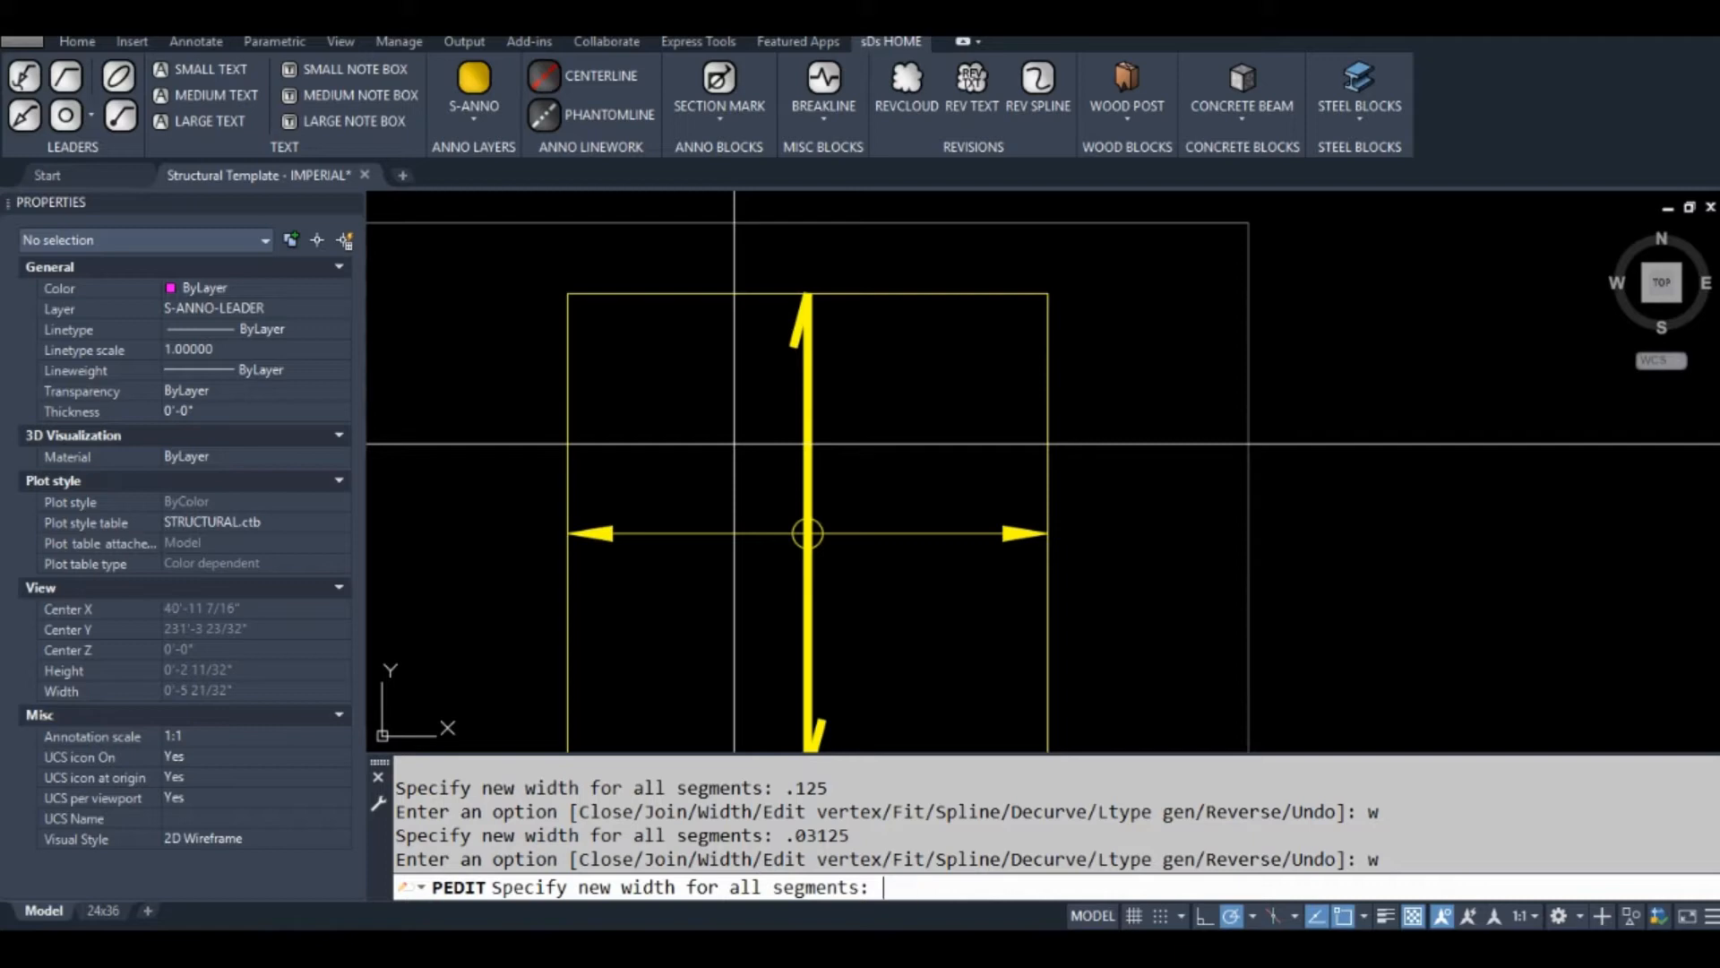
type("1/64")
type("# - TEST BLOCK - XY PARAM")
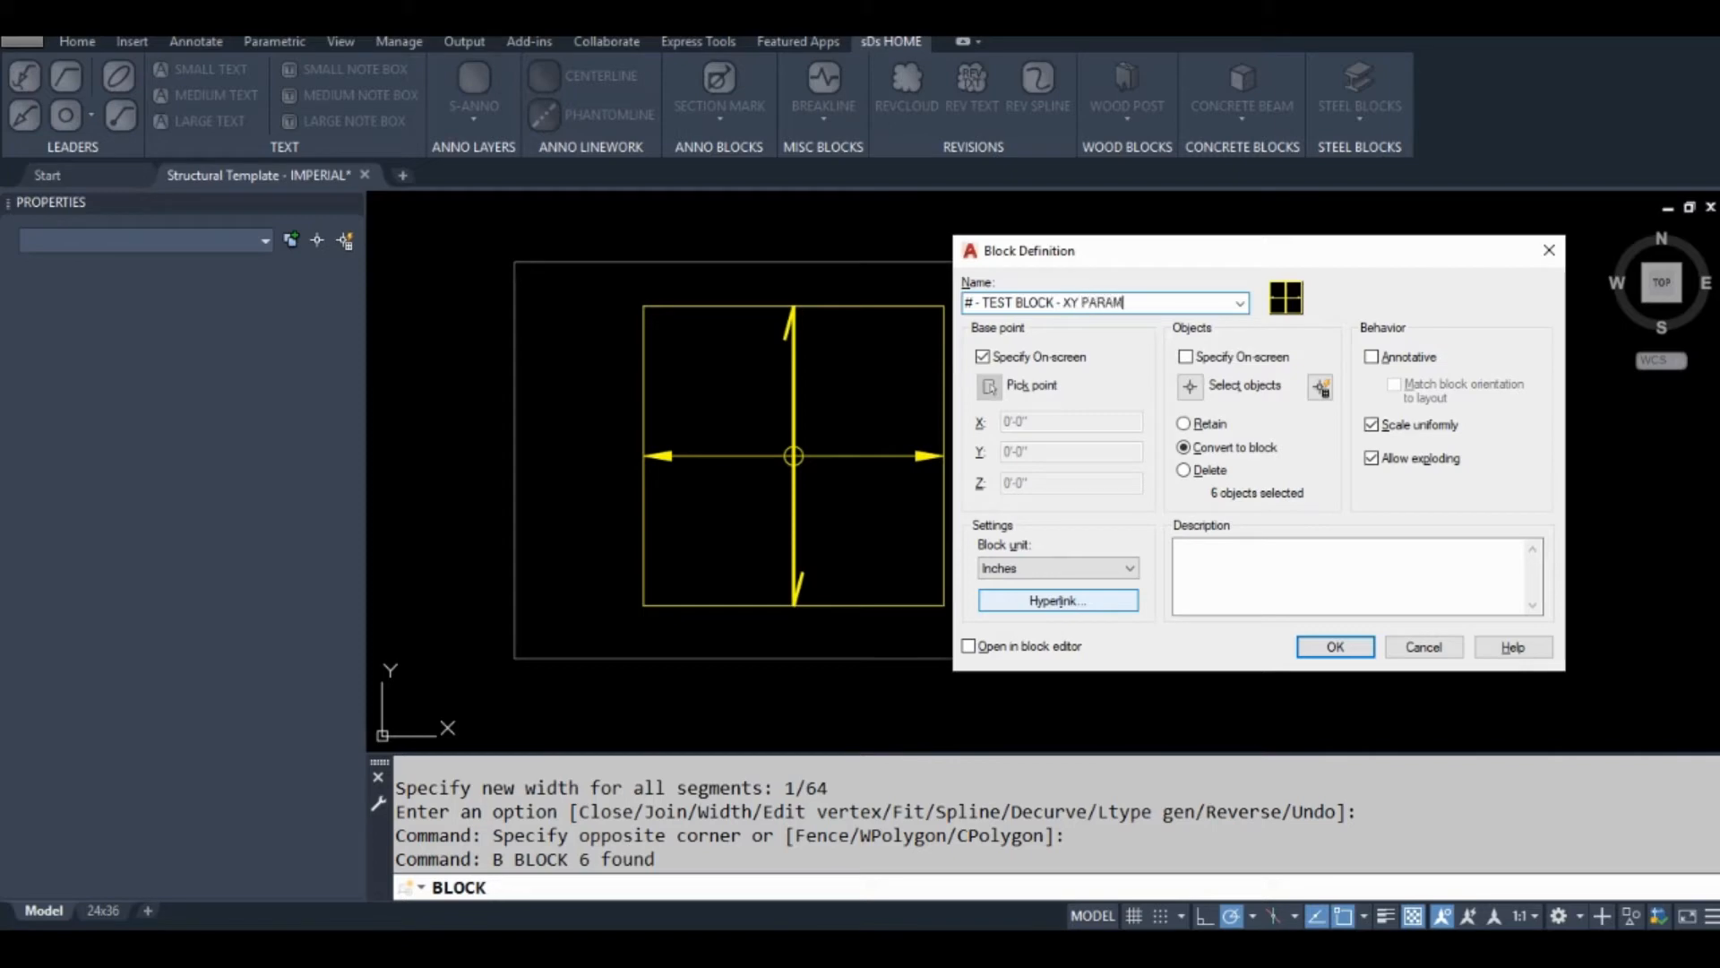
Step: Define the block '# - TEST BLOCK - XY PARAMETER' and open it in the Block Editor
type("ETER")
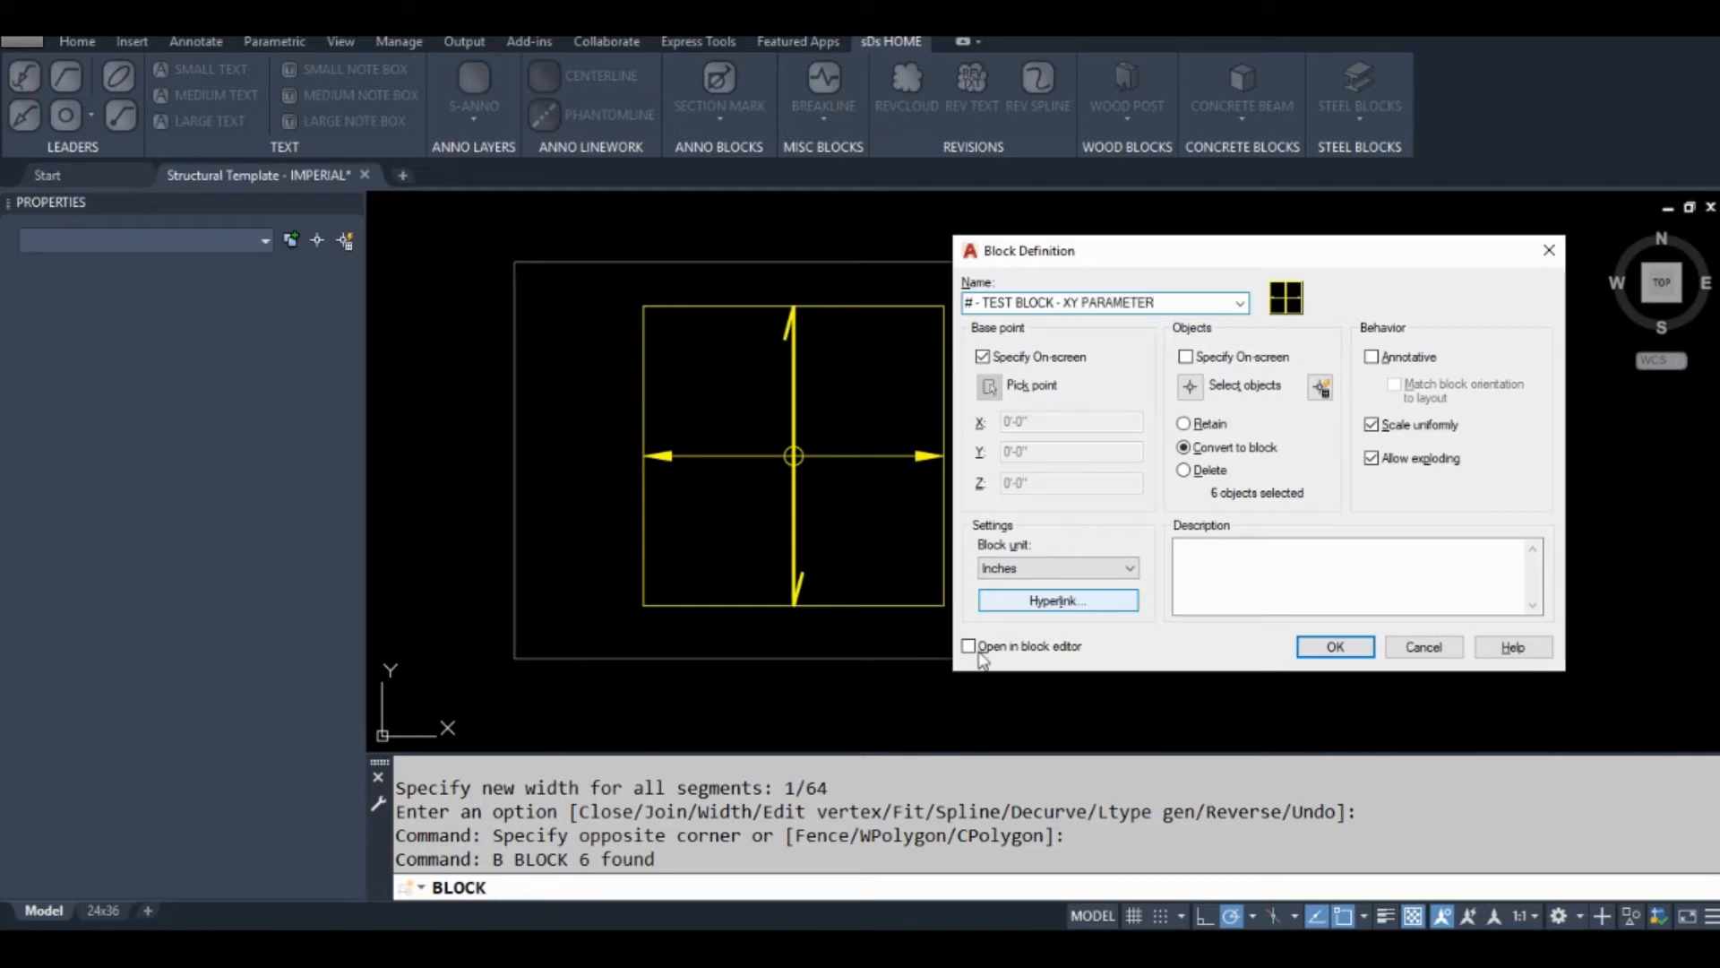
left_click(1333, 647)
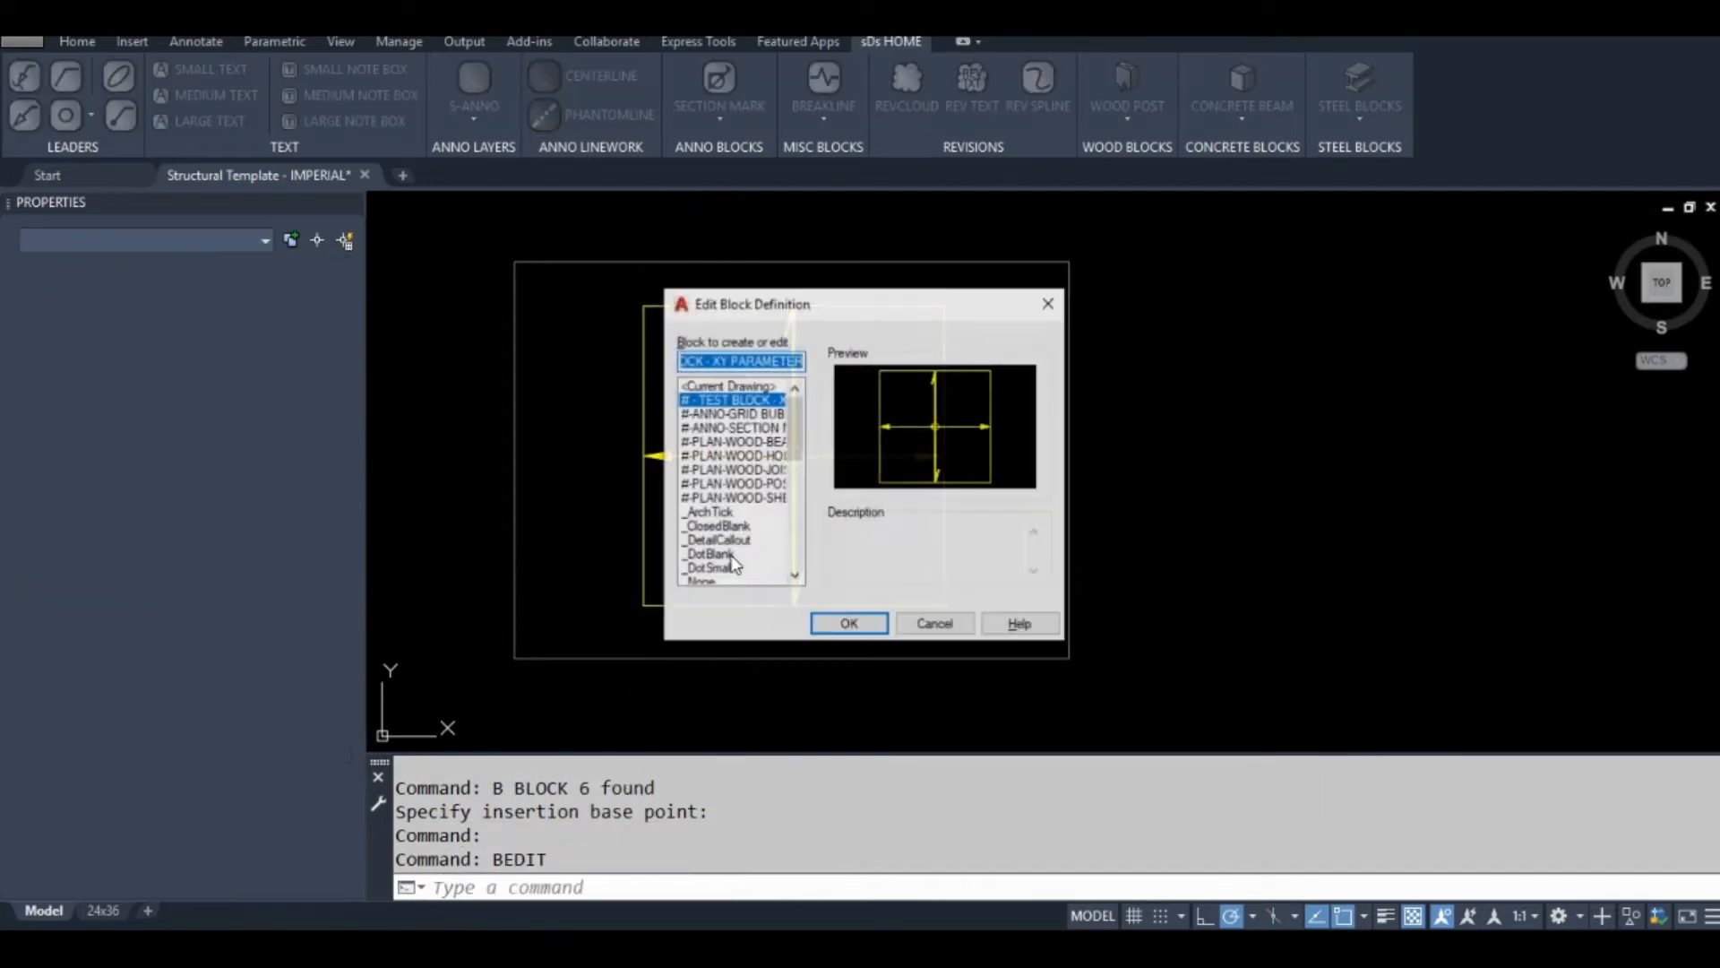
left_click(848, 623)
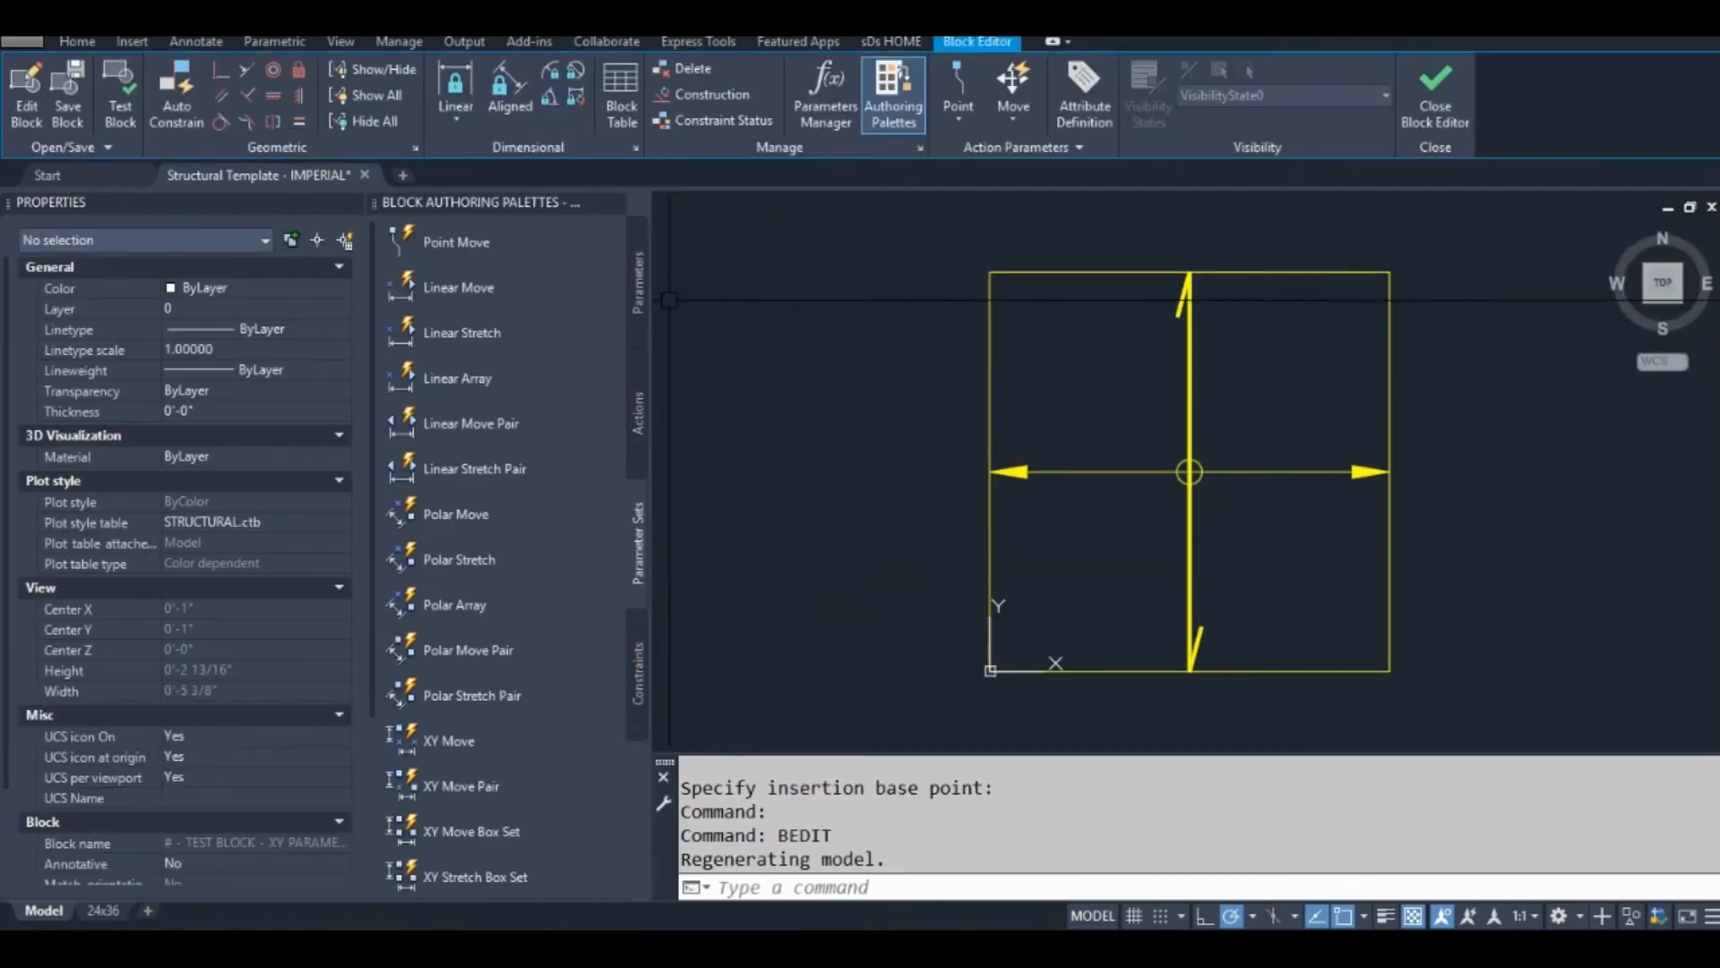
Step: Place a Basepoint parameter at the lower-left corner and make the border construction geometry
left_click(640, 279)
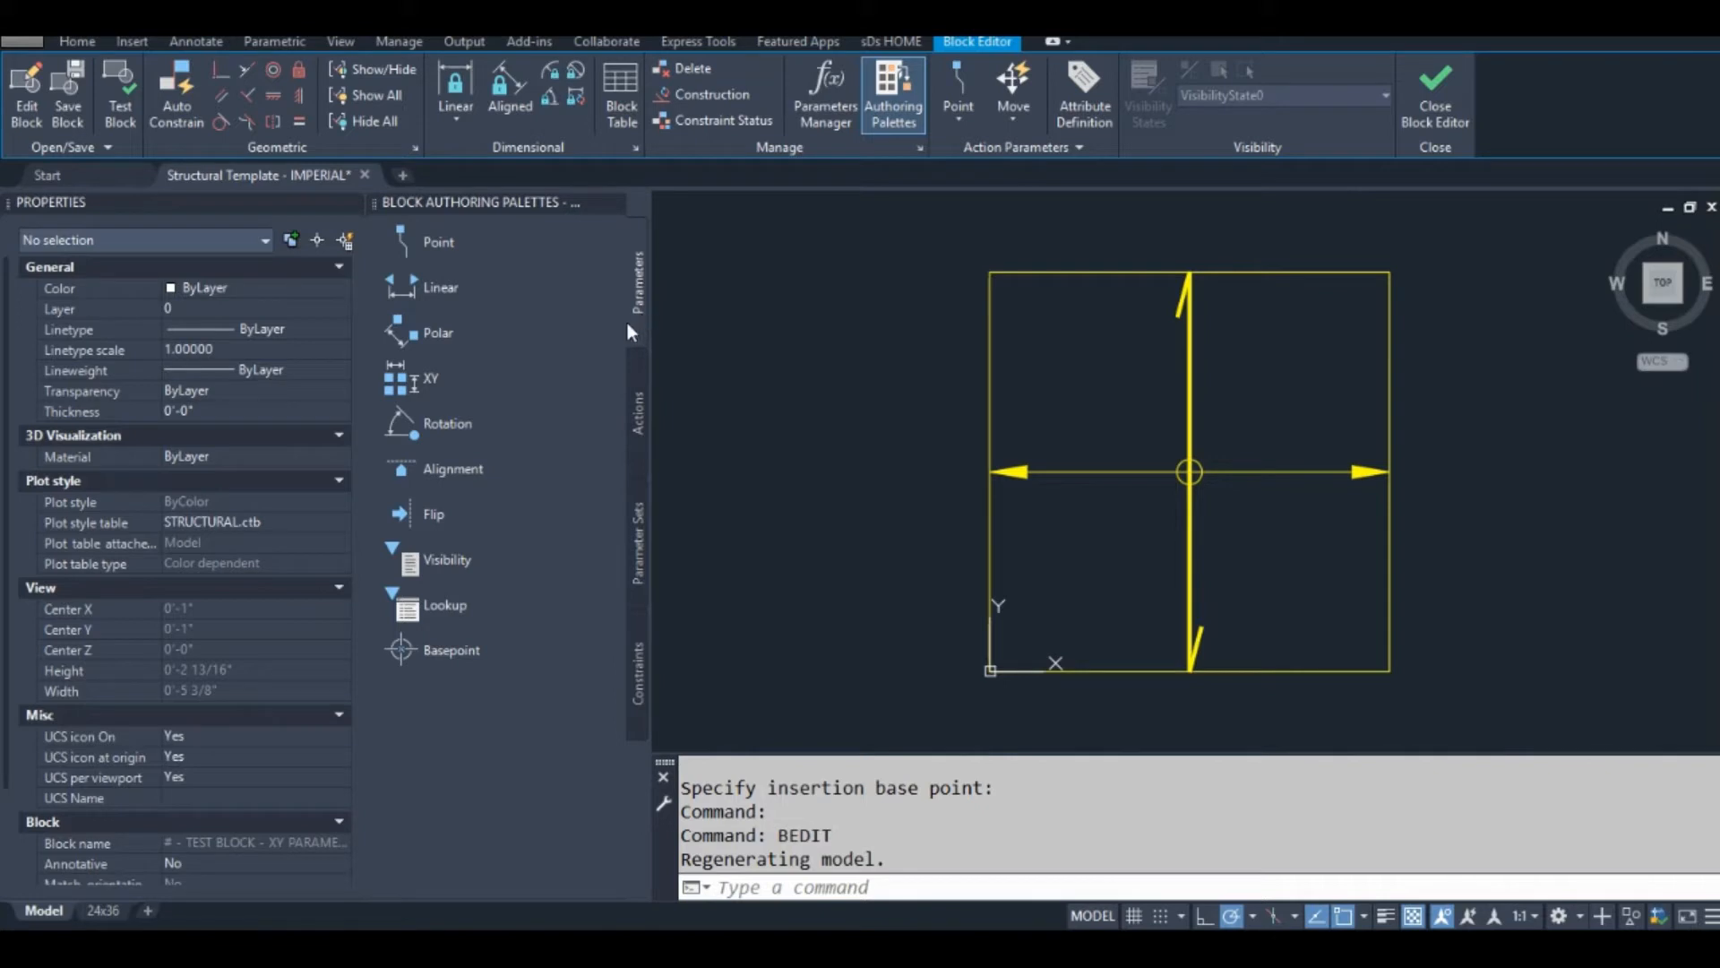
mouse_move(450, 649)
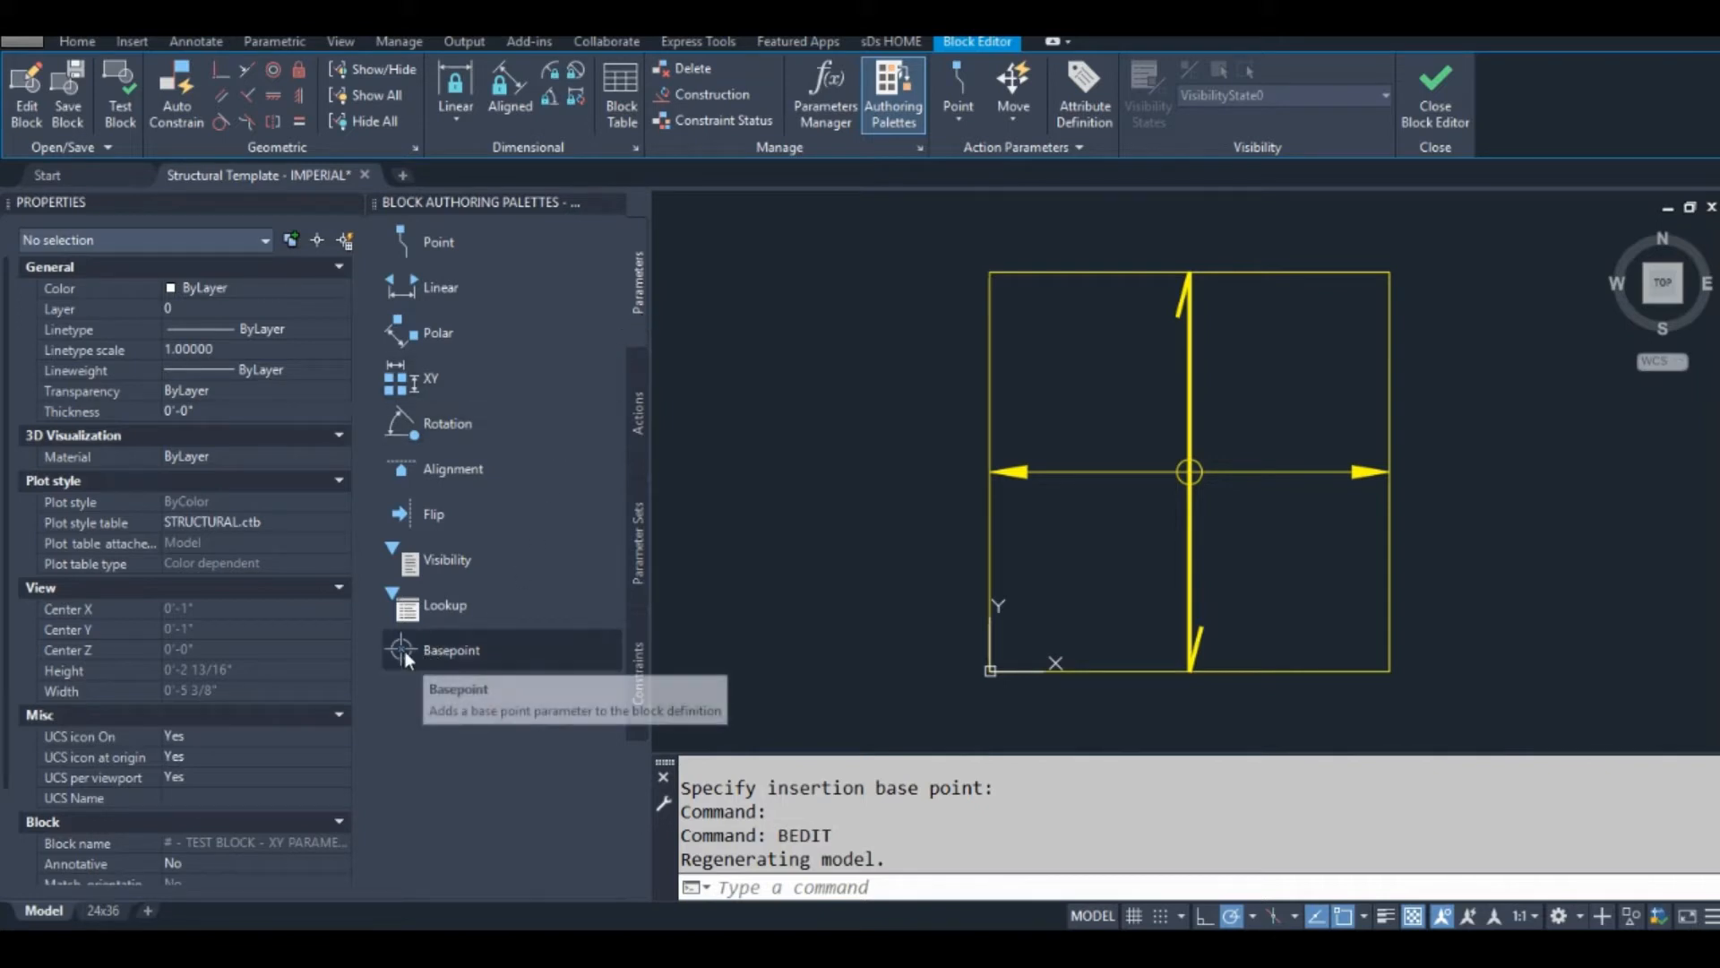
left_click(451, 648)
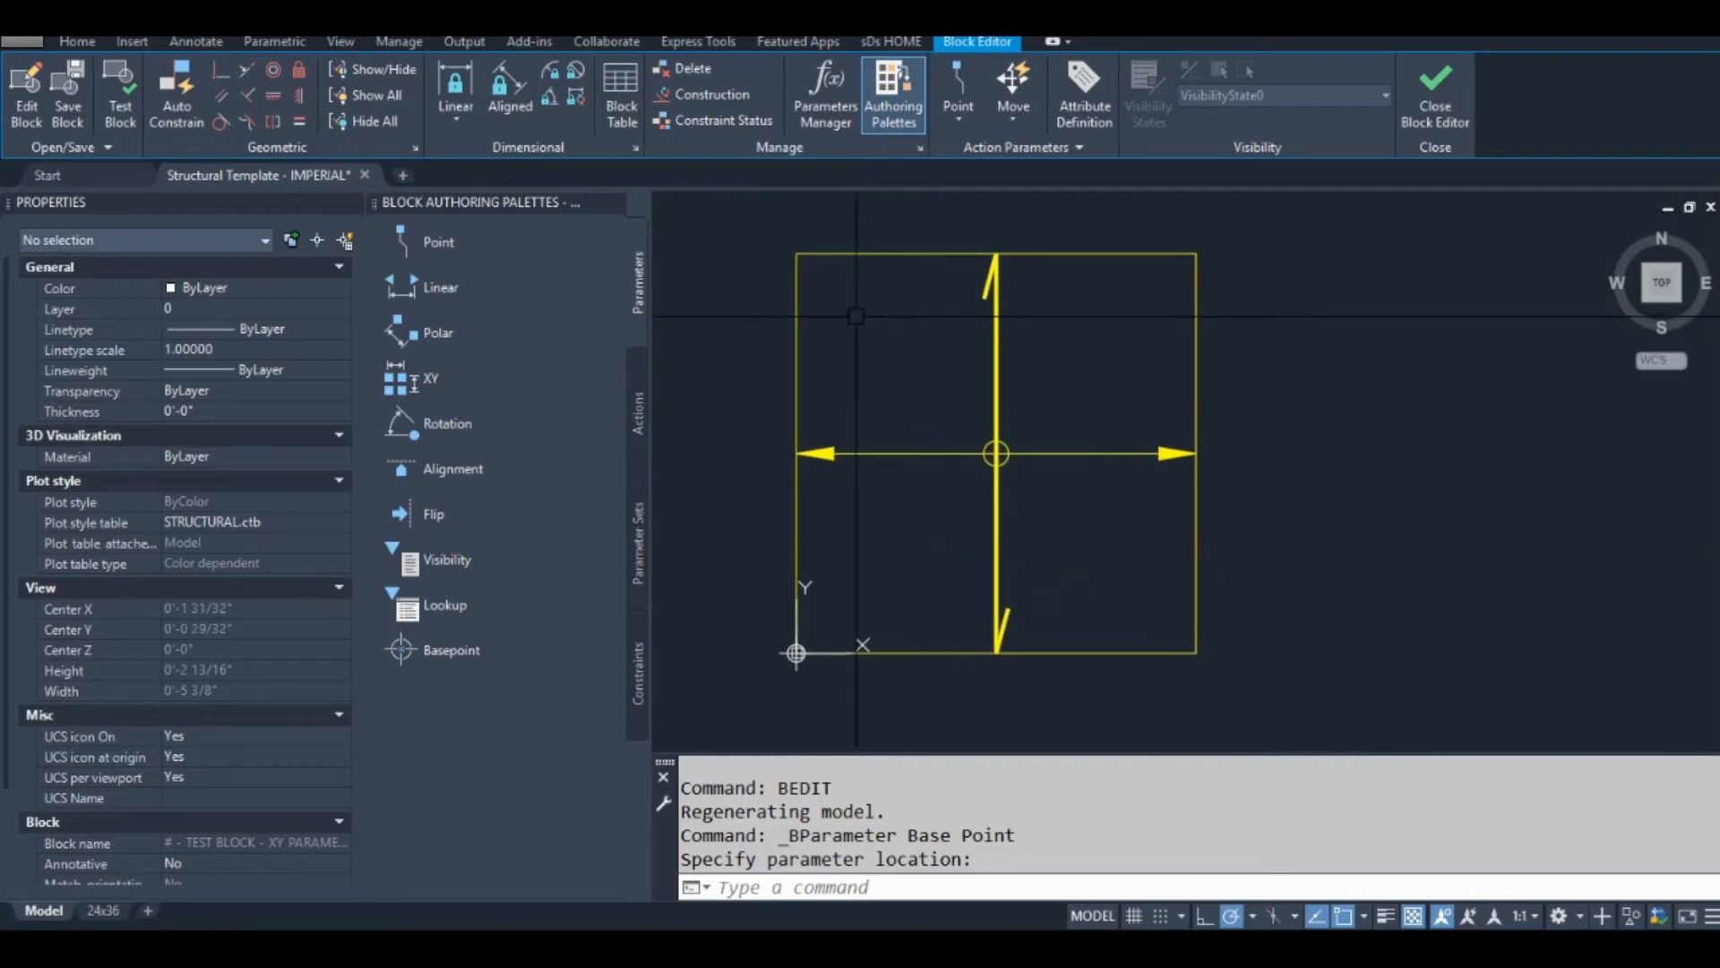
type("B")
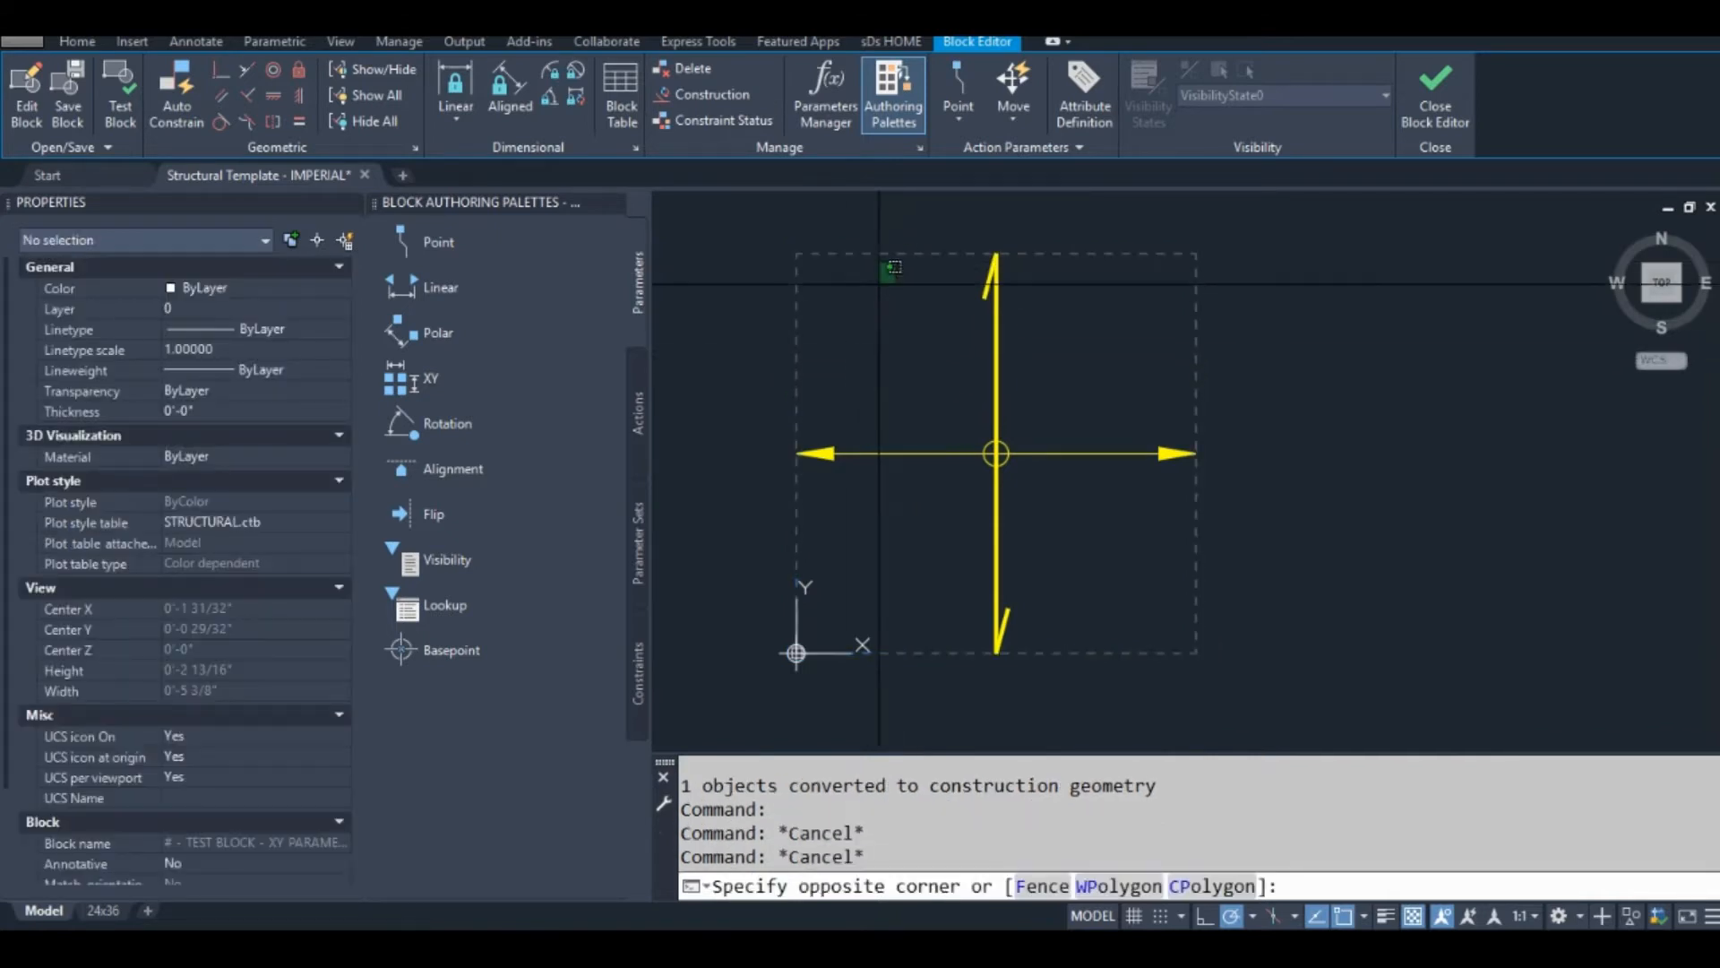
left_click(638, 668)
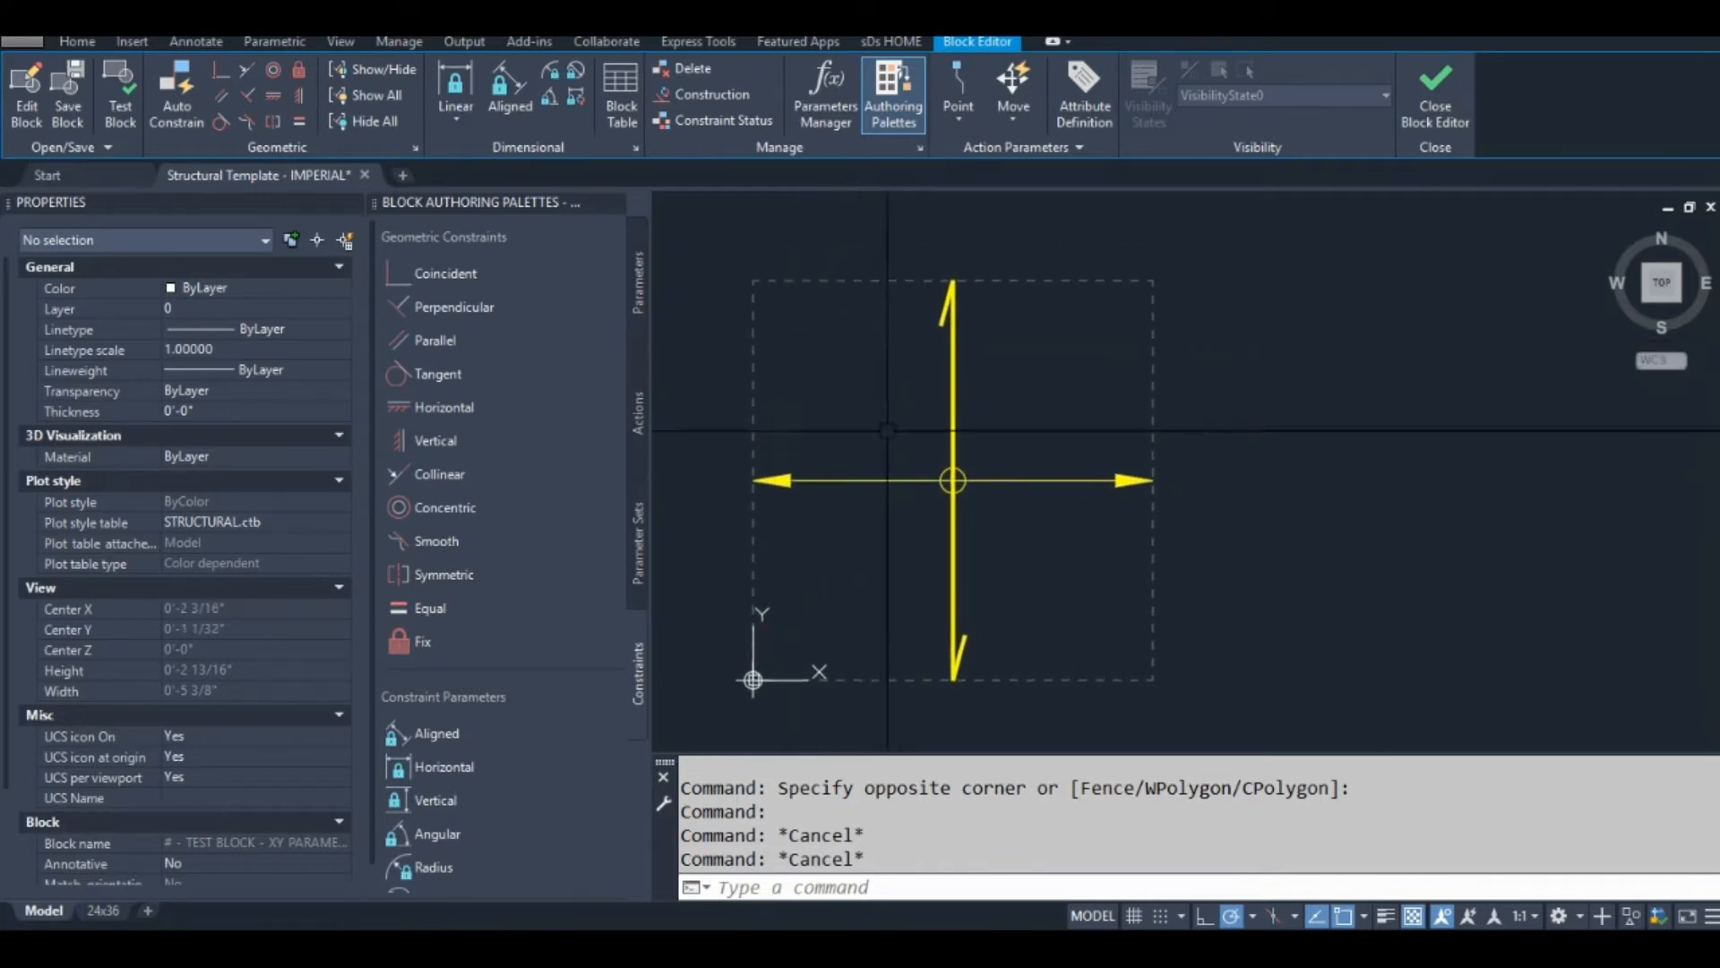
left_click(950, 383)
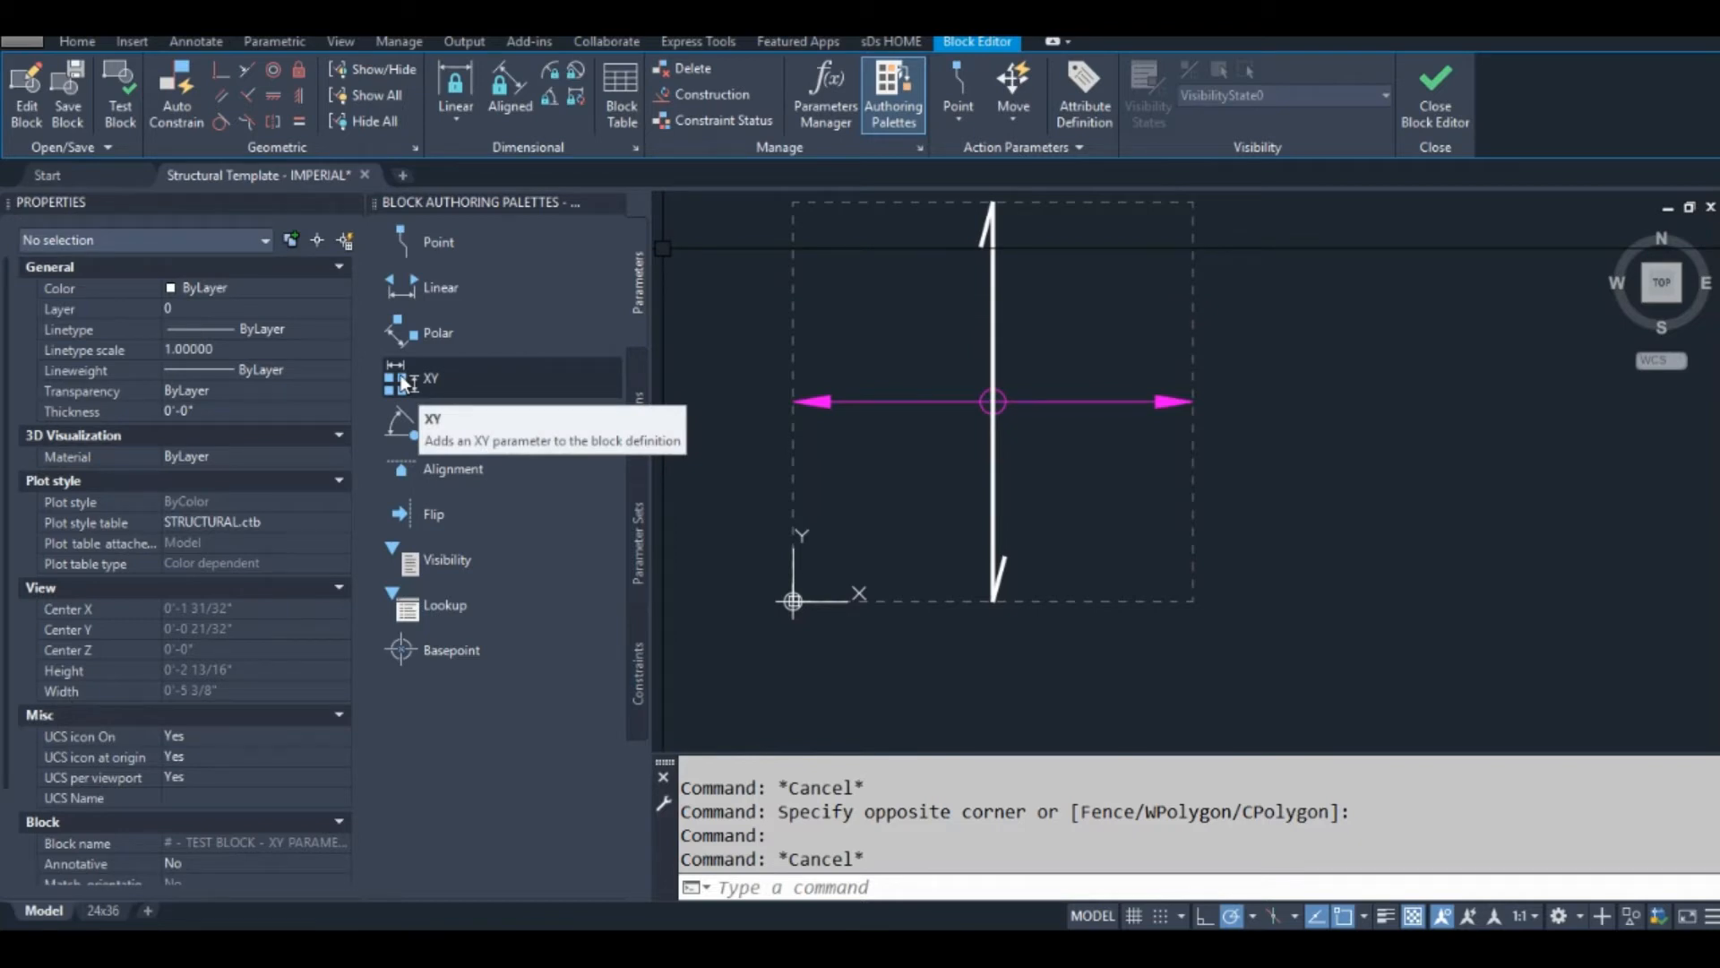
Step: Add an XY parameter from the base point to the opposite corner with X and Y distances
left_click(432, 378)
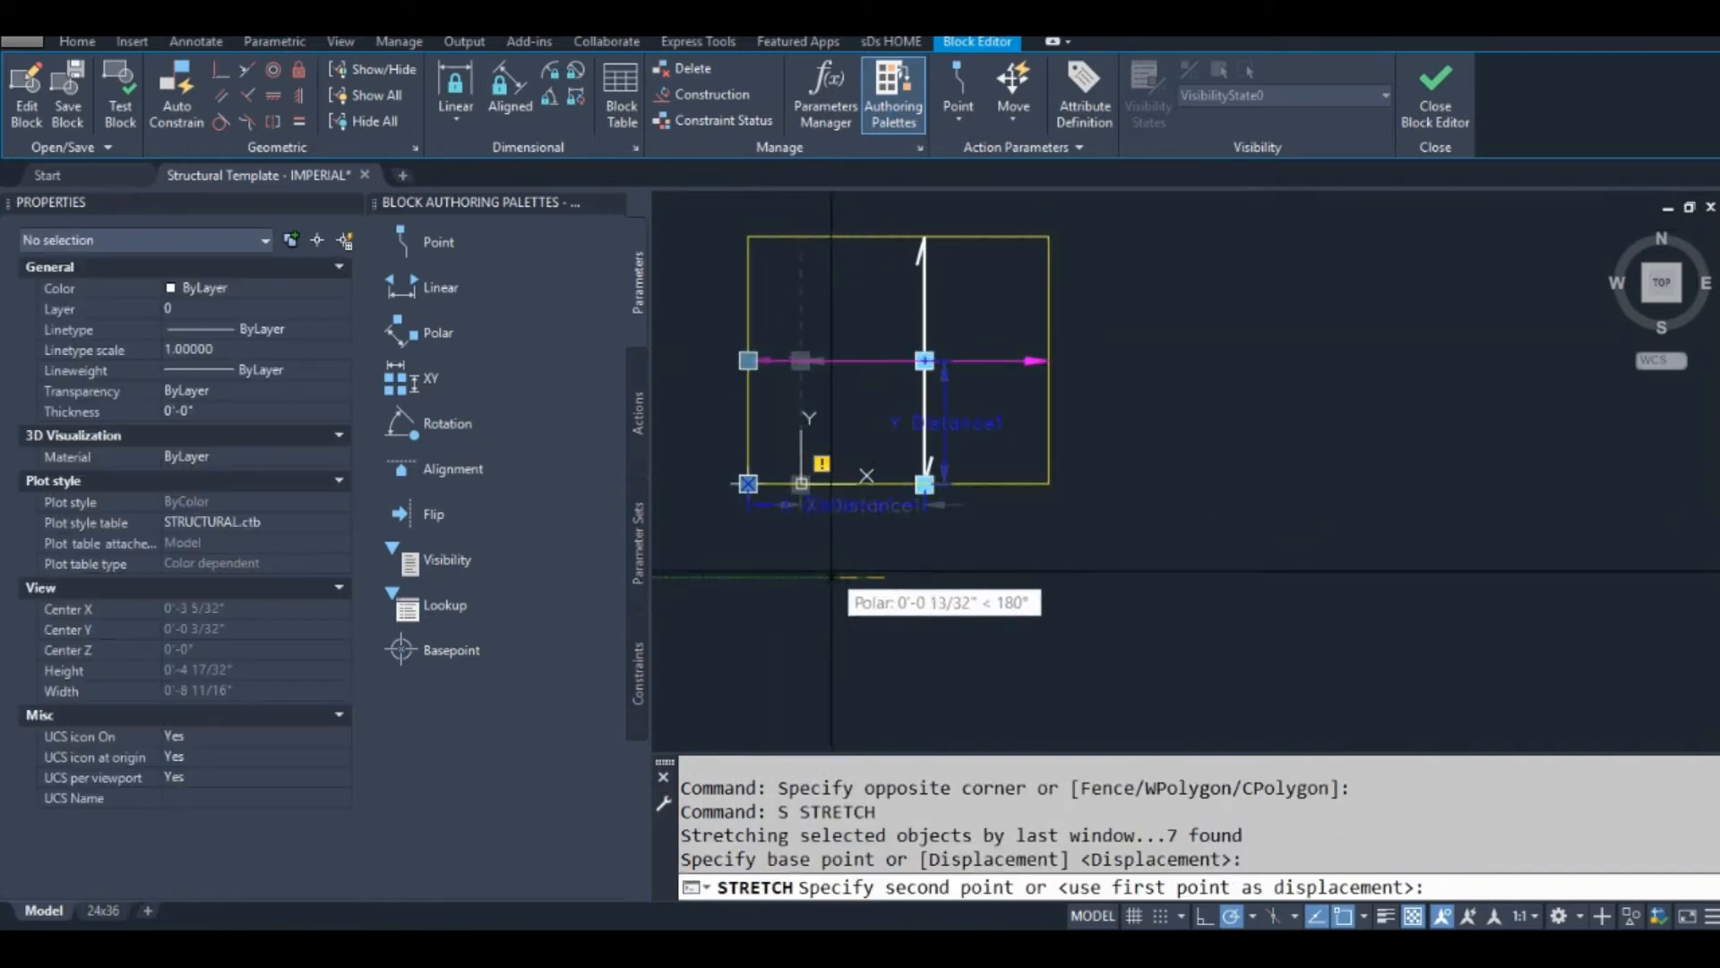
key("Escape")
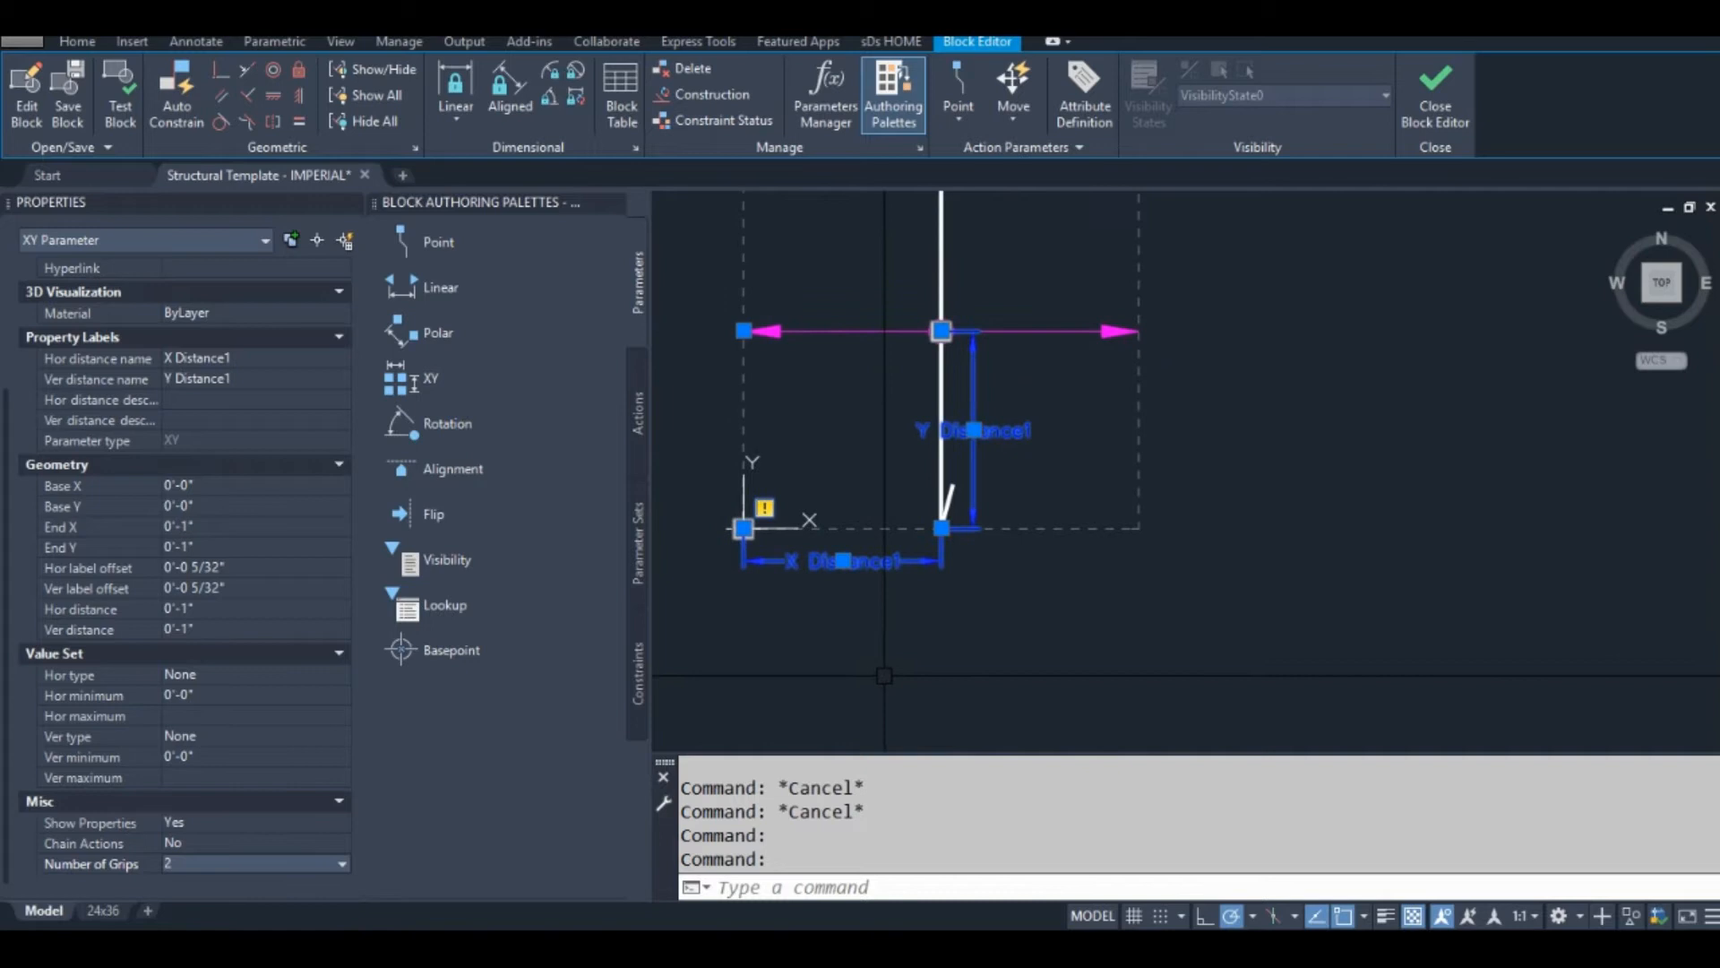
Step: Set the XY parameter's Number of Grips to 2 and deselect it
left_click(219, 842)
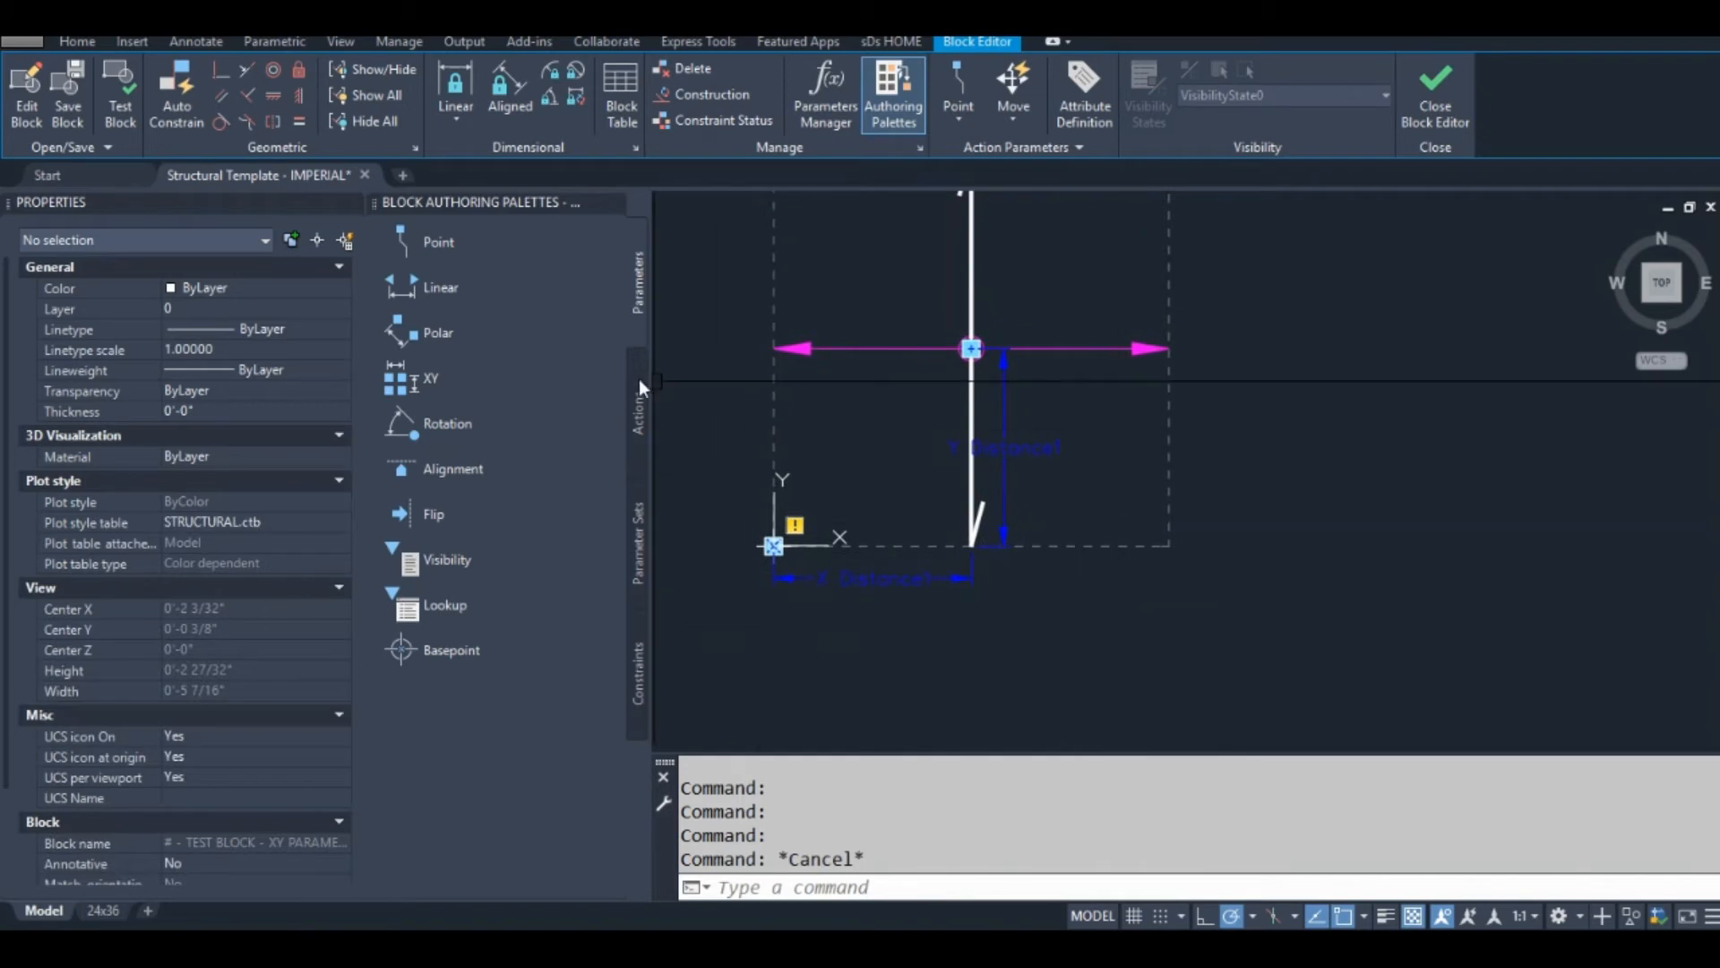
Step: Start a Stretch action on the XY parameter from the Actions tab
left_click(638, 417)
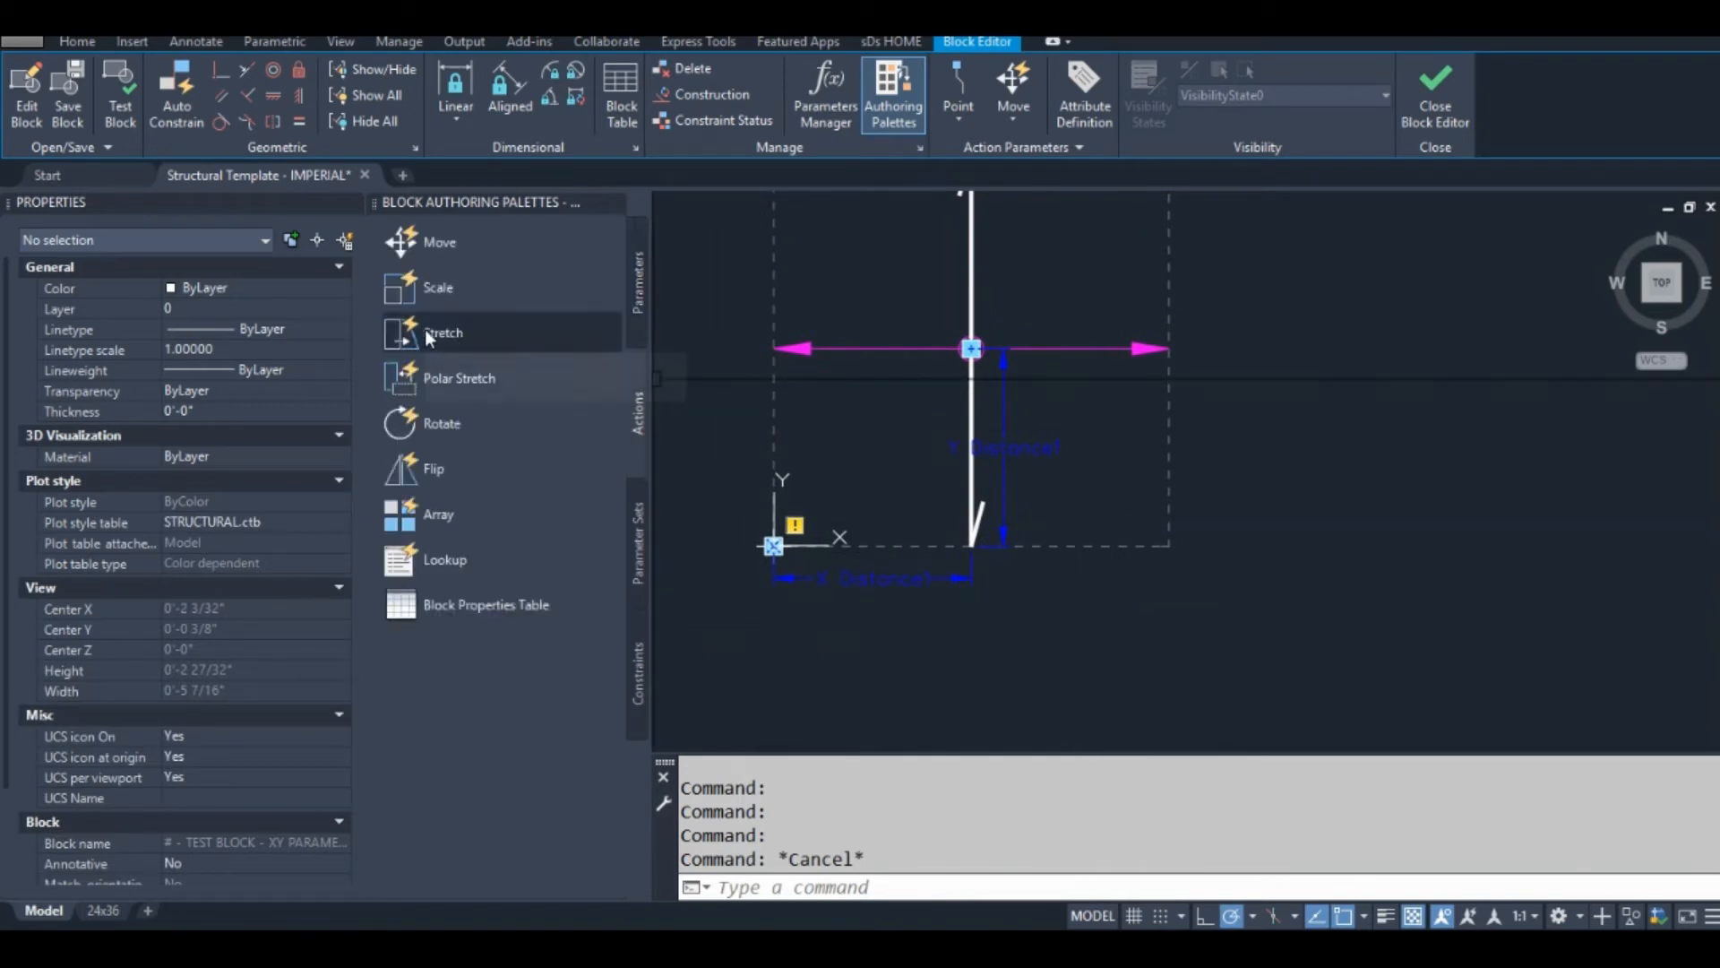
left_click(443, 333)
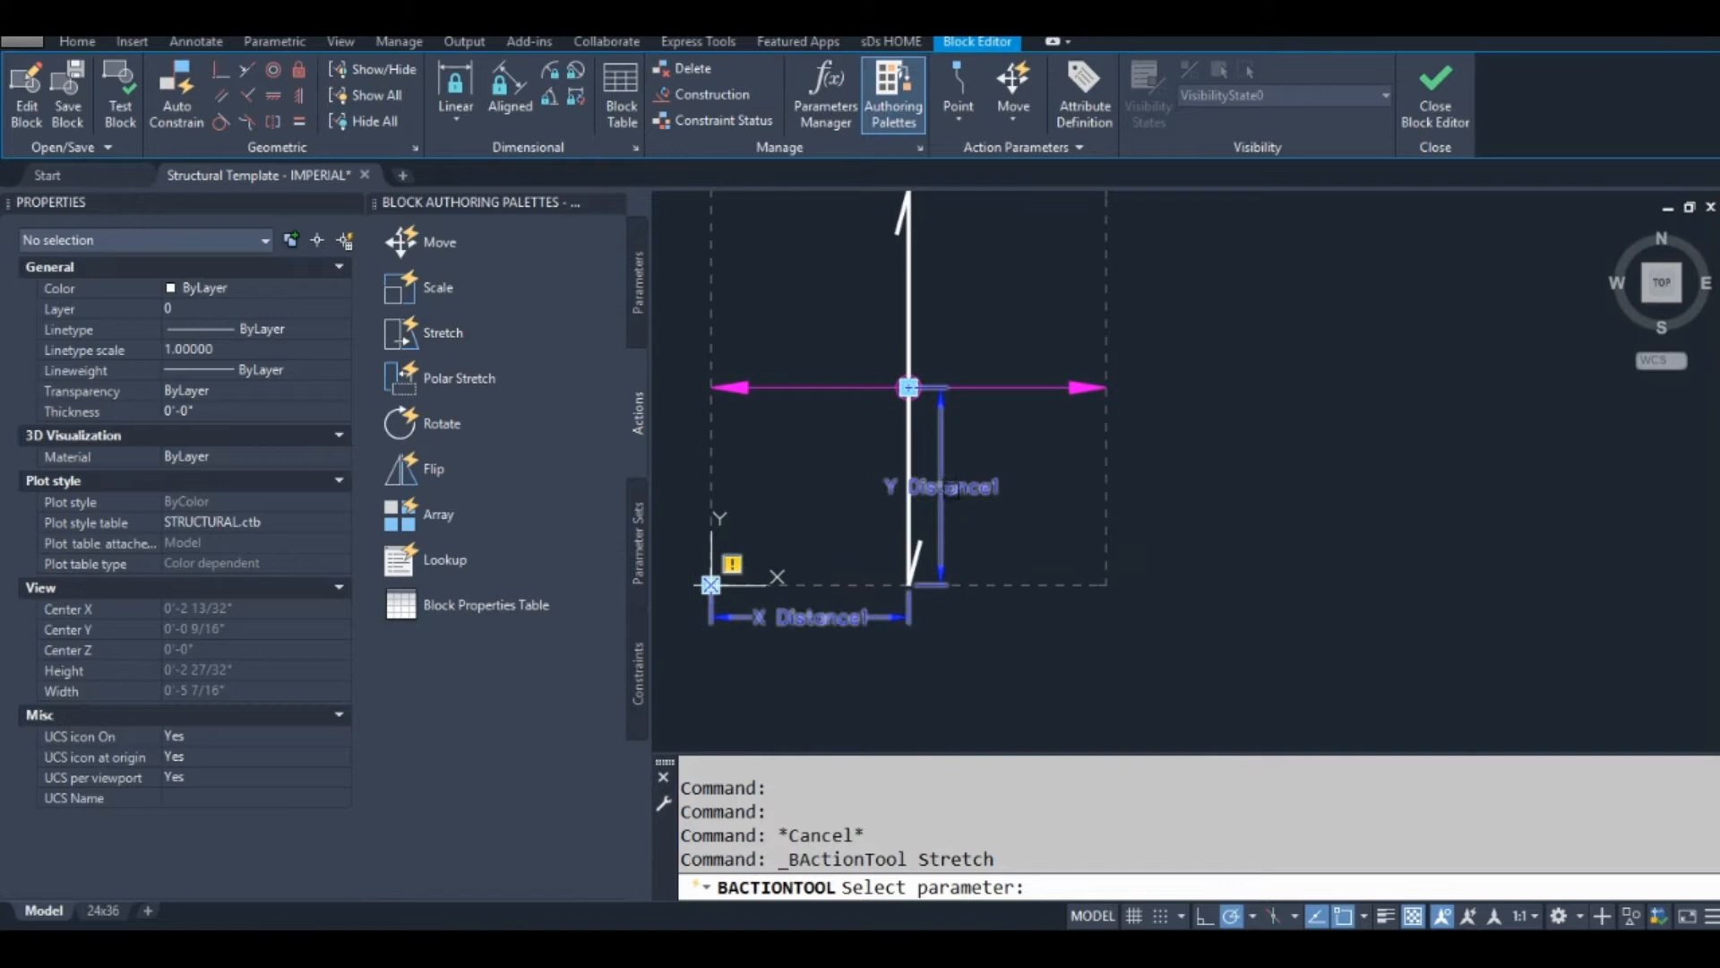
left_click(908, 387)
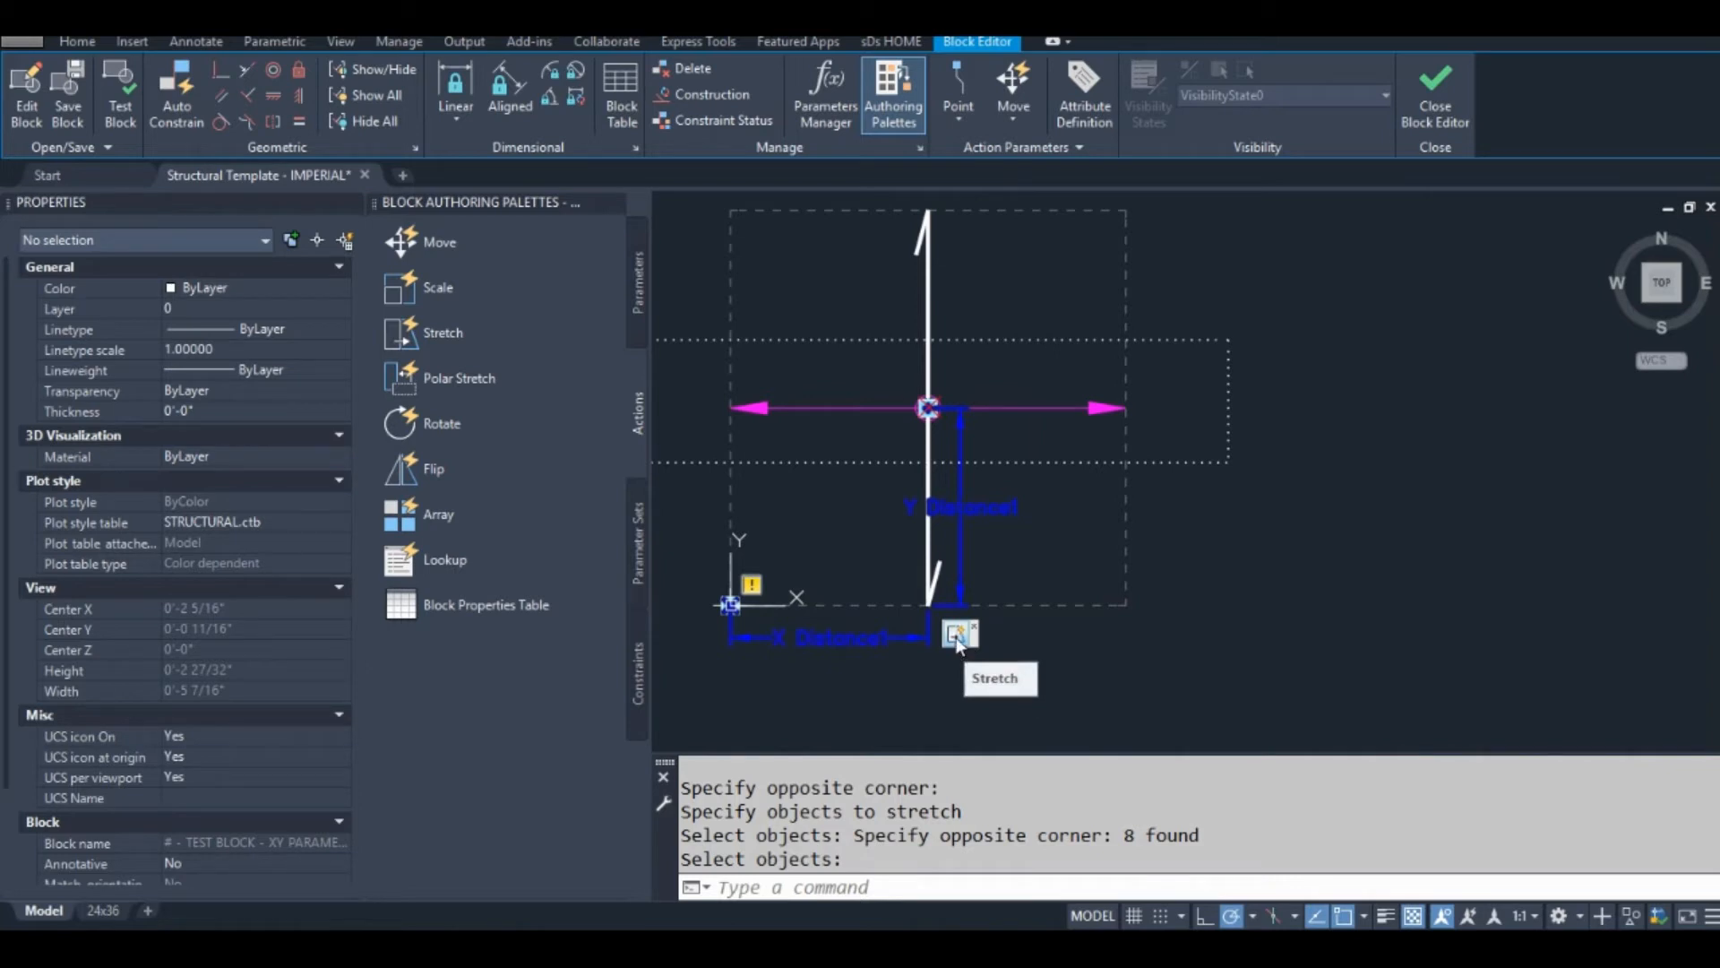
Step: Finish the stretch action's object selection and set its Distance type to Y distance
left_click(957, 634)
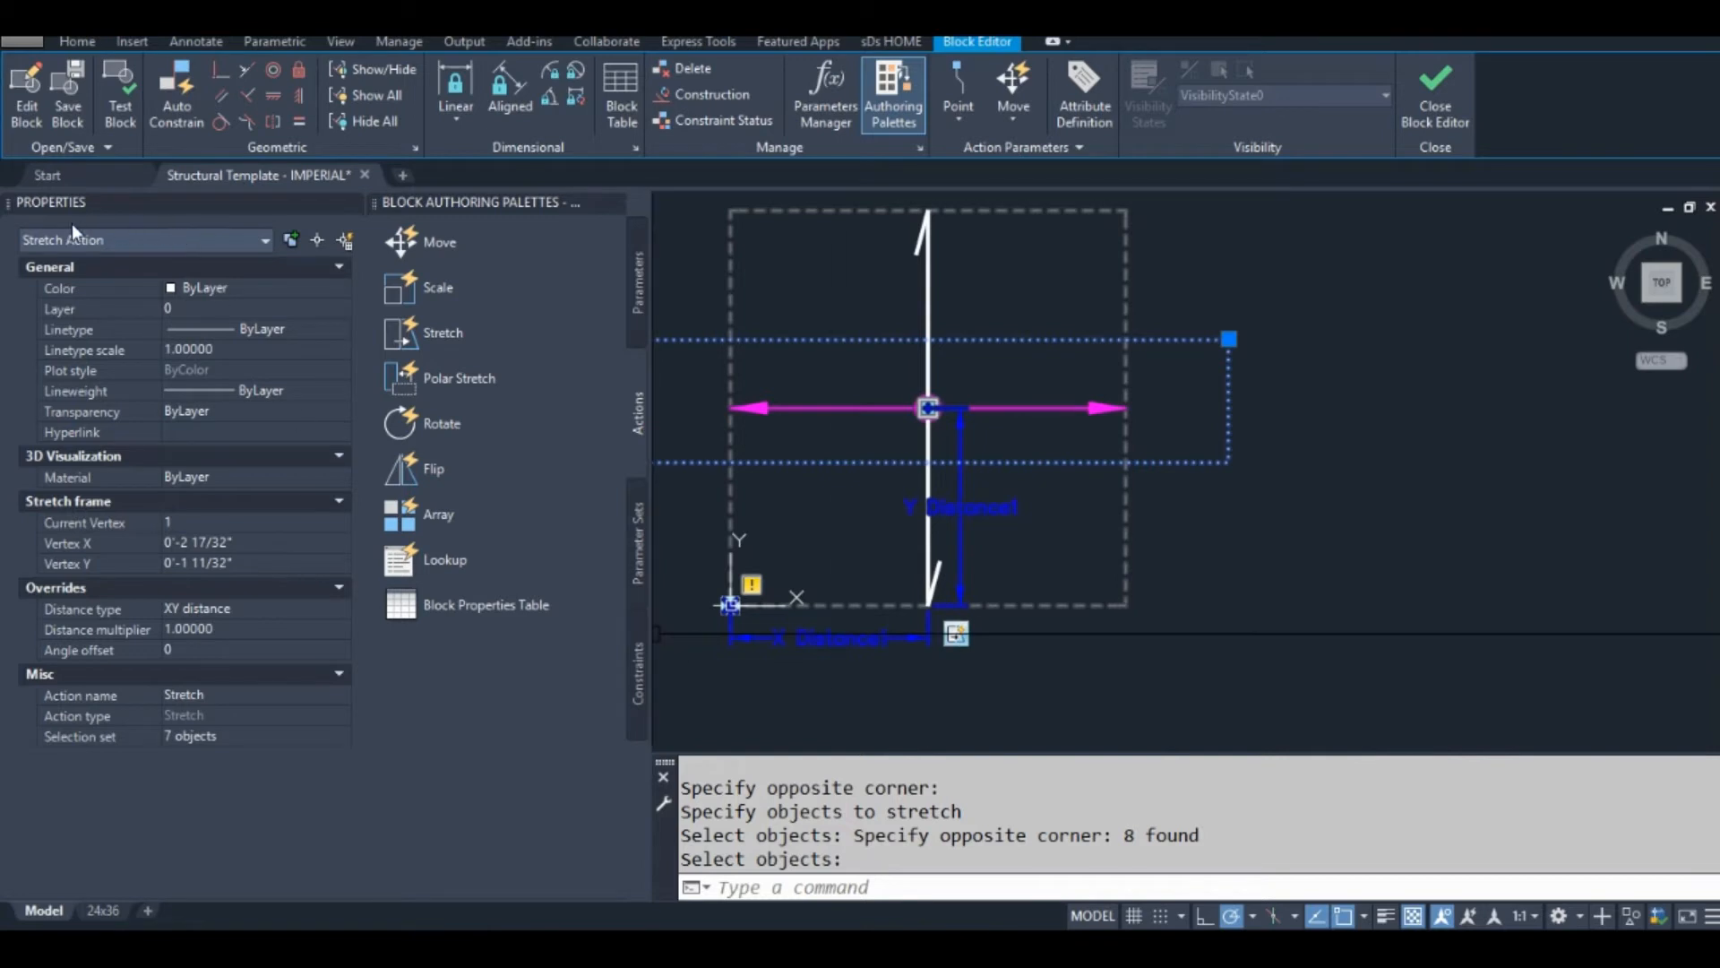
mouse_move(278, 360)
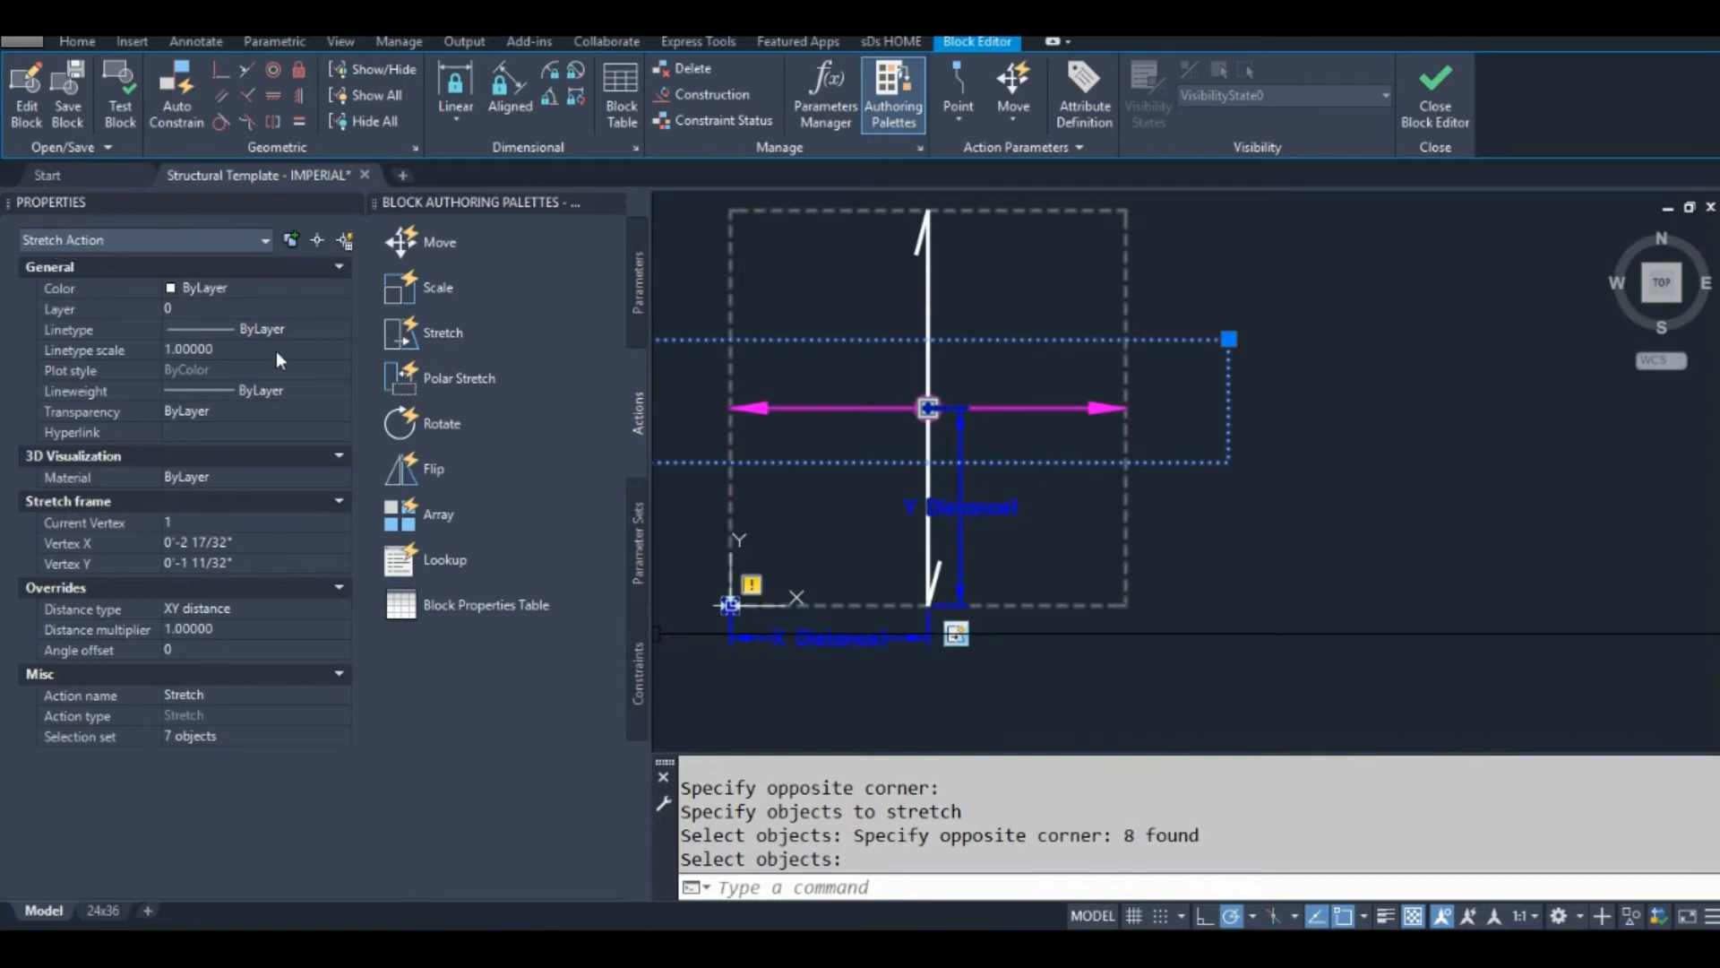
mouse_move(242, 544)
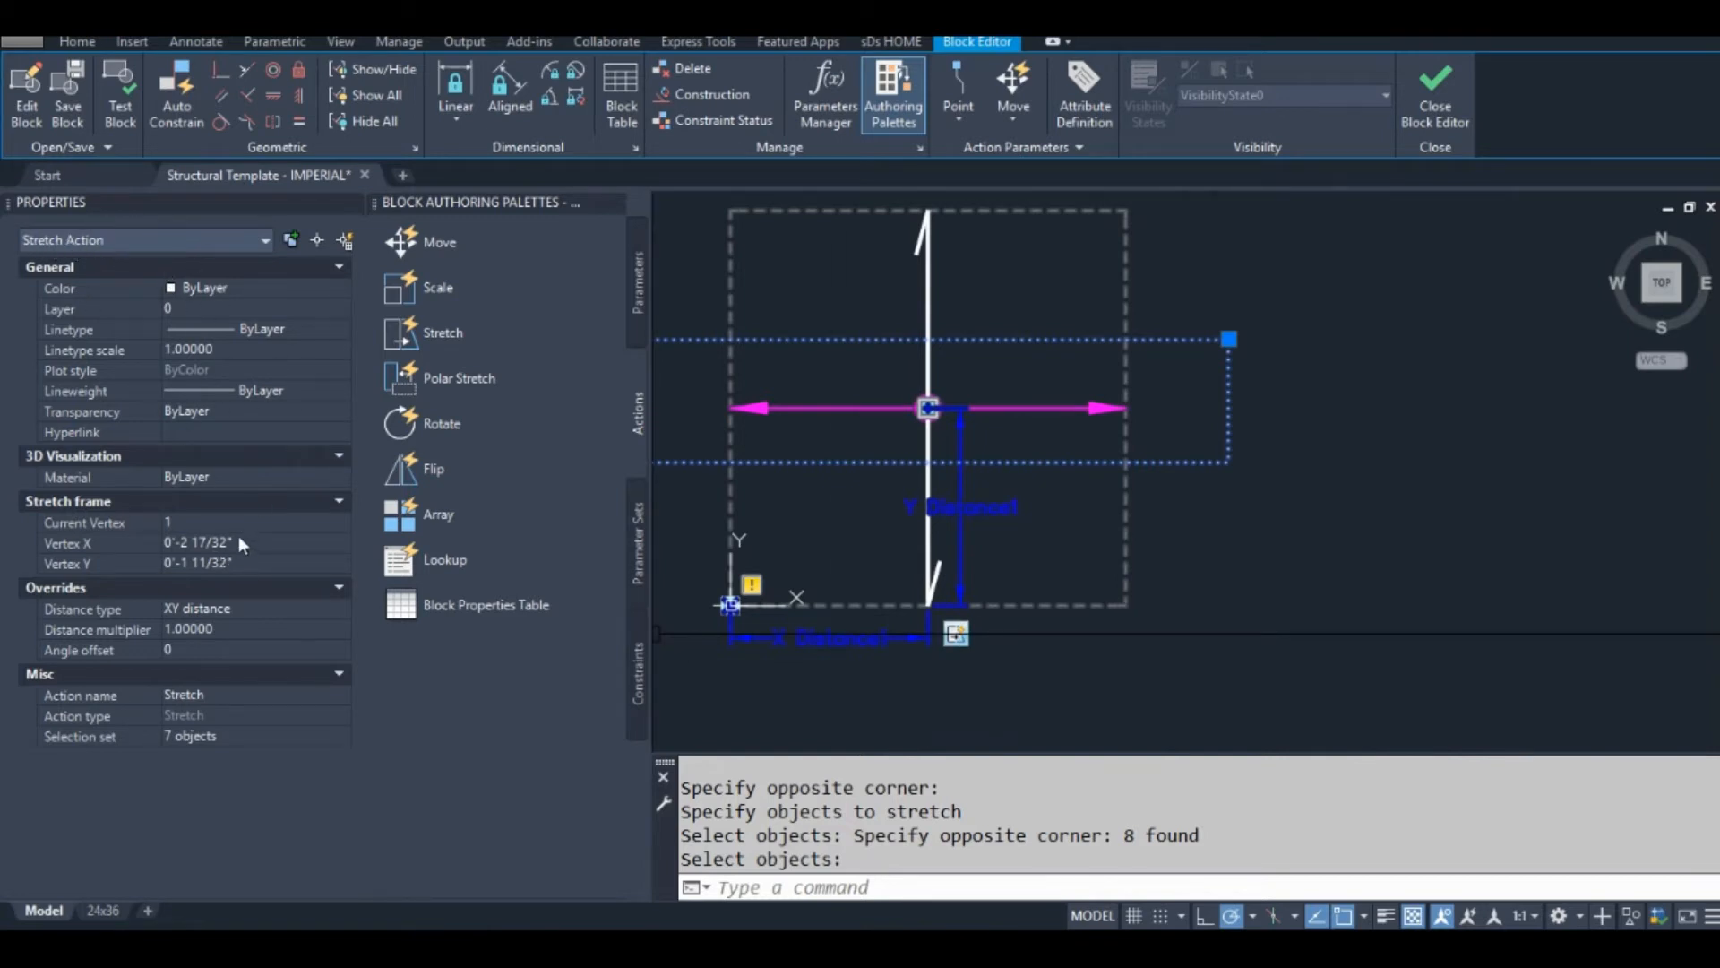
mouse_move(222, 652)
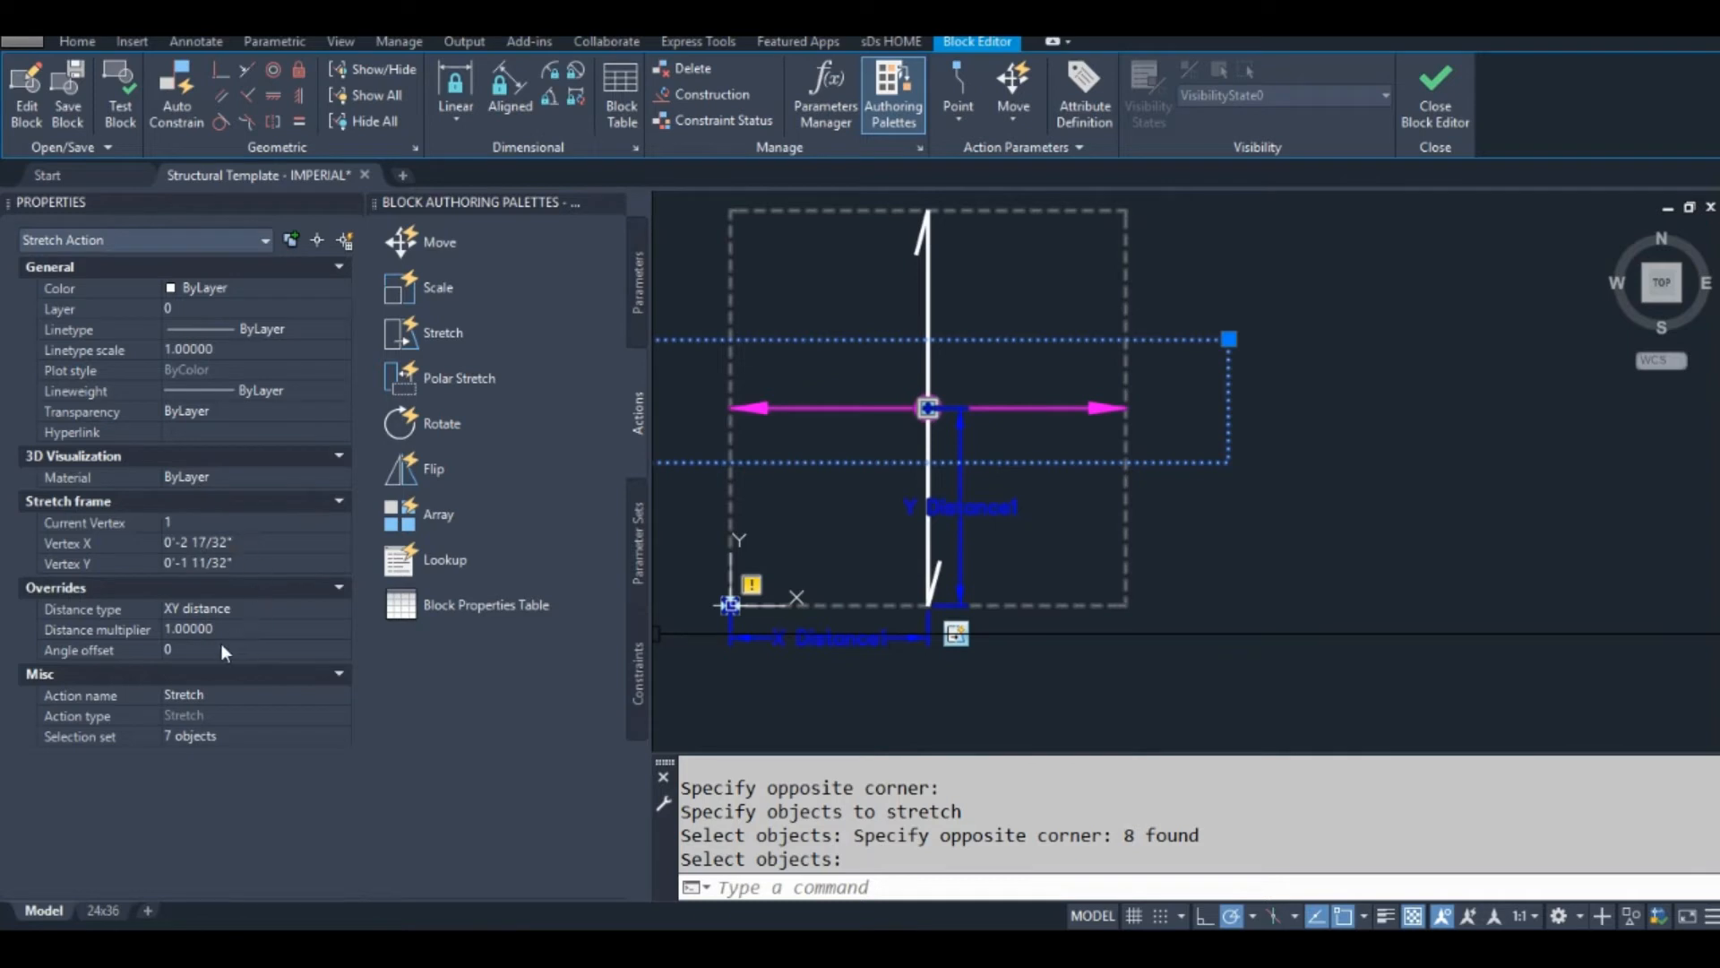
mouse_move(249, 616)
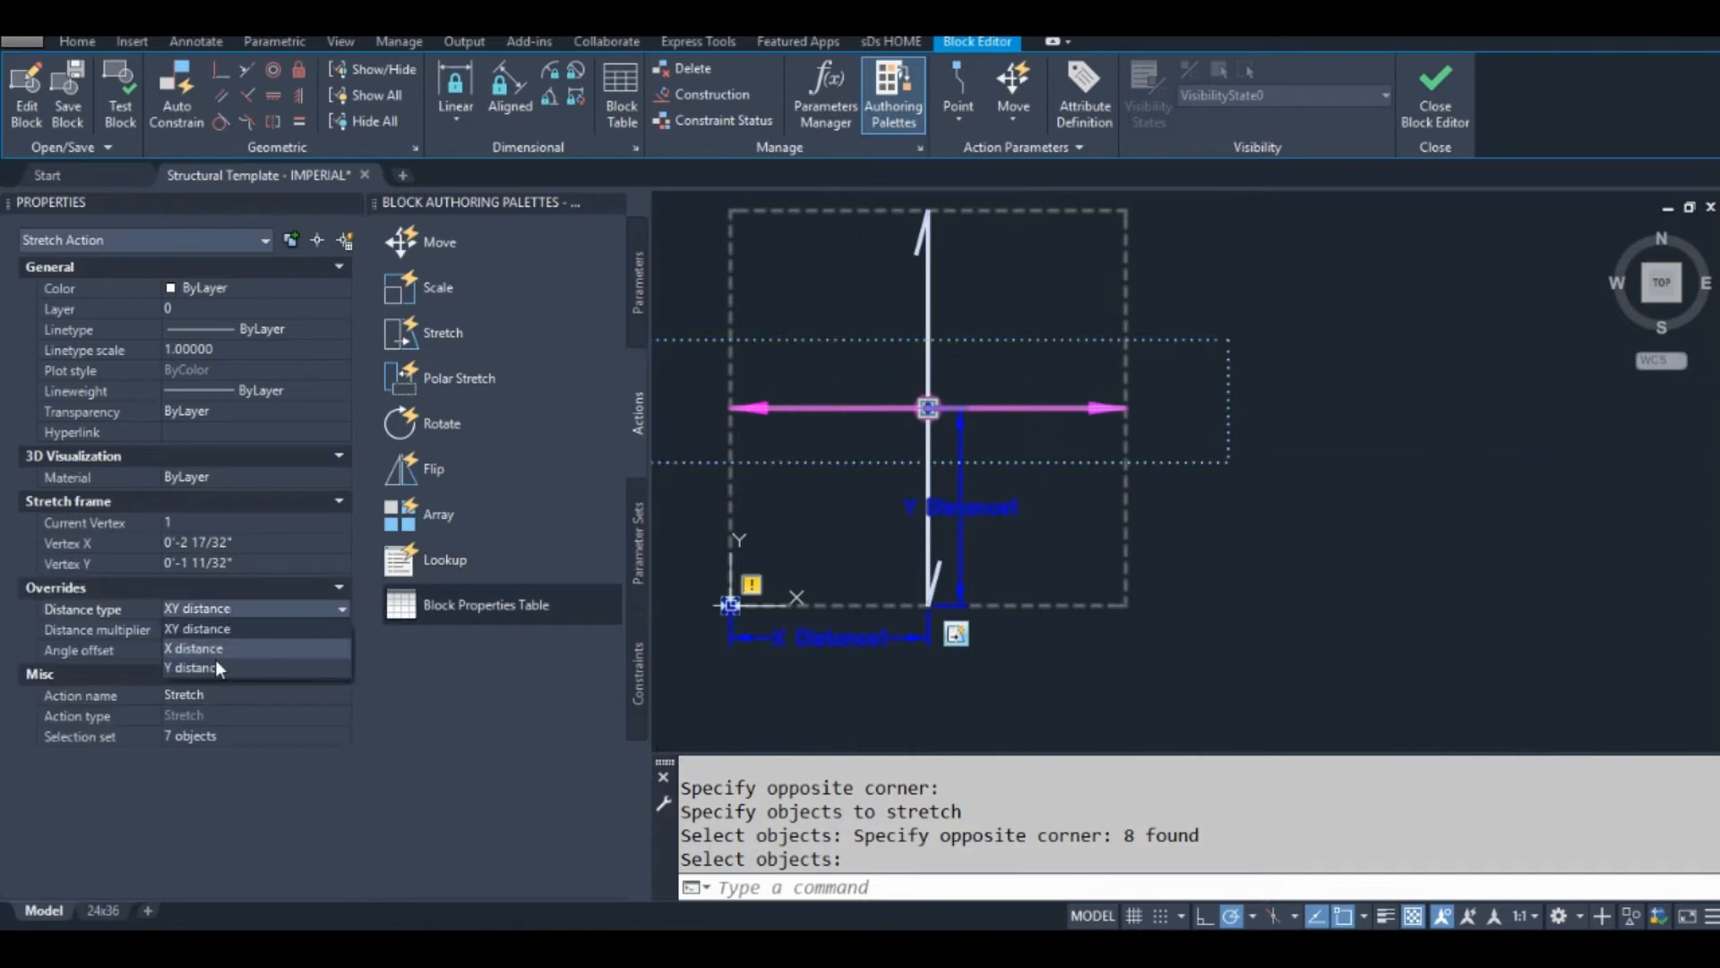
left_click(194, 668)
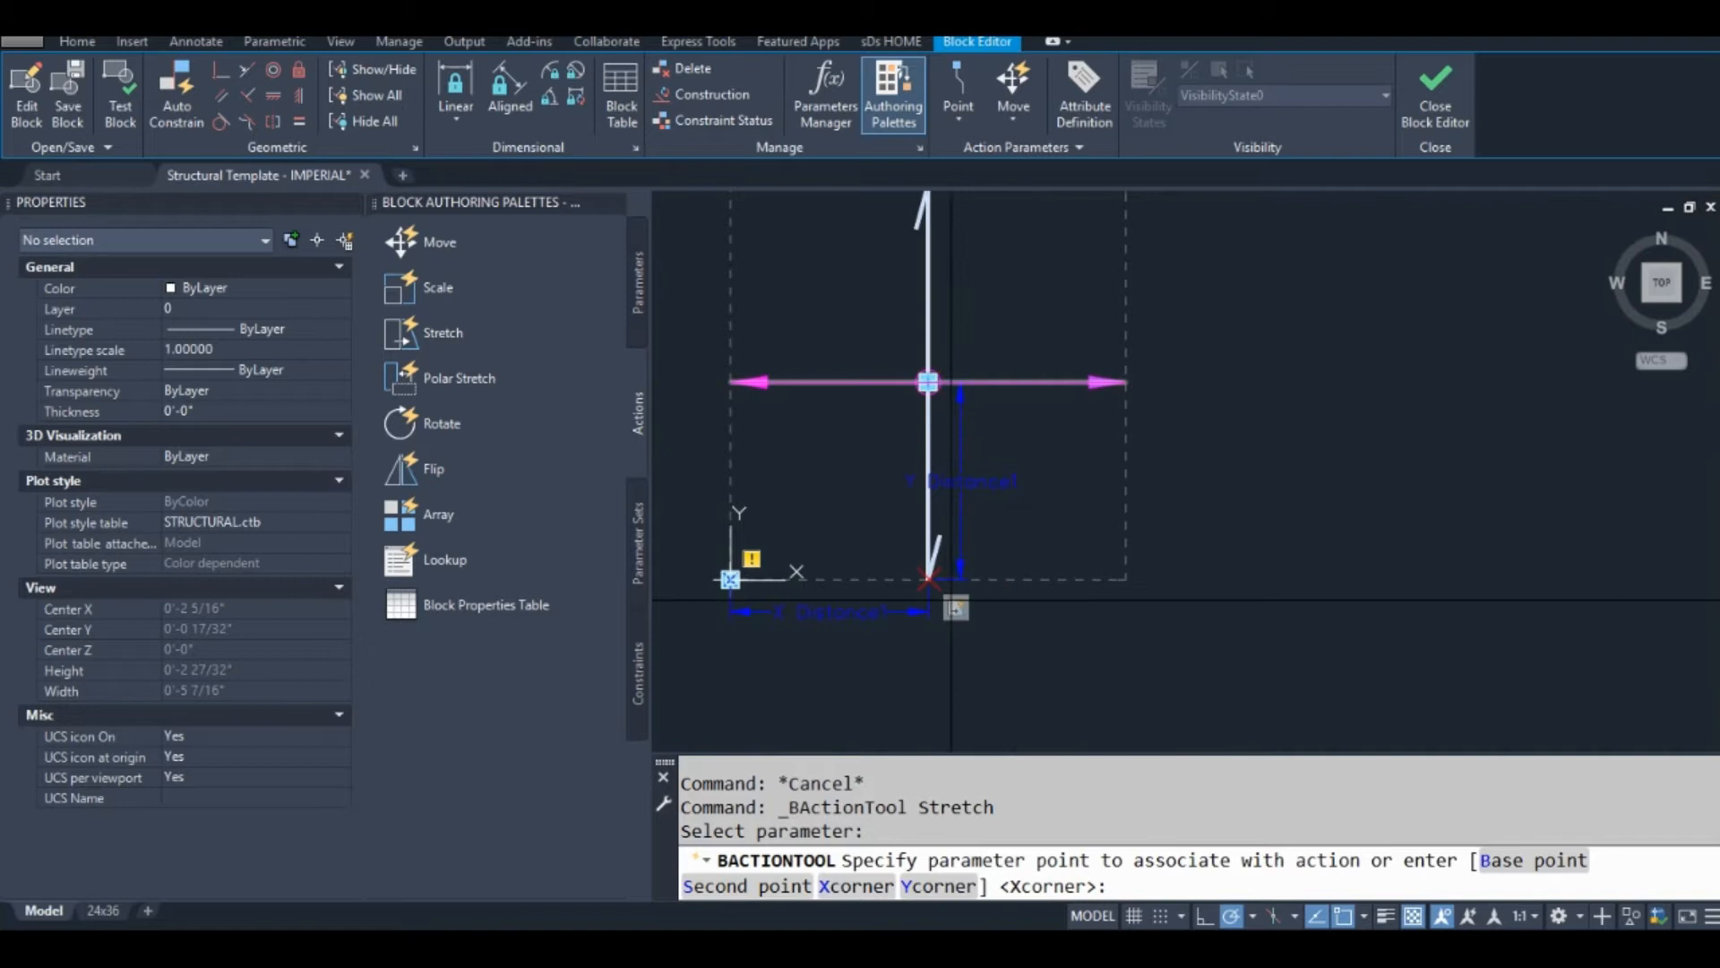
mouse_move(950, 609)
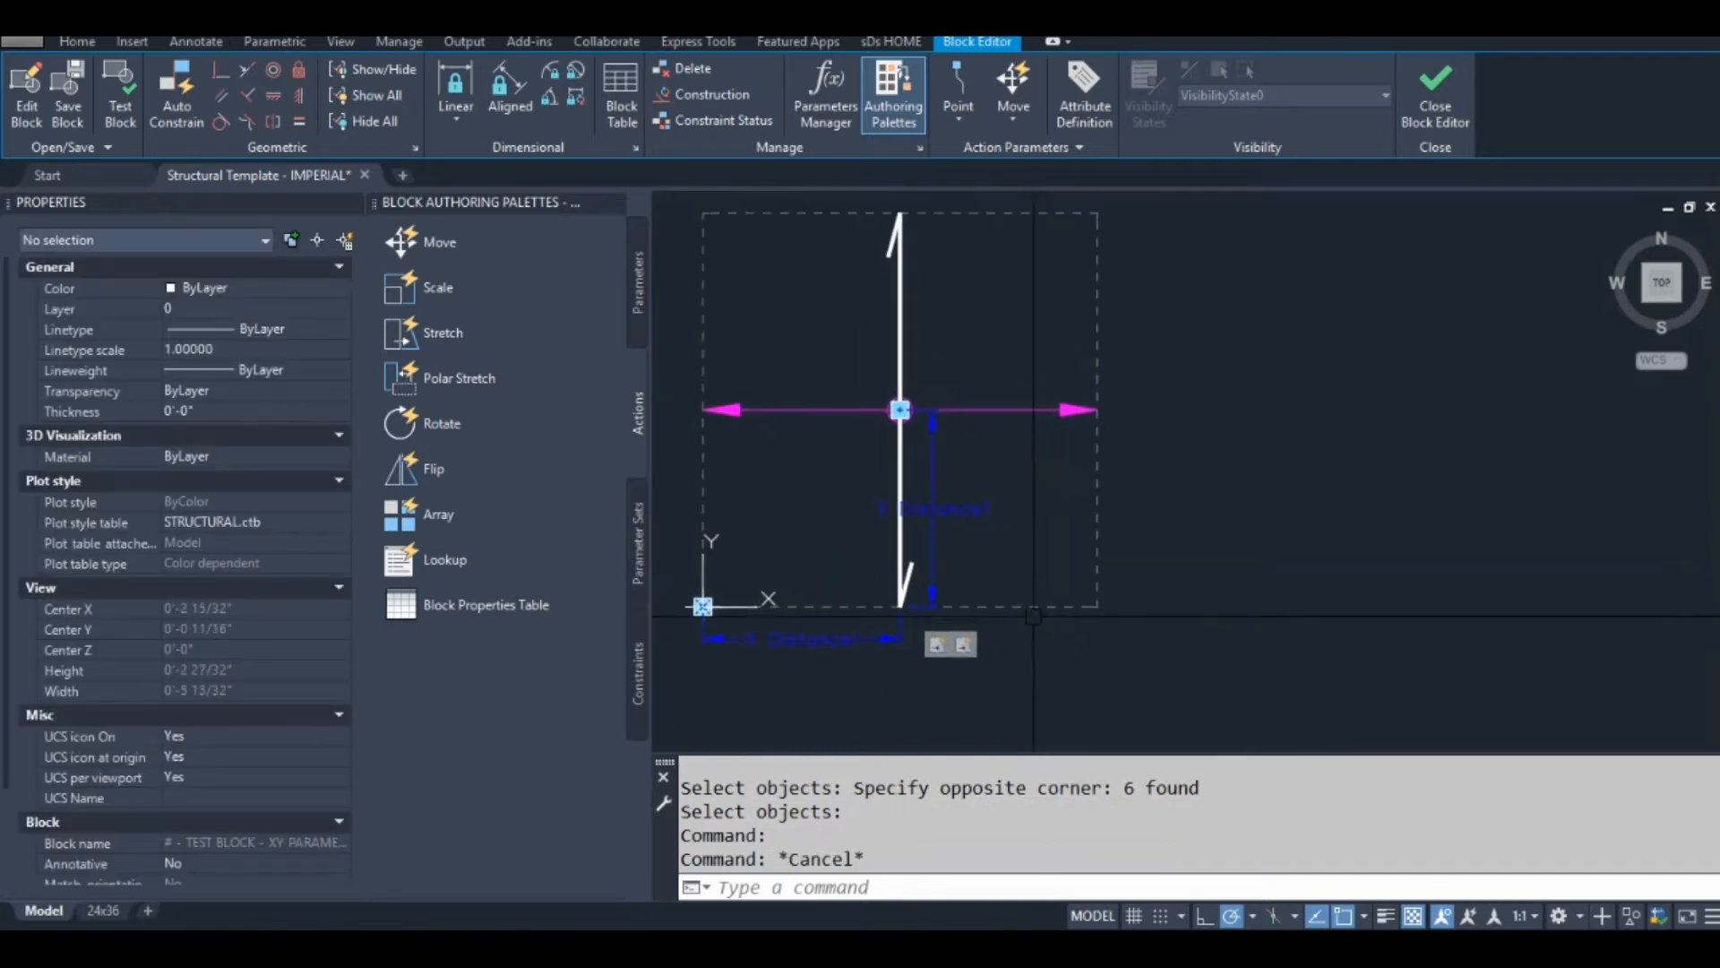
mouse_move(1436, 83)
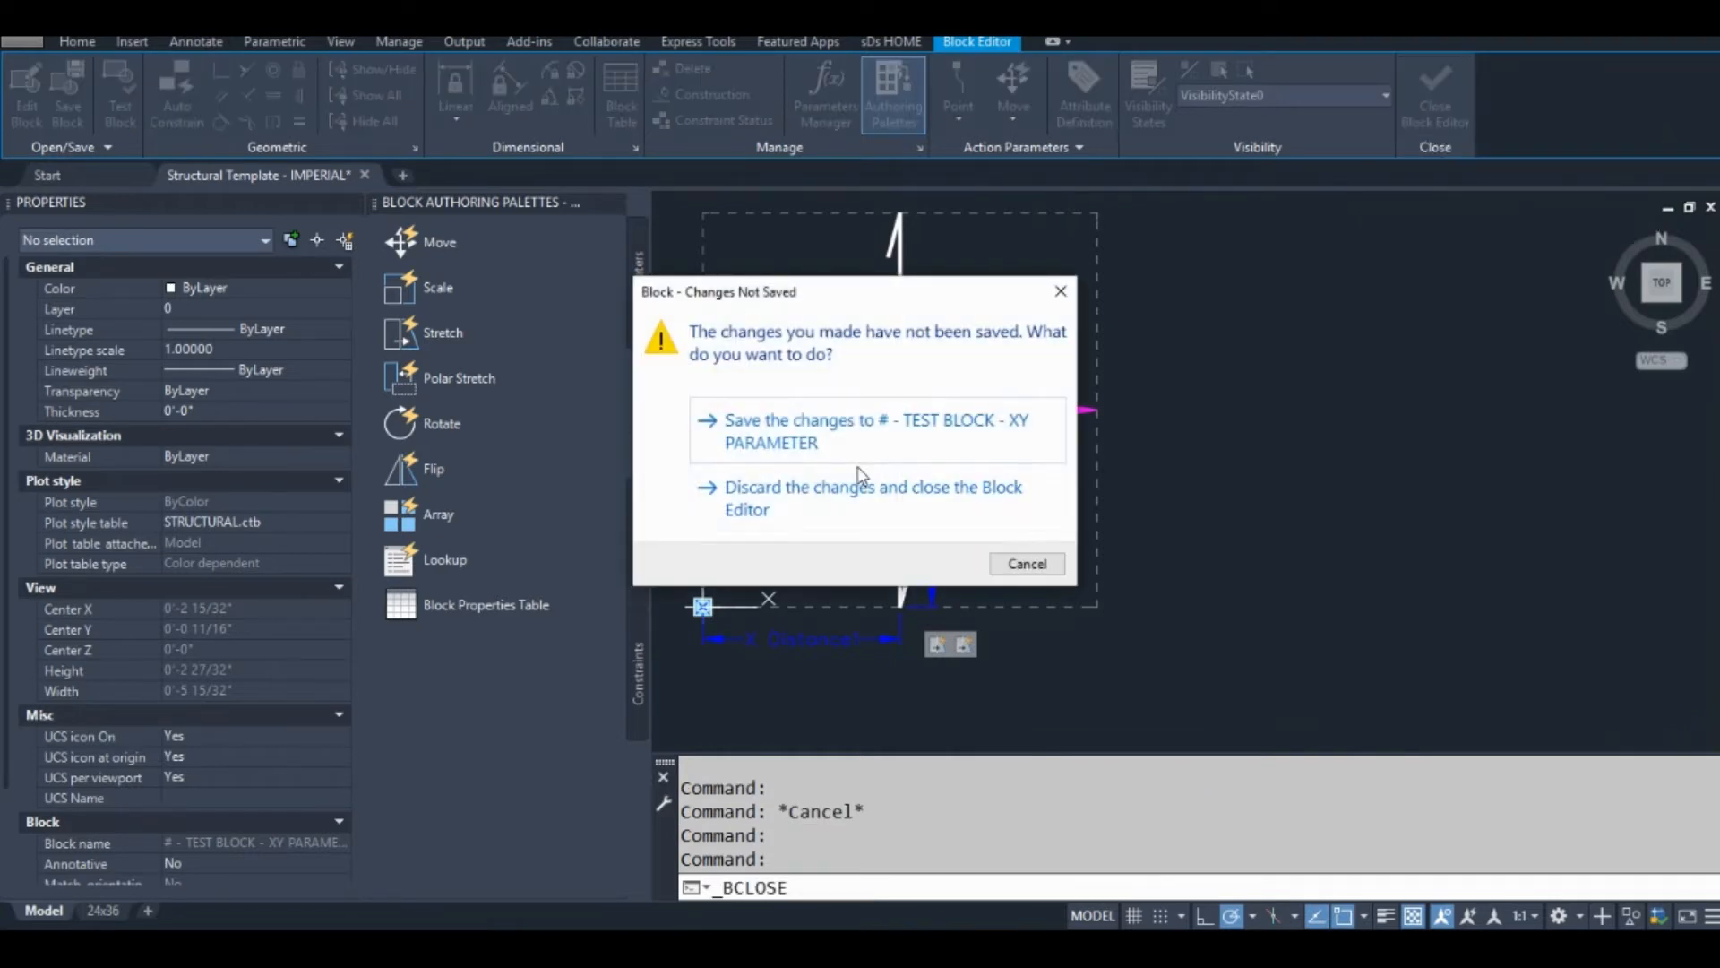
Step: Save the block changes, grip-test the reference in the drawing, then undo back into the editor
left_click(873, 496)
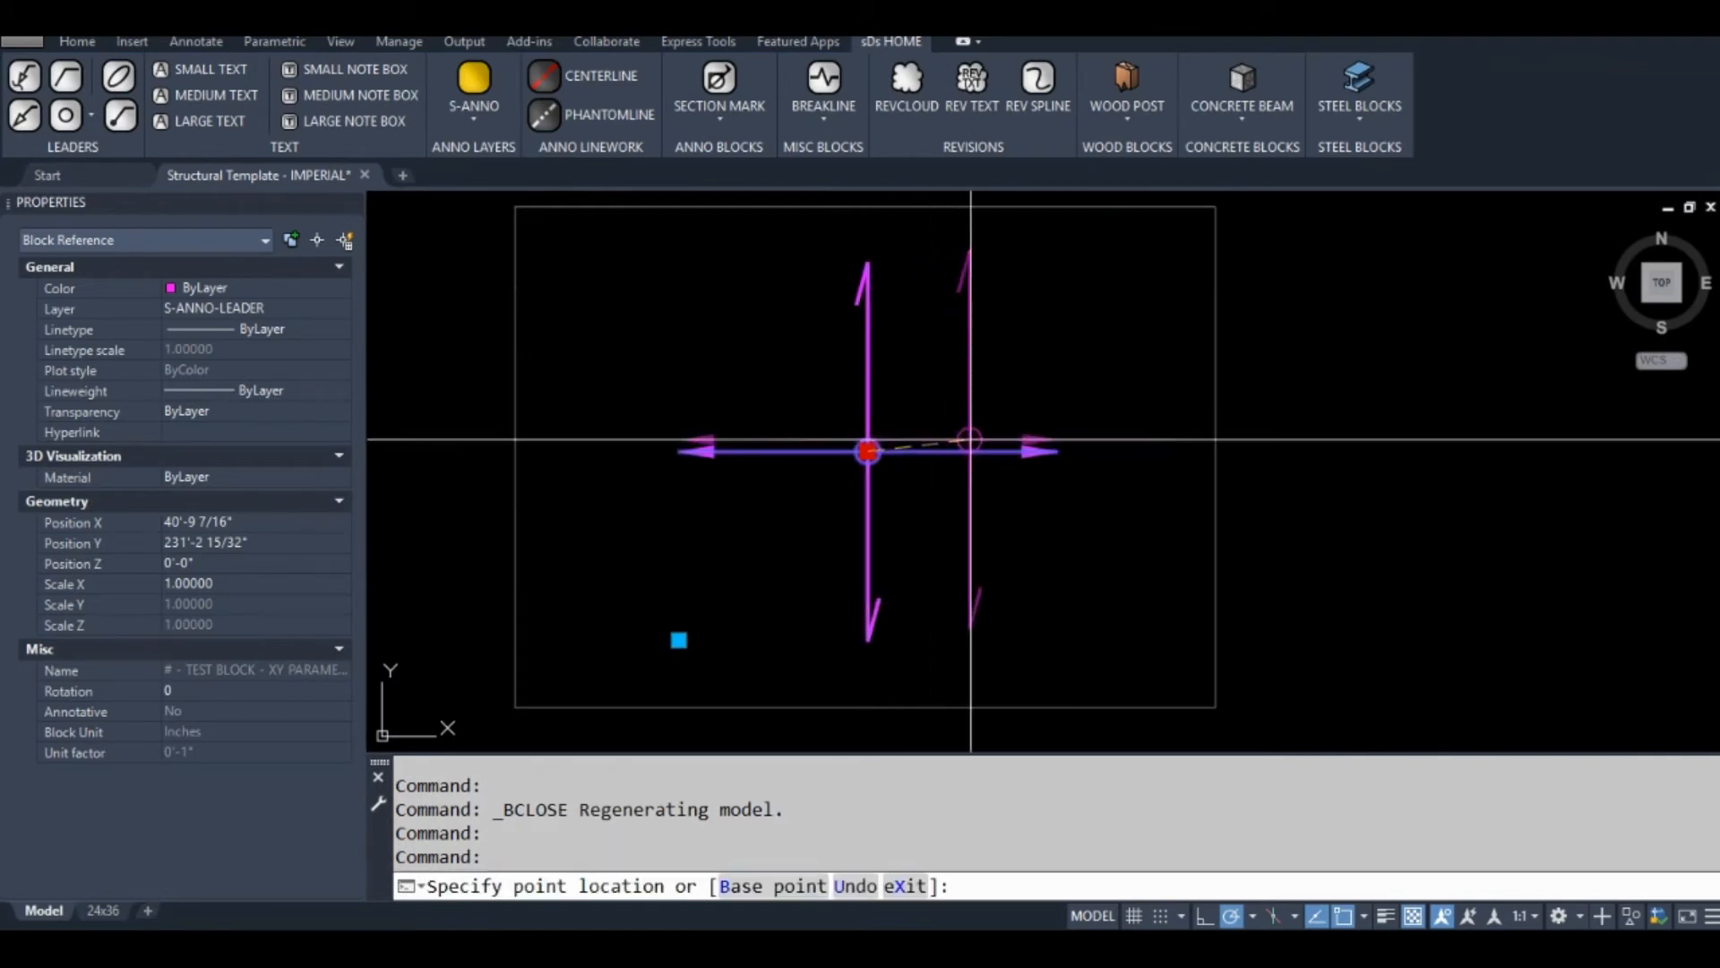
mouse_move(961, 450)
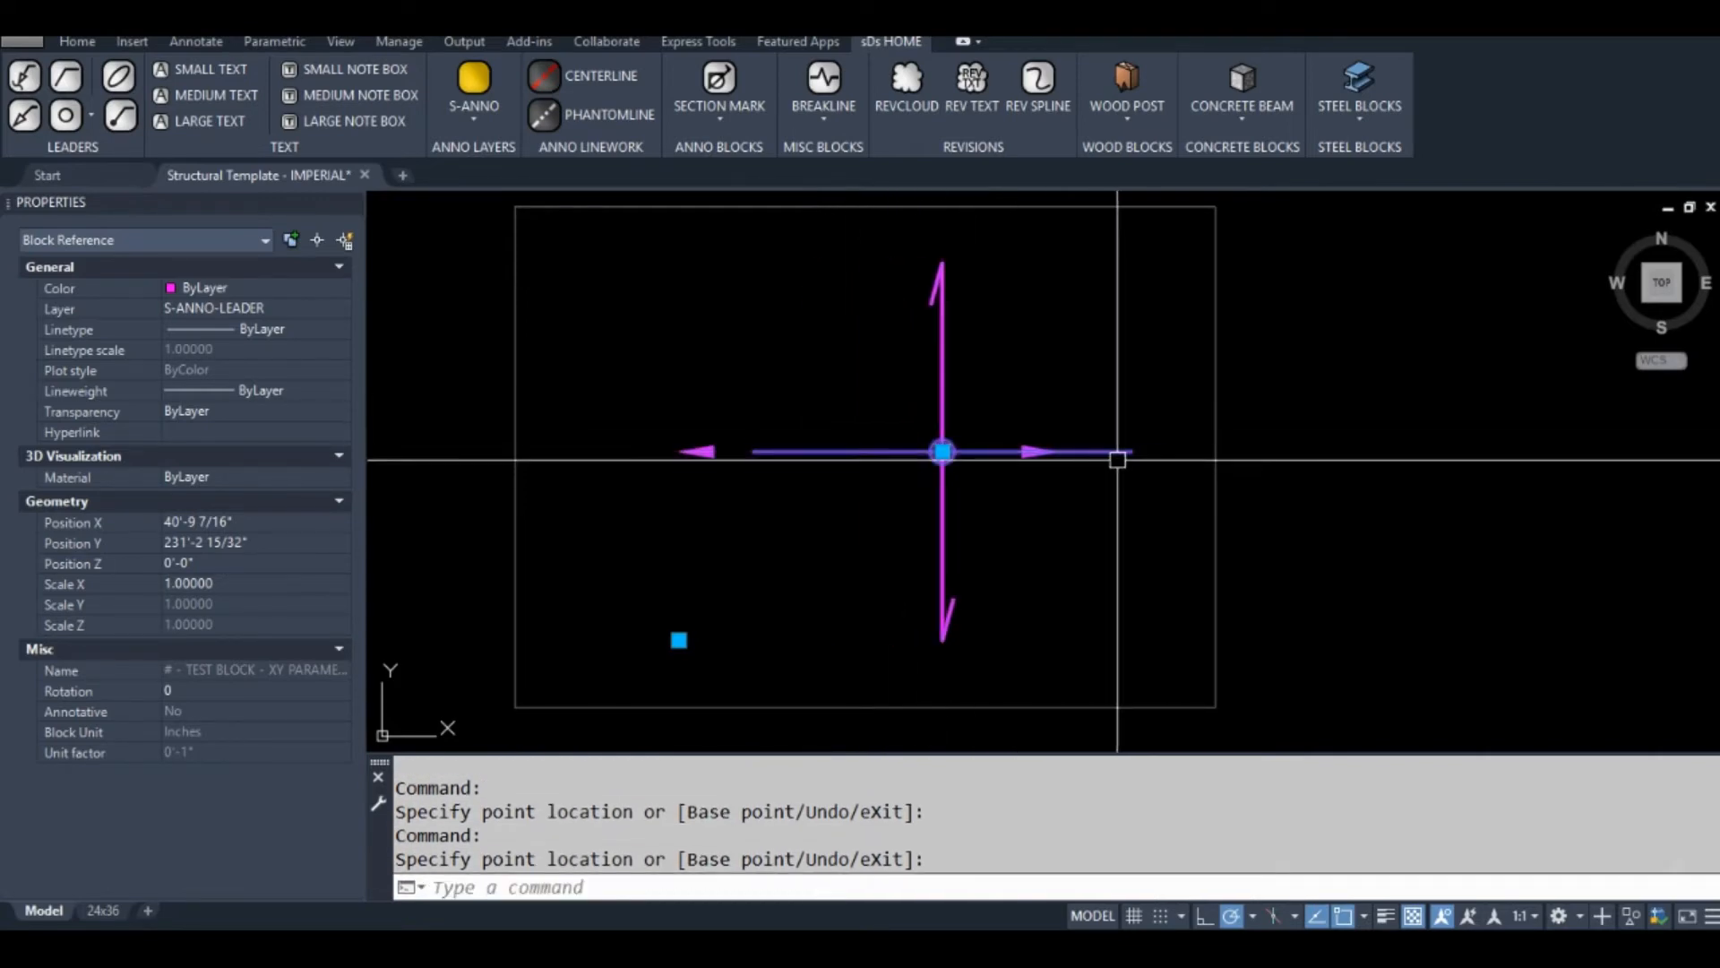
key("Escape")
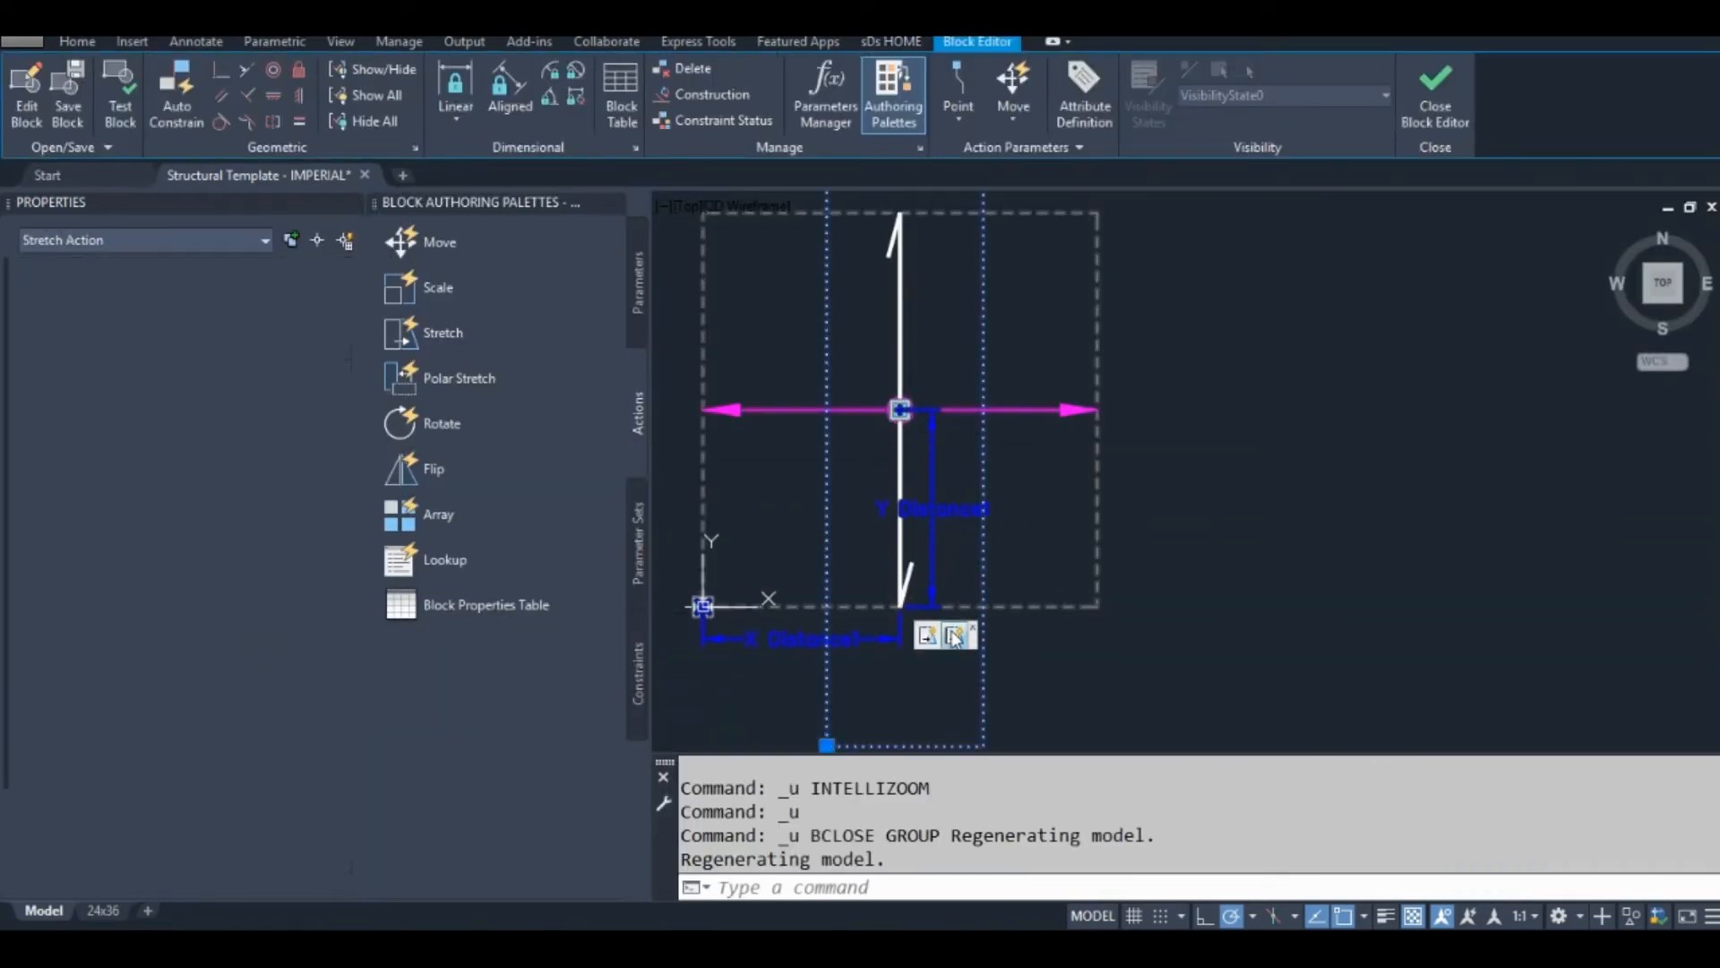
Step: Modify the stretch action's selection set, using R to remove an unwanted object
right_click(955, 636)
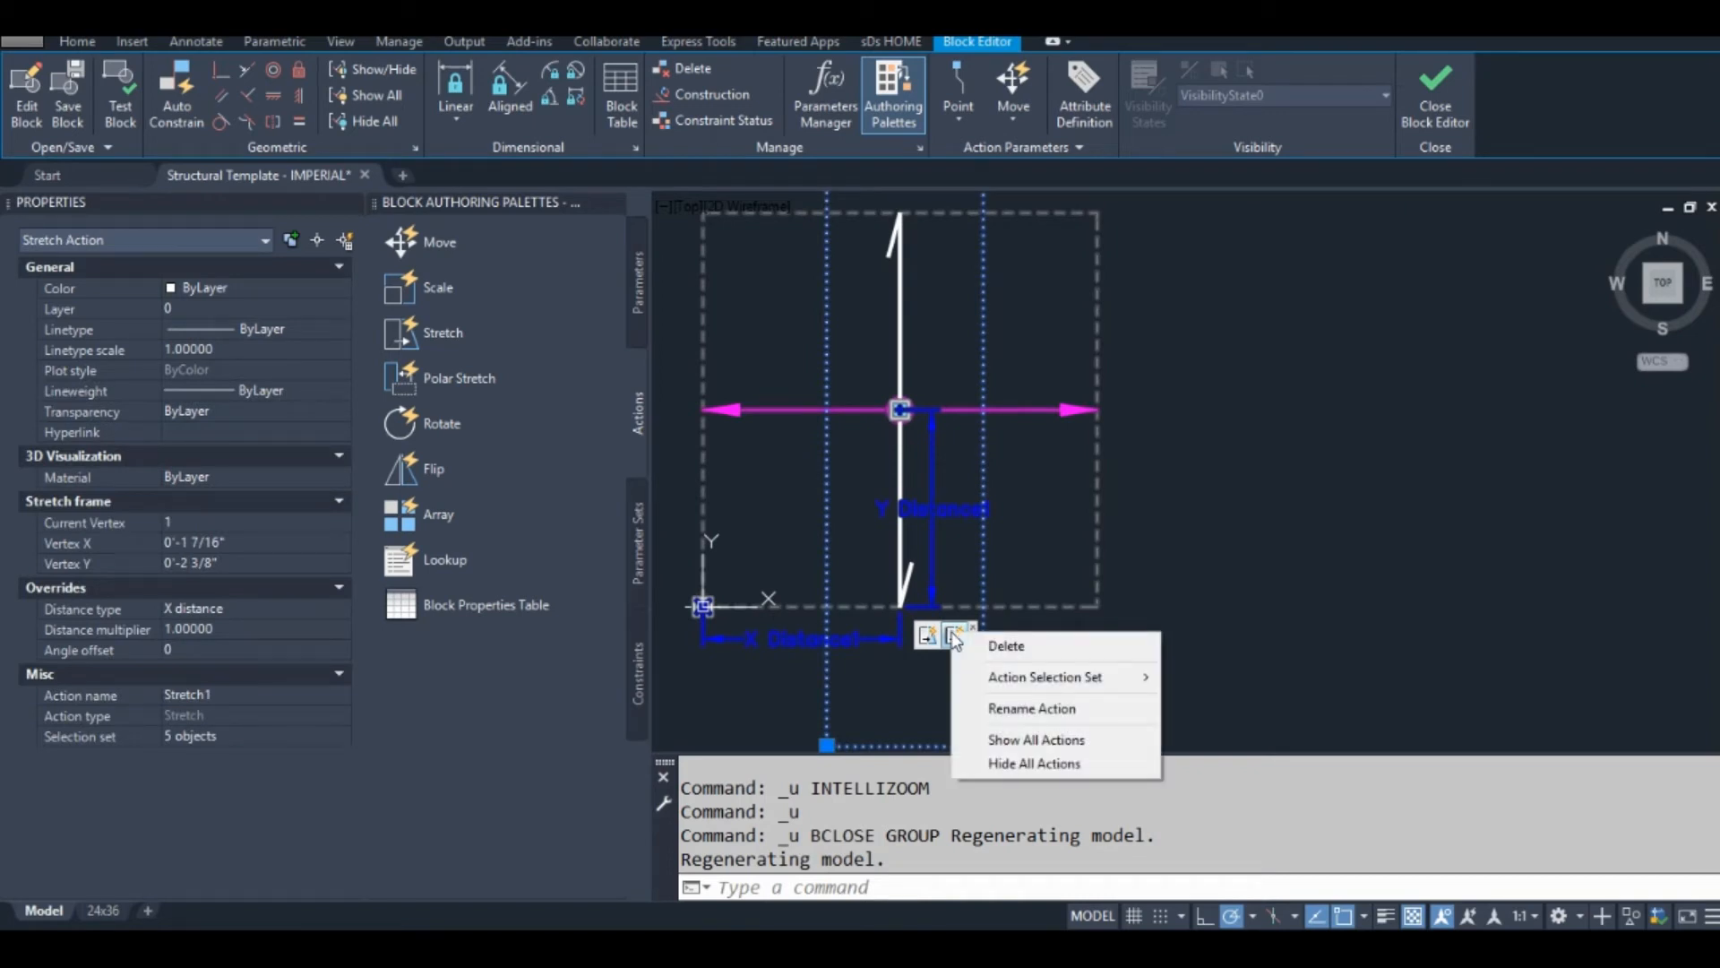
mouse_move(1043, 678)
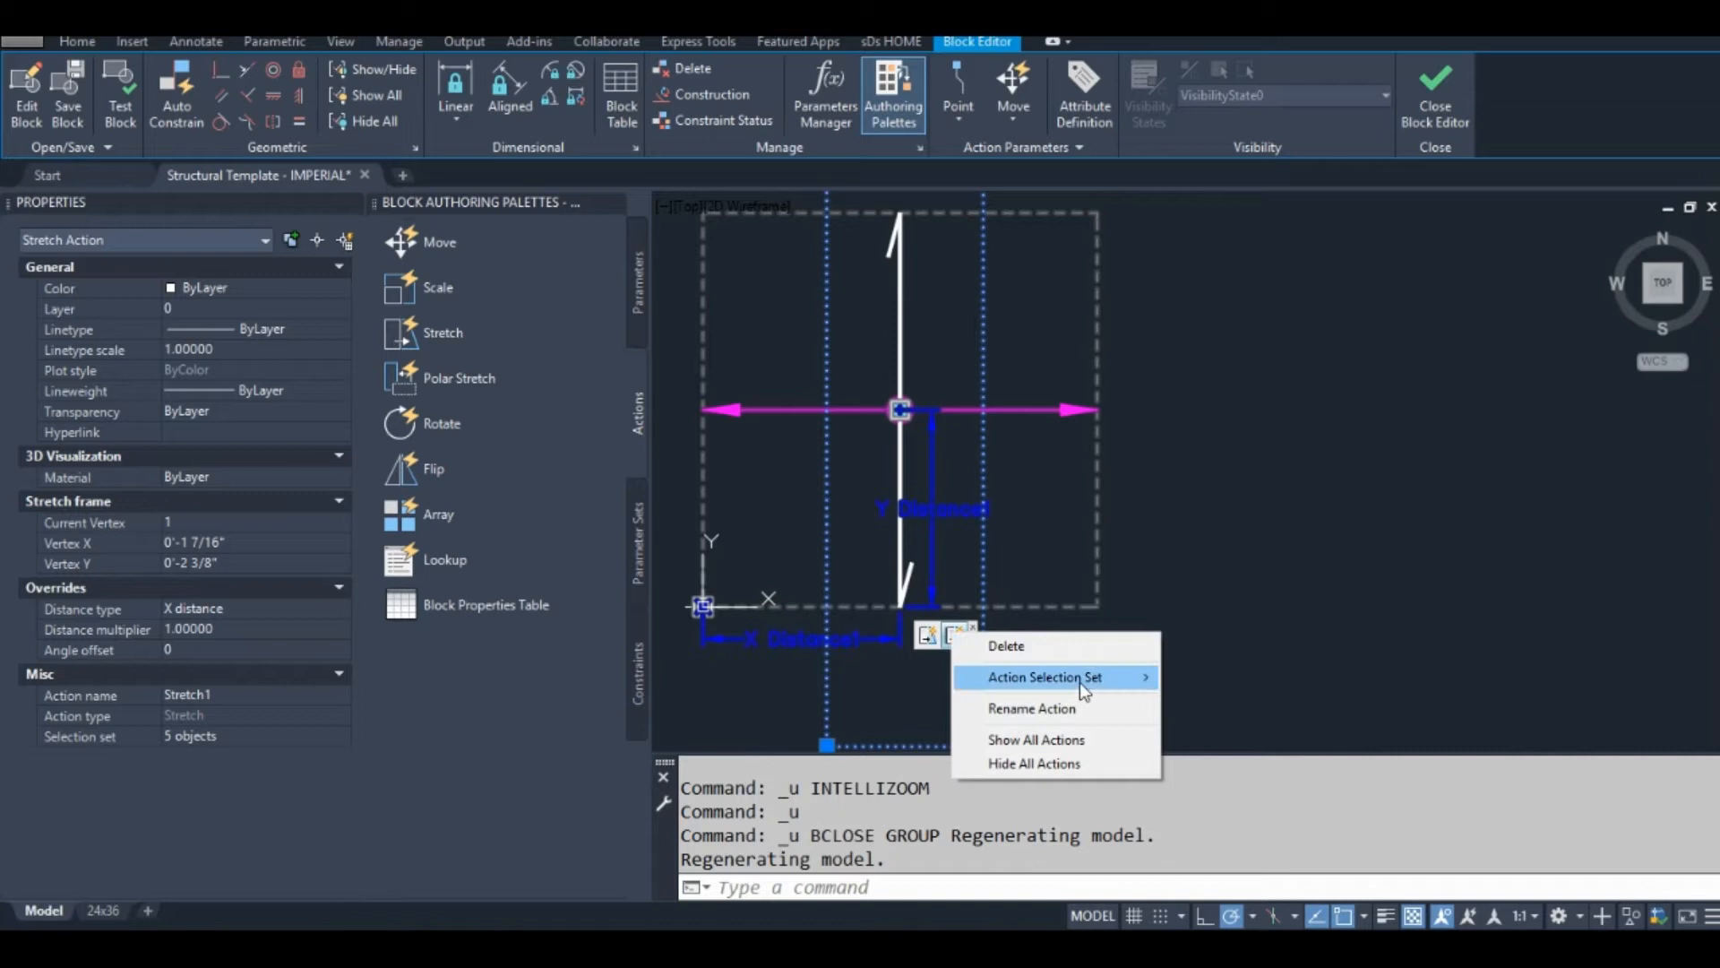
left_click(1043, 677)
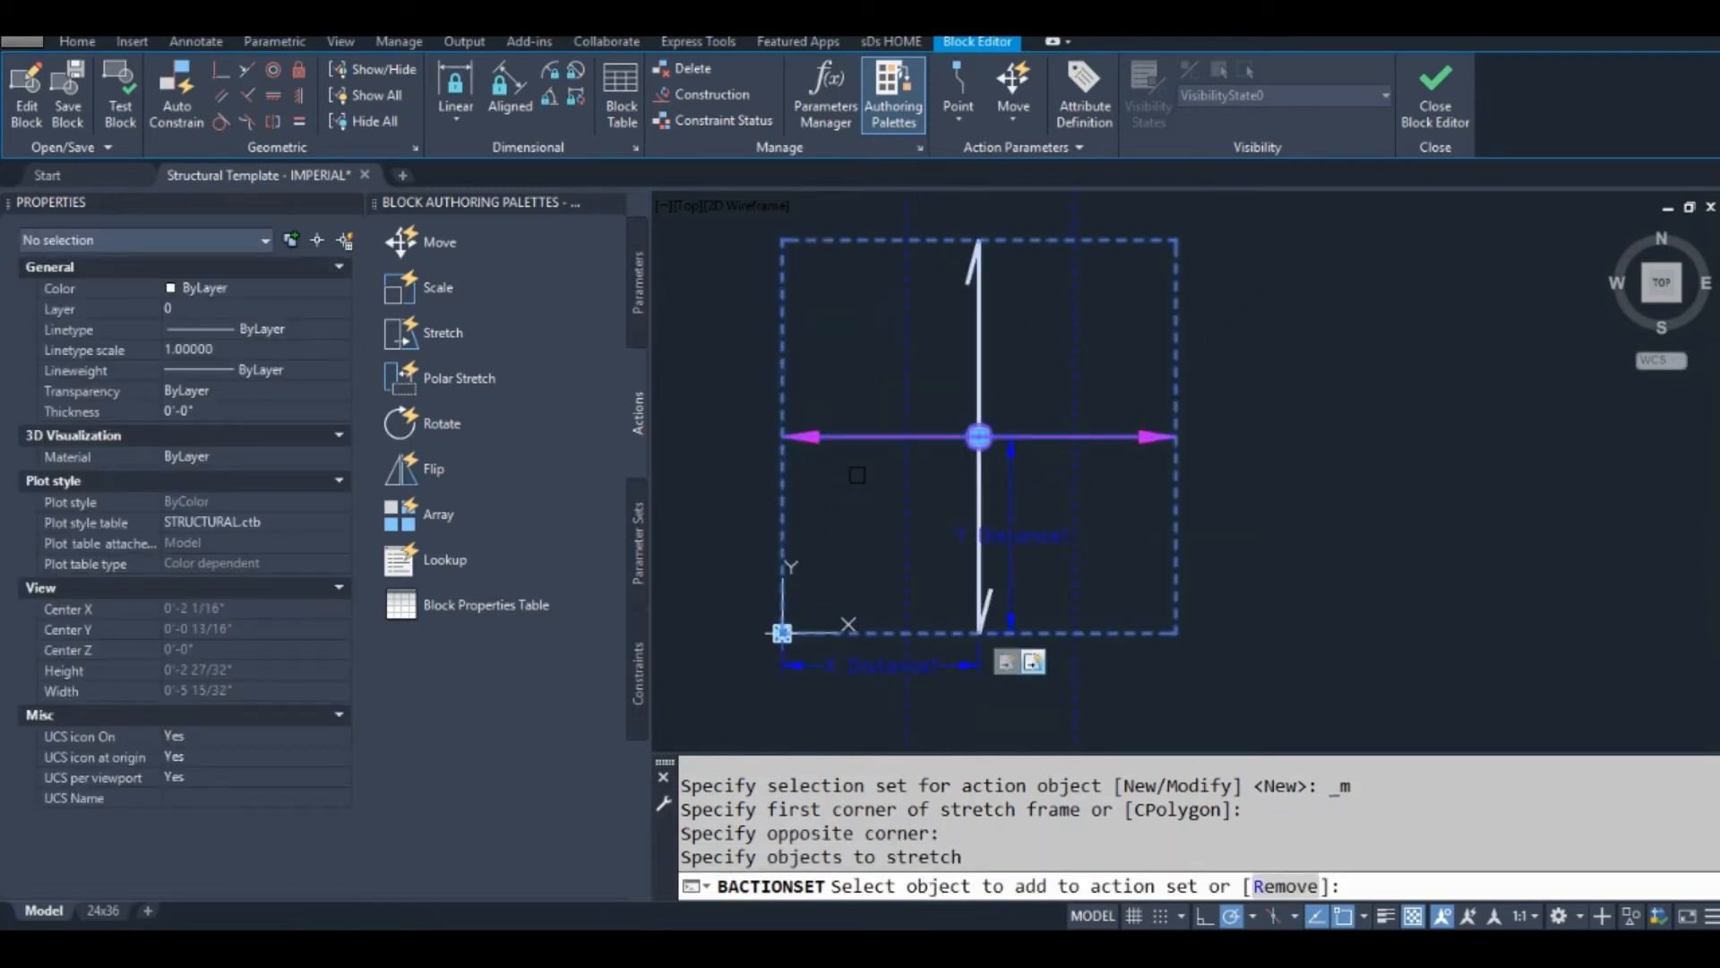
type("R")
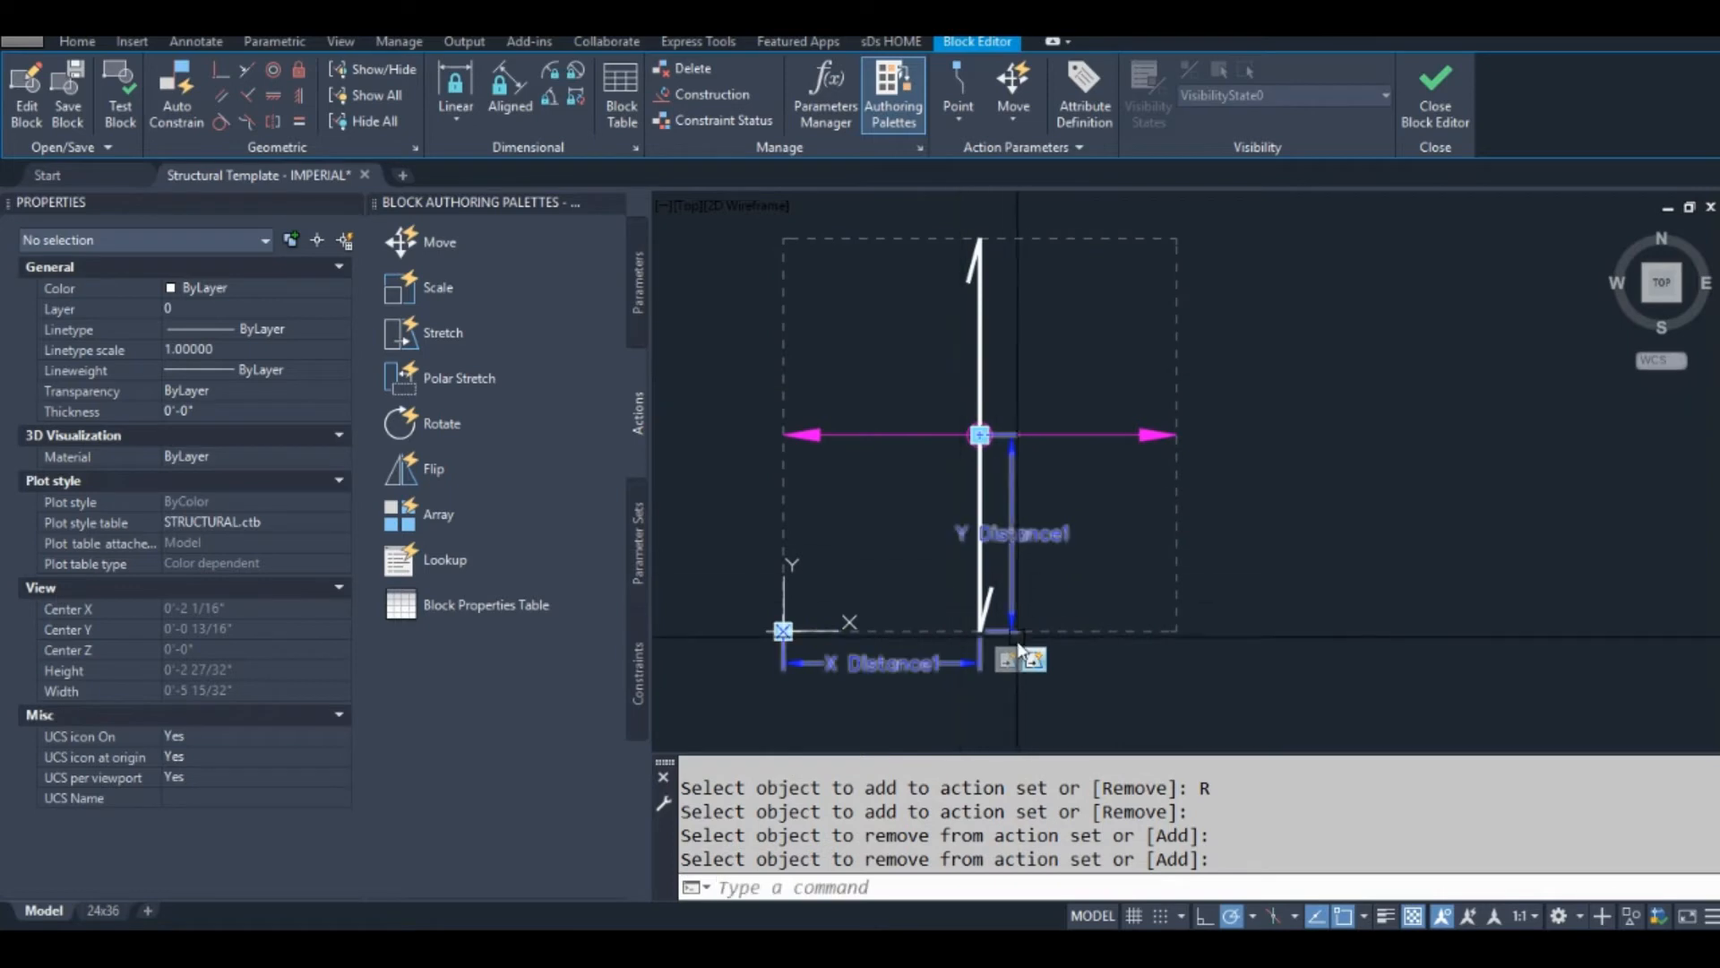
left_click(1006, 659)
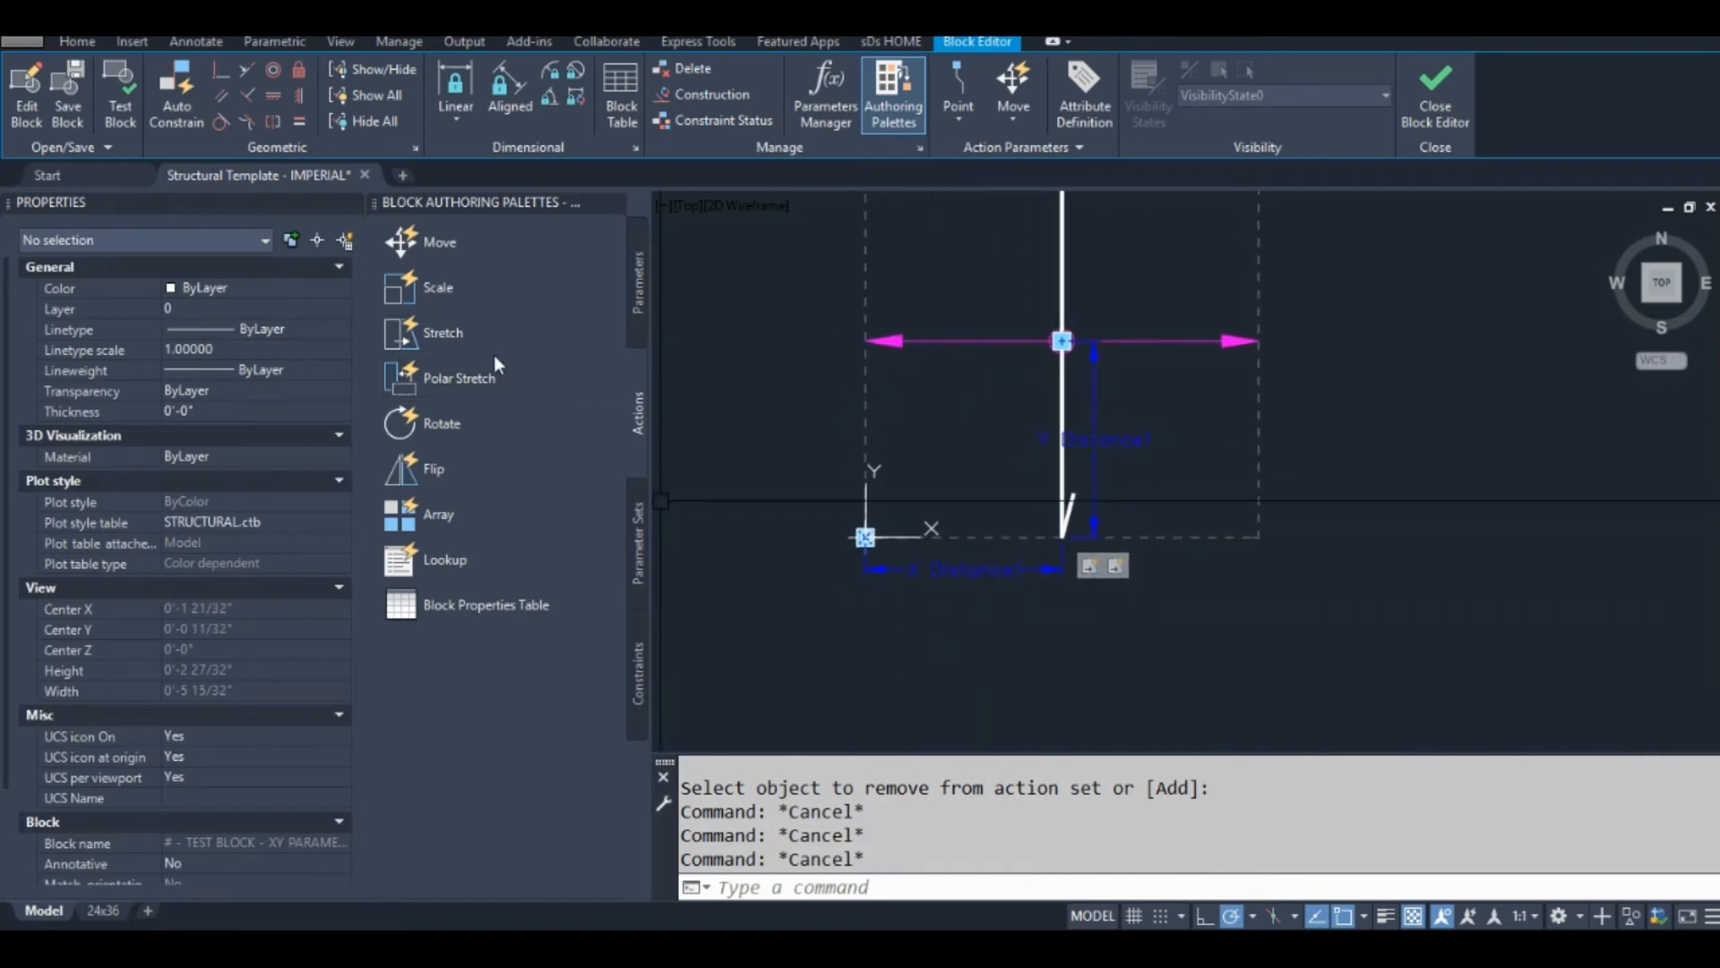
mouse_move(442, 333)
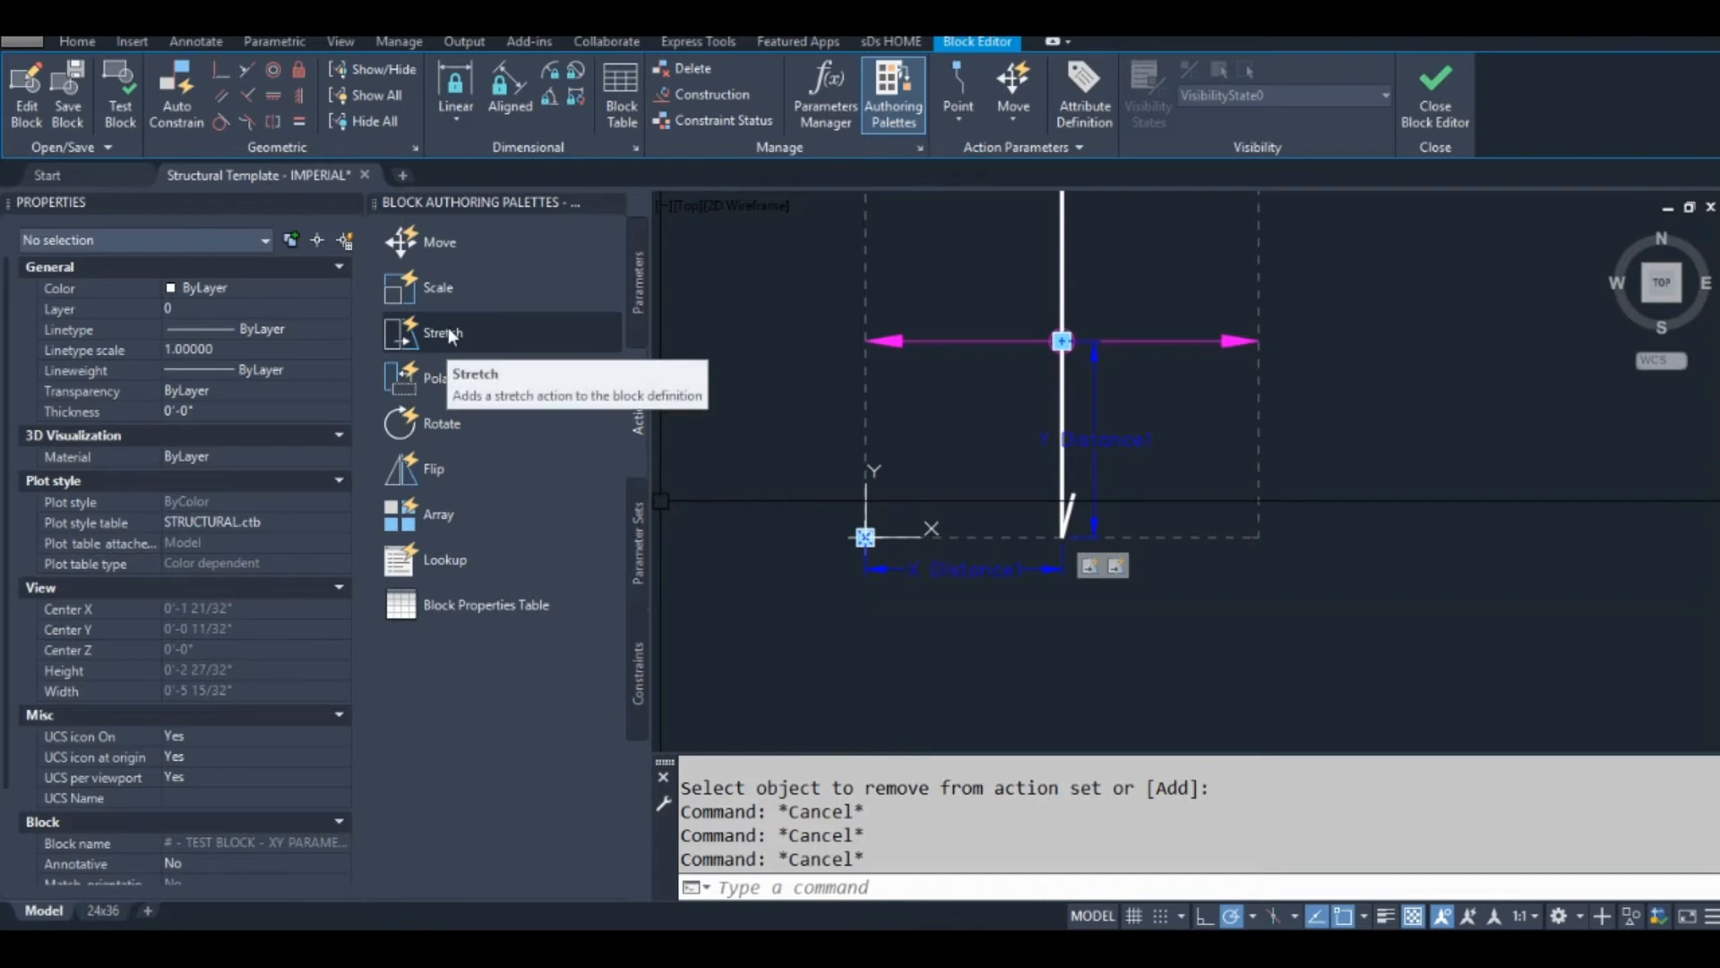
Step: Add further stretch actions to the XY parameter, the newest set to Y distance, and close the editor
left_click(443, 334)
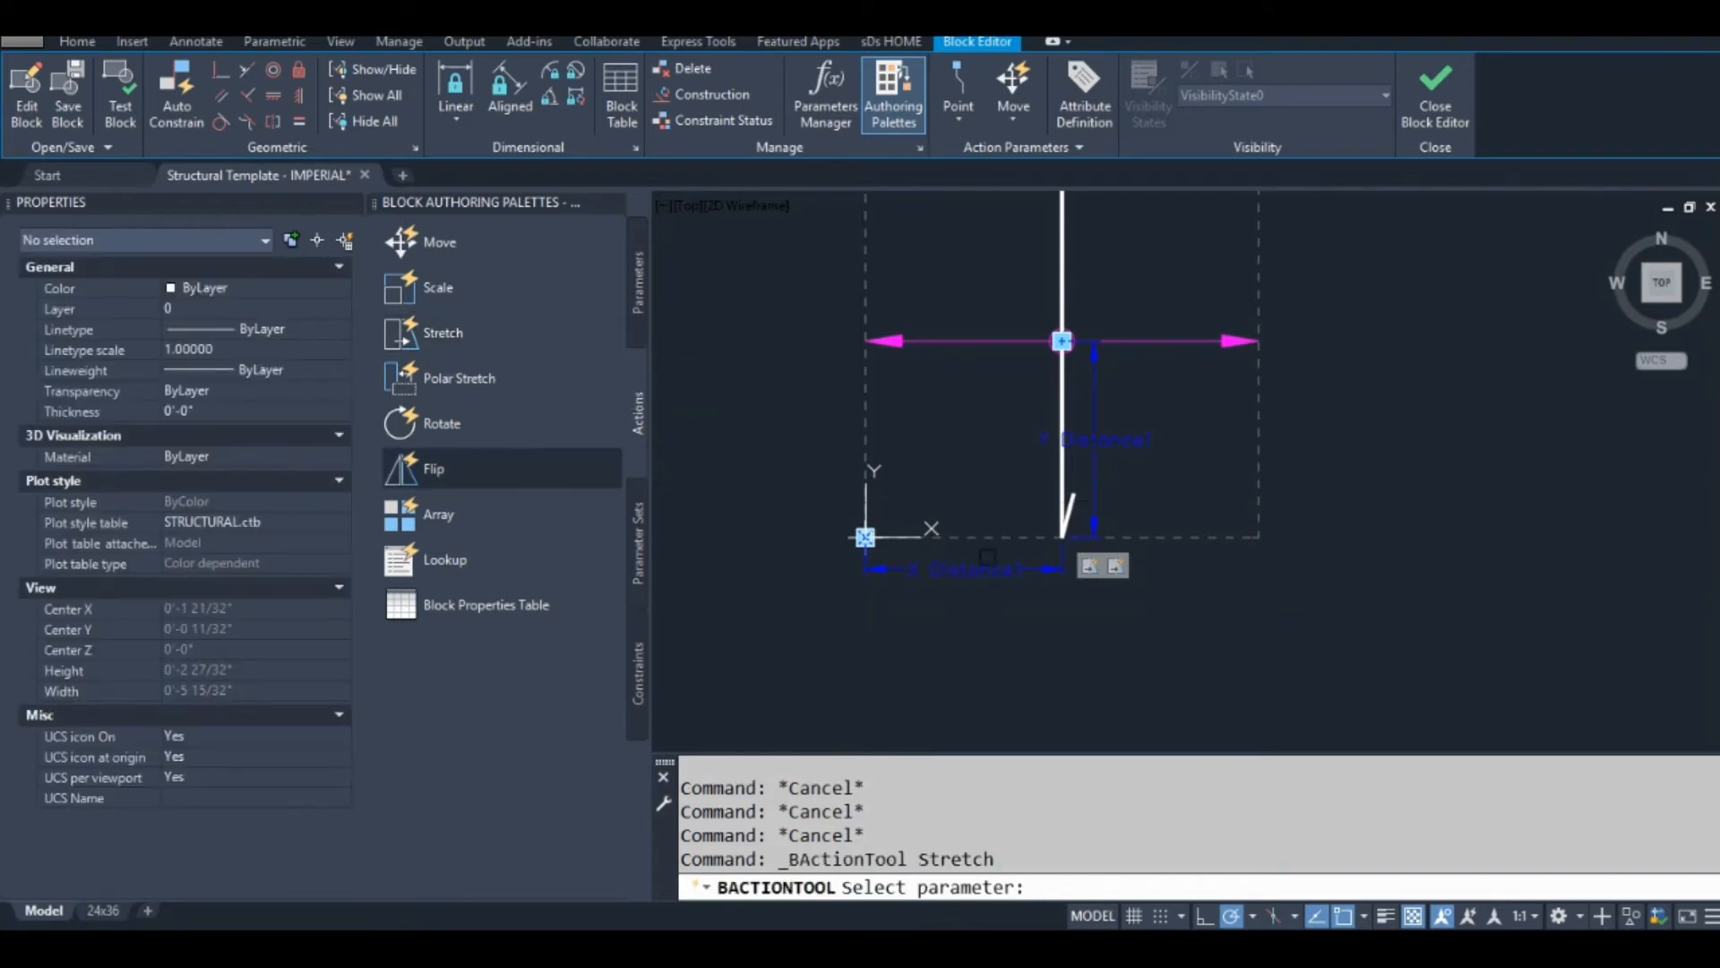
left_click(864, 538)
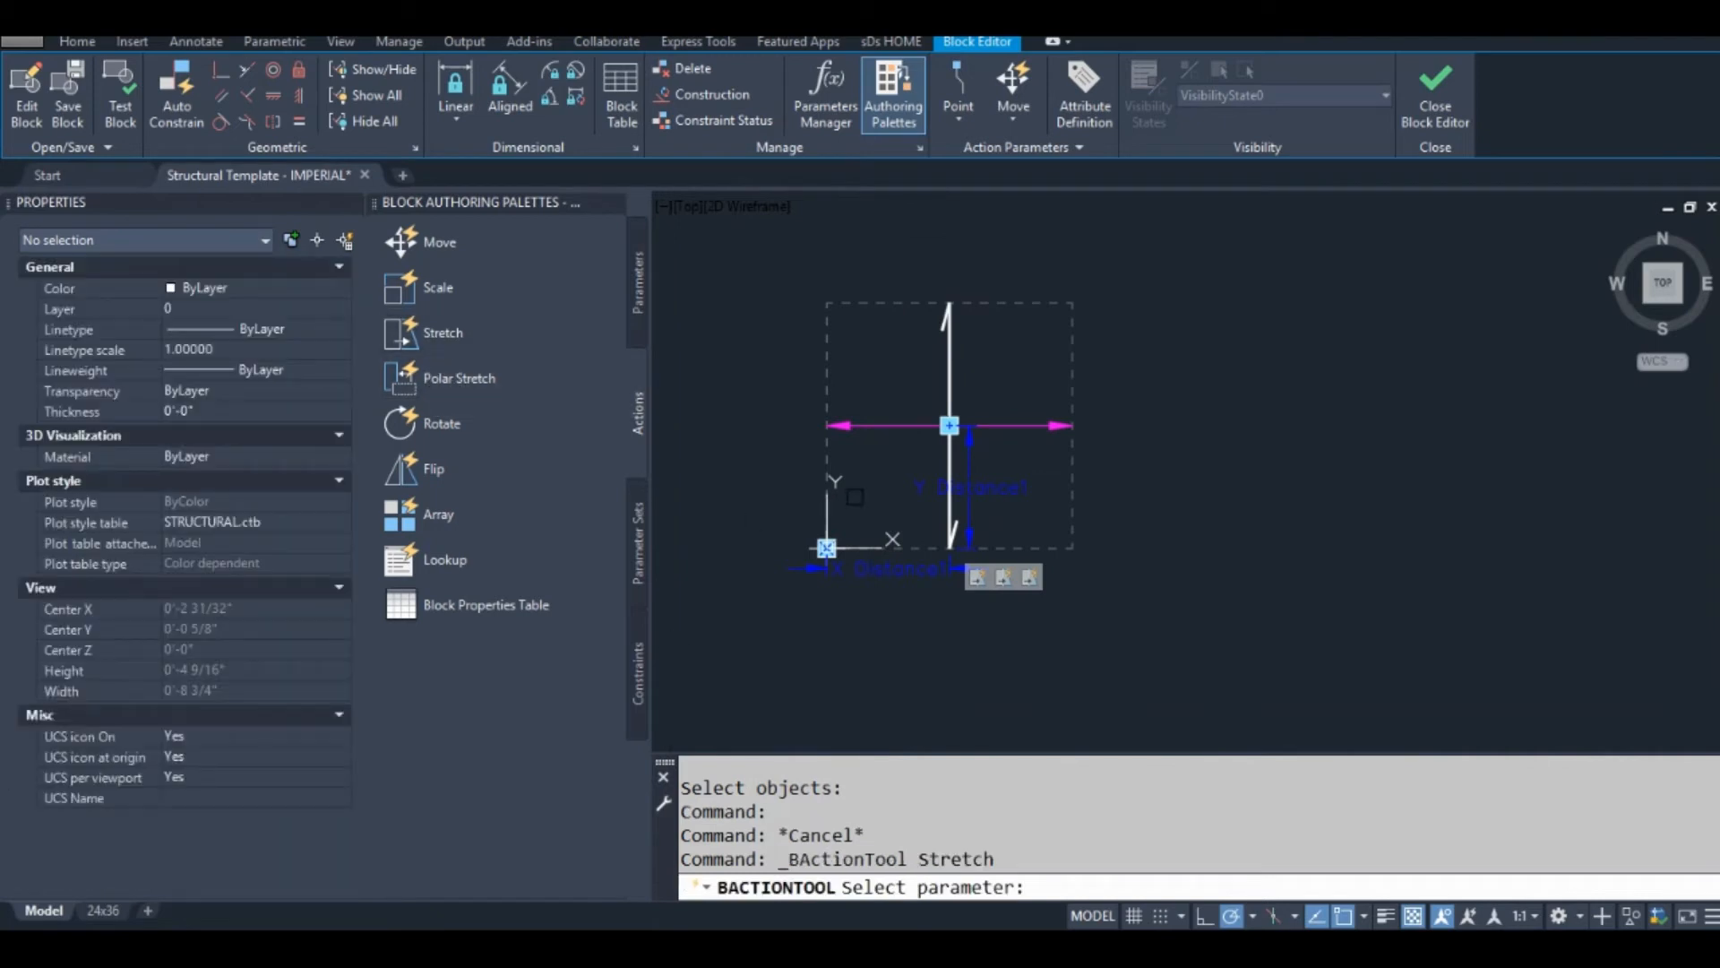
left_click(826, 547)
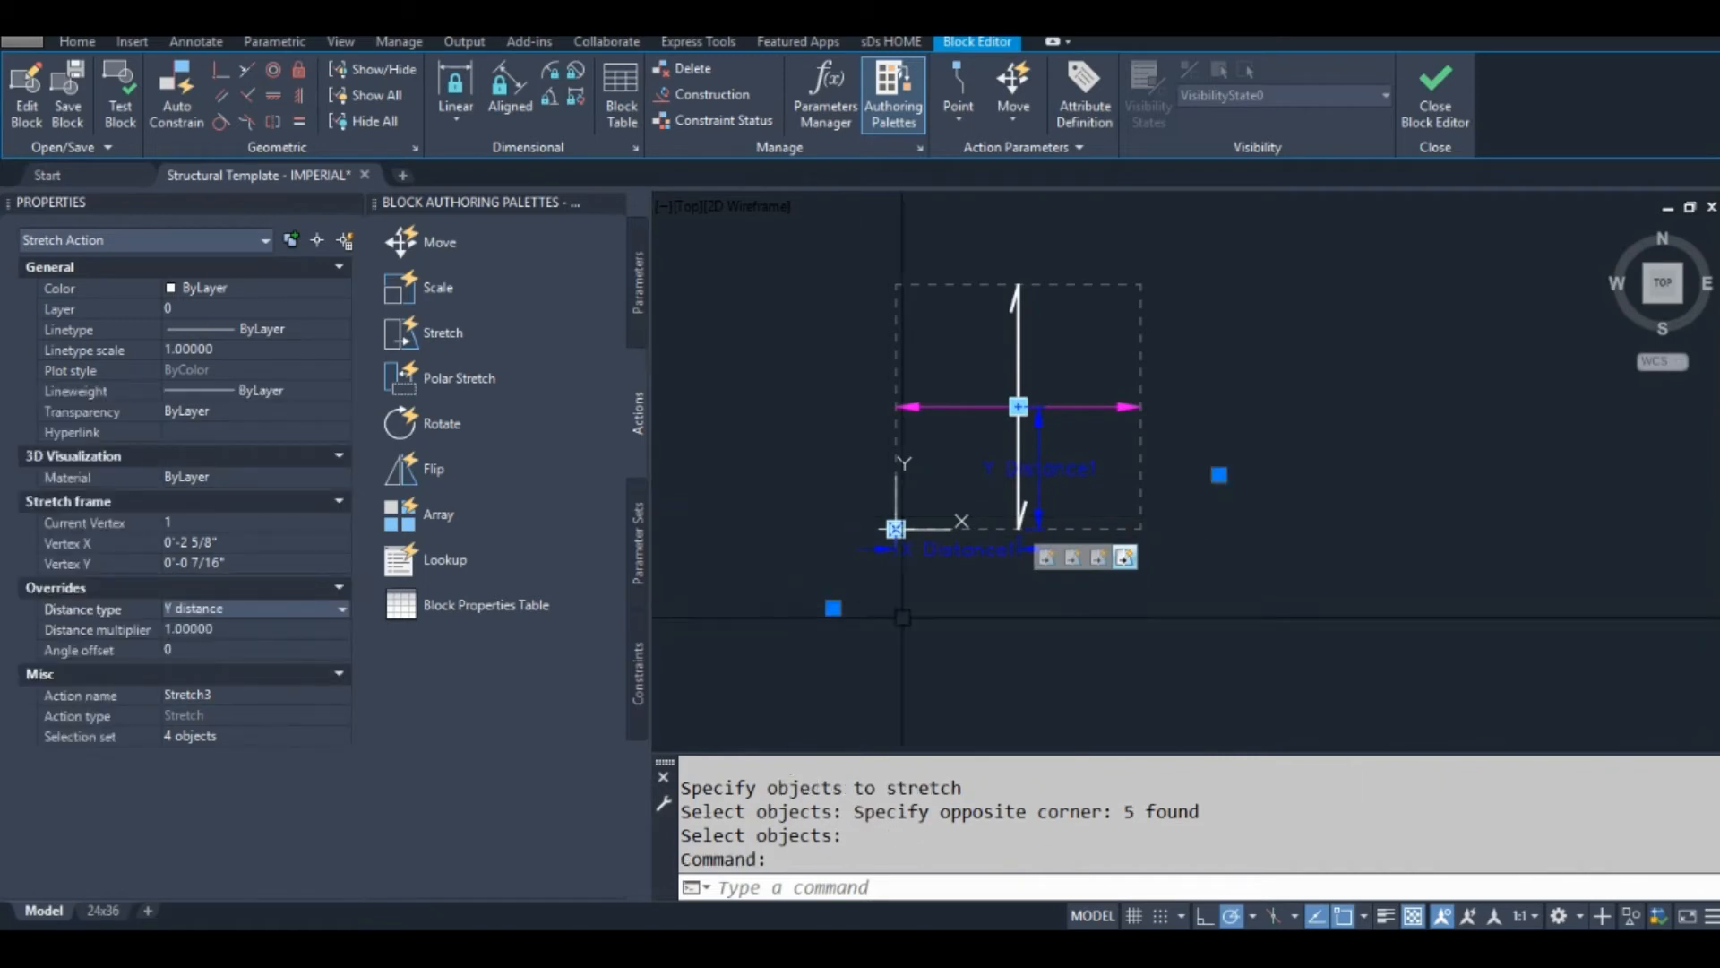
left_click(1433, 94)
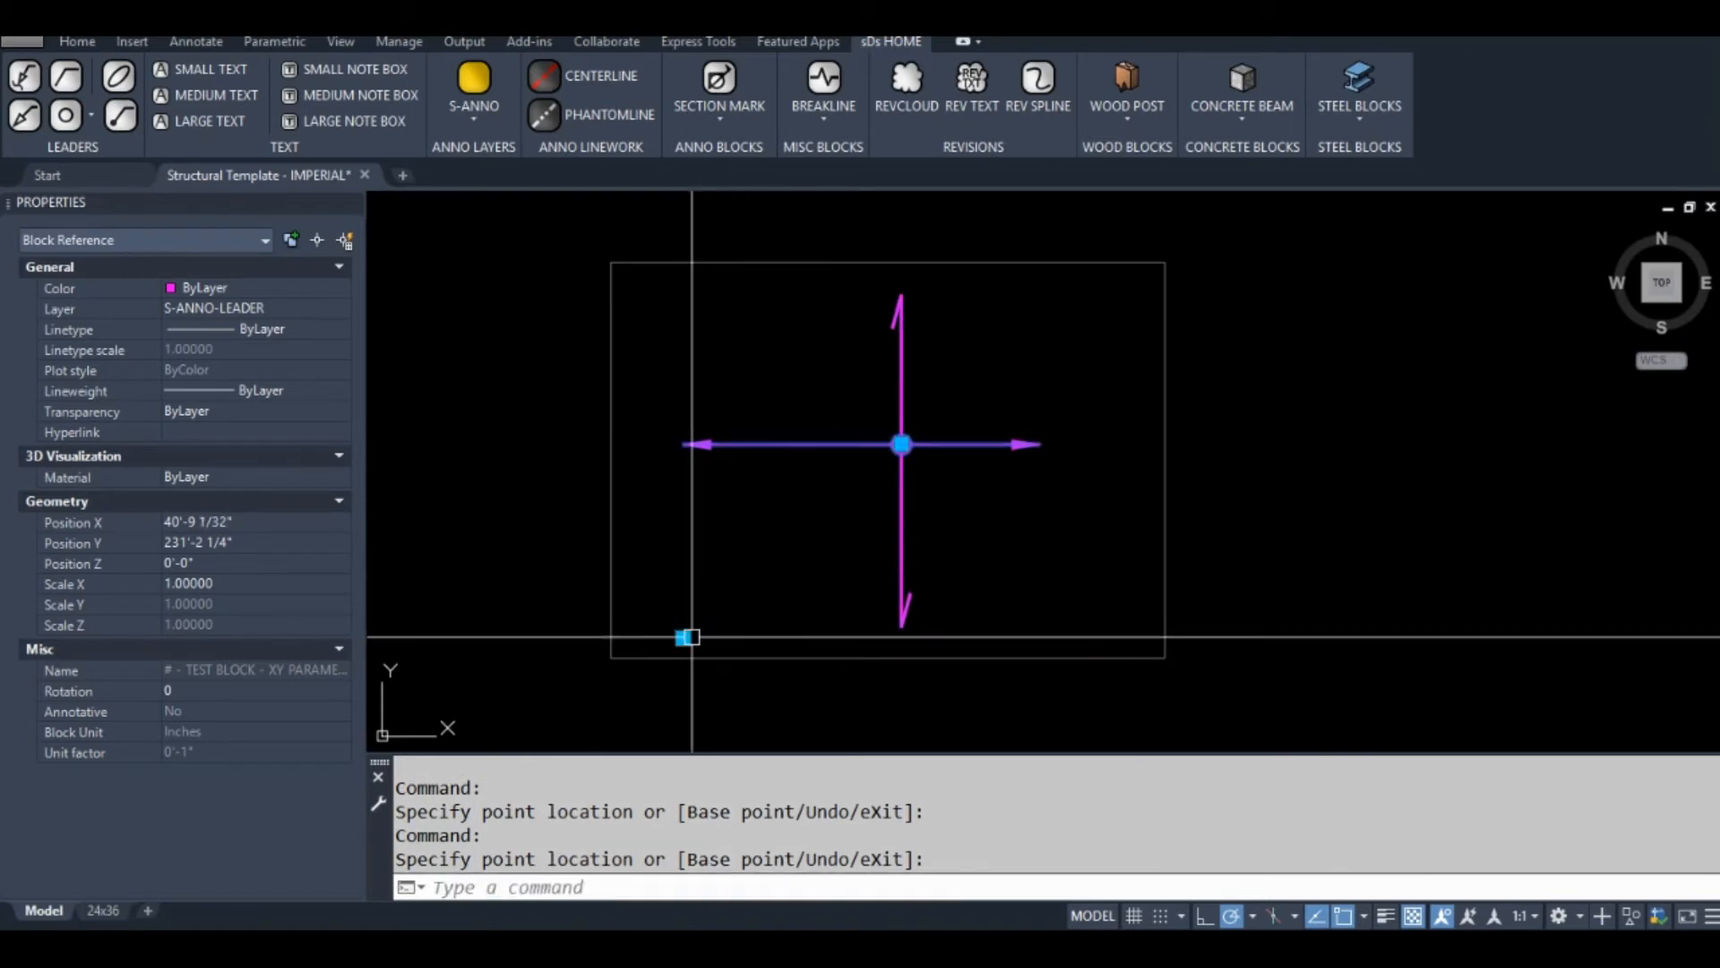
Step: Undo the grip test so the Block Editor reopens on the crosshair block
key("Escape")
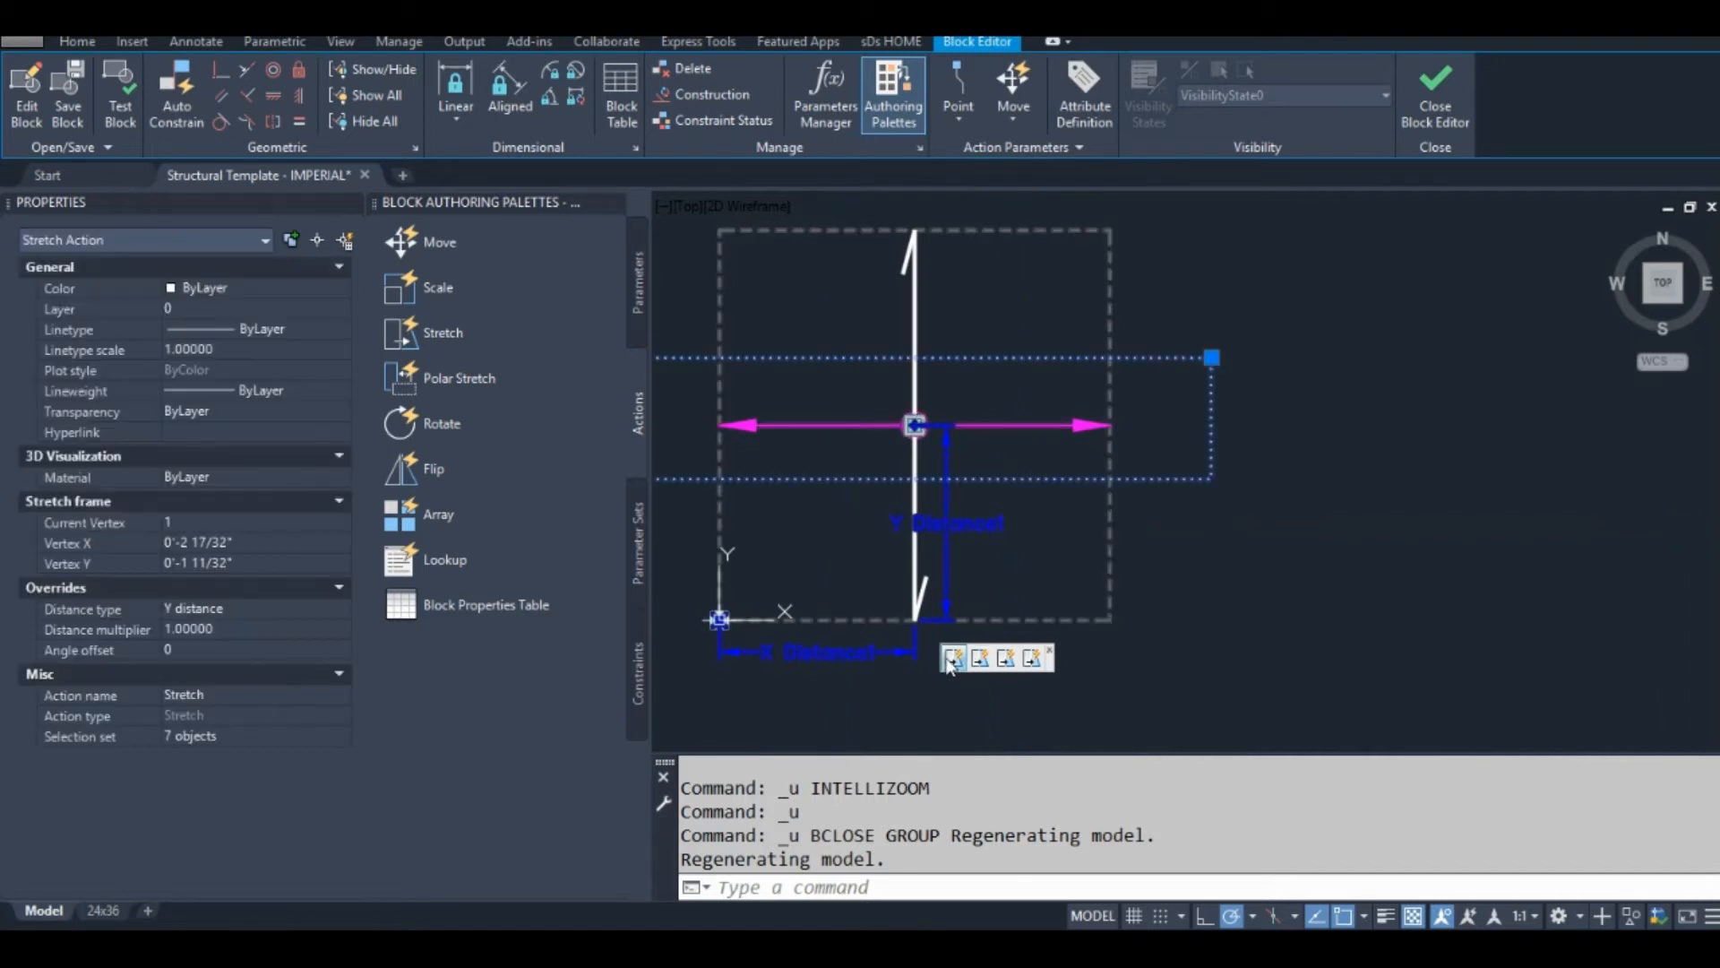
mouse_move(948, 667)
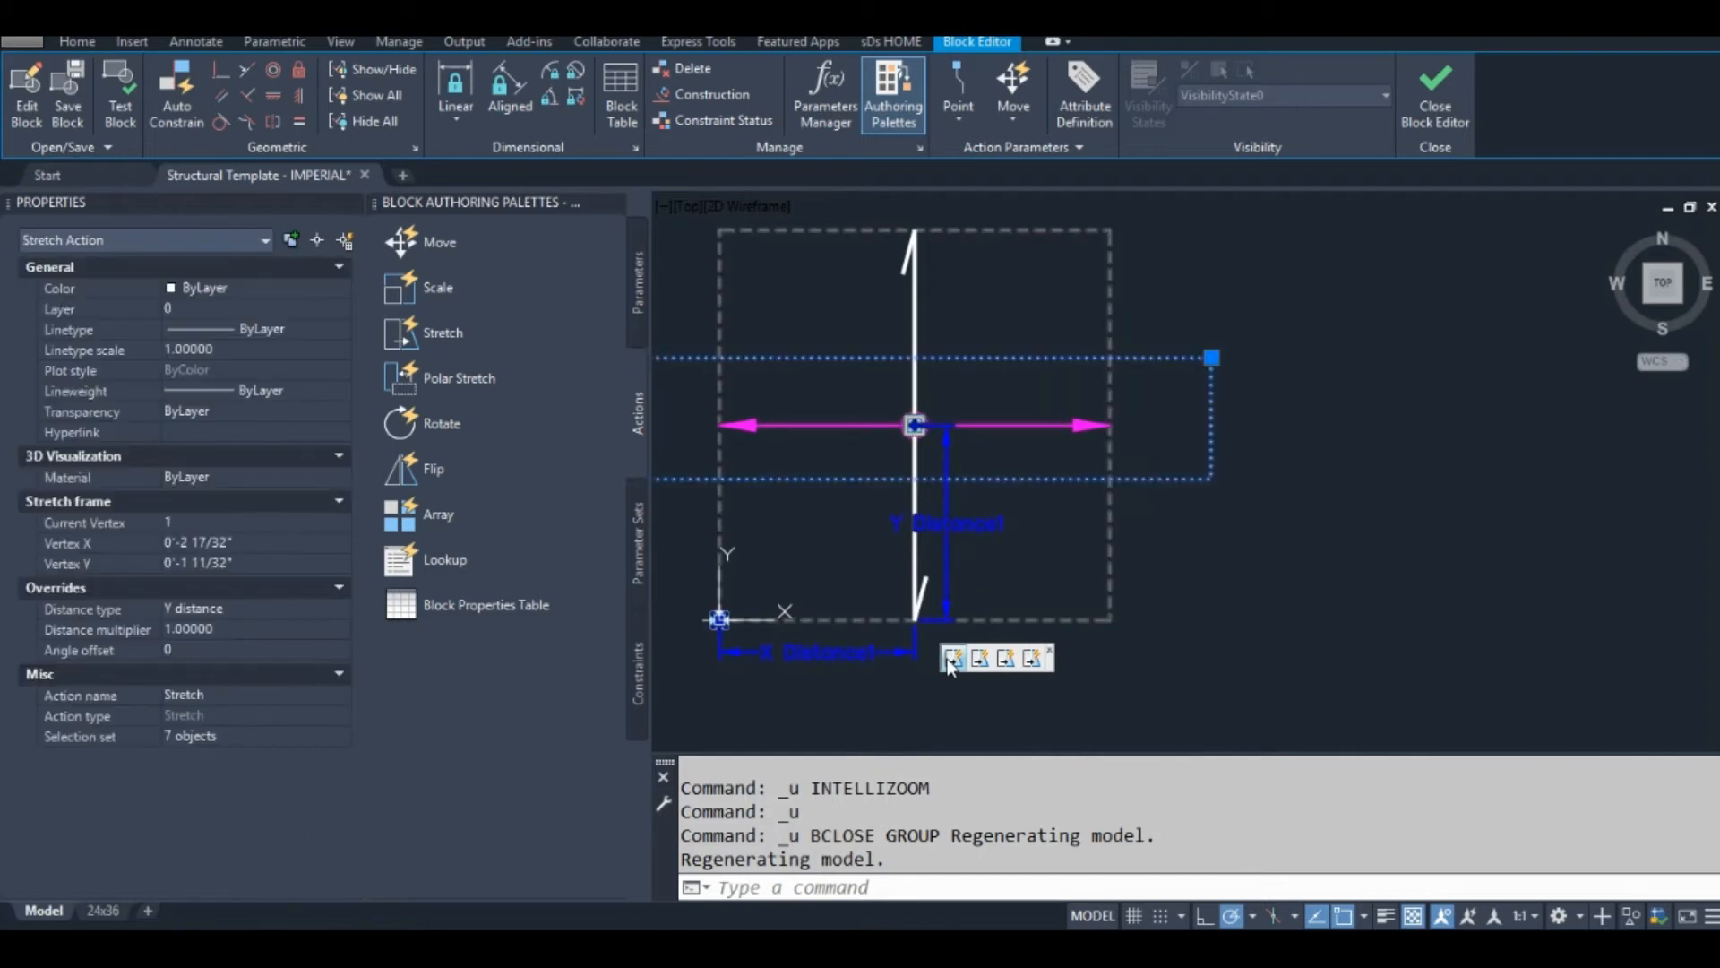
Step: Give the first stretch action a new five-object selection set
right_click(950, 663)
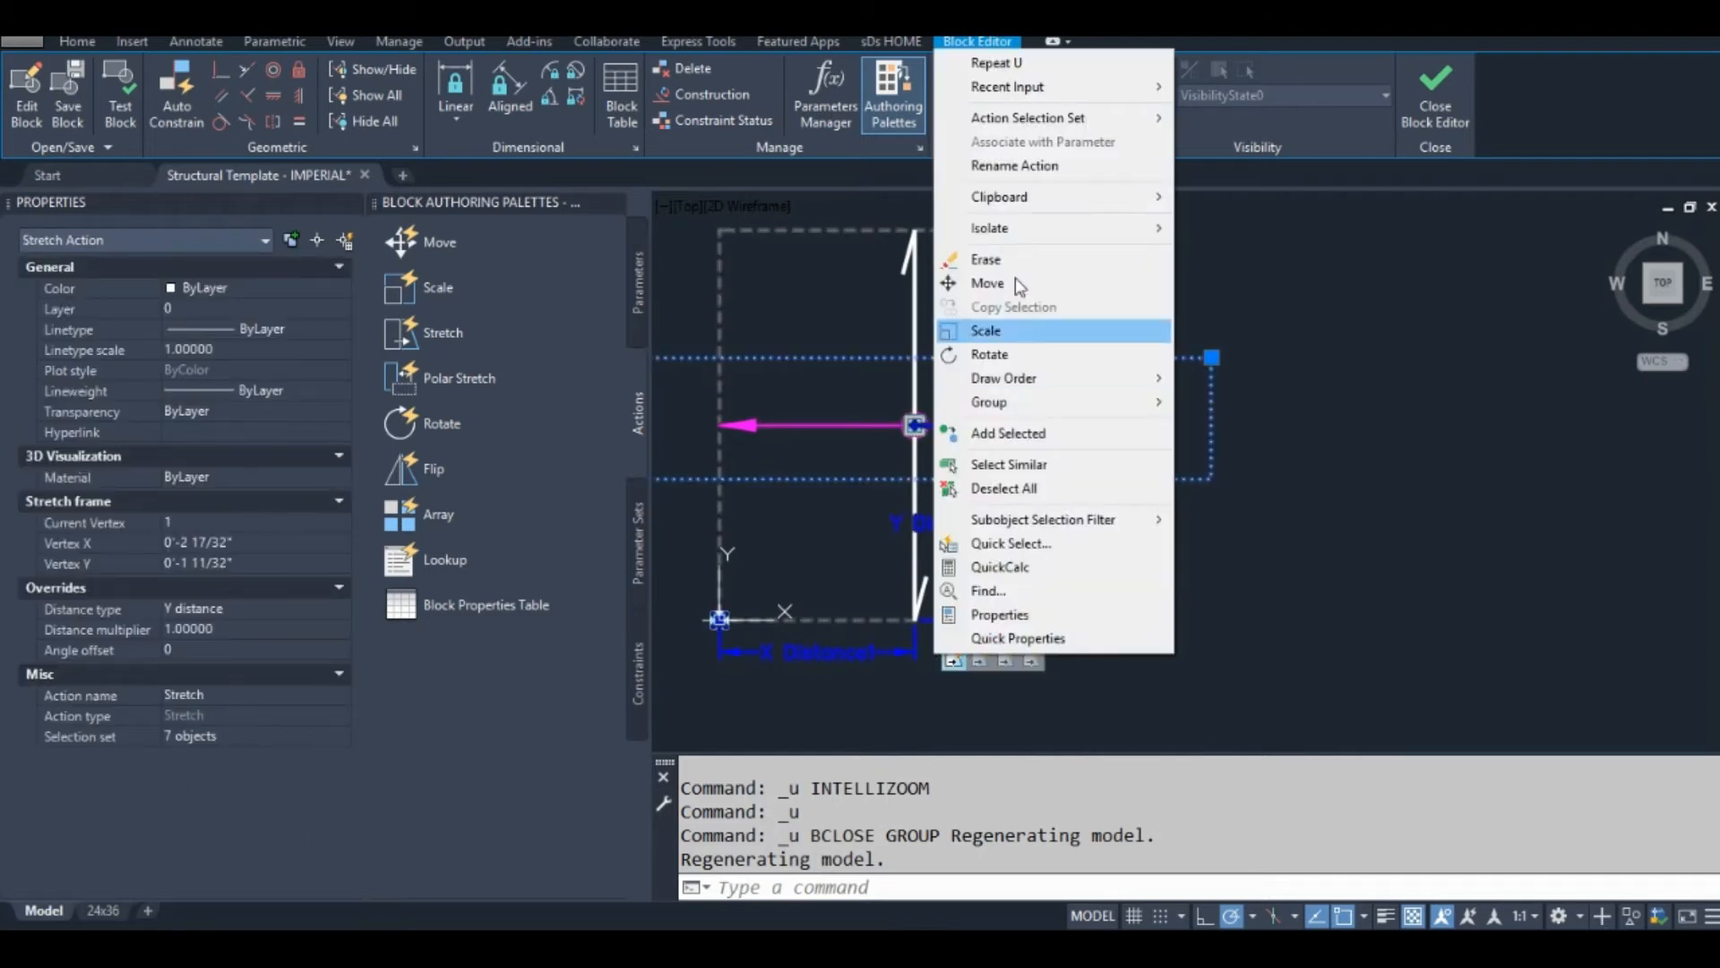
mouse_move(1028, 119)
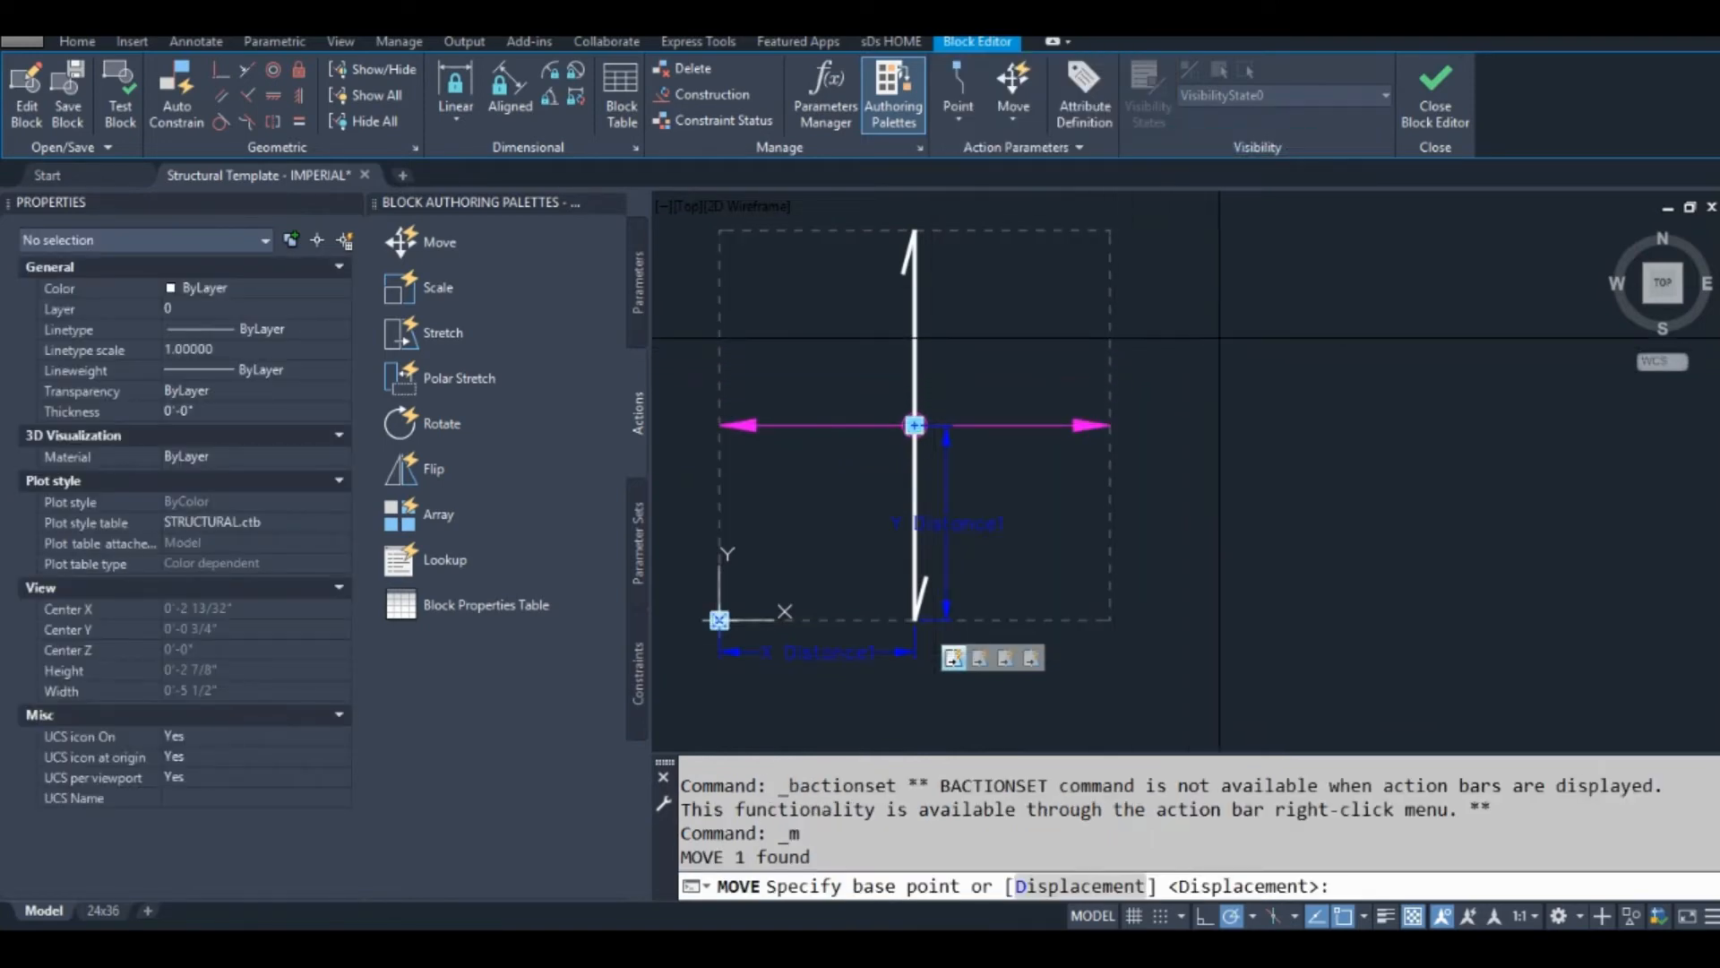
right_click(952, 656)
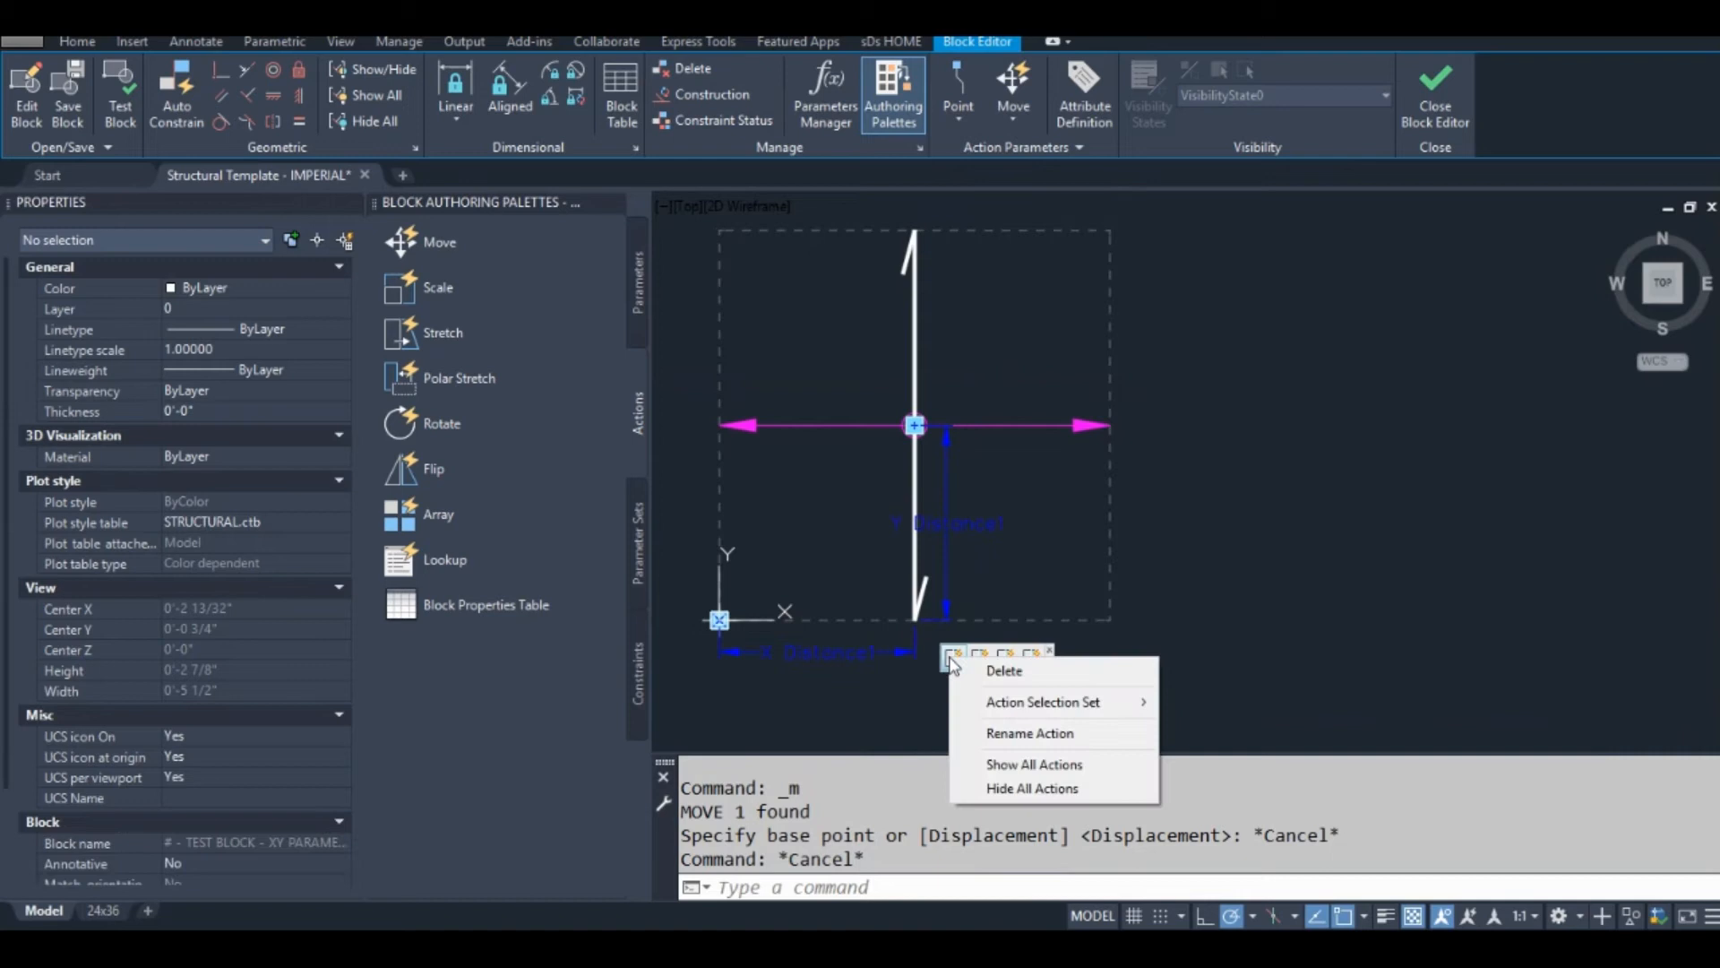
mouse_move(1043, 700)
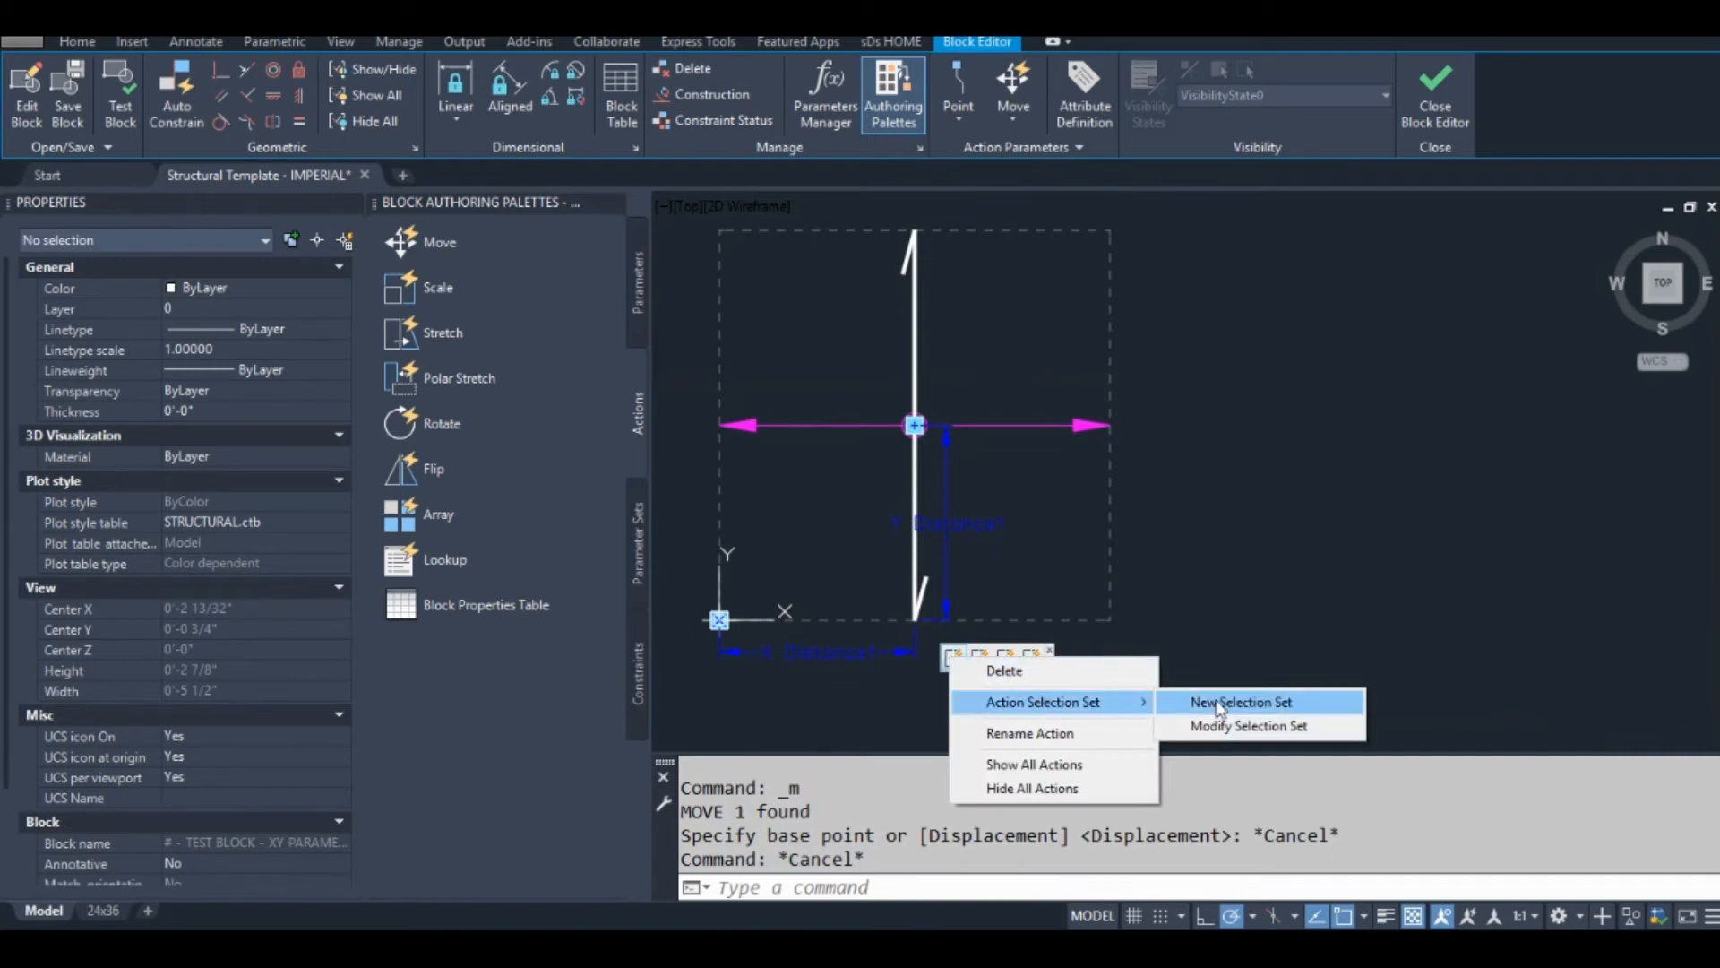
left_click(1240, 700)
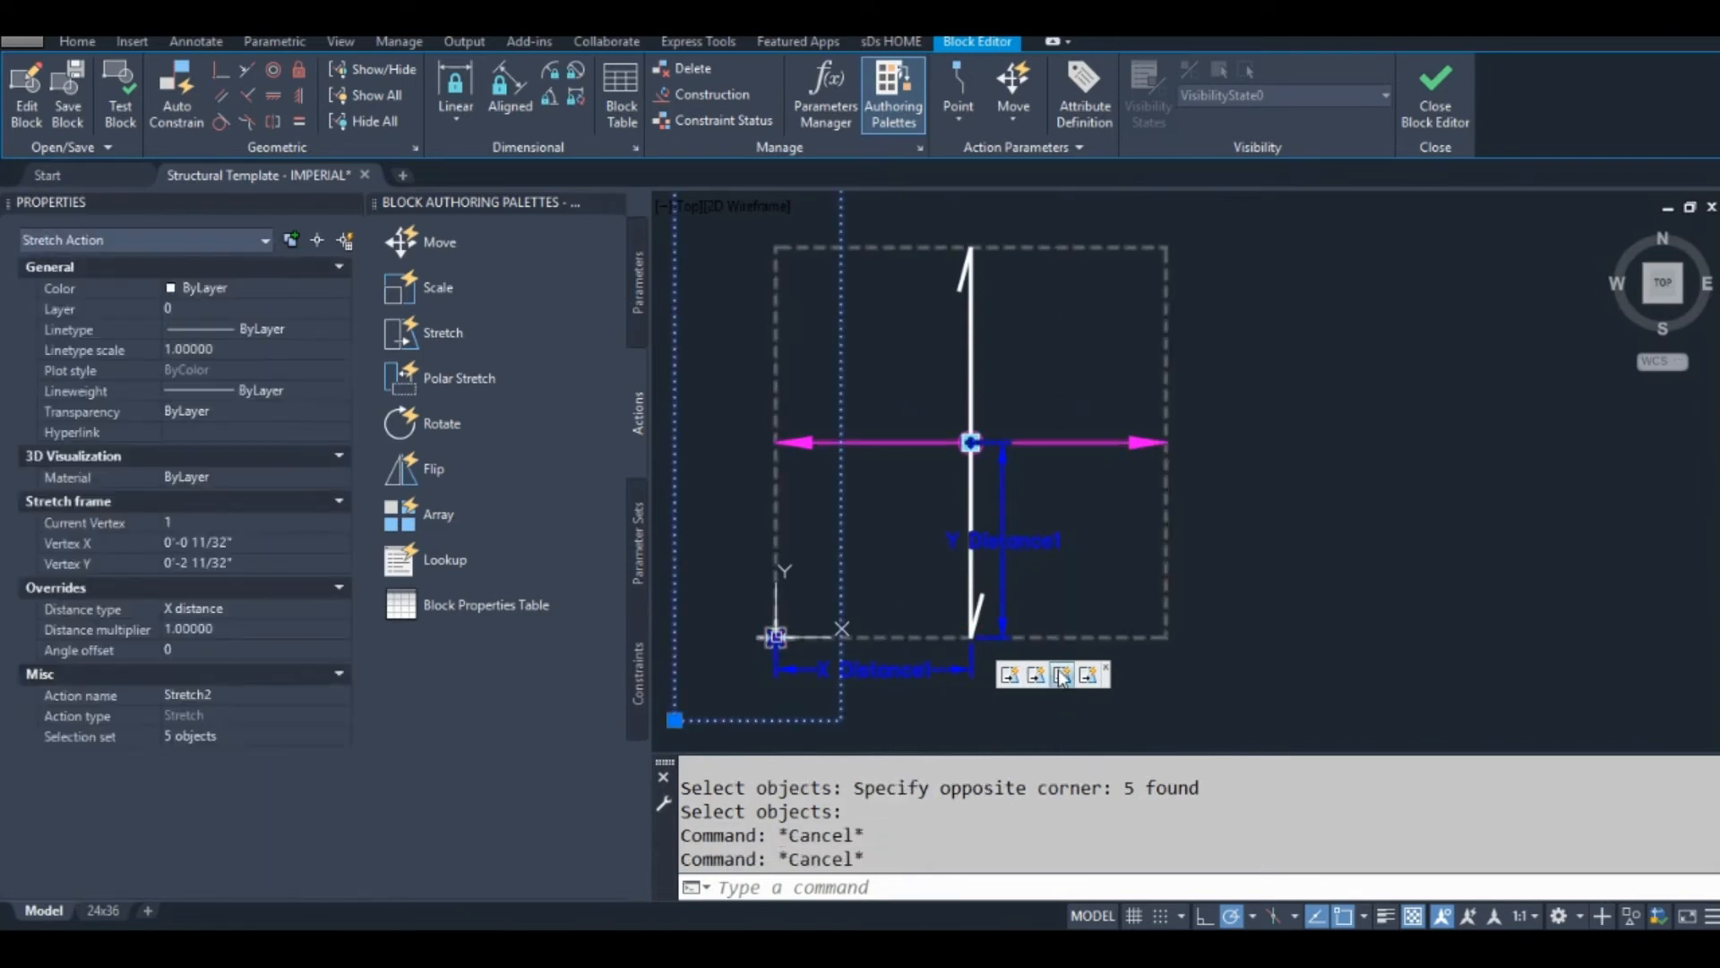
Step: Modify the other stretch action's selection set to trim its objects
left_click(1034, 674)
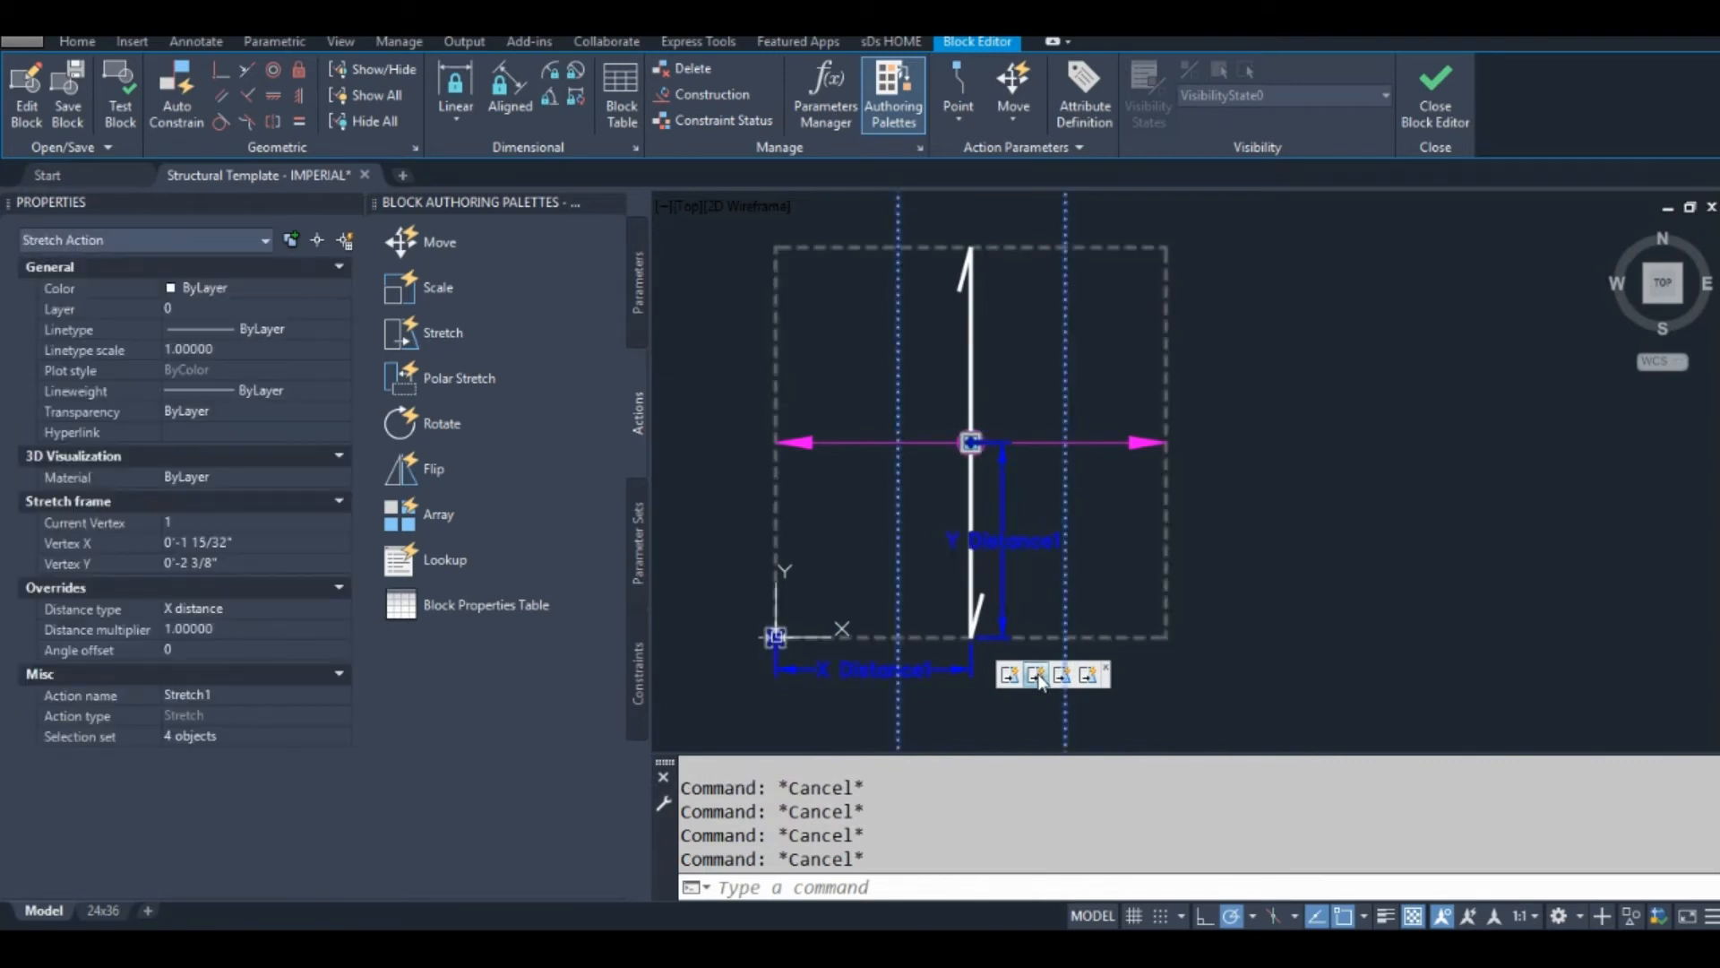
right_click(1038, 674)
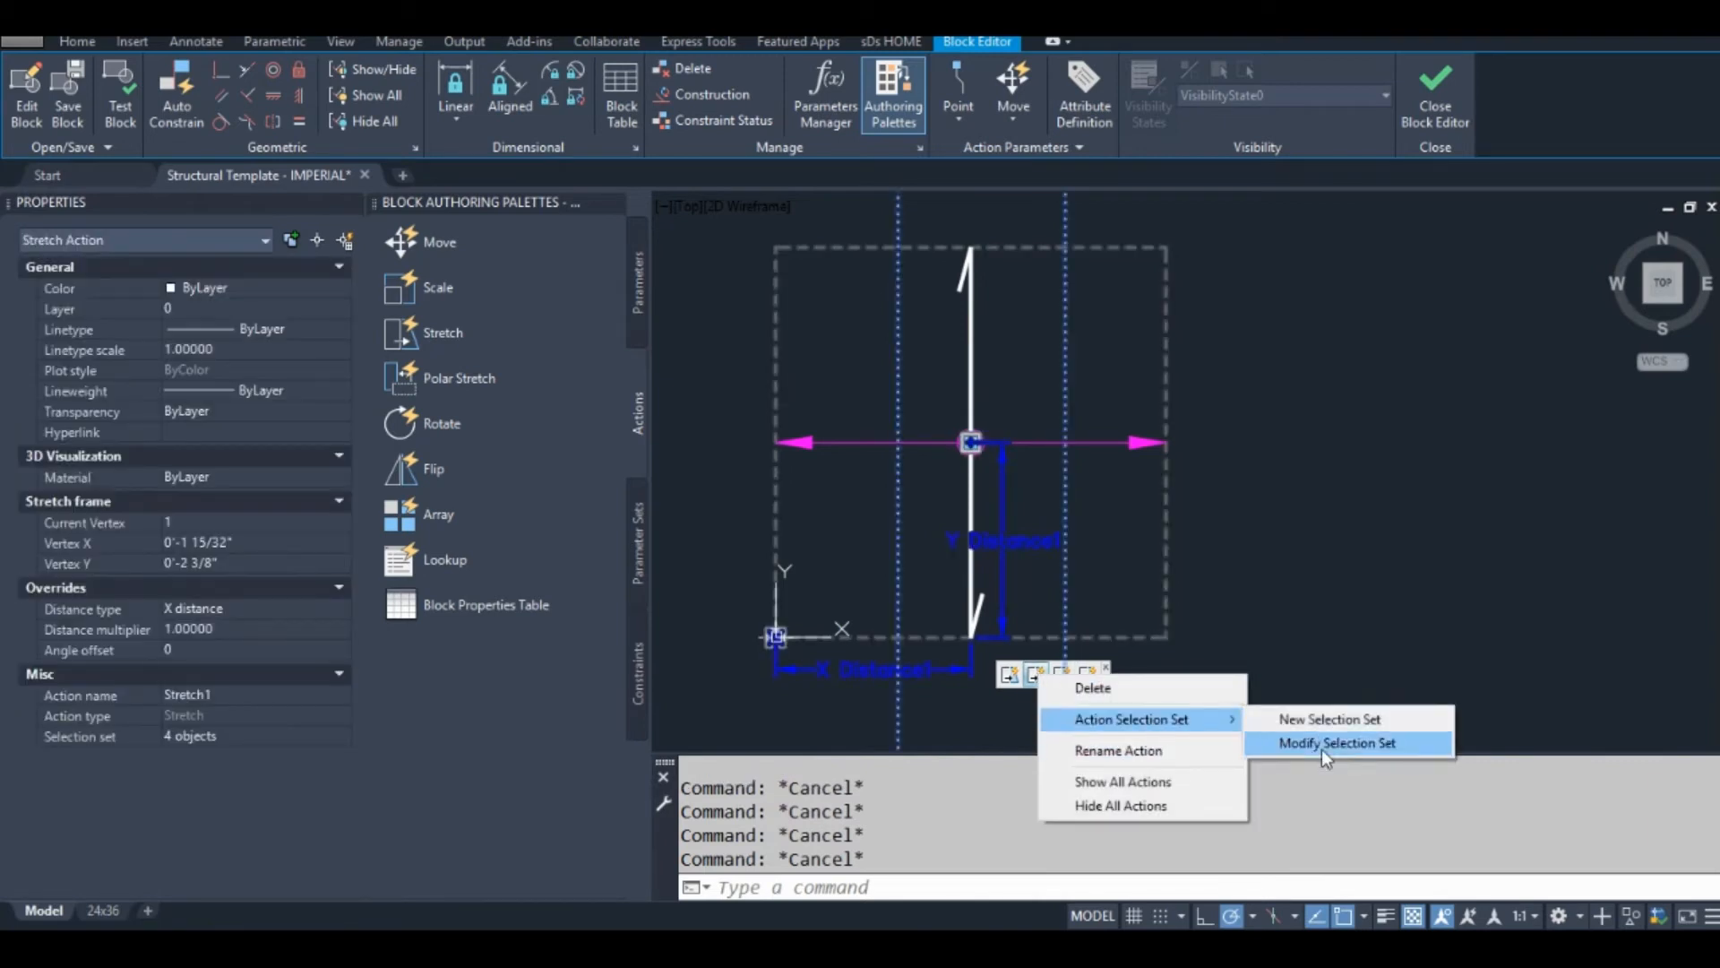
left_click(1337, 742)
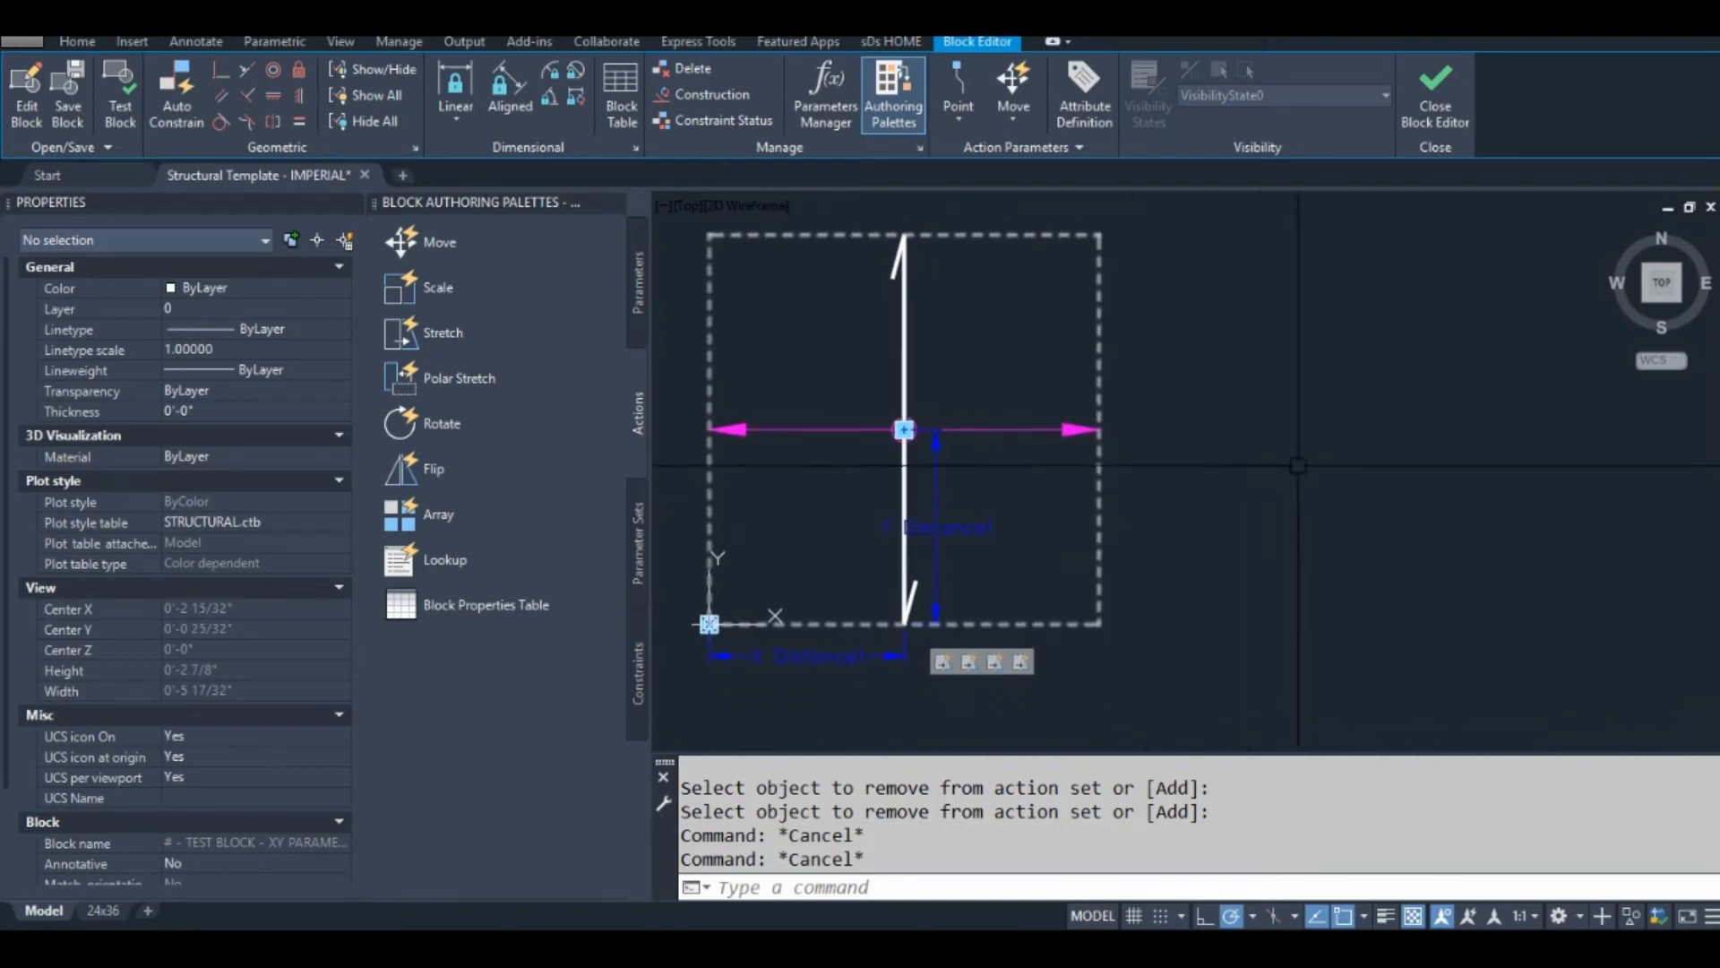
Step: Place a second XY parameter from the crosshair centre to the border's top-right corner
left_click(640, 537)
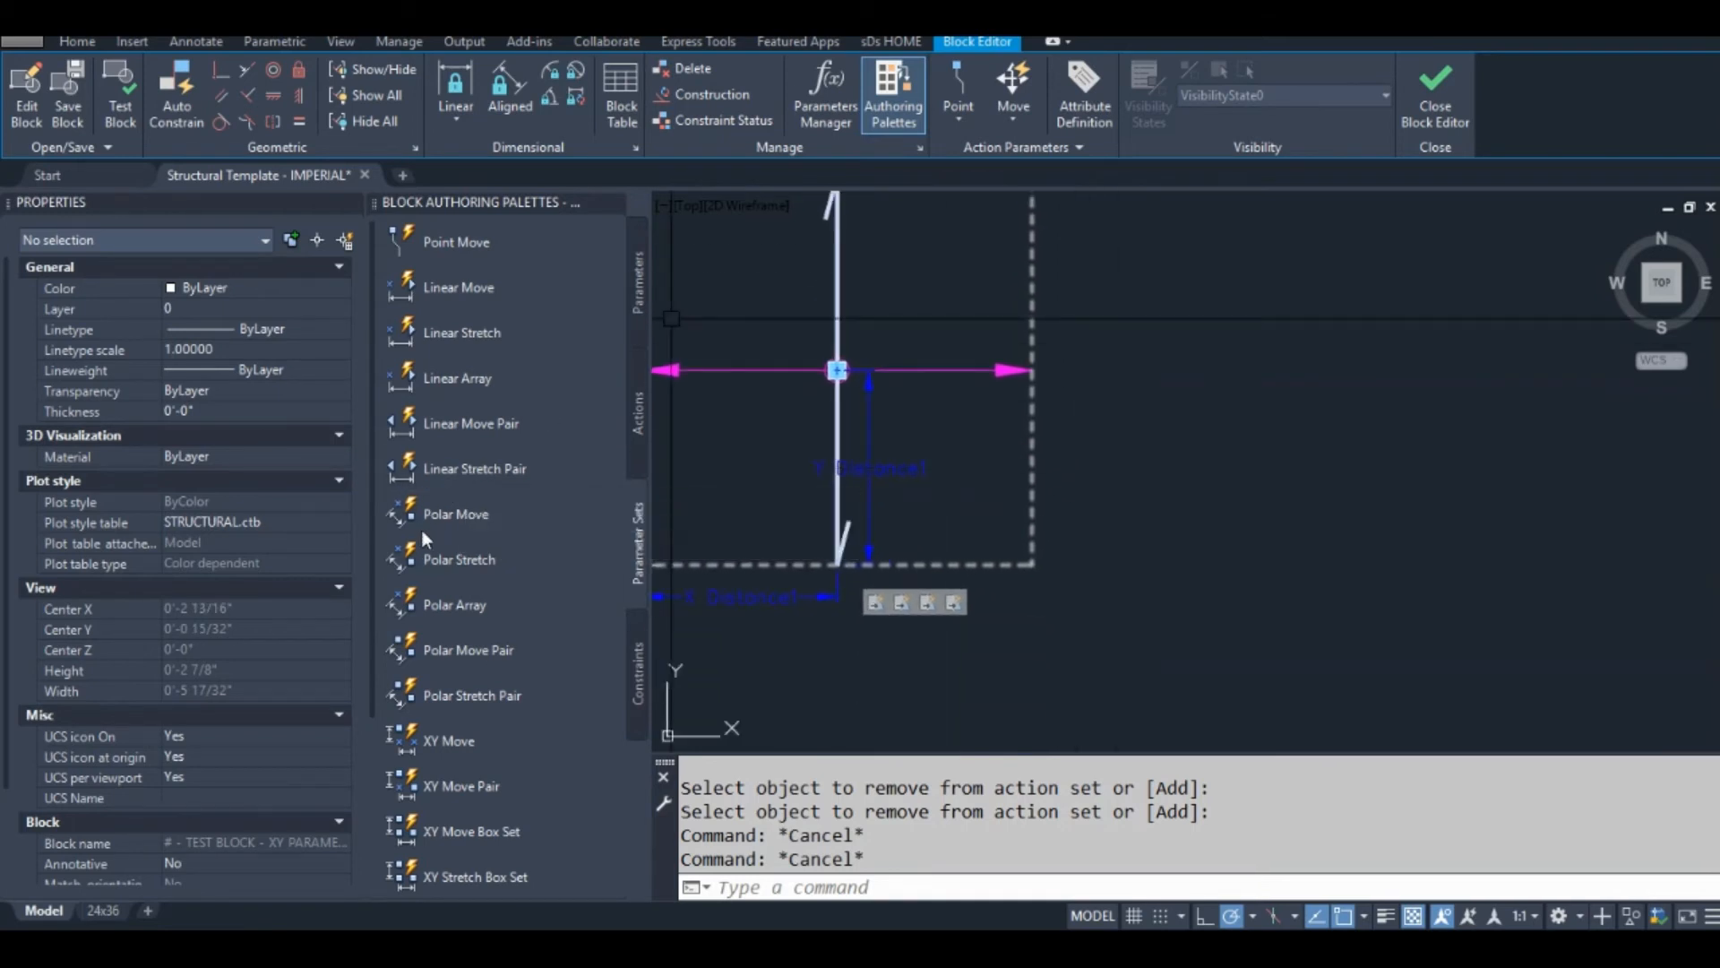
mouse_move(590, 407)
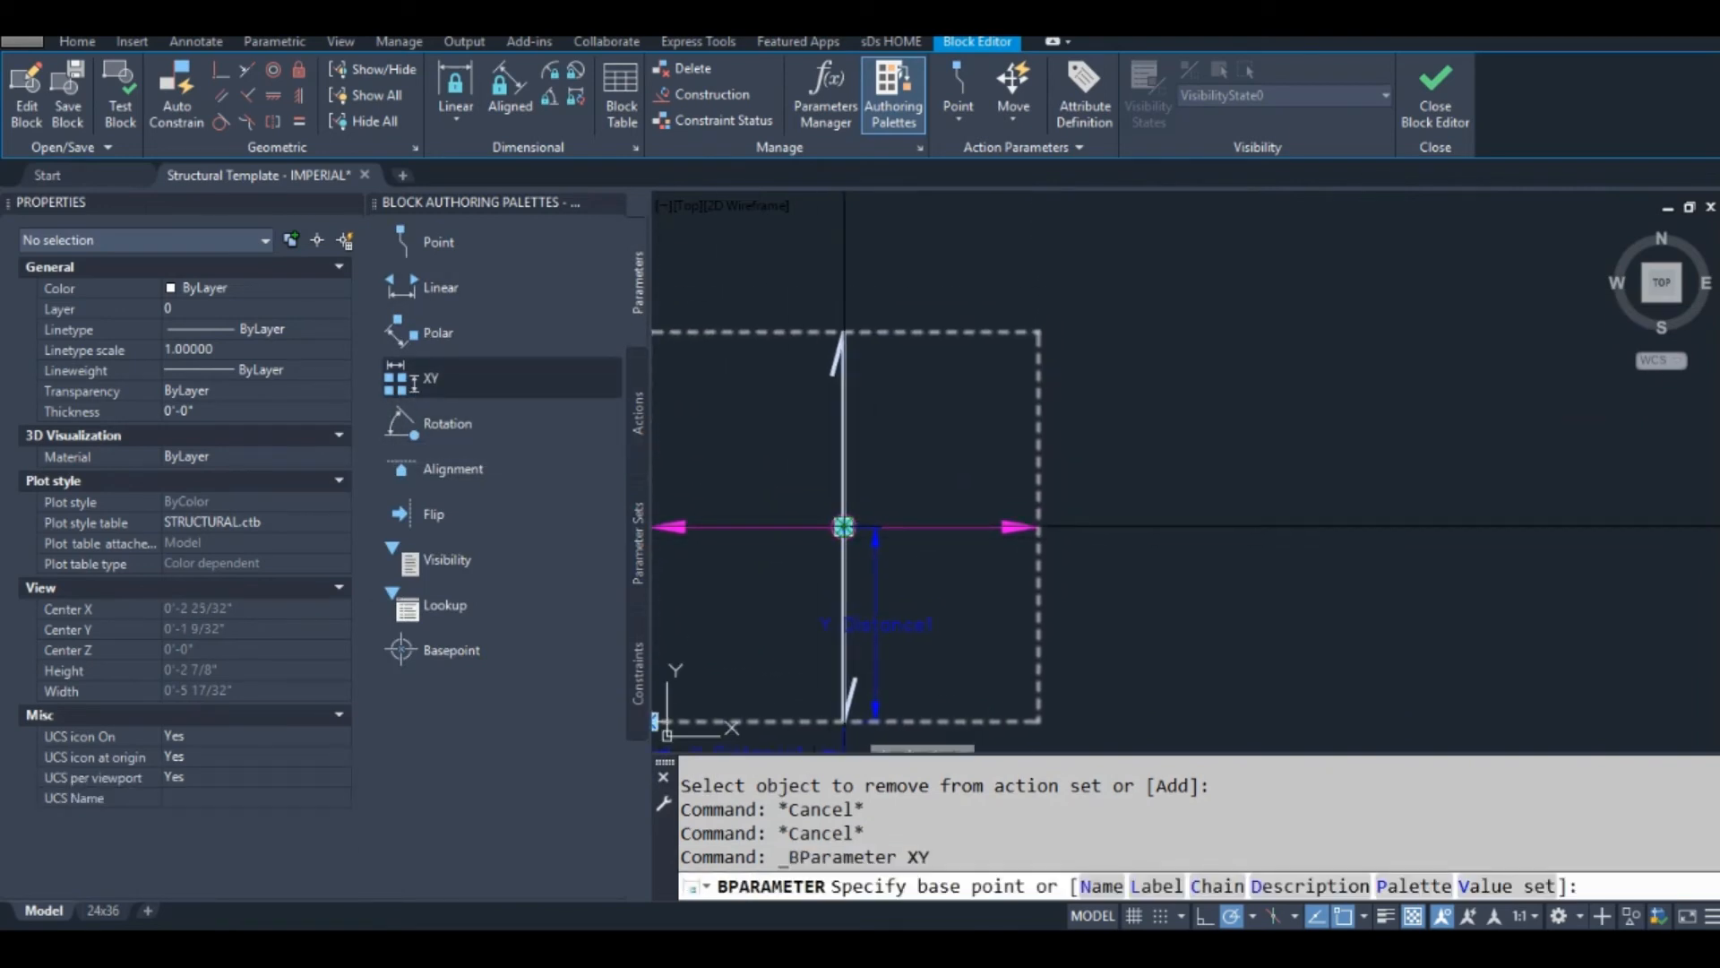
left_click(842, 527)
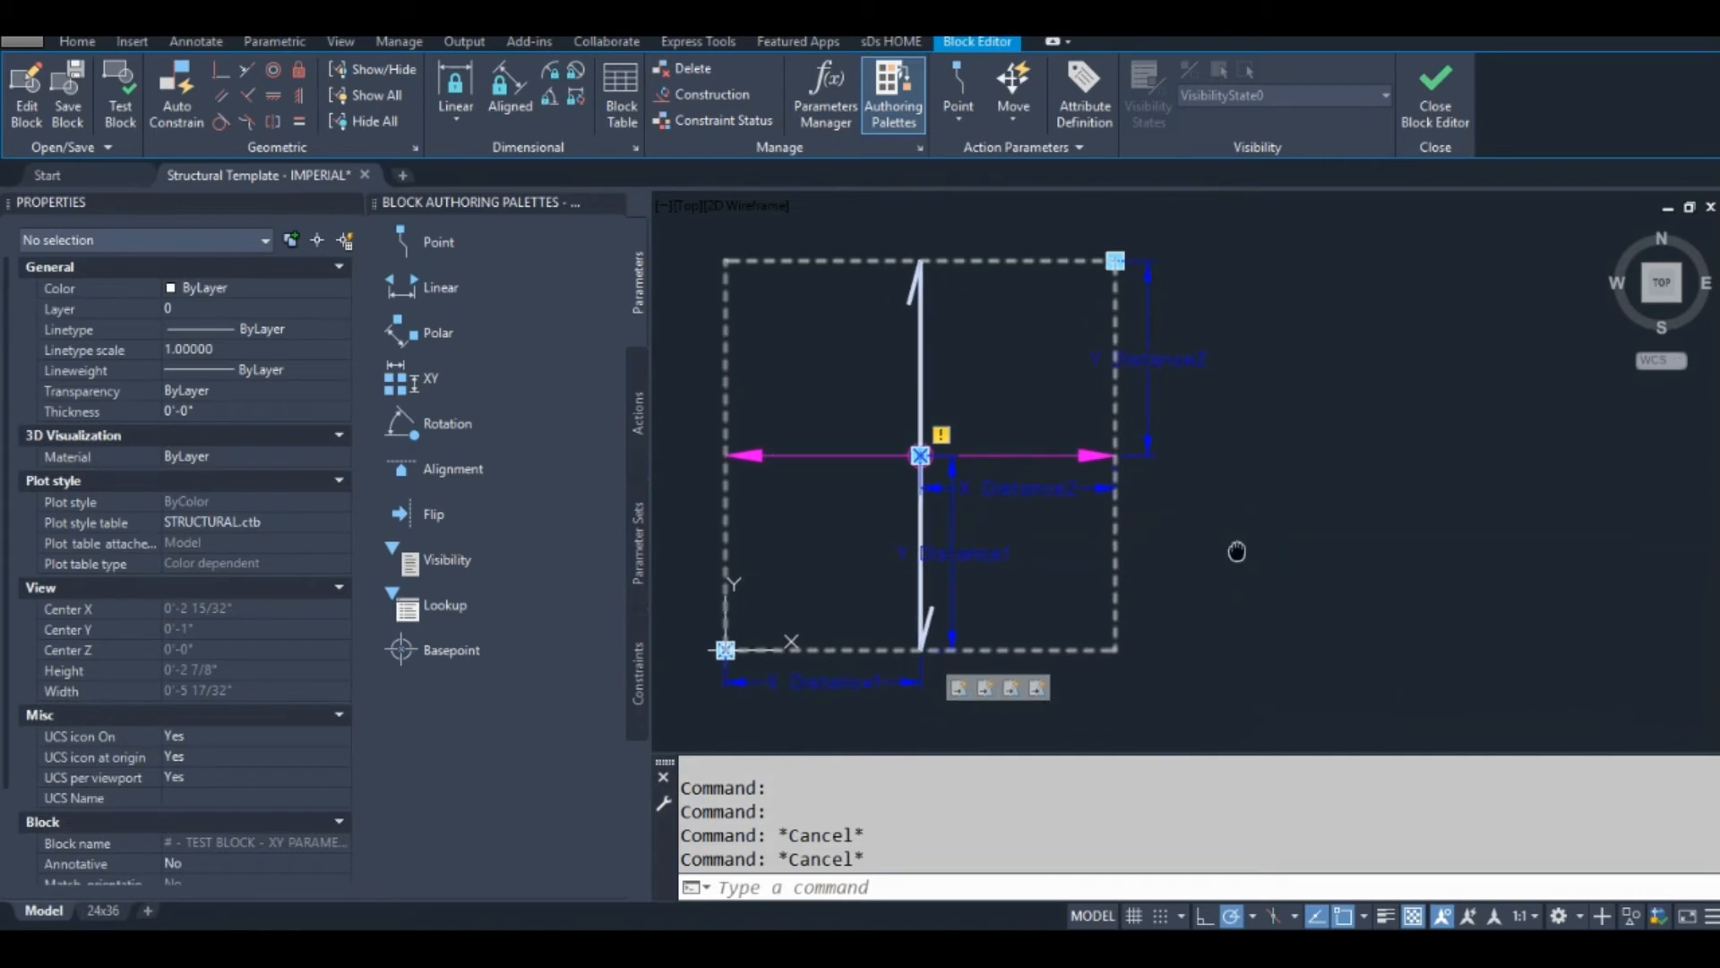
left_click(638, 399)
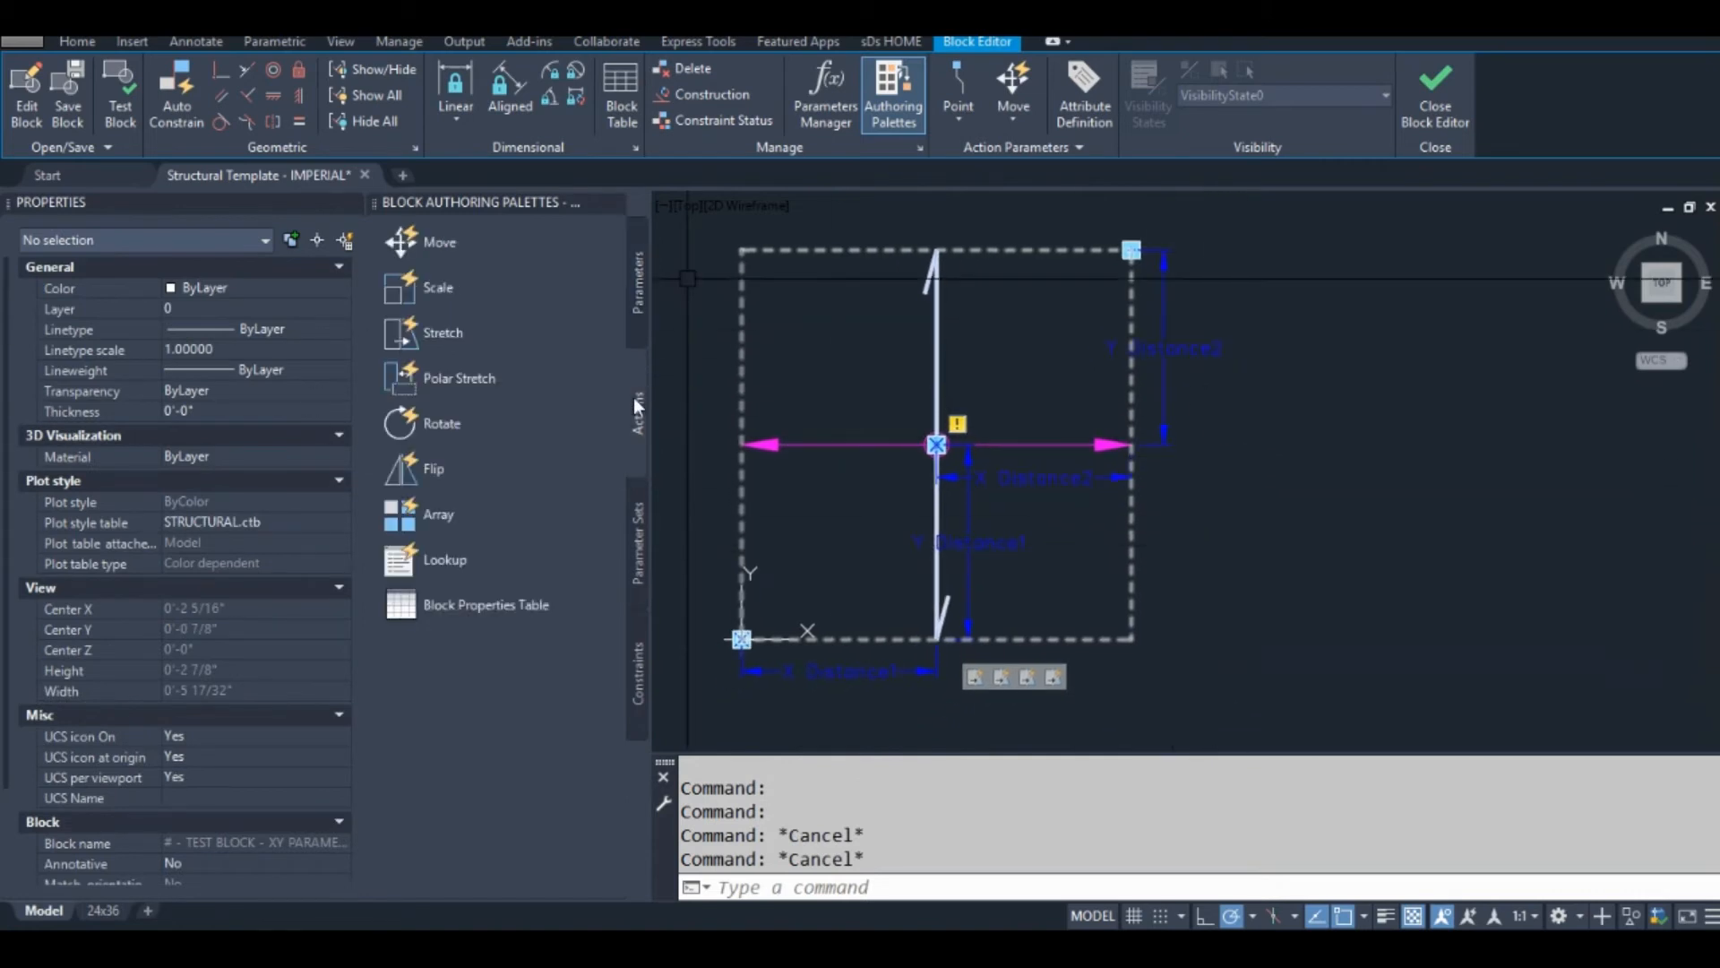
Step: Attach an XY-distance stretch action framing the top-right corner with its objects selected
left_click(443, 333)
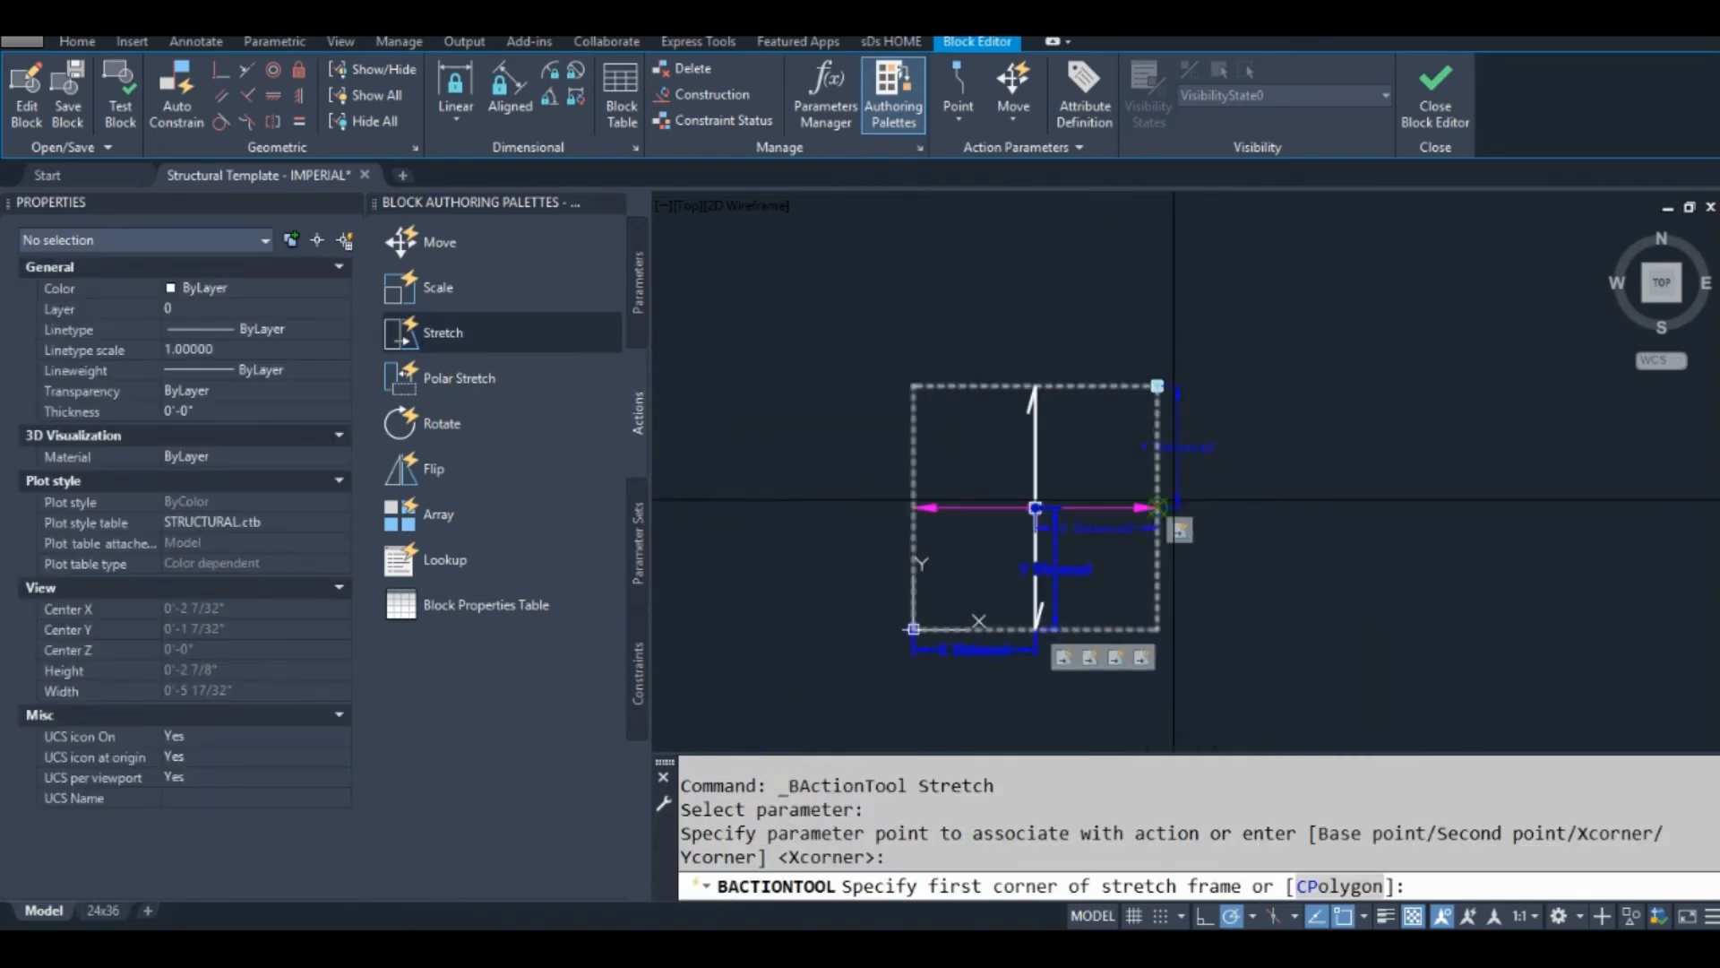
left_click(1036, 507)
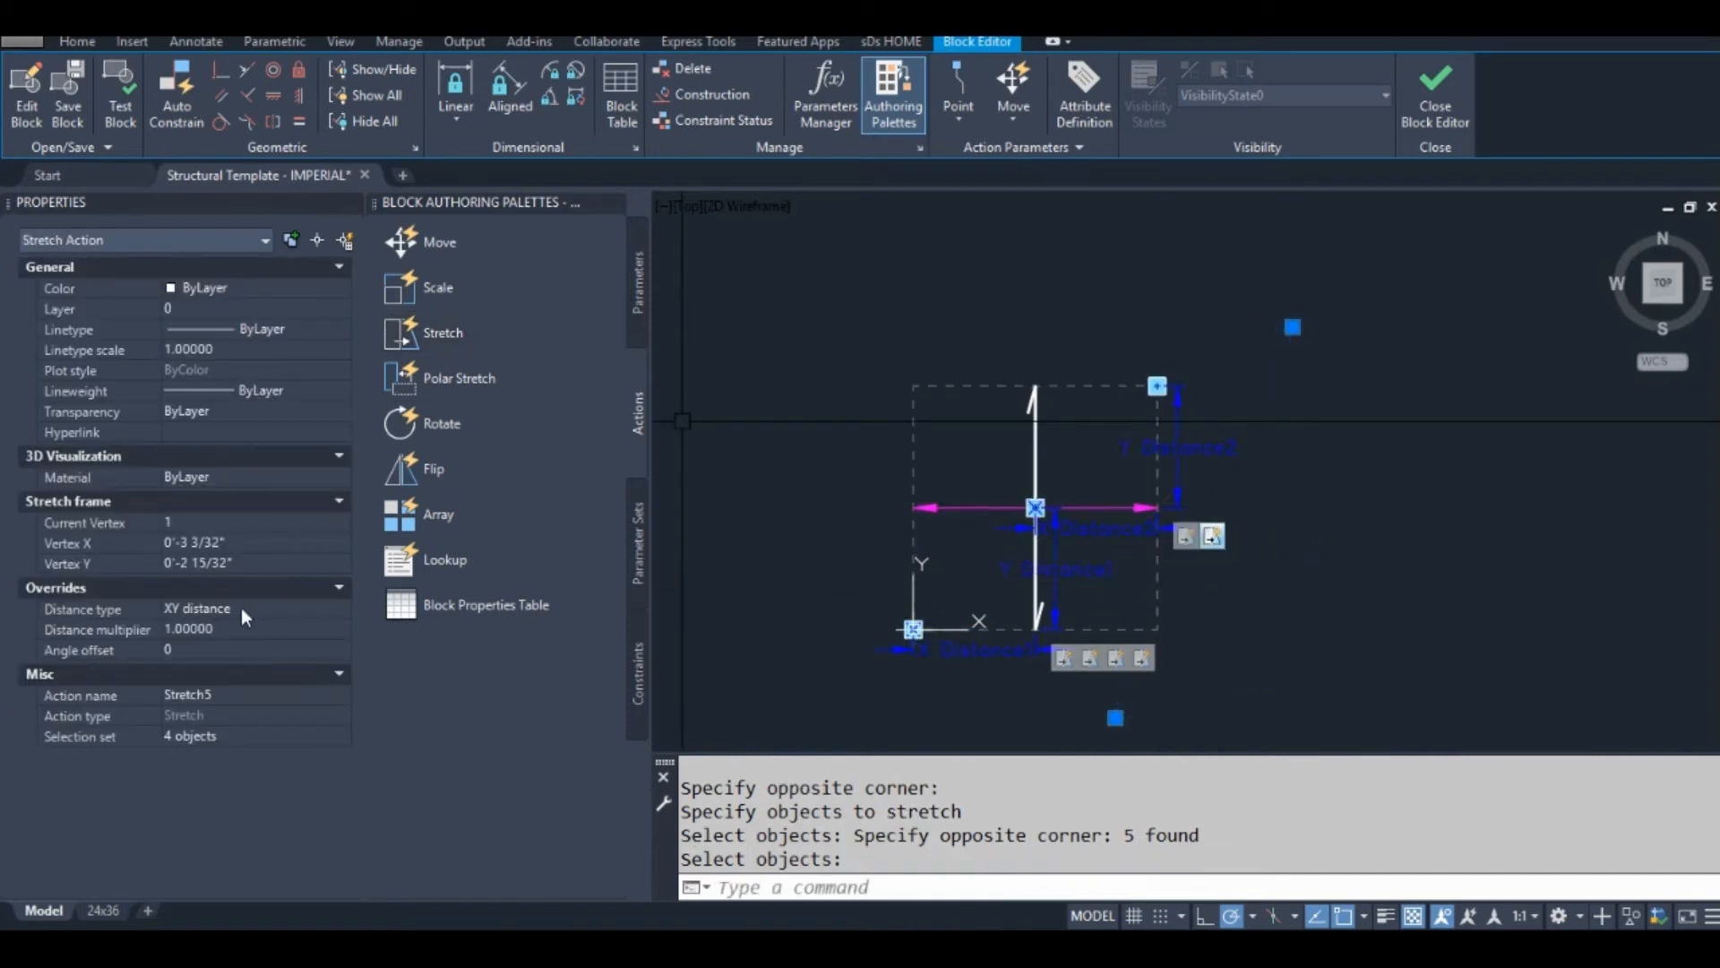
left_click(253, 609)
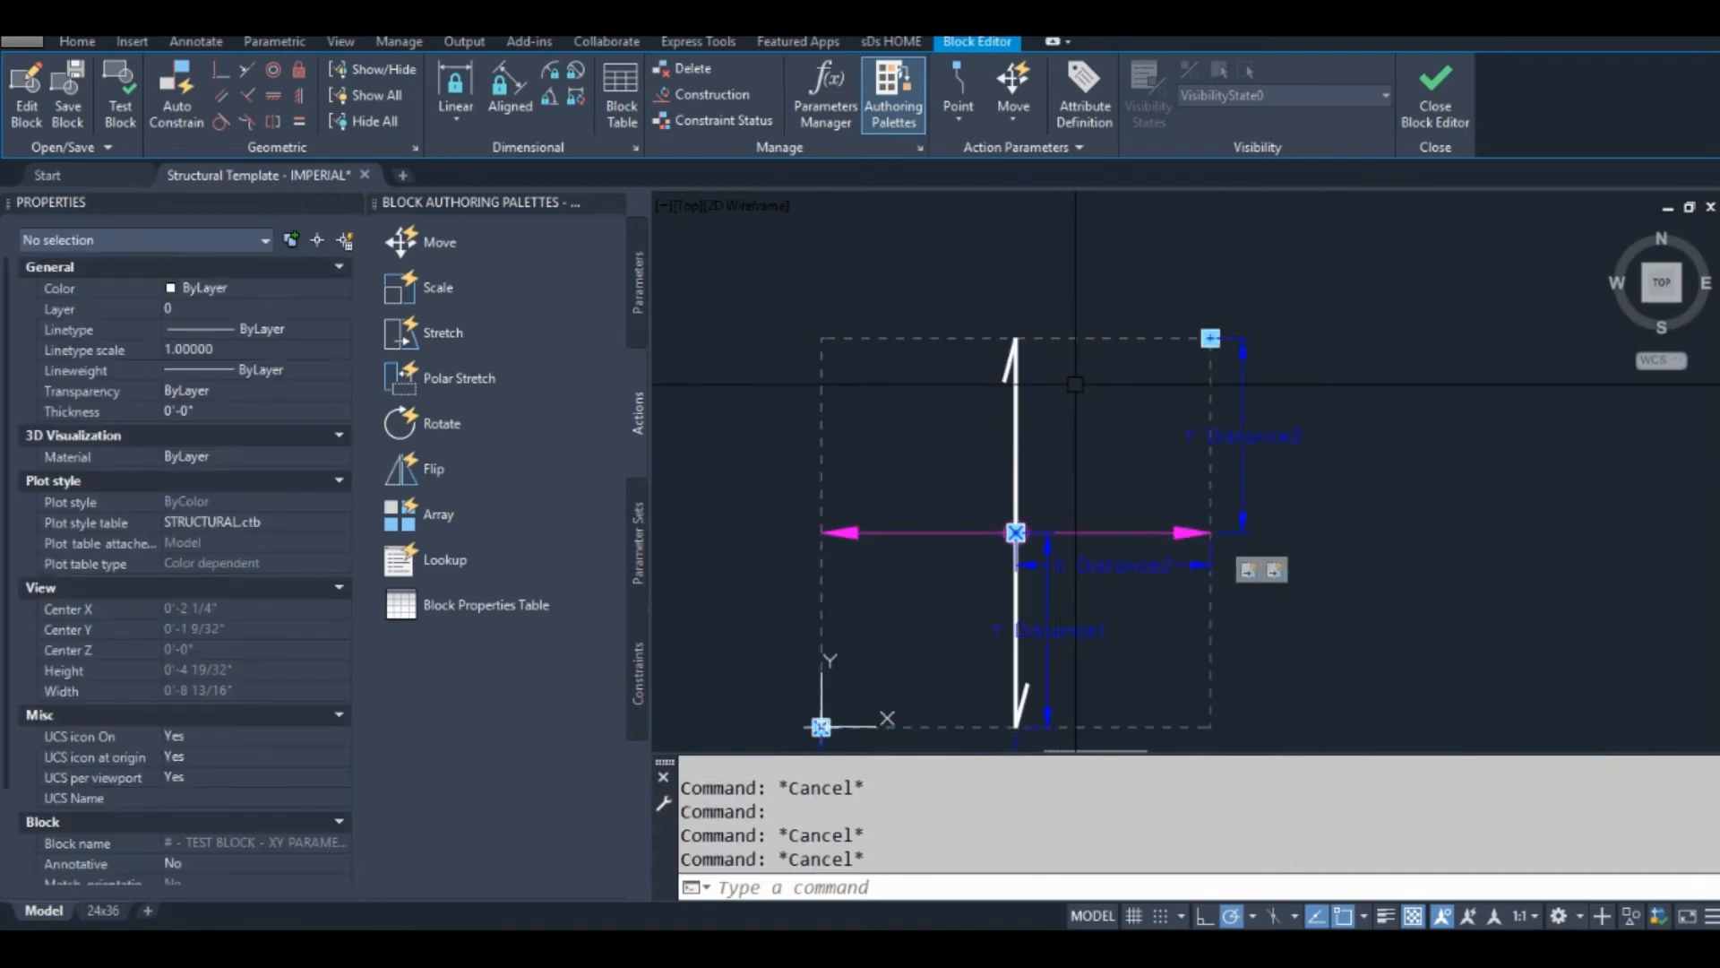
Step: Revert the border from construction geometry via BCONSTRUCTION and move it to the S_NO-PLOT layer
type("BCONSTRUCTION Enter an option [Convert Revert] <Convert>:")
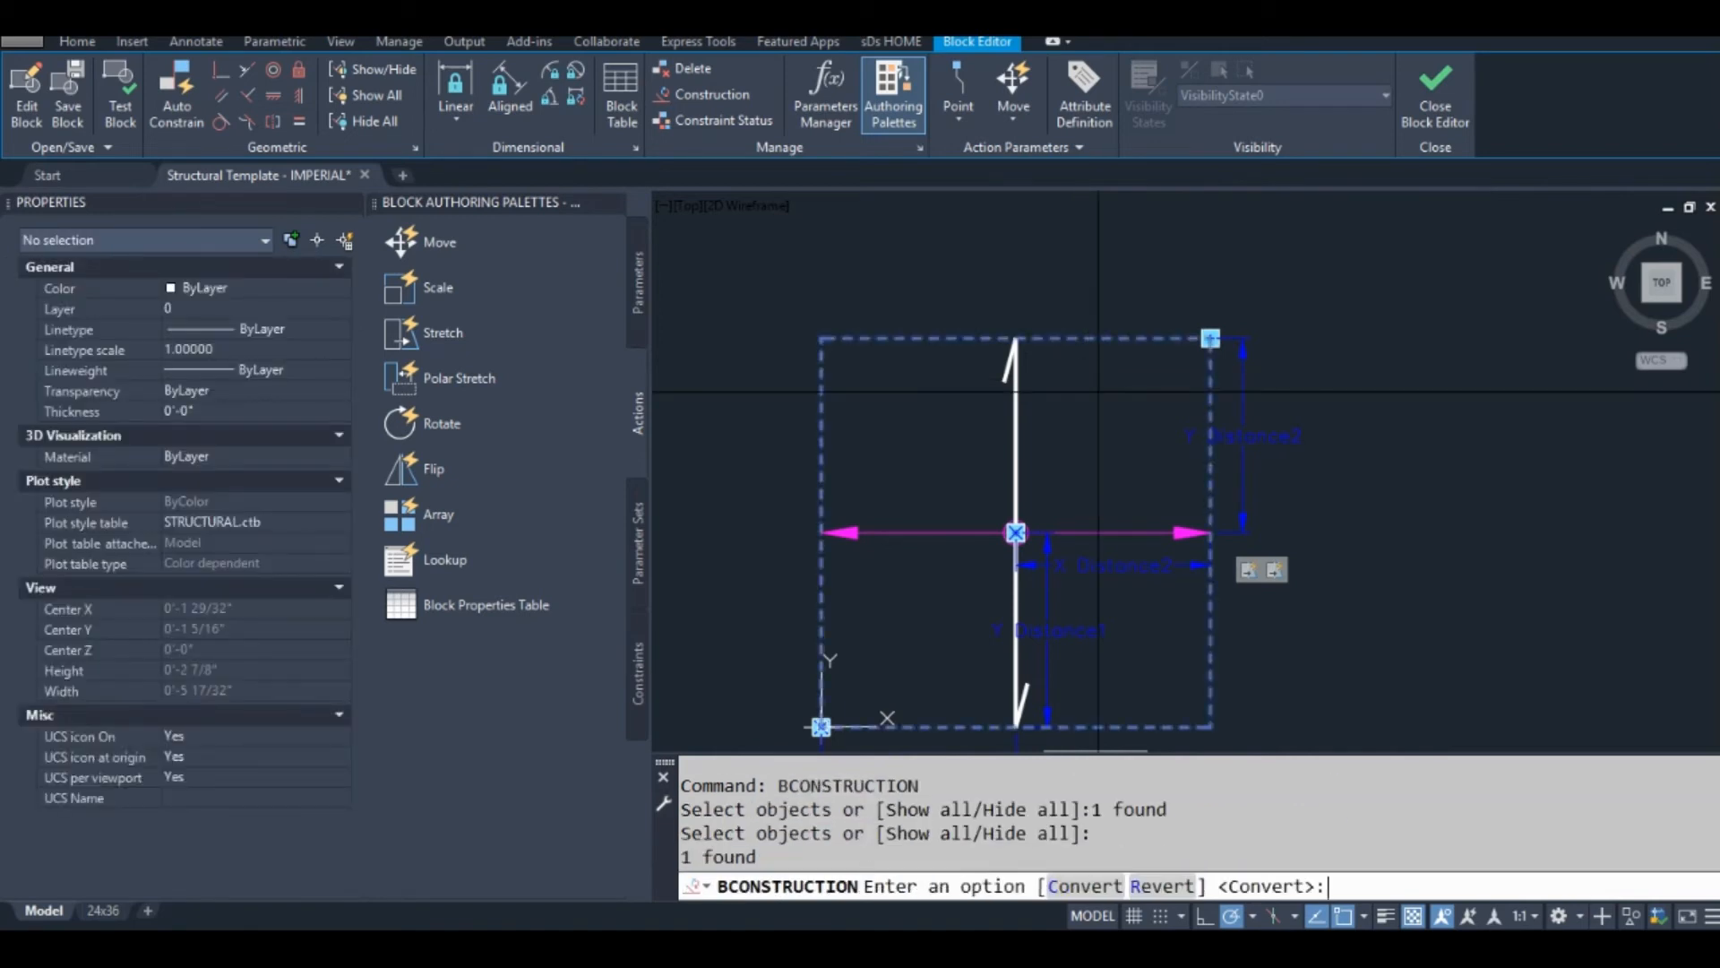
type("R")
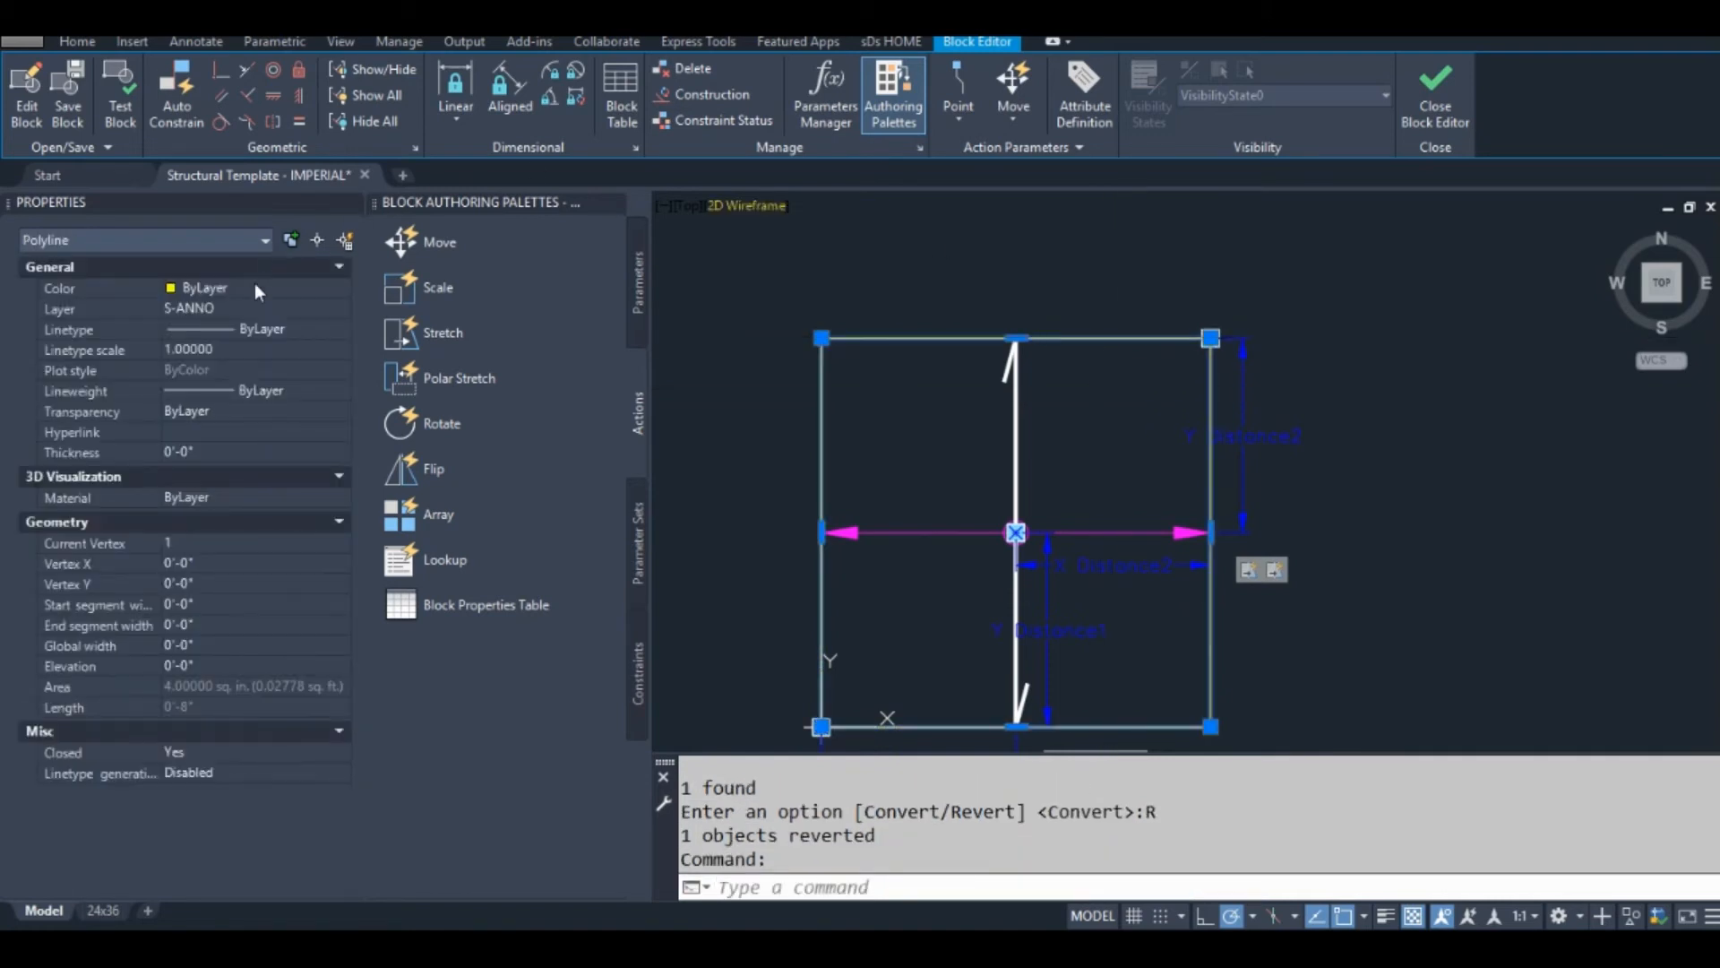
left_click(342, 308)
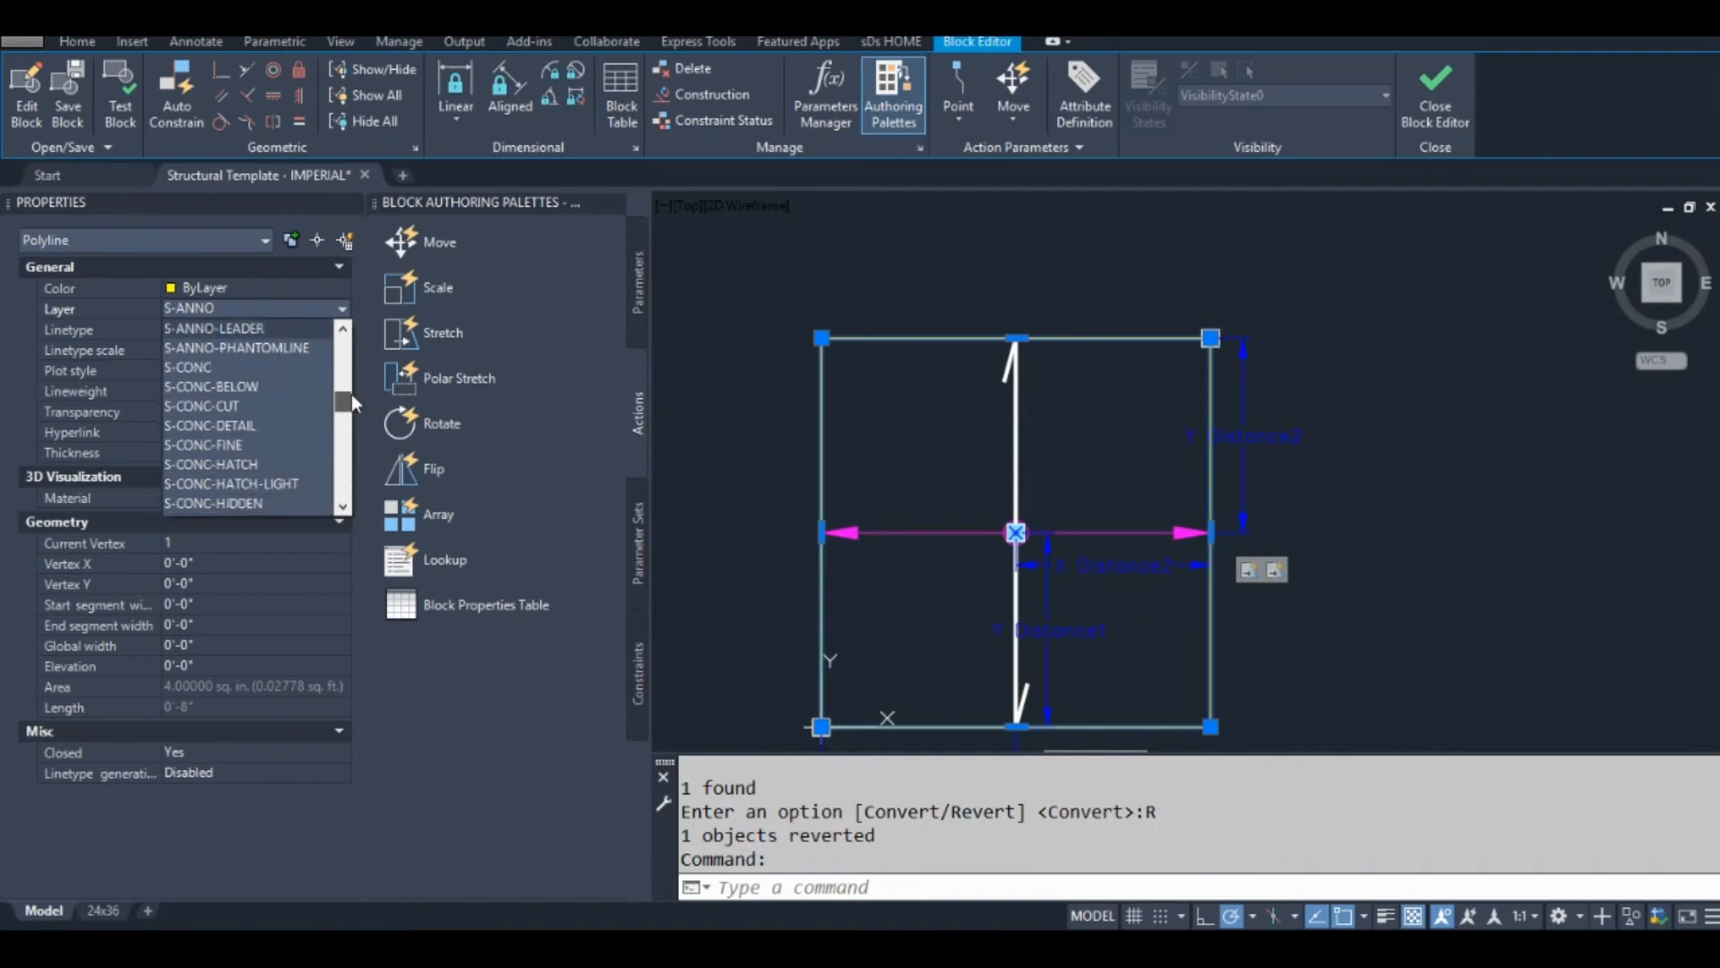
scroll("down", 3)
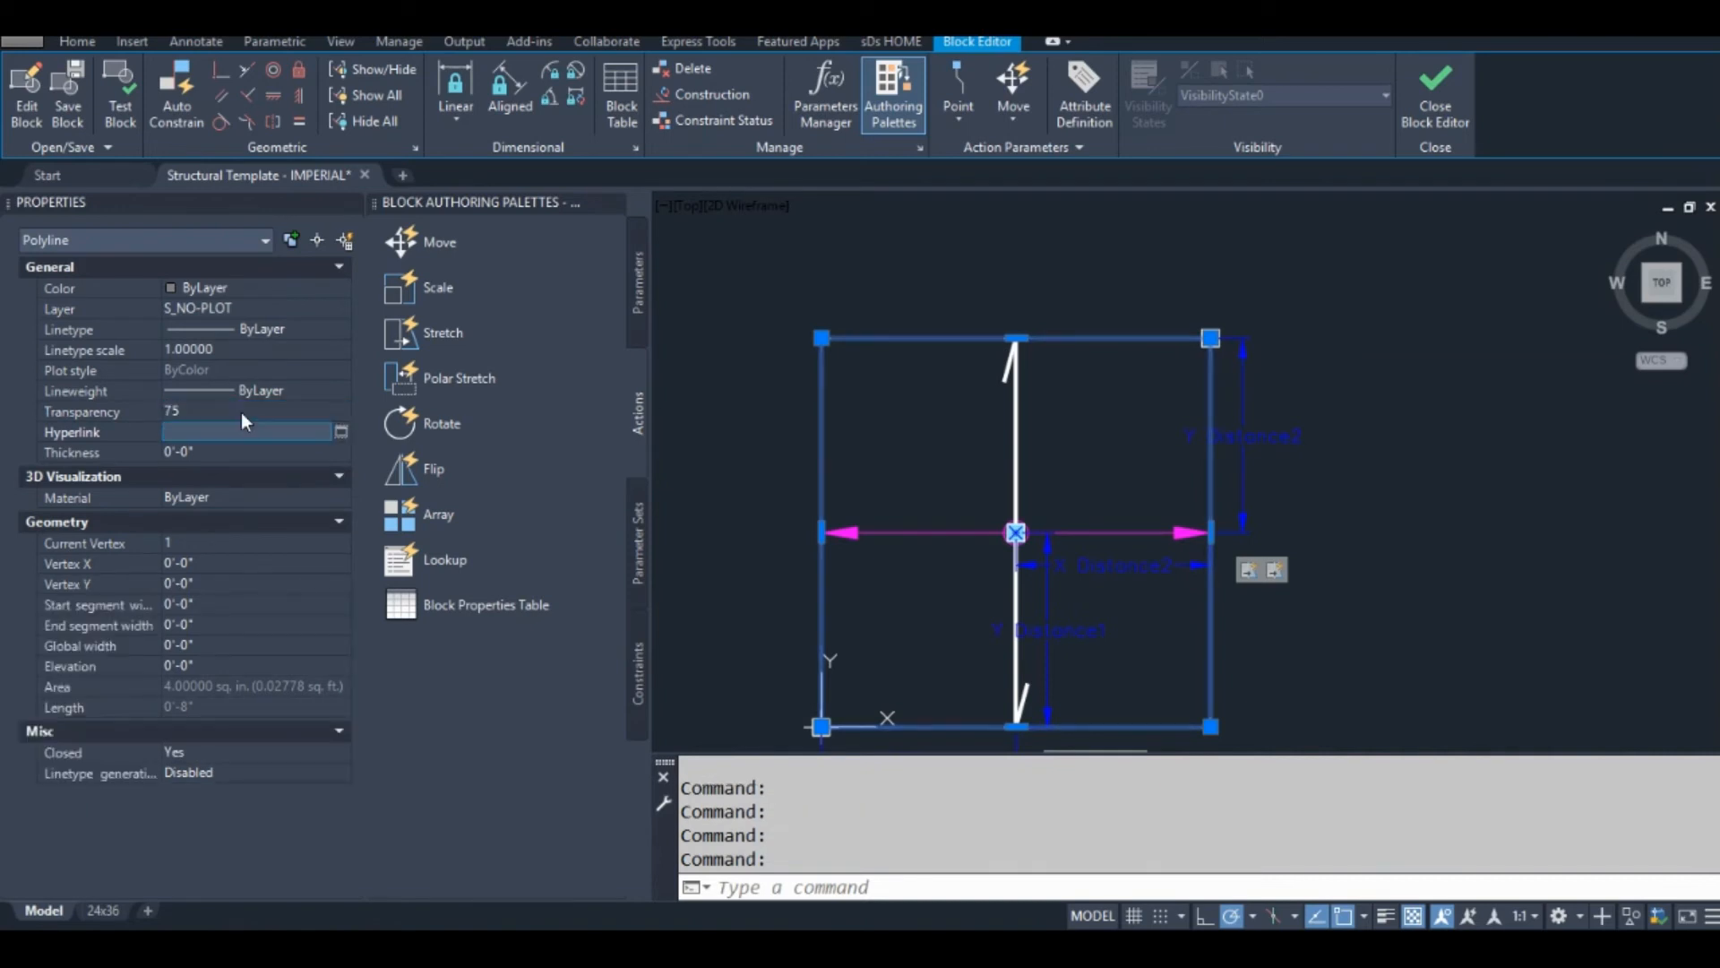
mouse_move(295, 339)
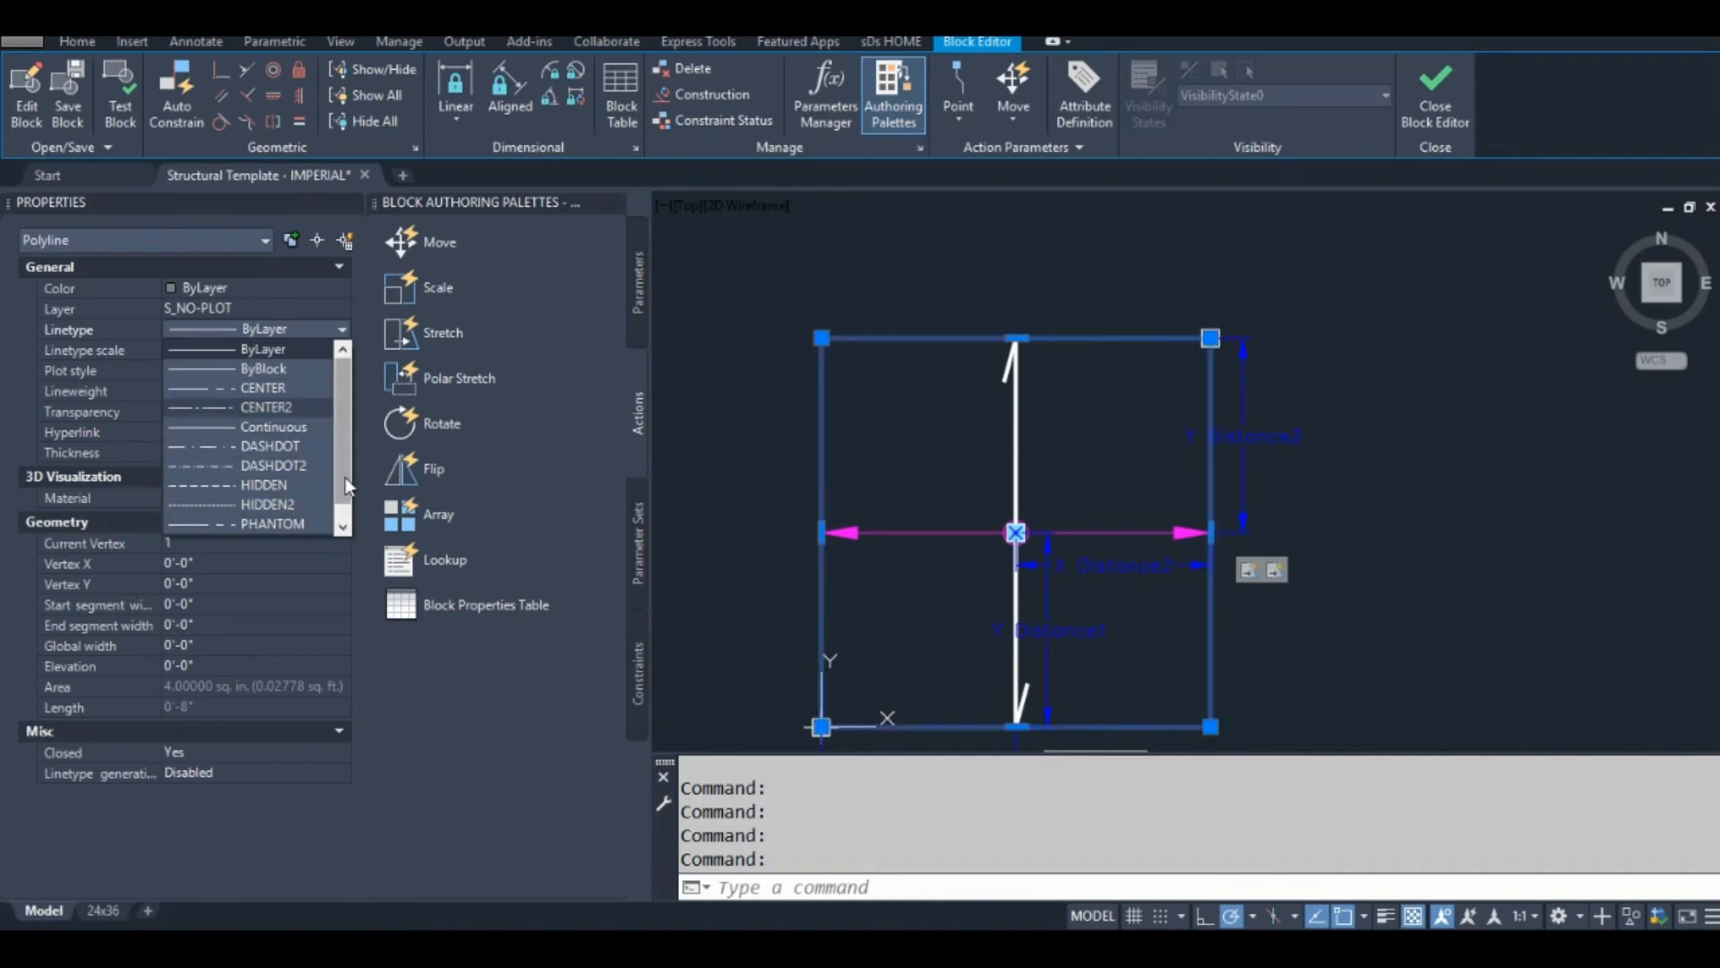
Step: Give the border 75 transparency, PHANTOM2 linetype and an adjusted linetype scale
left_click(272, 523)
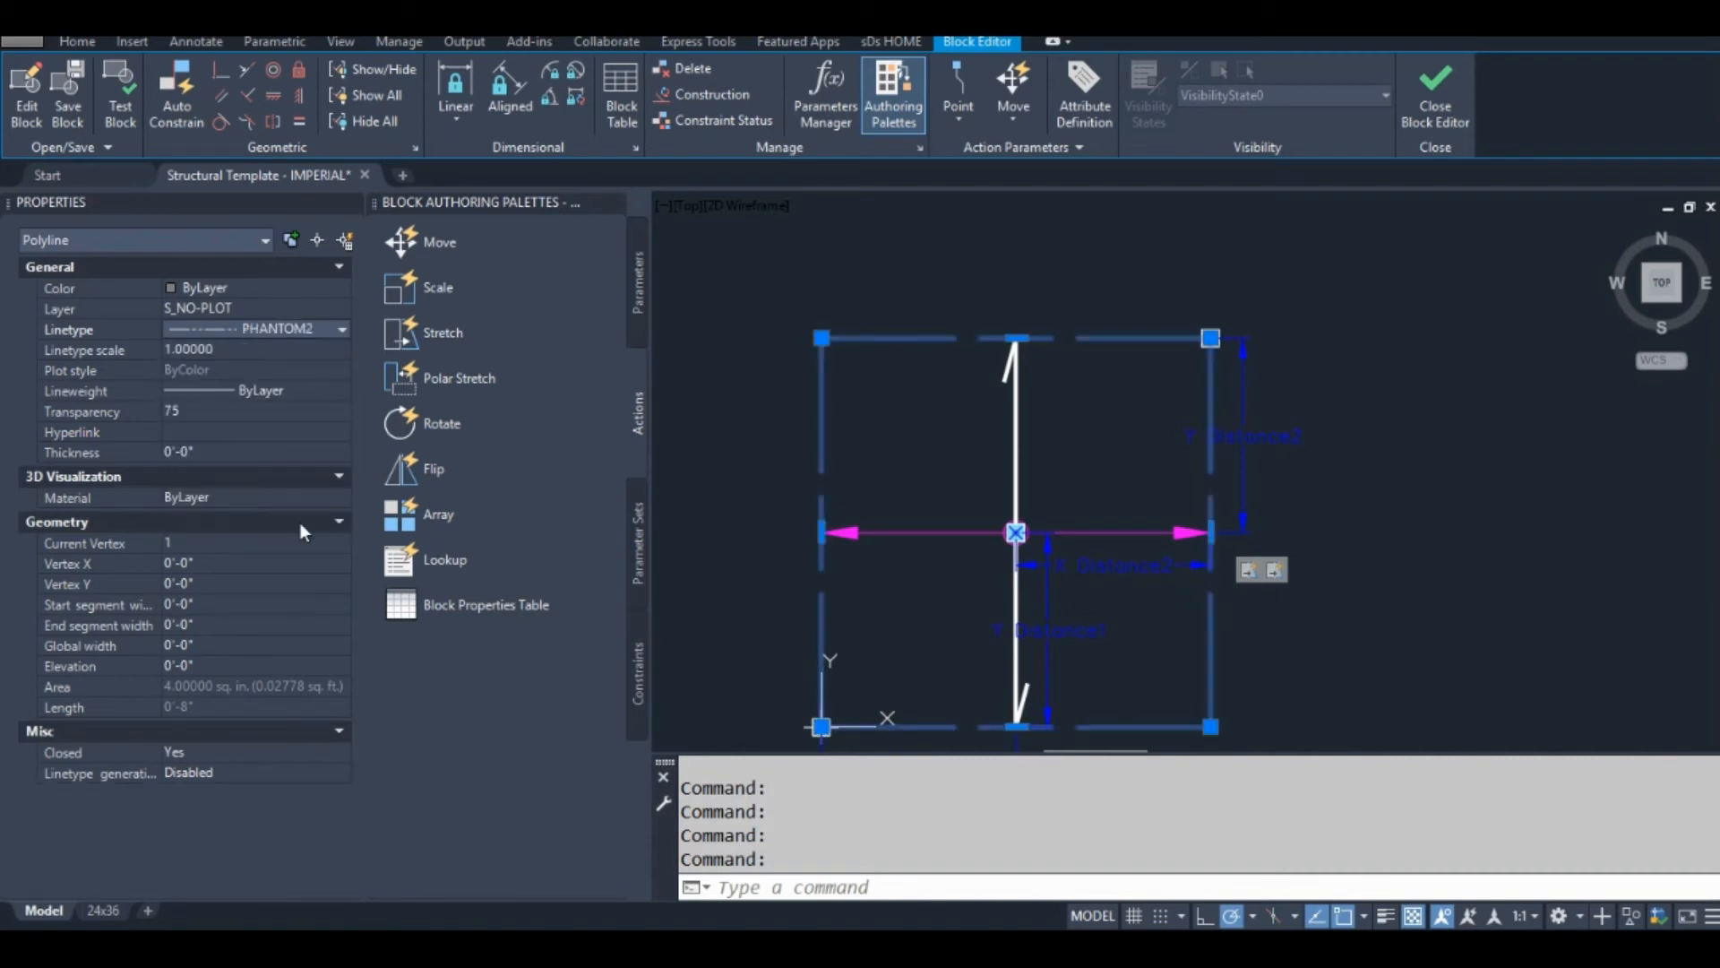
left_click(242, 350)
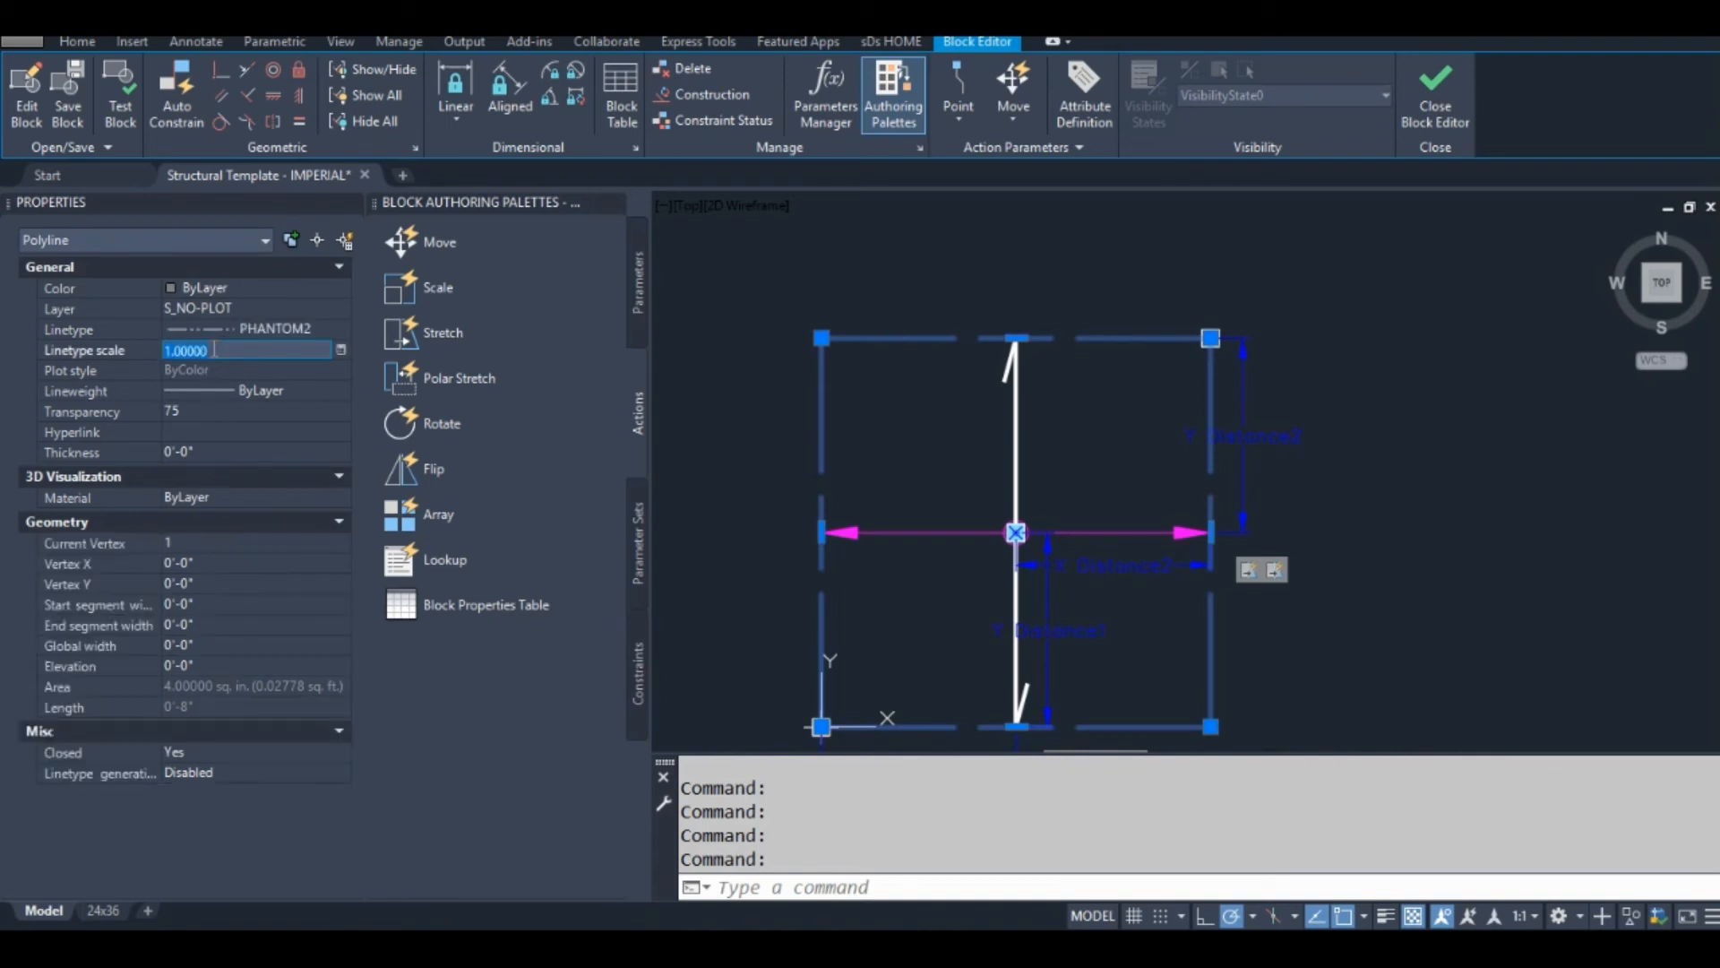
key("Escape")
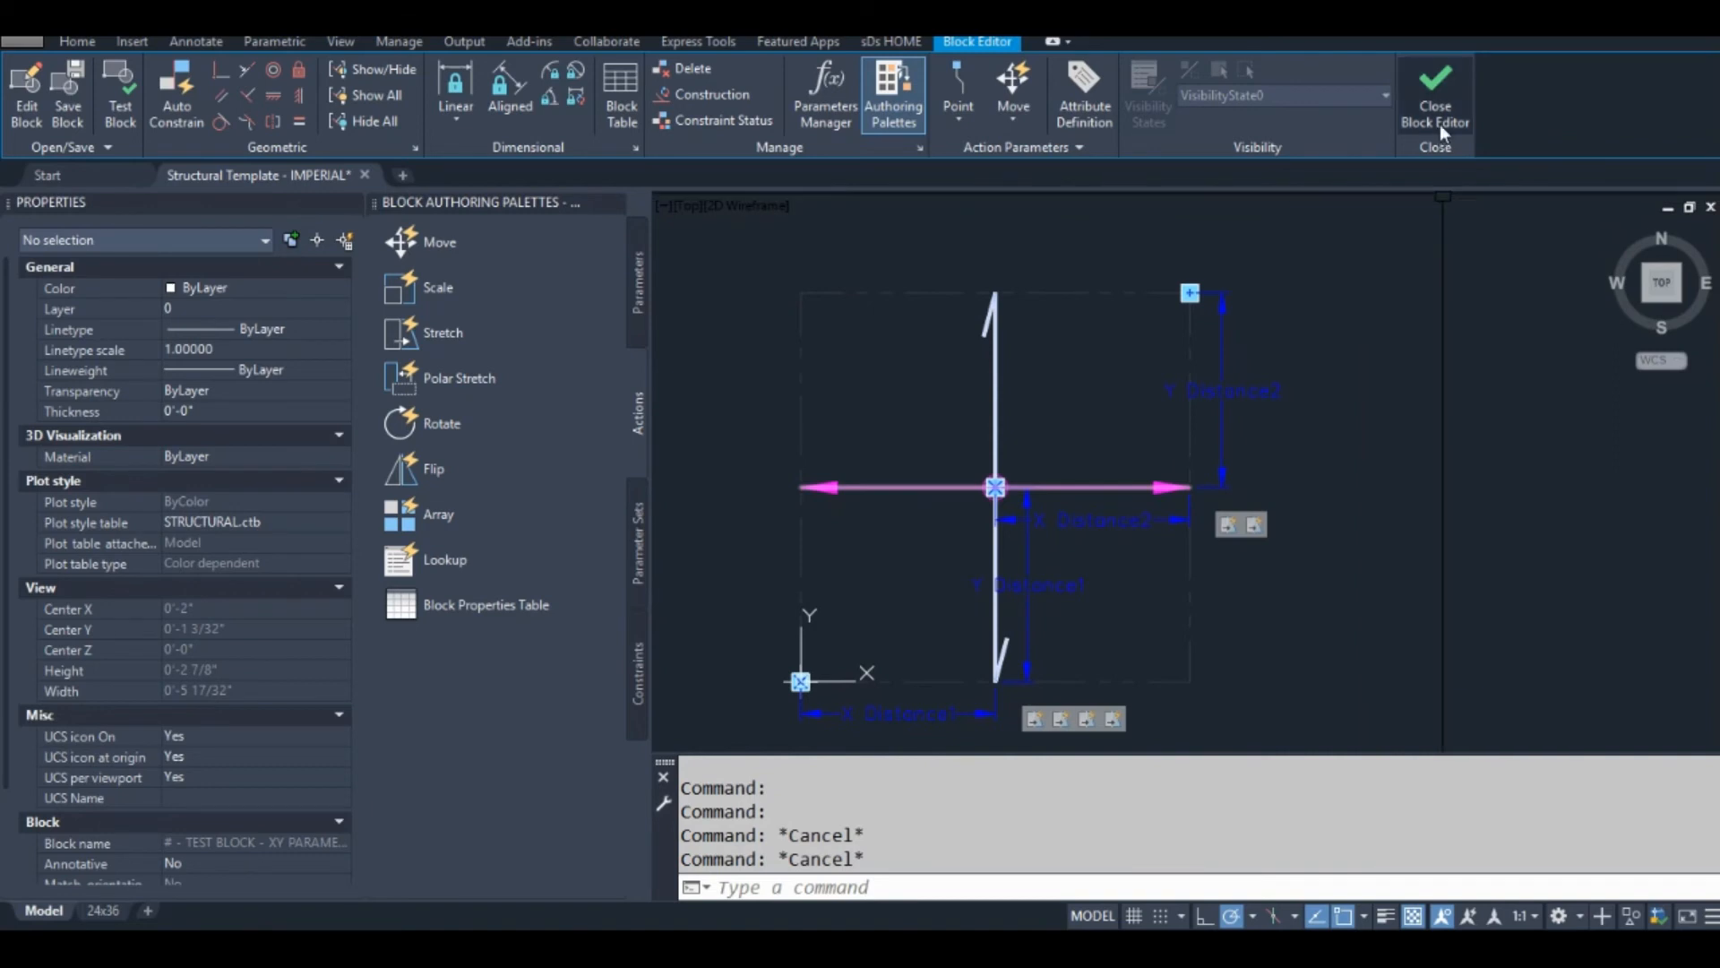
Step: Close the Block Editor saving the crosshair block's changes
left_click(1435, 94)
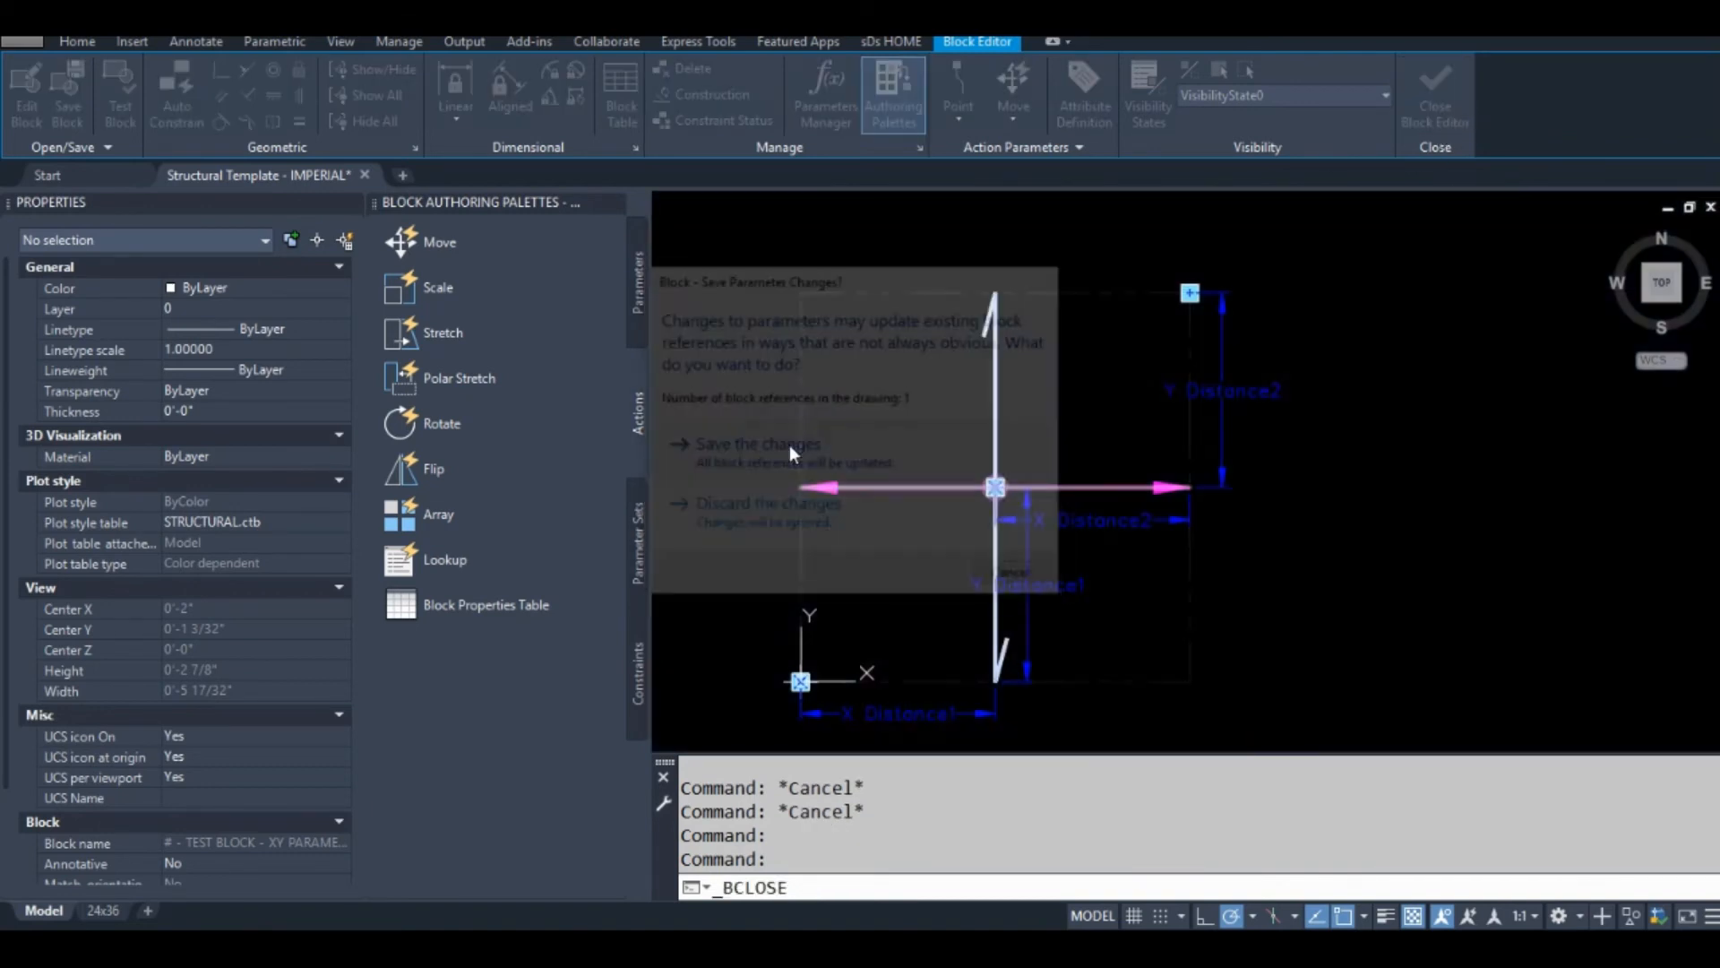
left_click(757, 444)
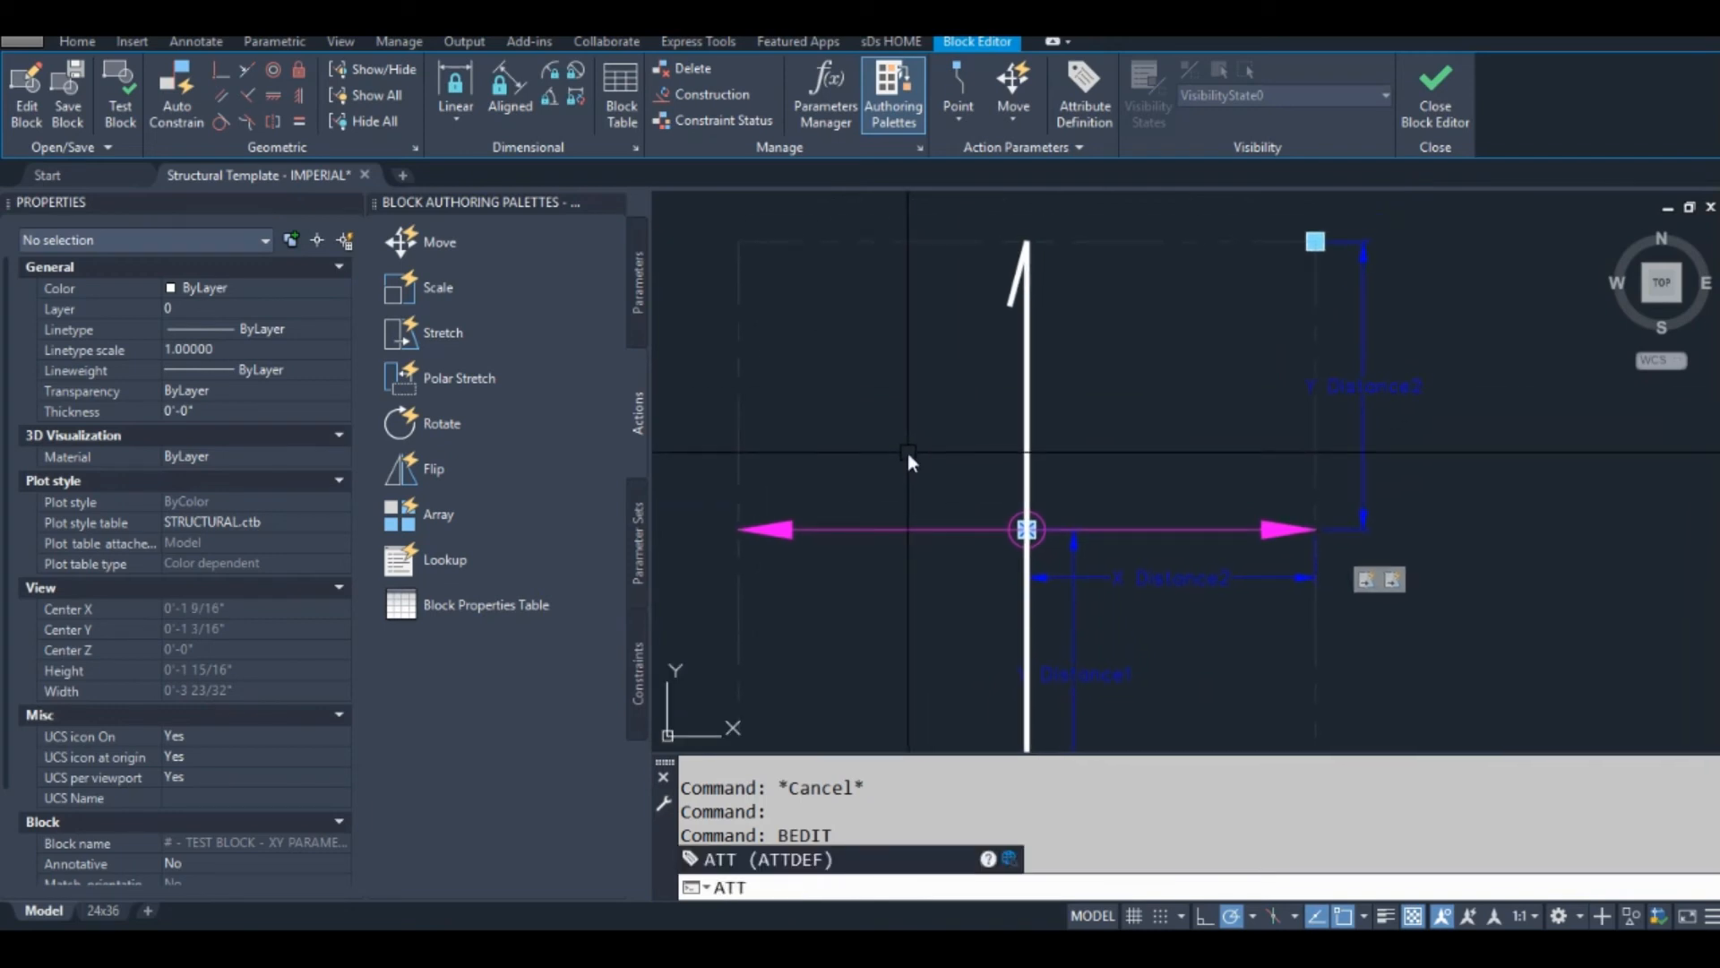
Step: Define an attribute with tag TAG, prompt 'Joist No.' and default value J1
left_click(1084, 93)
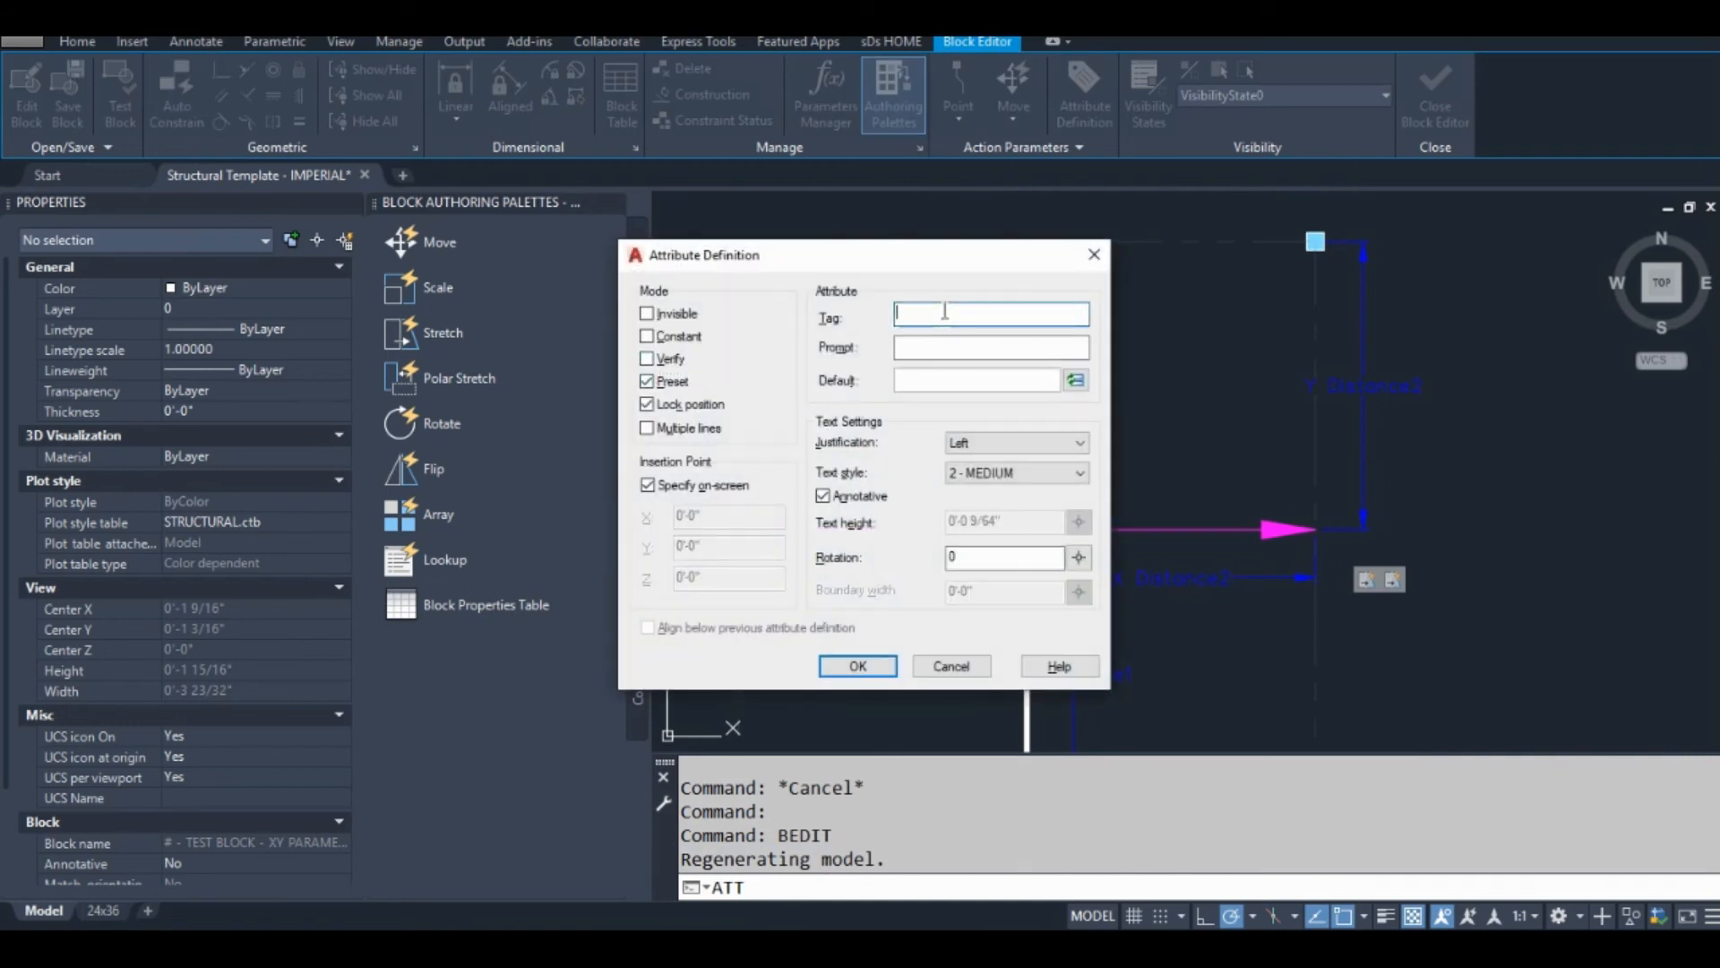
type("TAG")
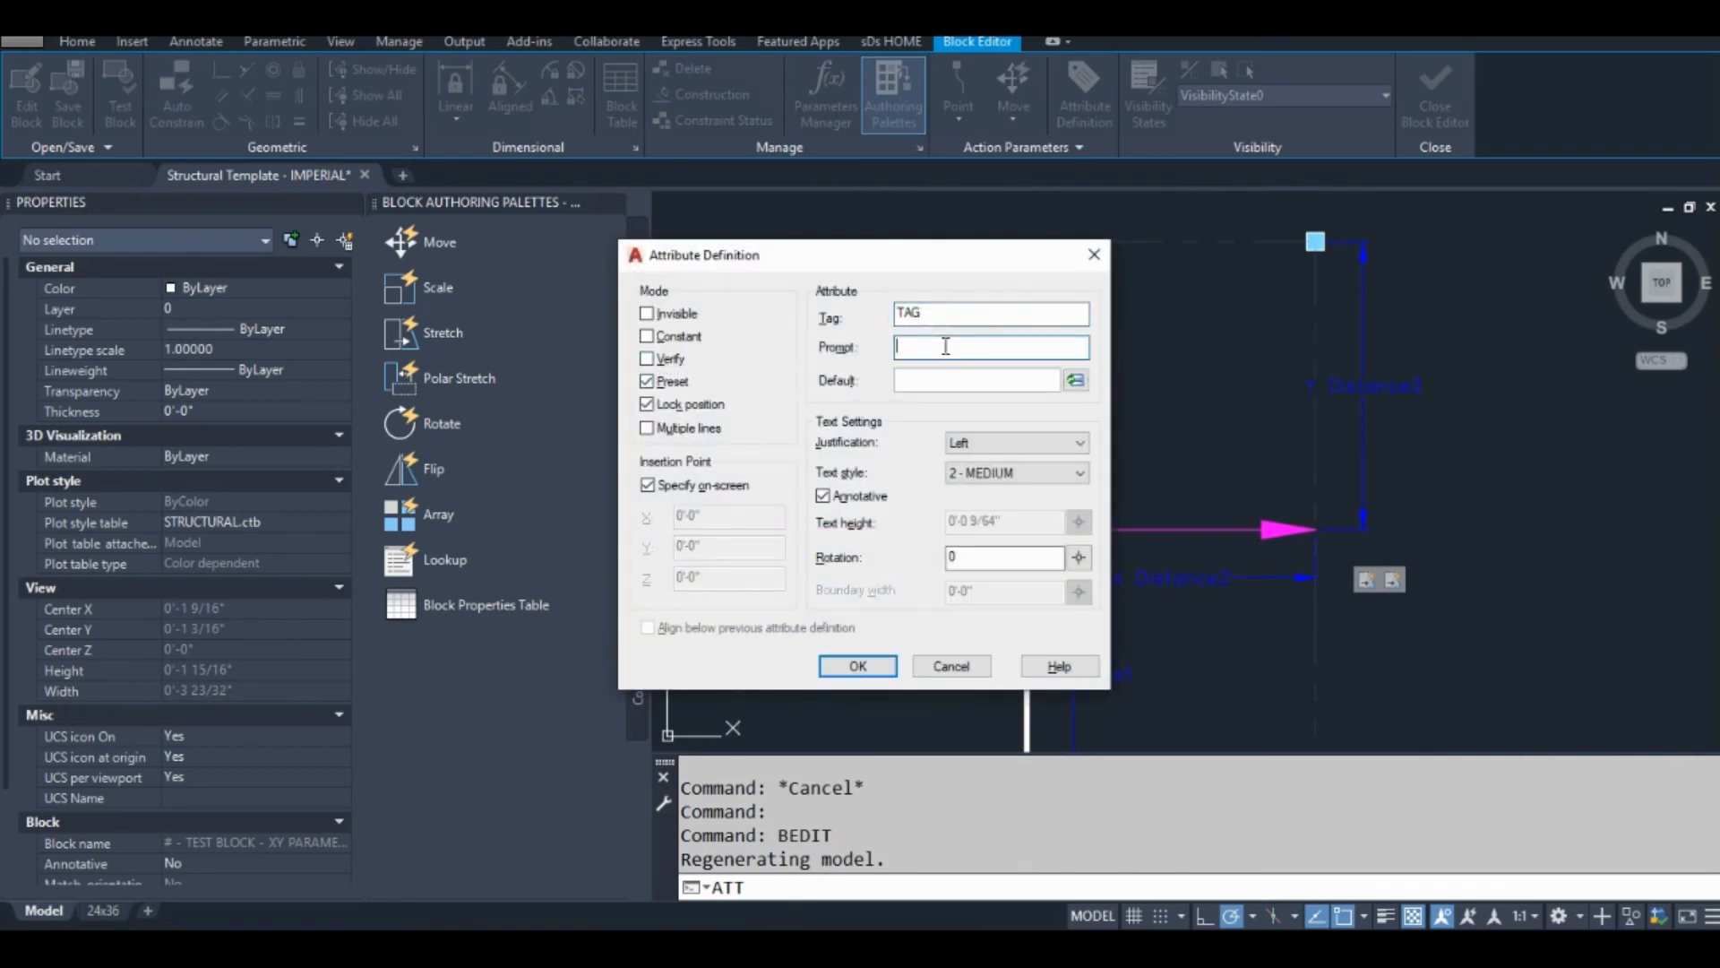
mouse_move(991, 346)
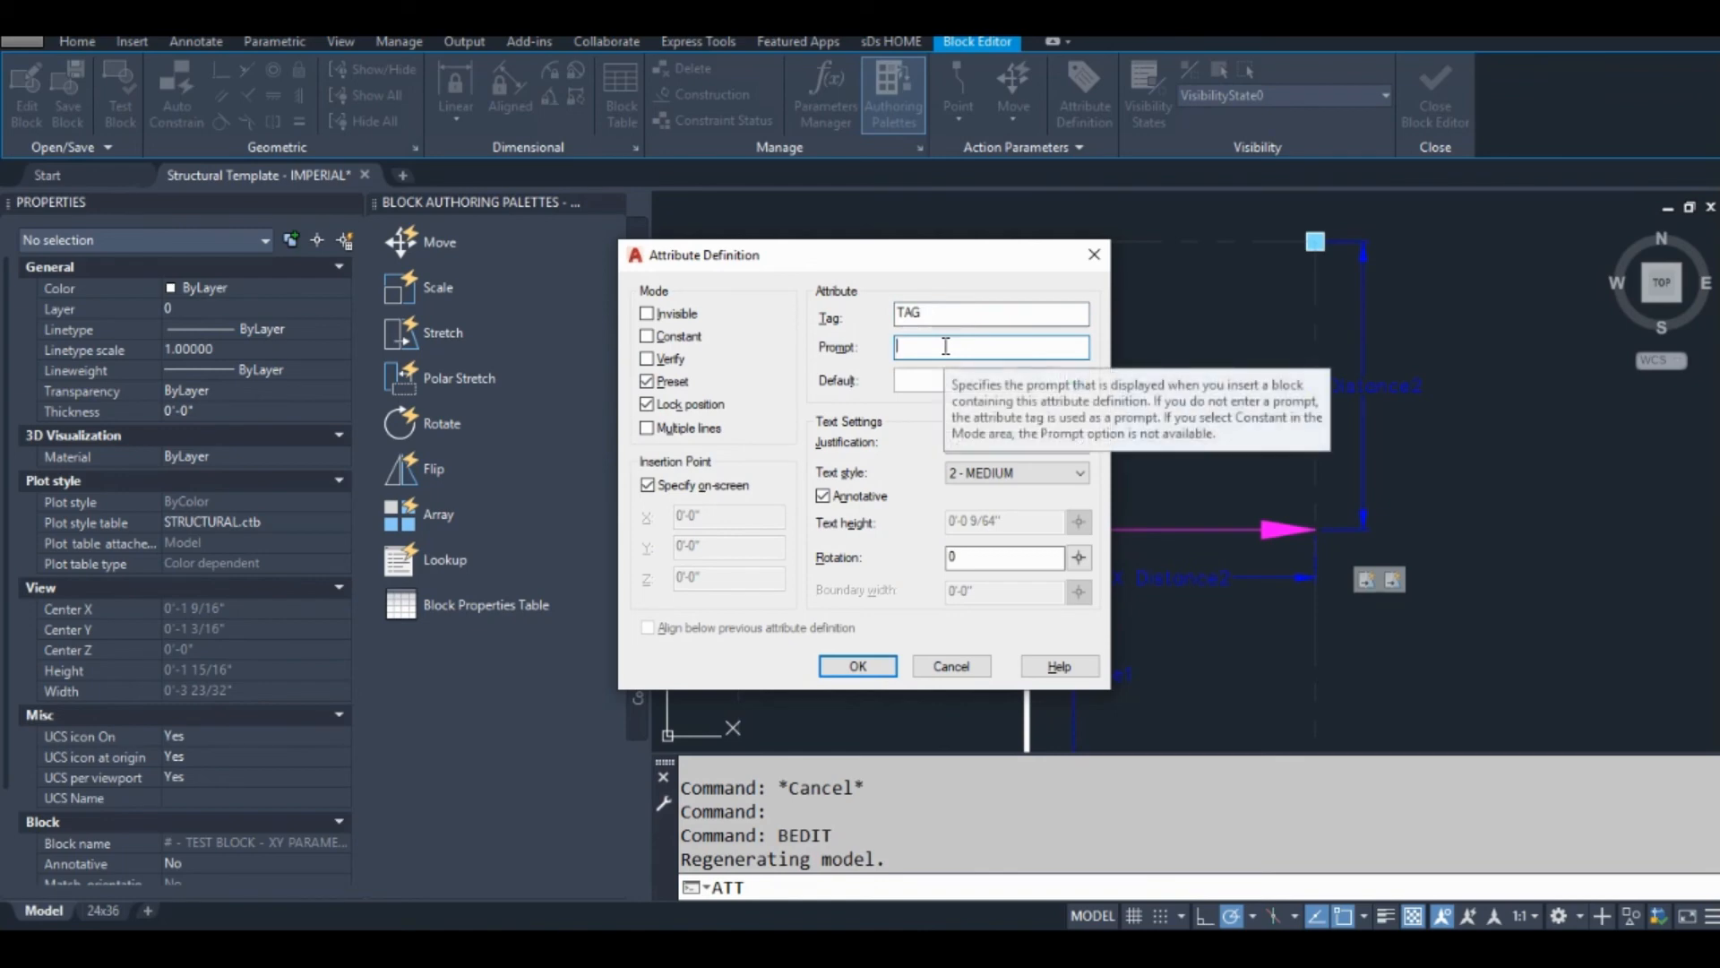
type("J")
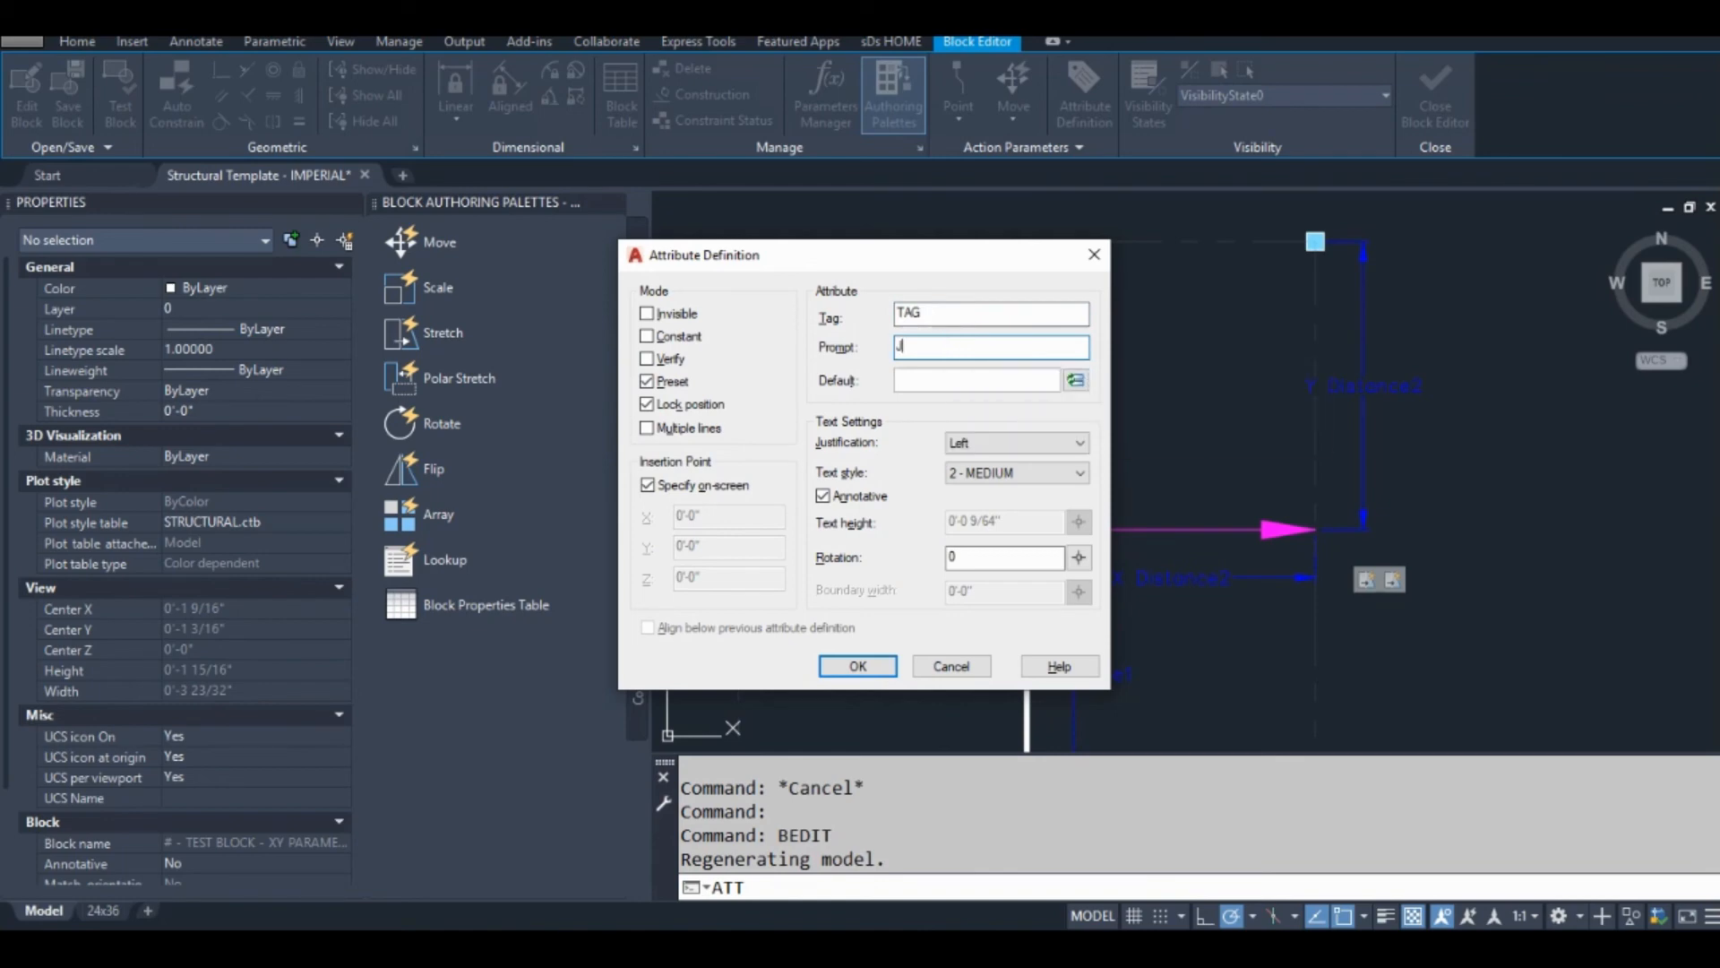
type("Joist No.")
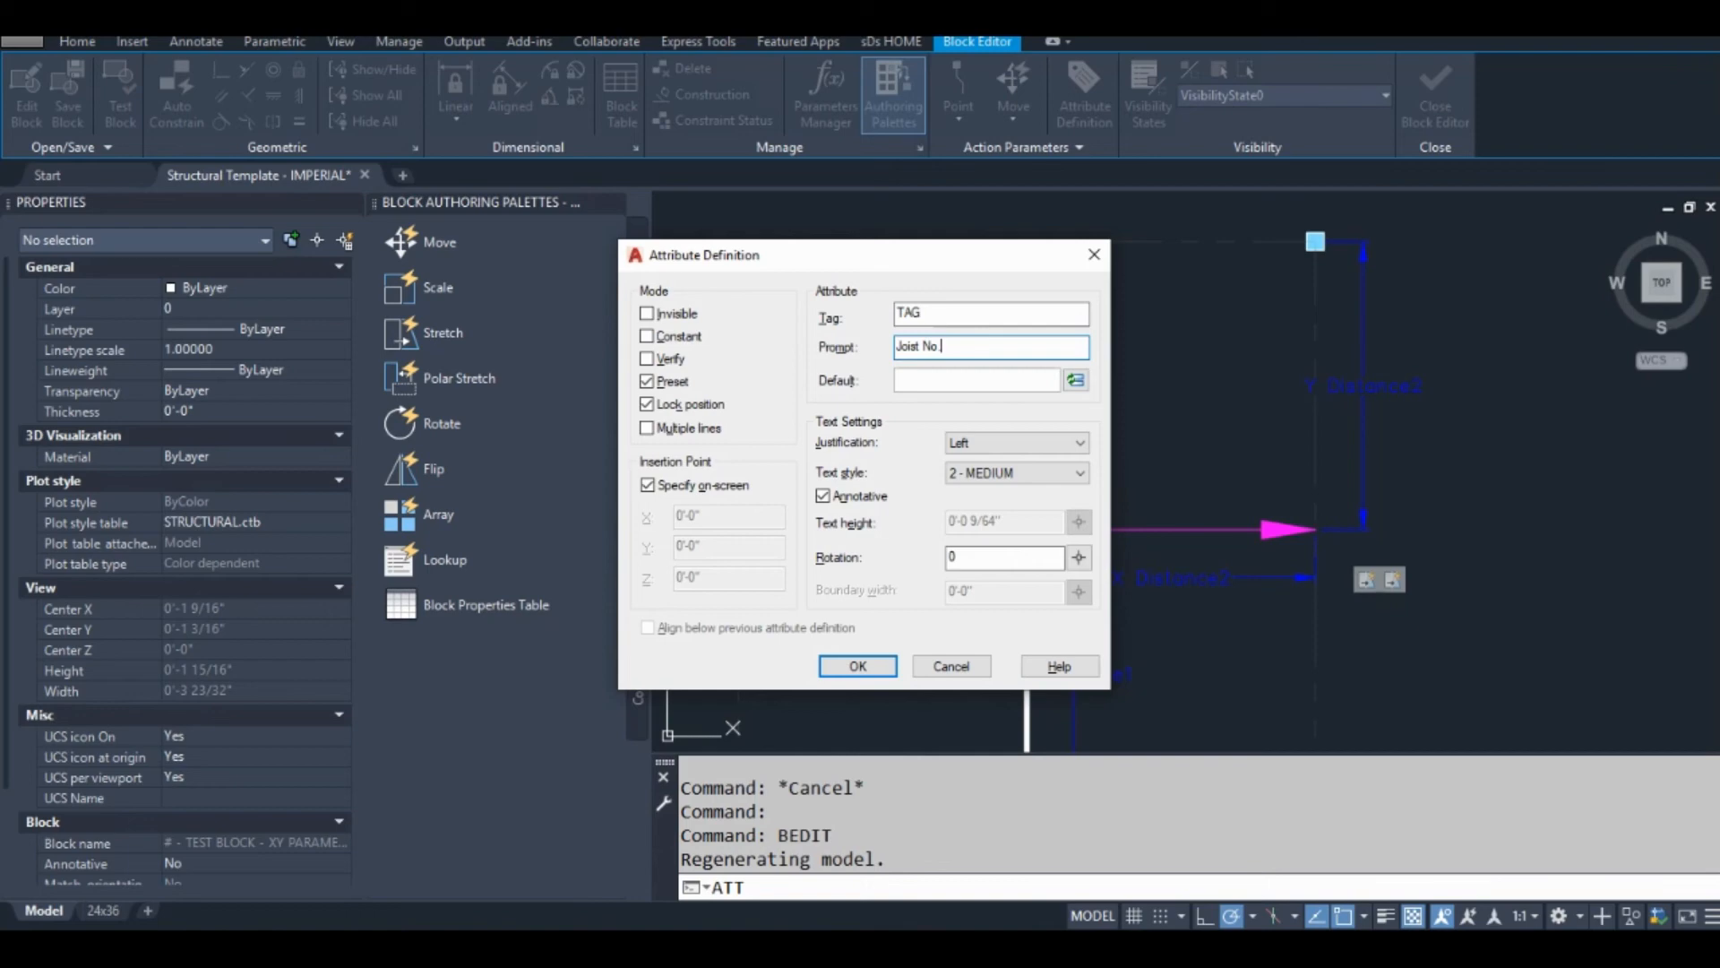
left_click(975, 380)
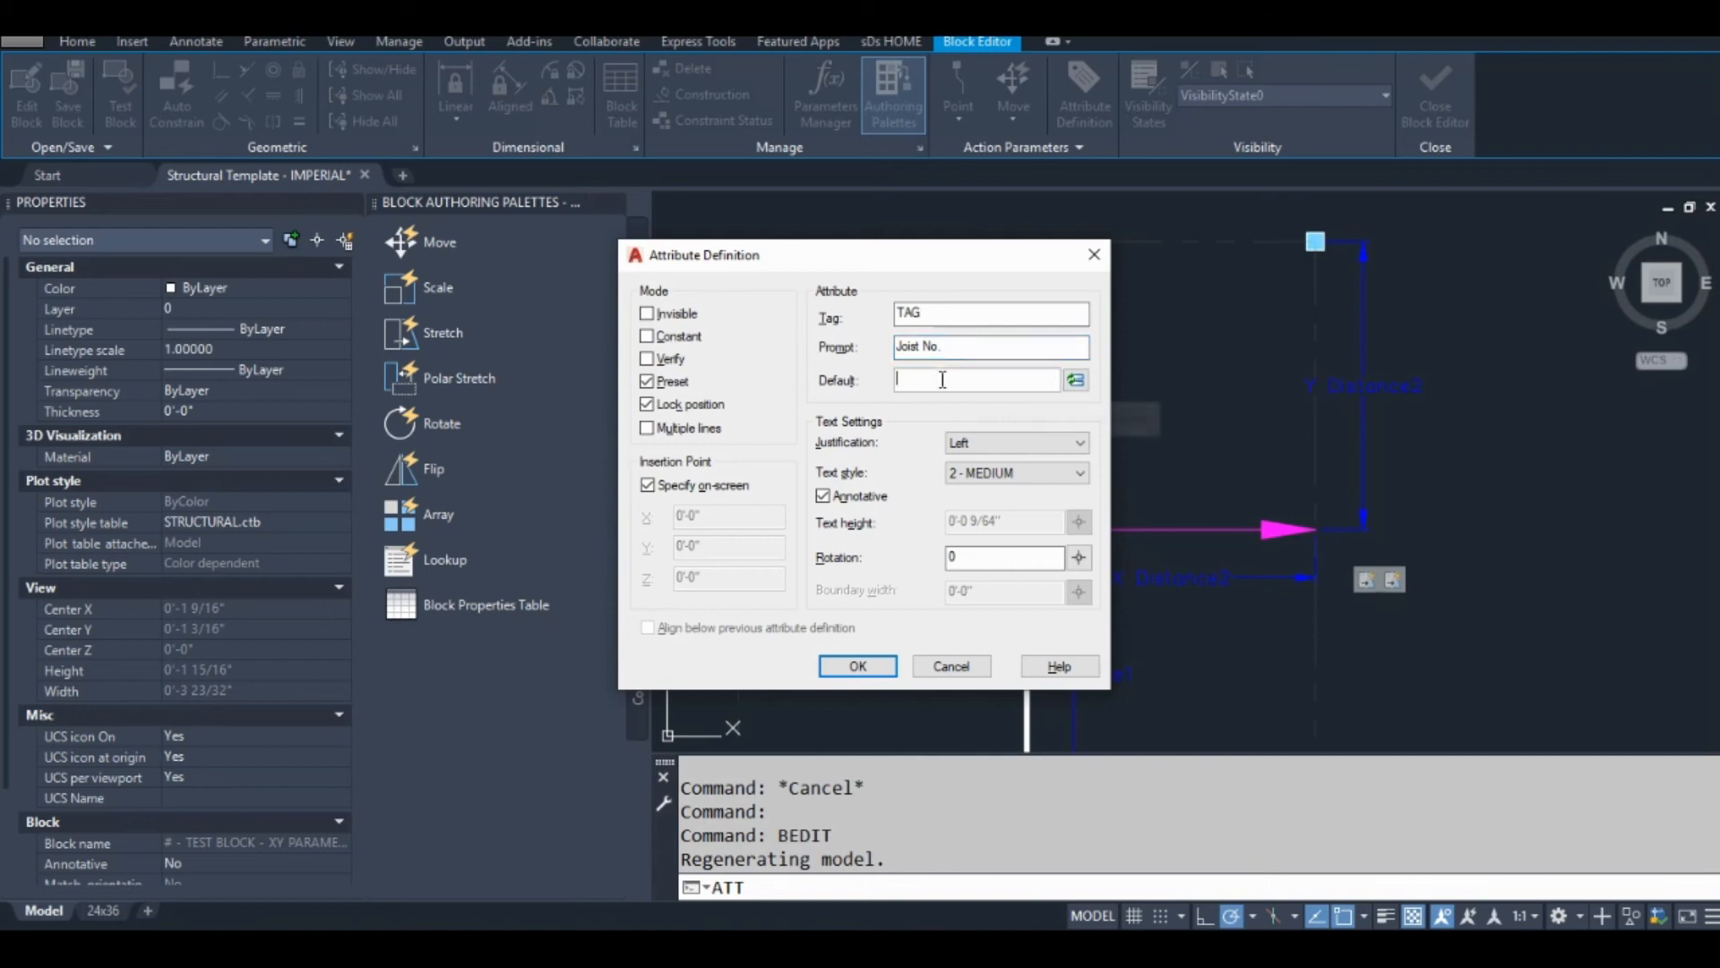
type("J1")
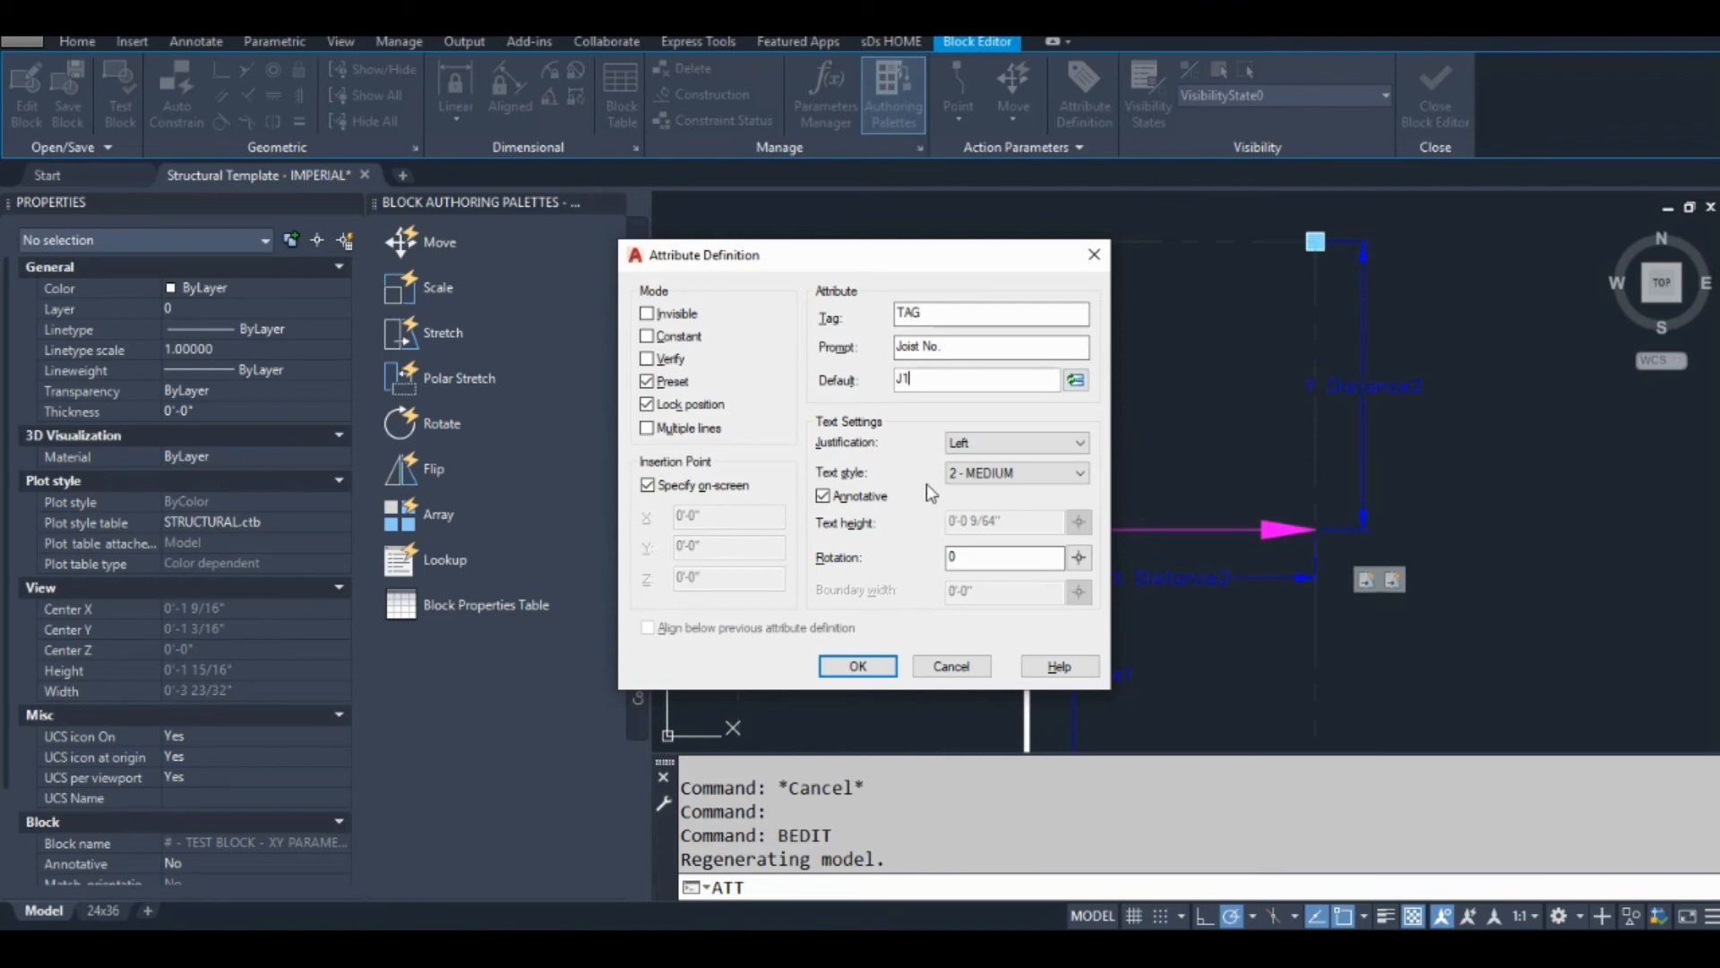
Step: Set the attribute to the 1-SMALL text style and make it non-annotative
left_click(1008, 471)
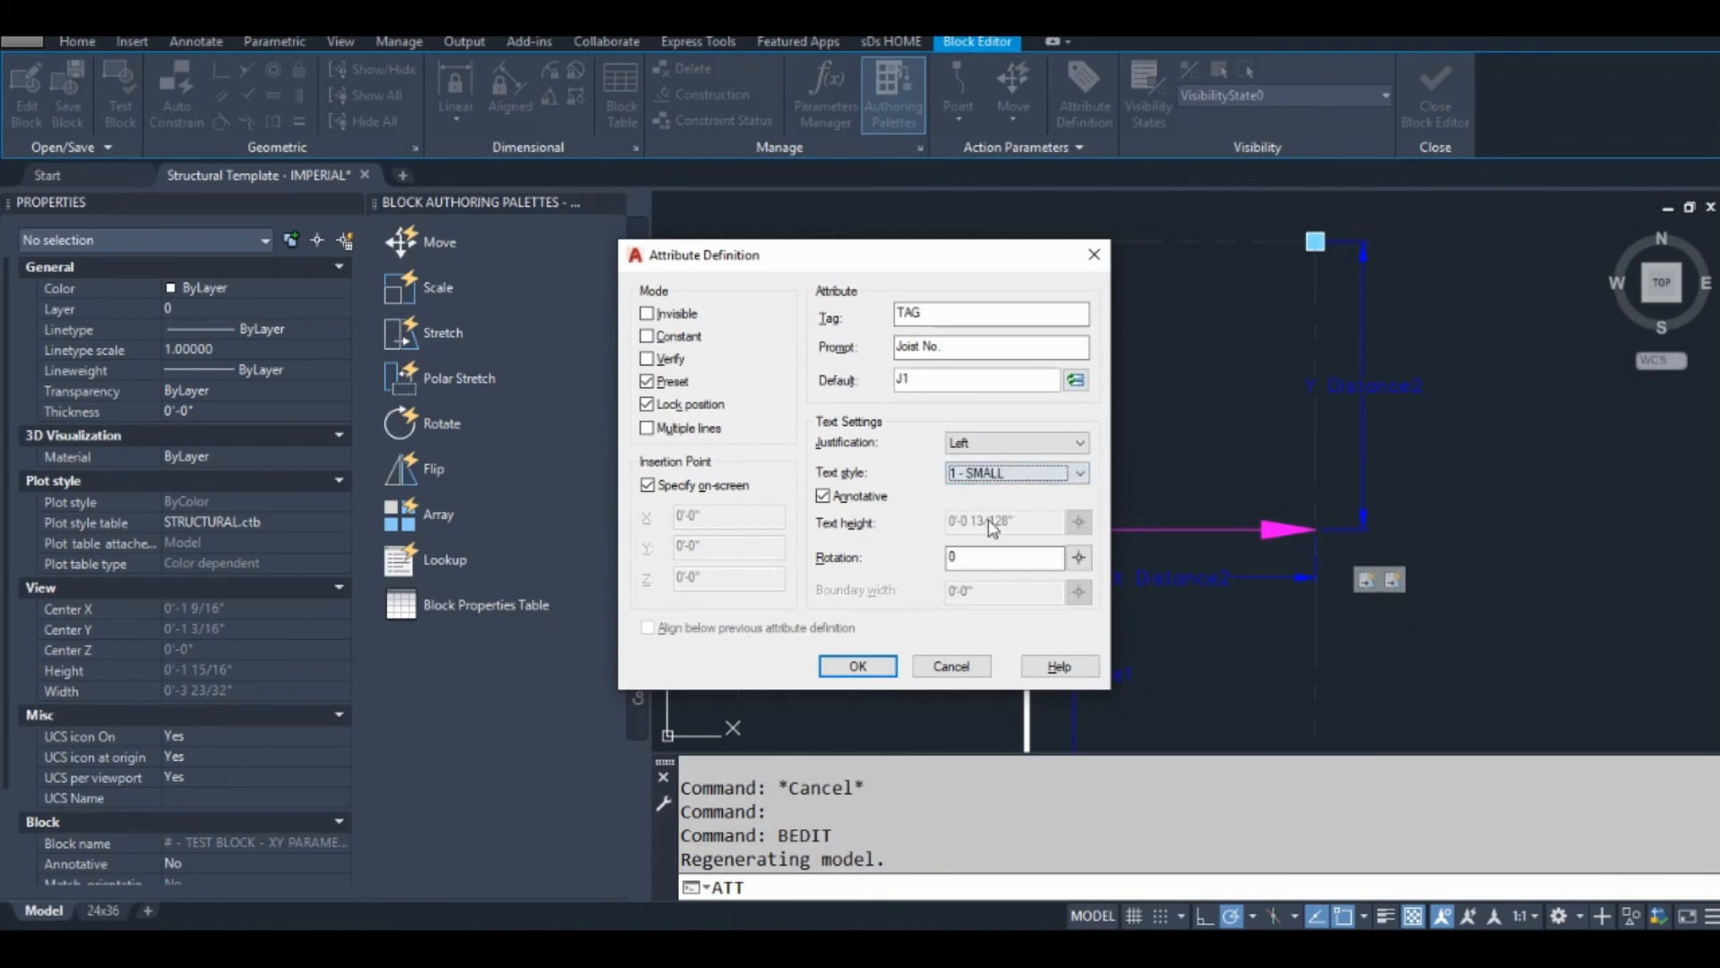
left_click(824, 494)
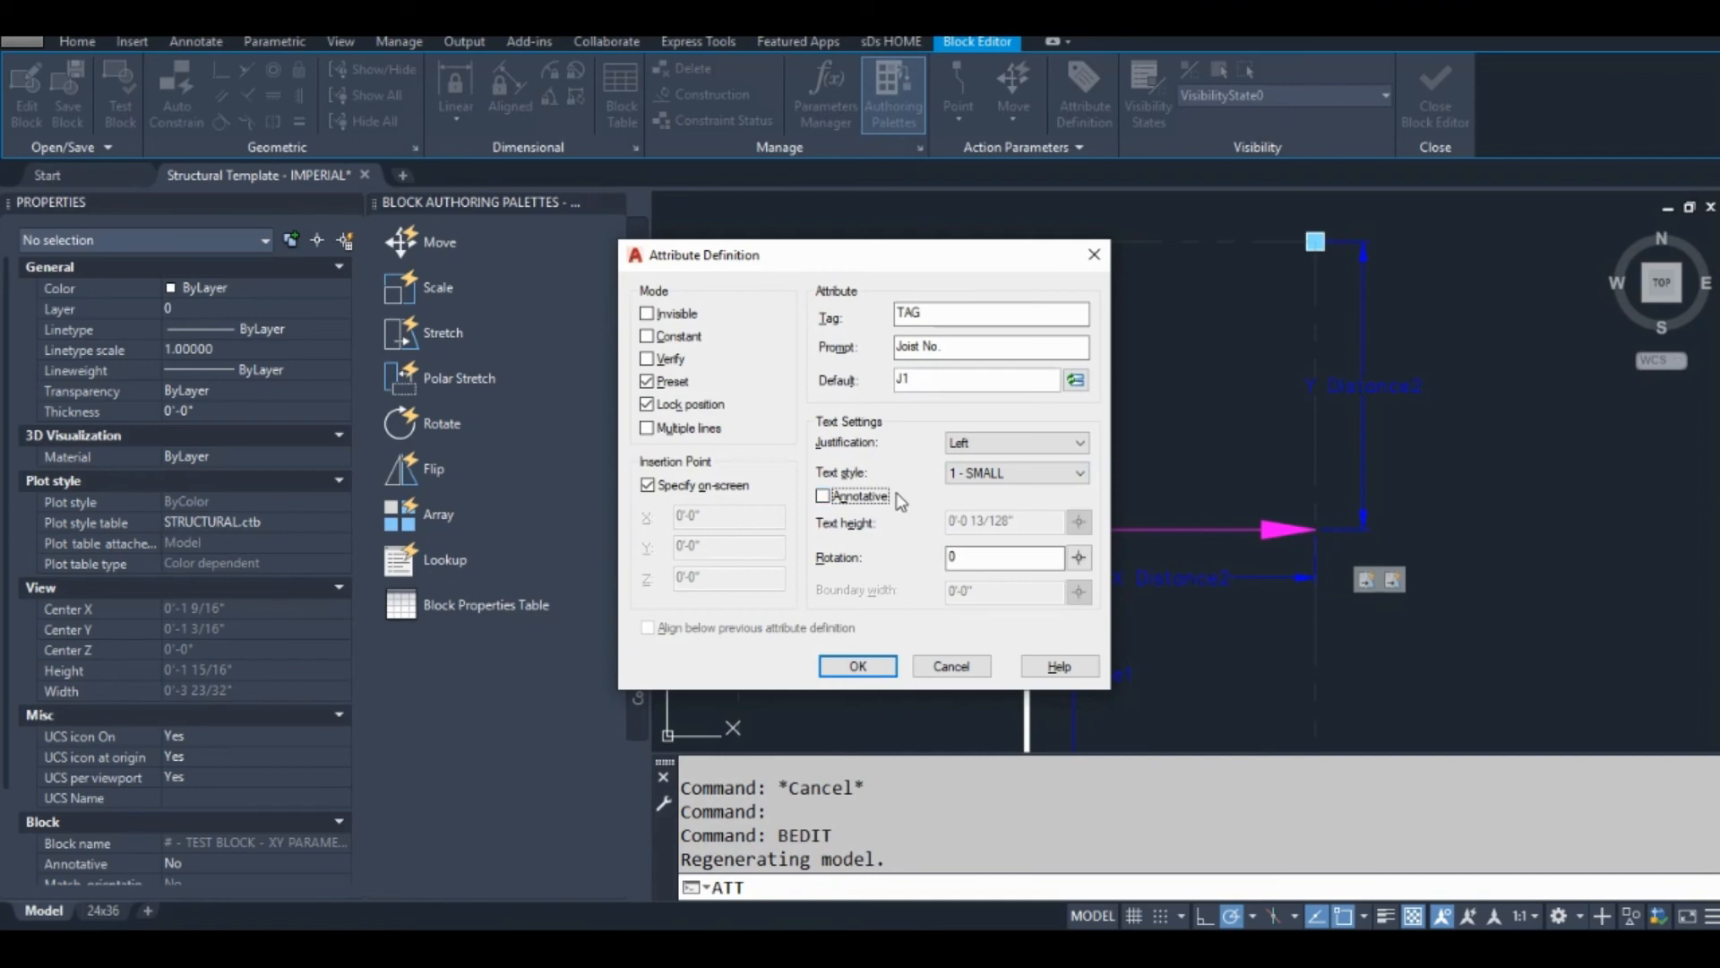
left_click(856, 667)
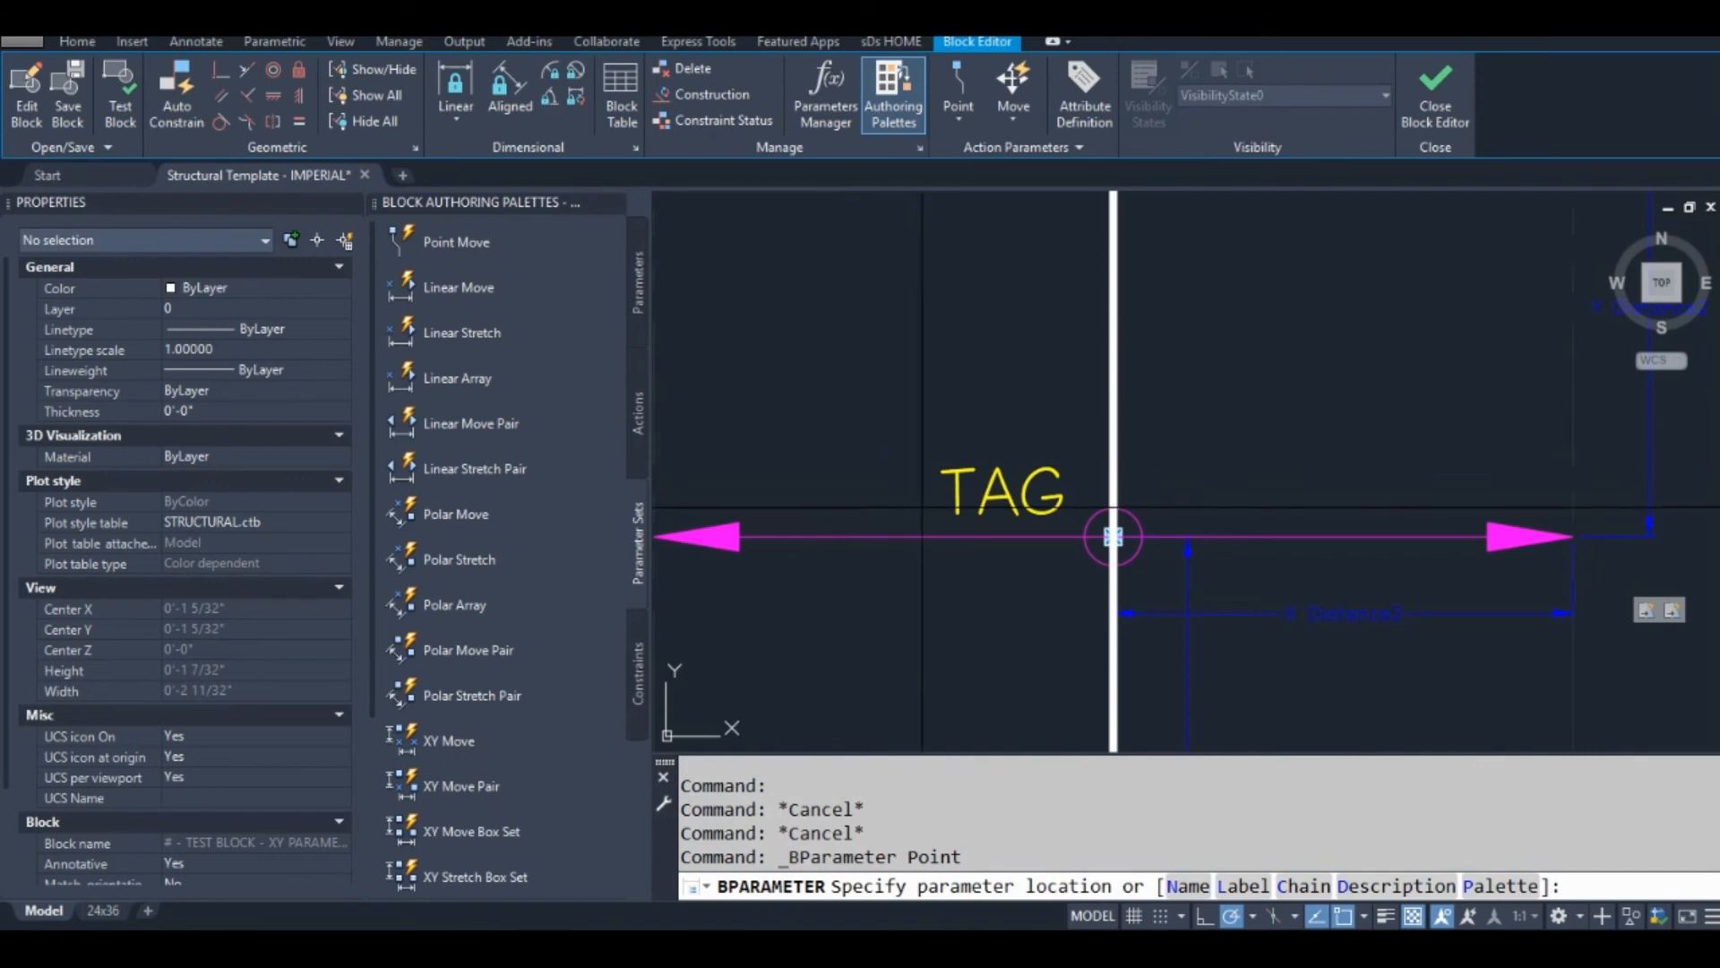
Step: Place the Position1 point parameter at the TAG attribute and edit its action selection set
left_click(944, 514)
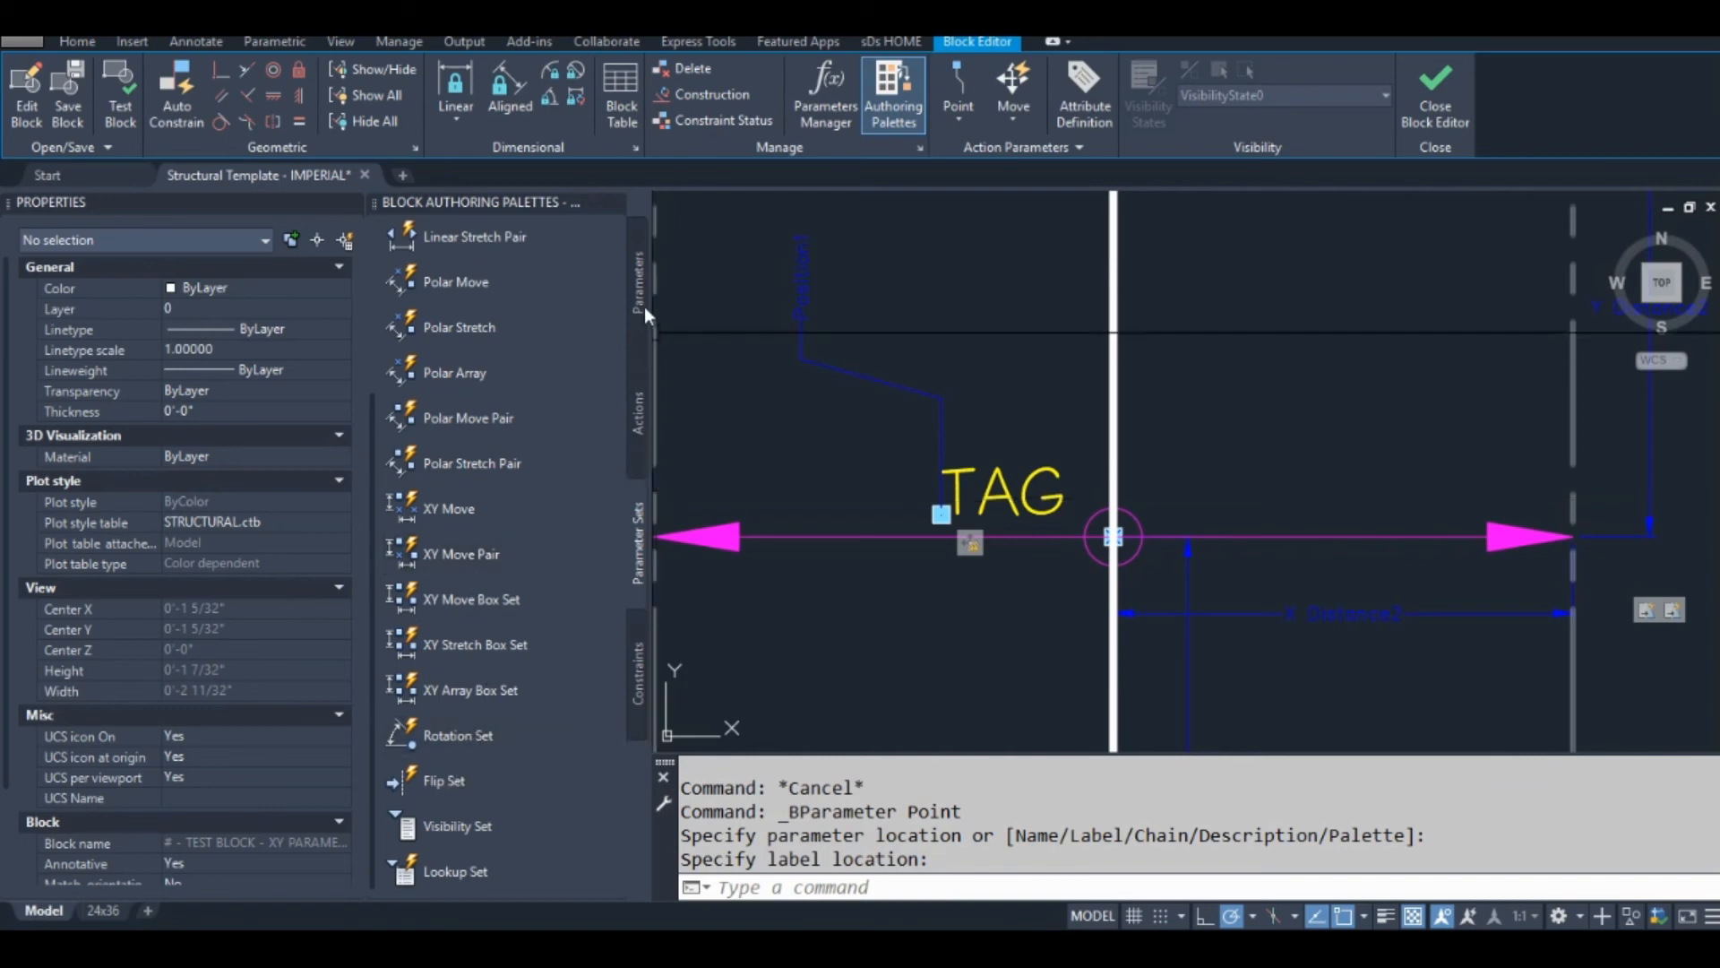
mouse_move(631, 310)
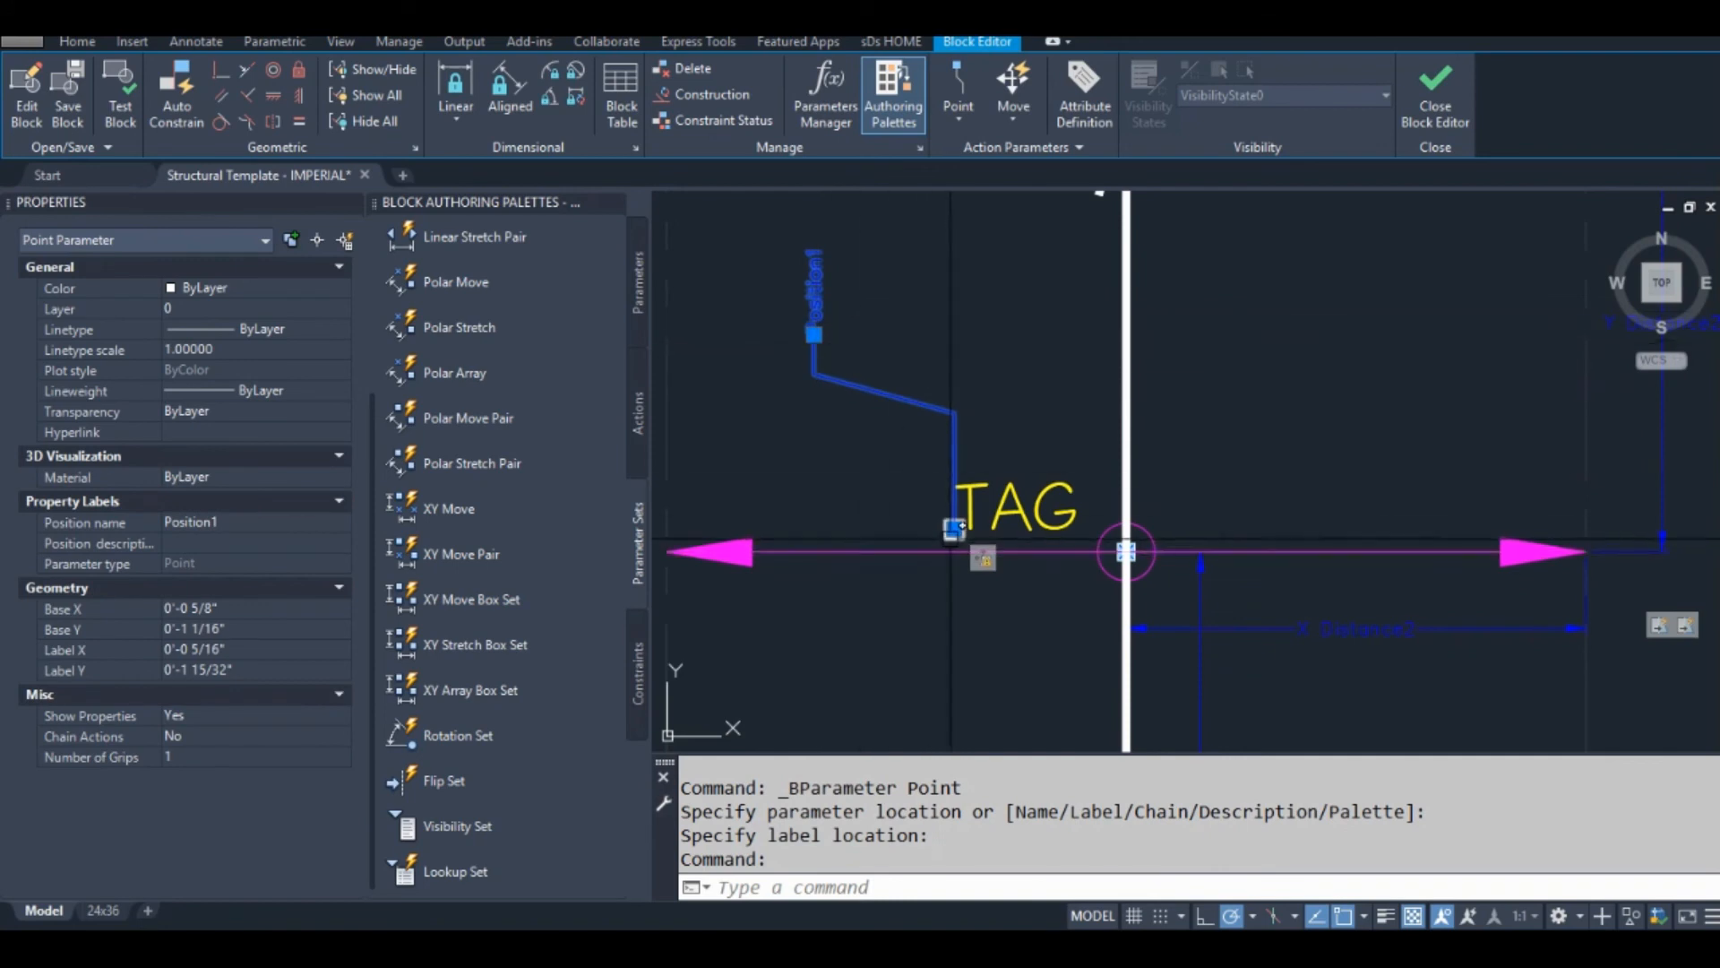
right_click(982, 558)
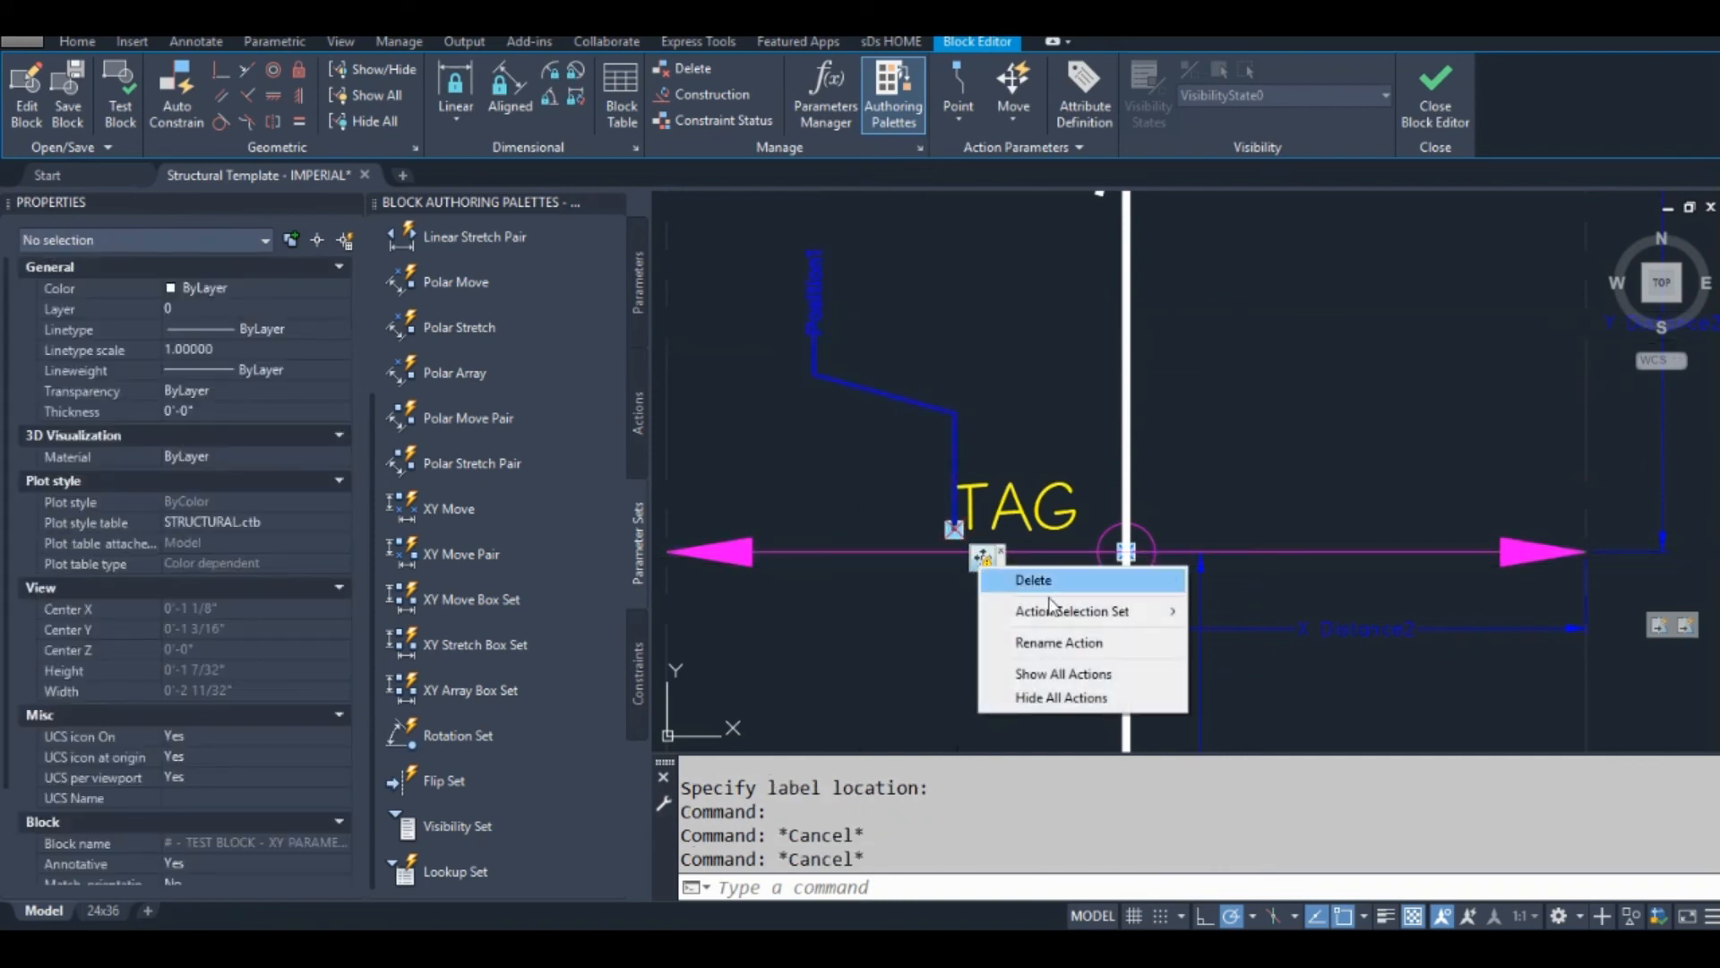
left_click(1073, 611)
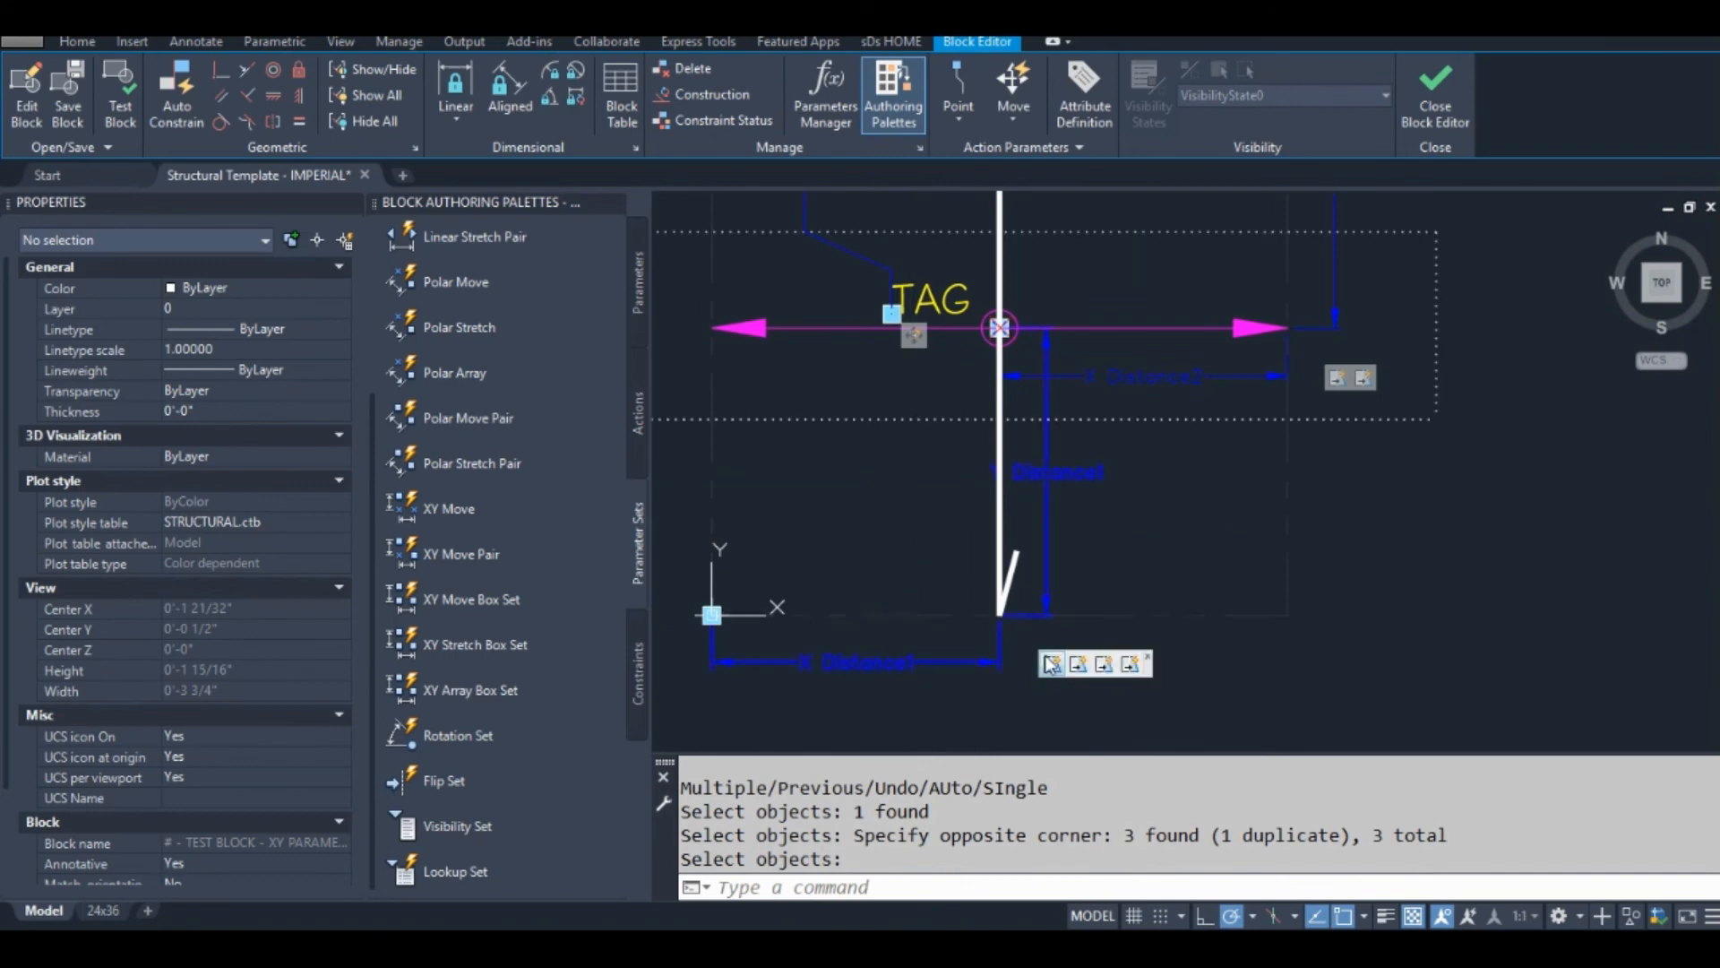
Step: Add the TAG attribute and point parameter to the horizontal and vertical stretch actions' selection sets
left_click(1050, 663)
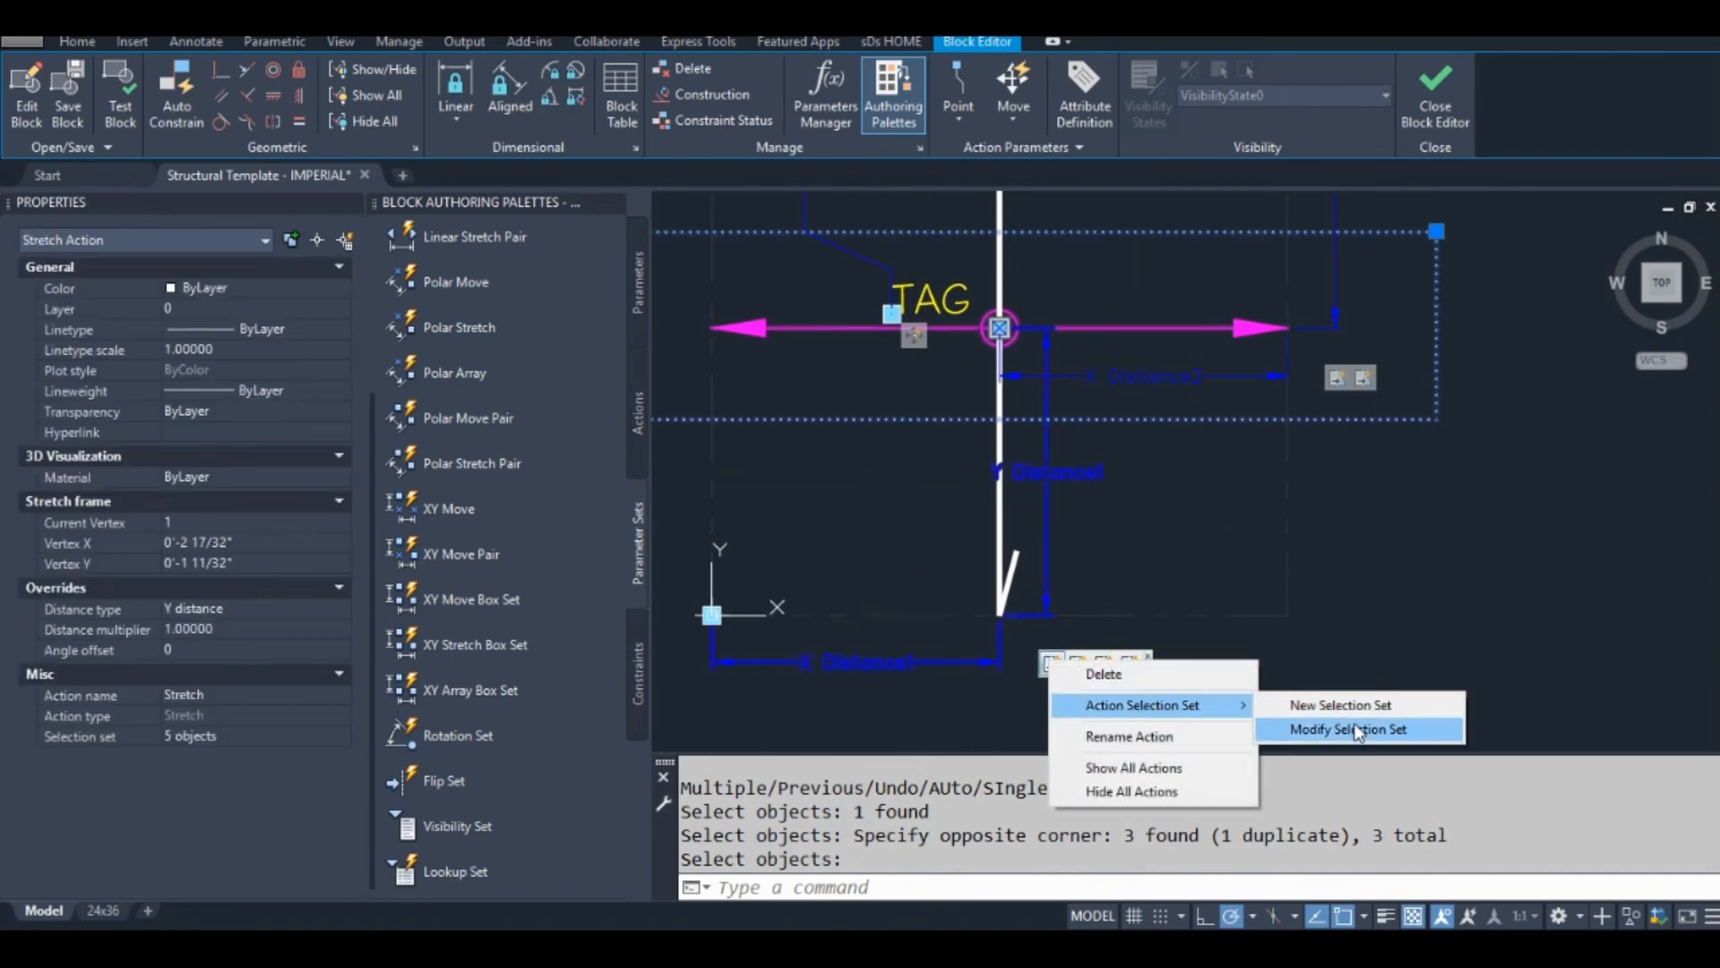
left_click(1347, 730)
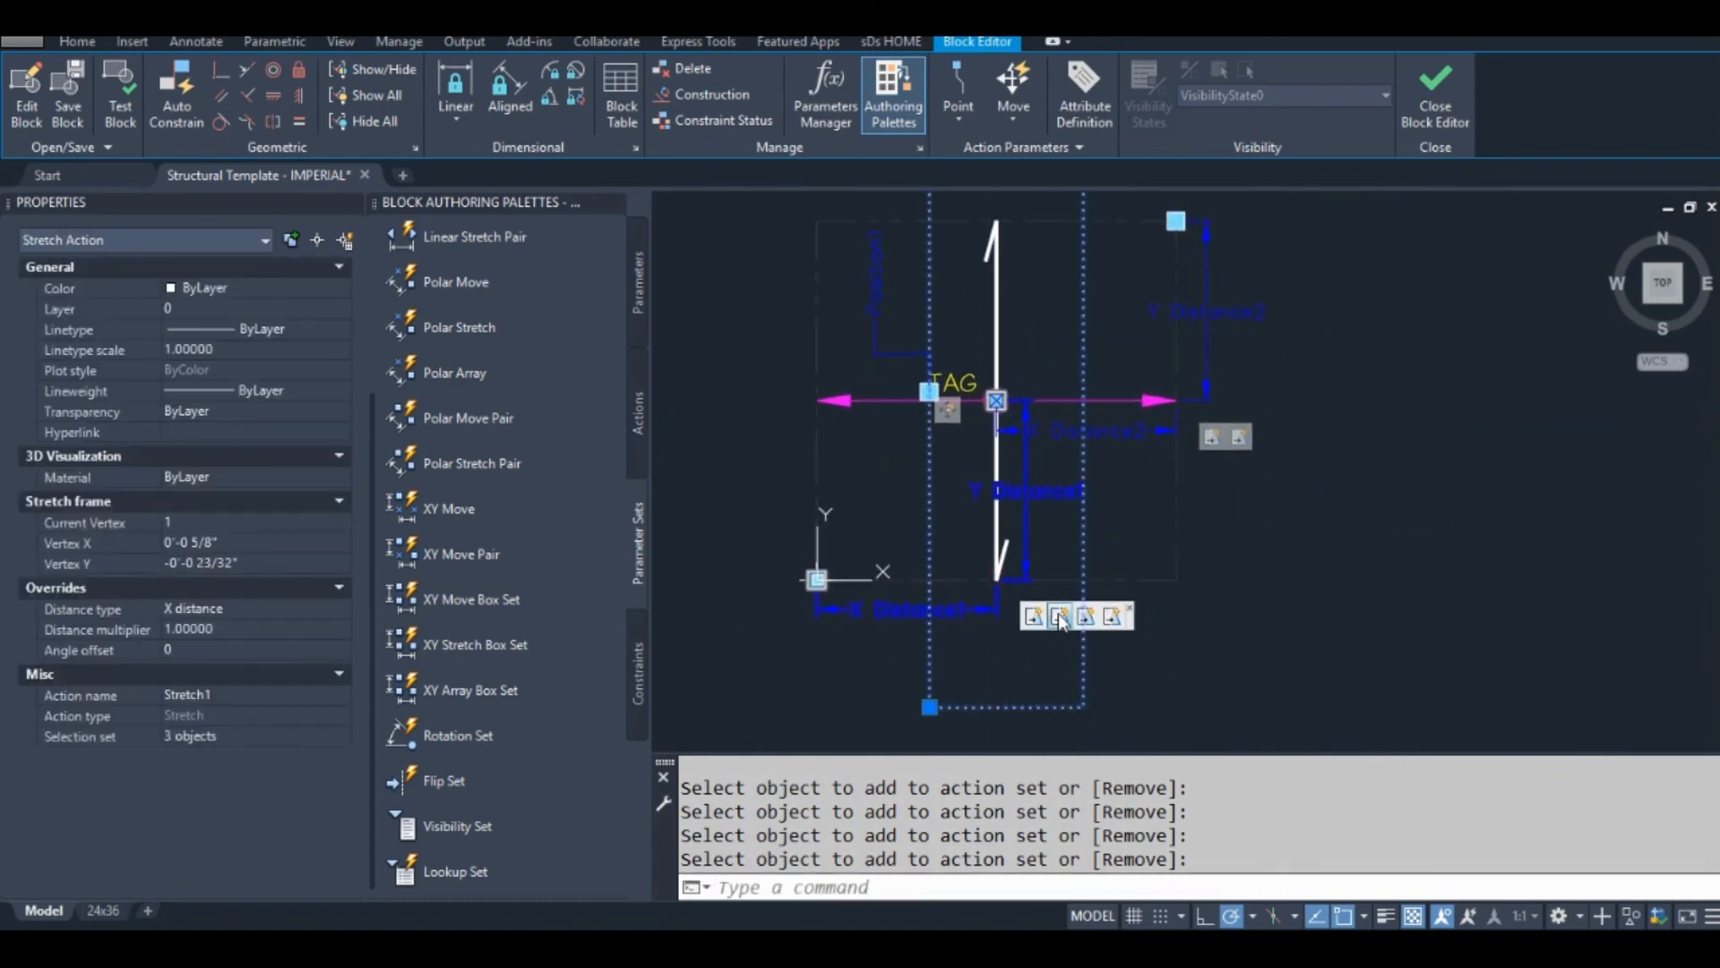
right_click(1059, 615)
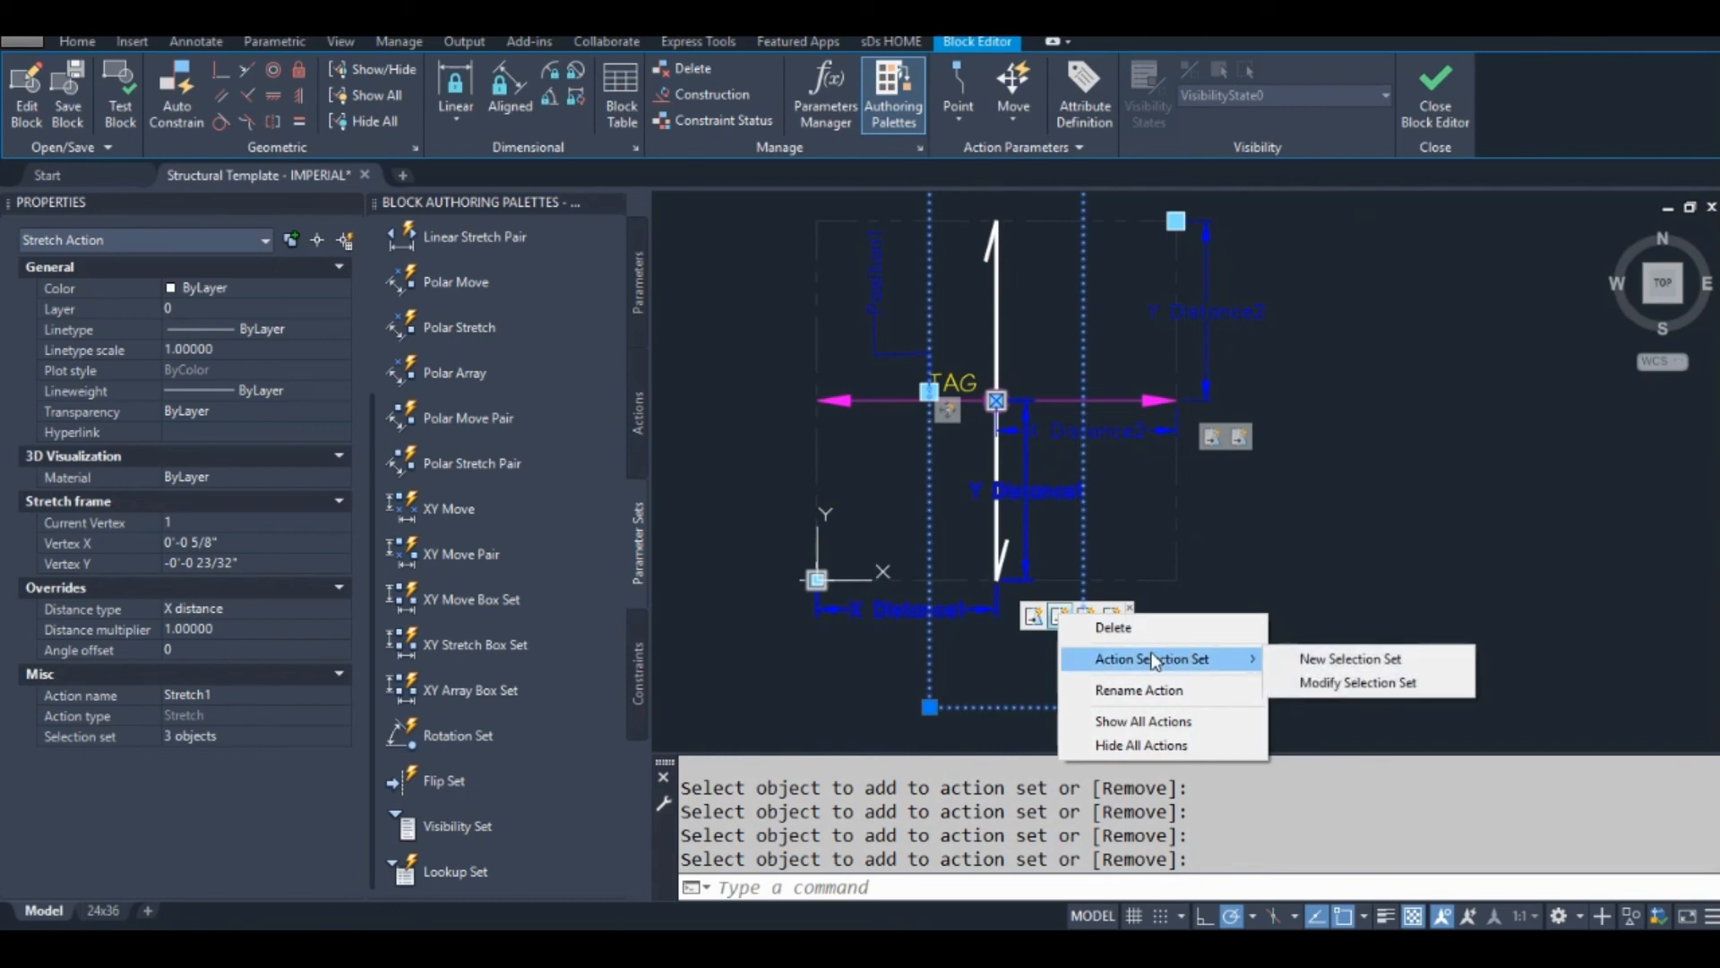
left_click(1357, 681)
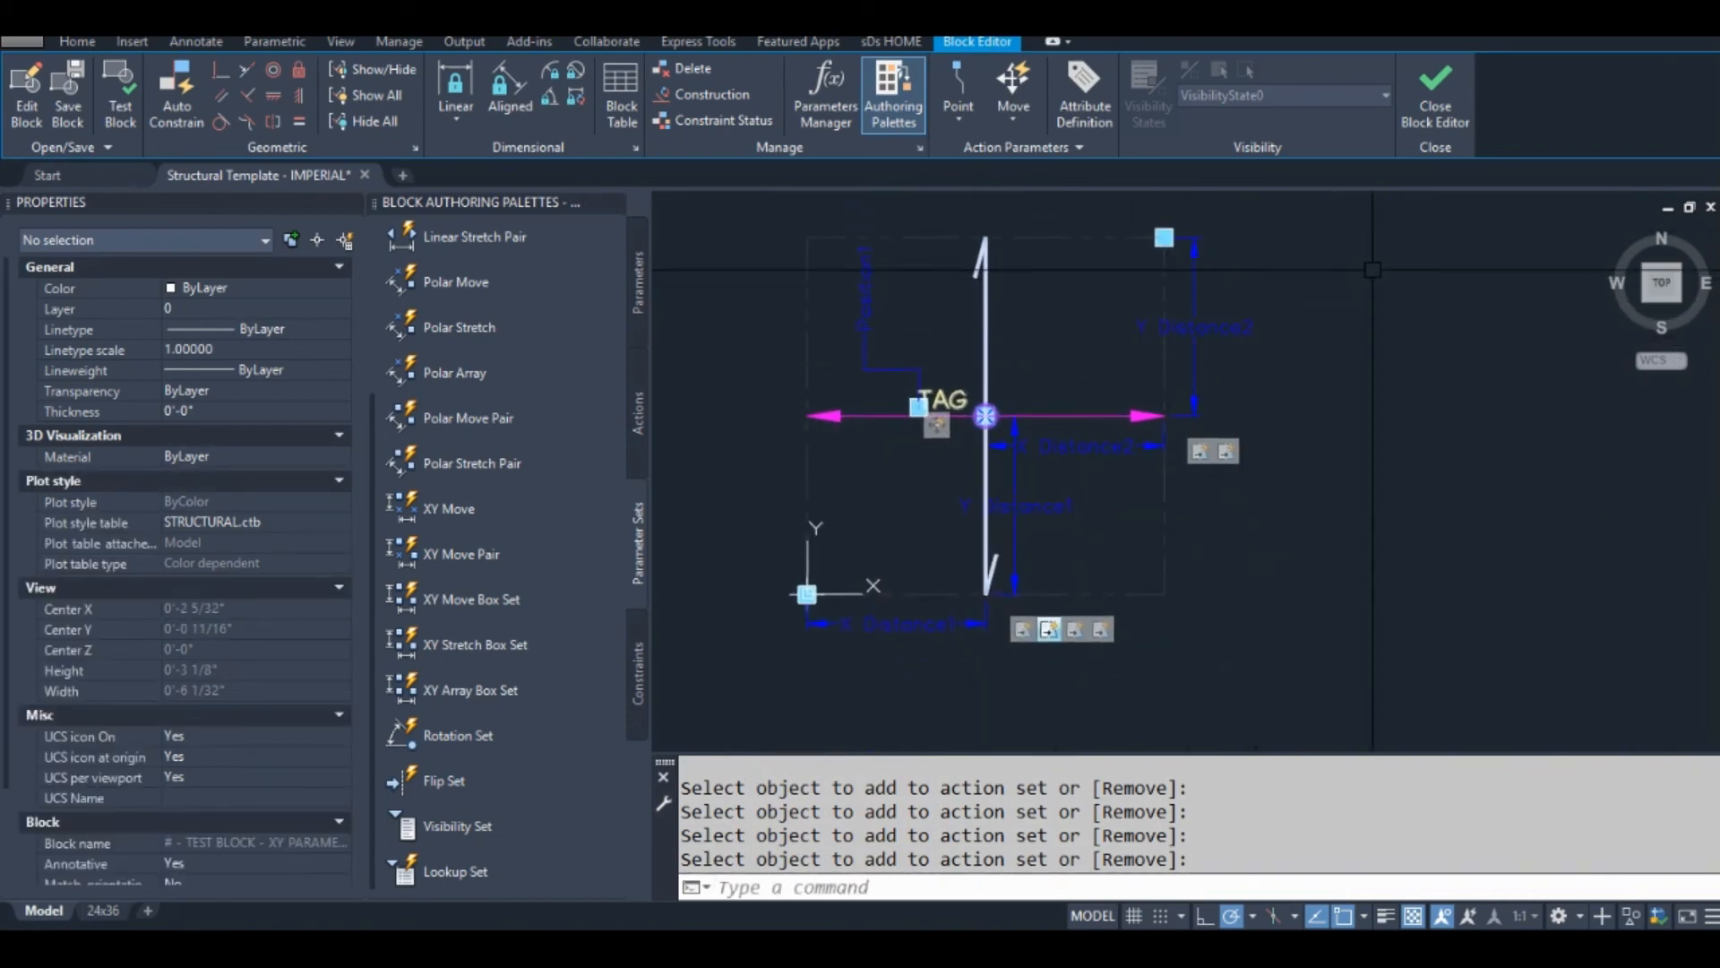
Step: Save the block changes, return to the drawing and run ATTSYNC so the block shows J1
left_click(1433, 93)
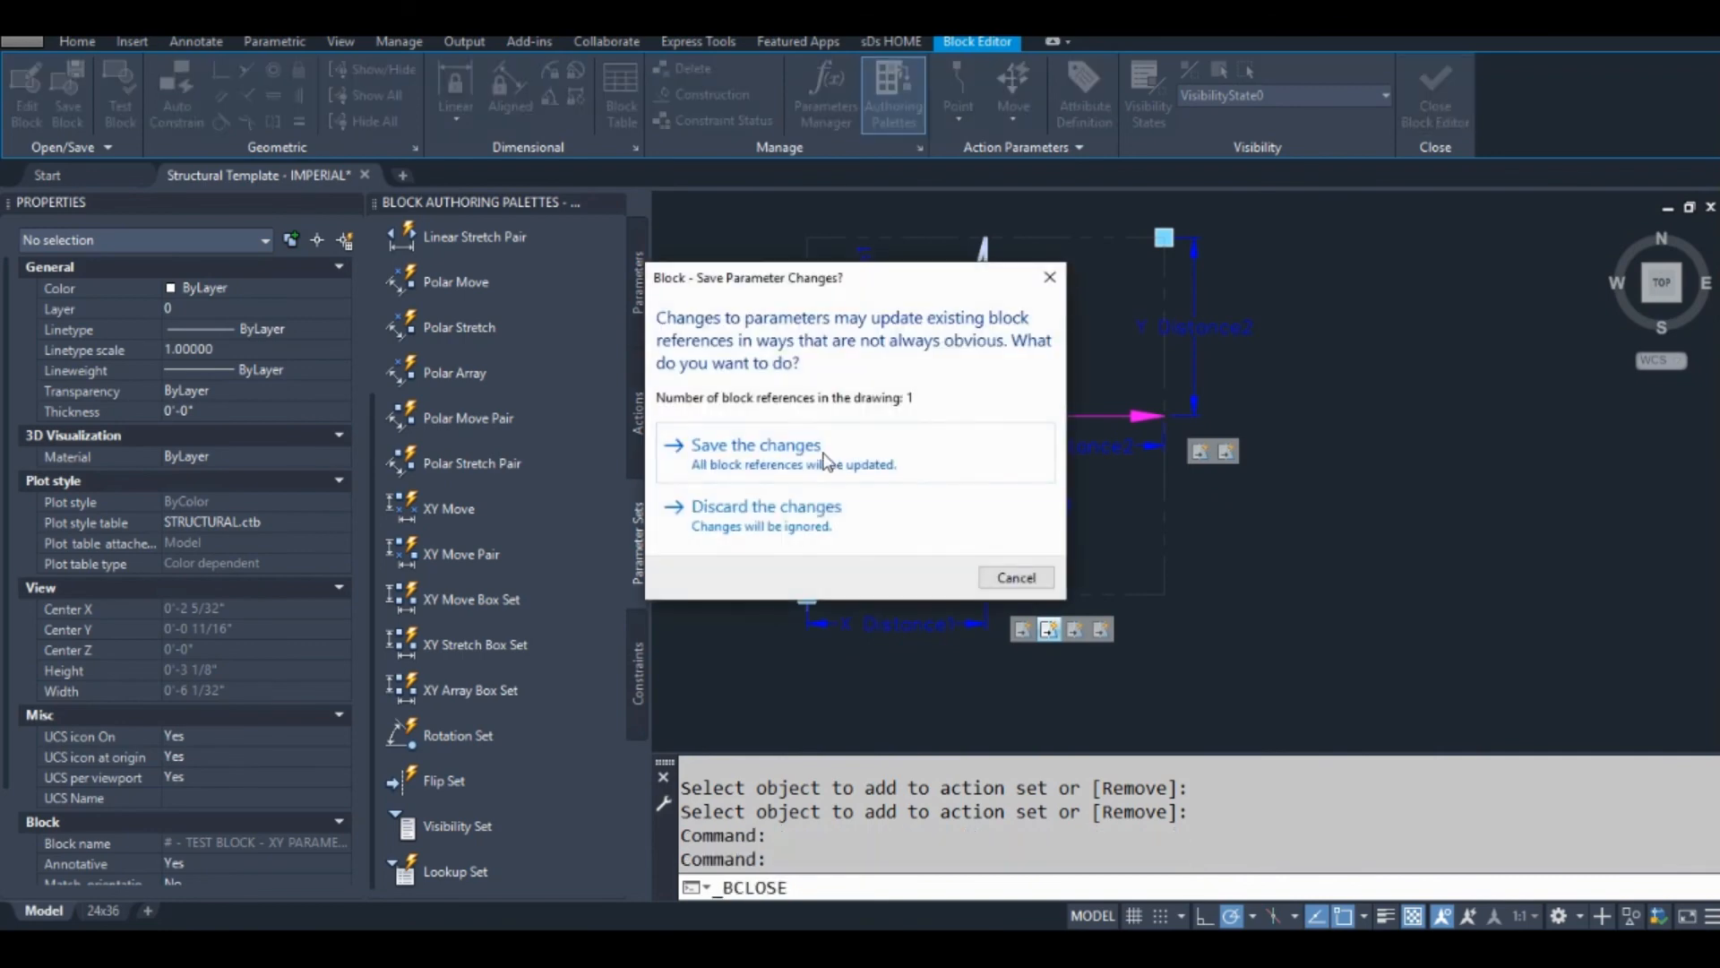
left_click(754, 444)
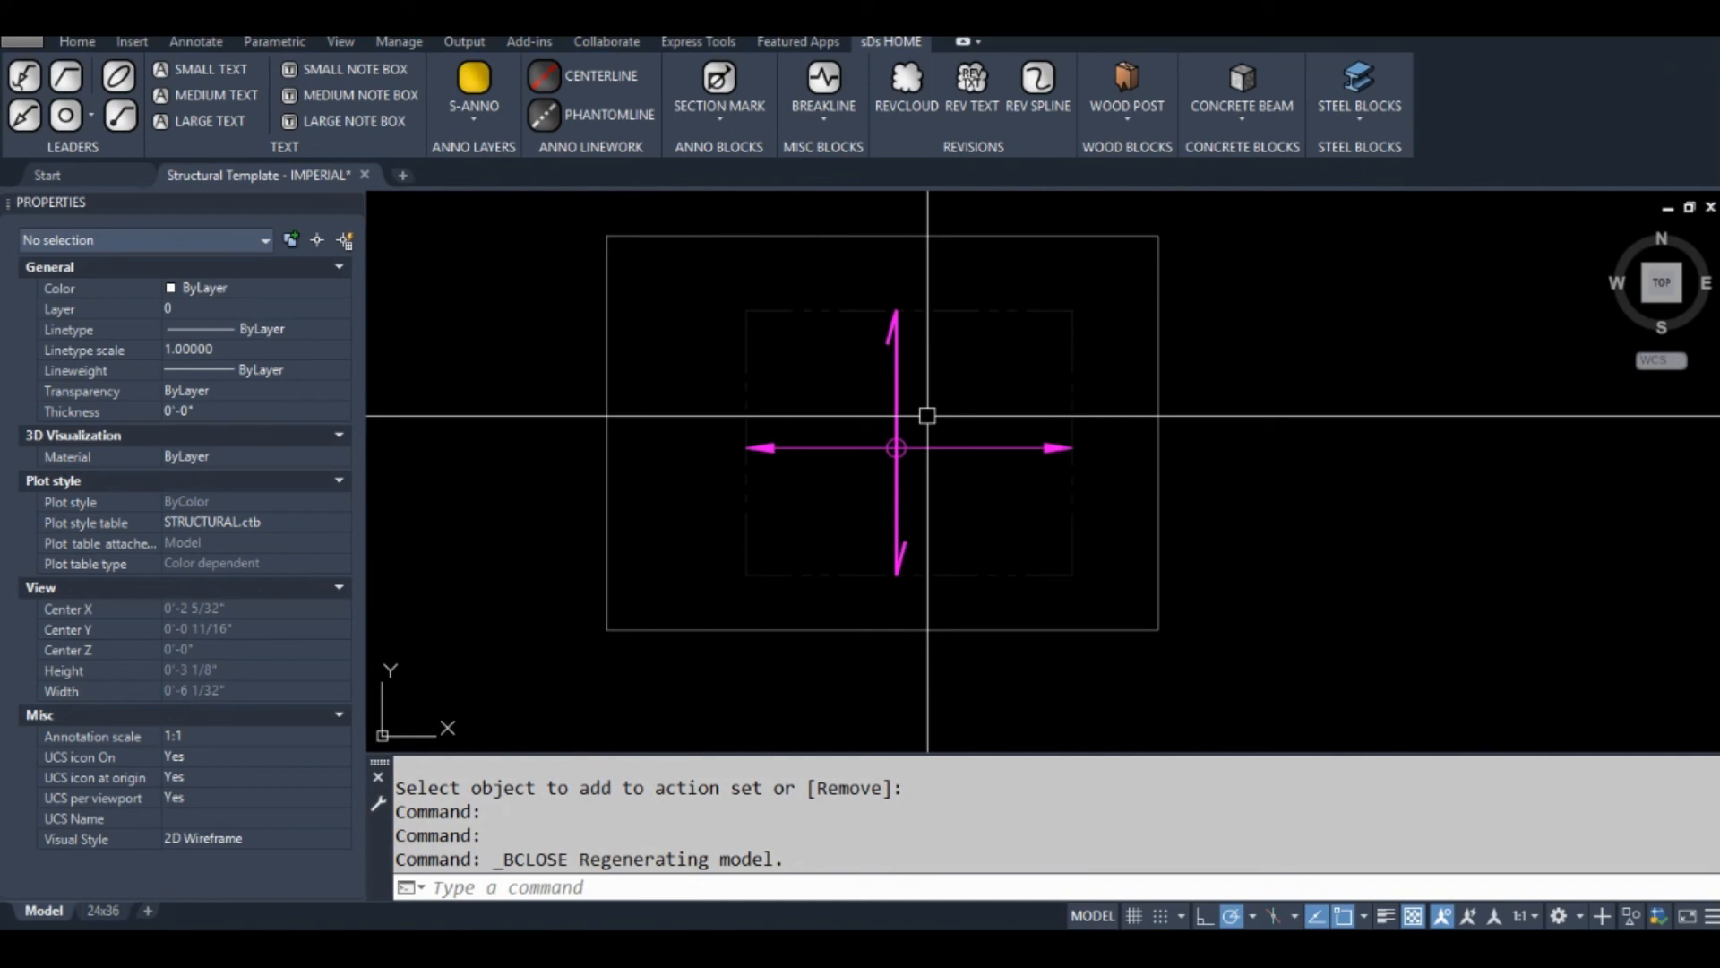
type("ATTSYNC")
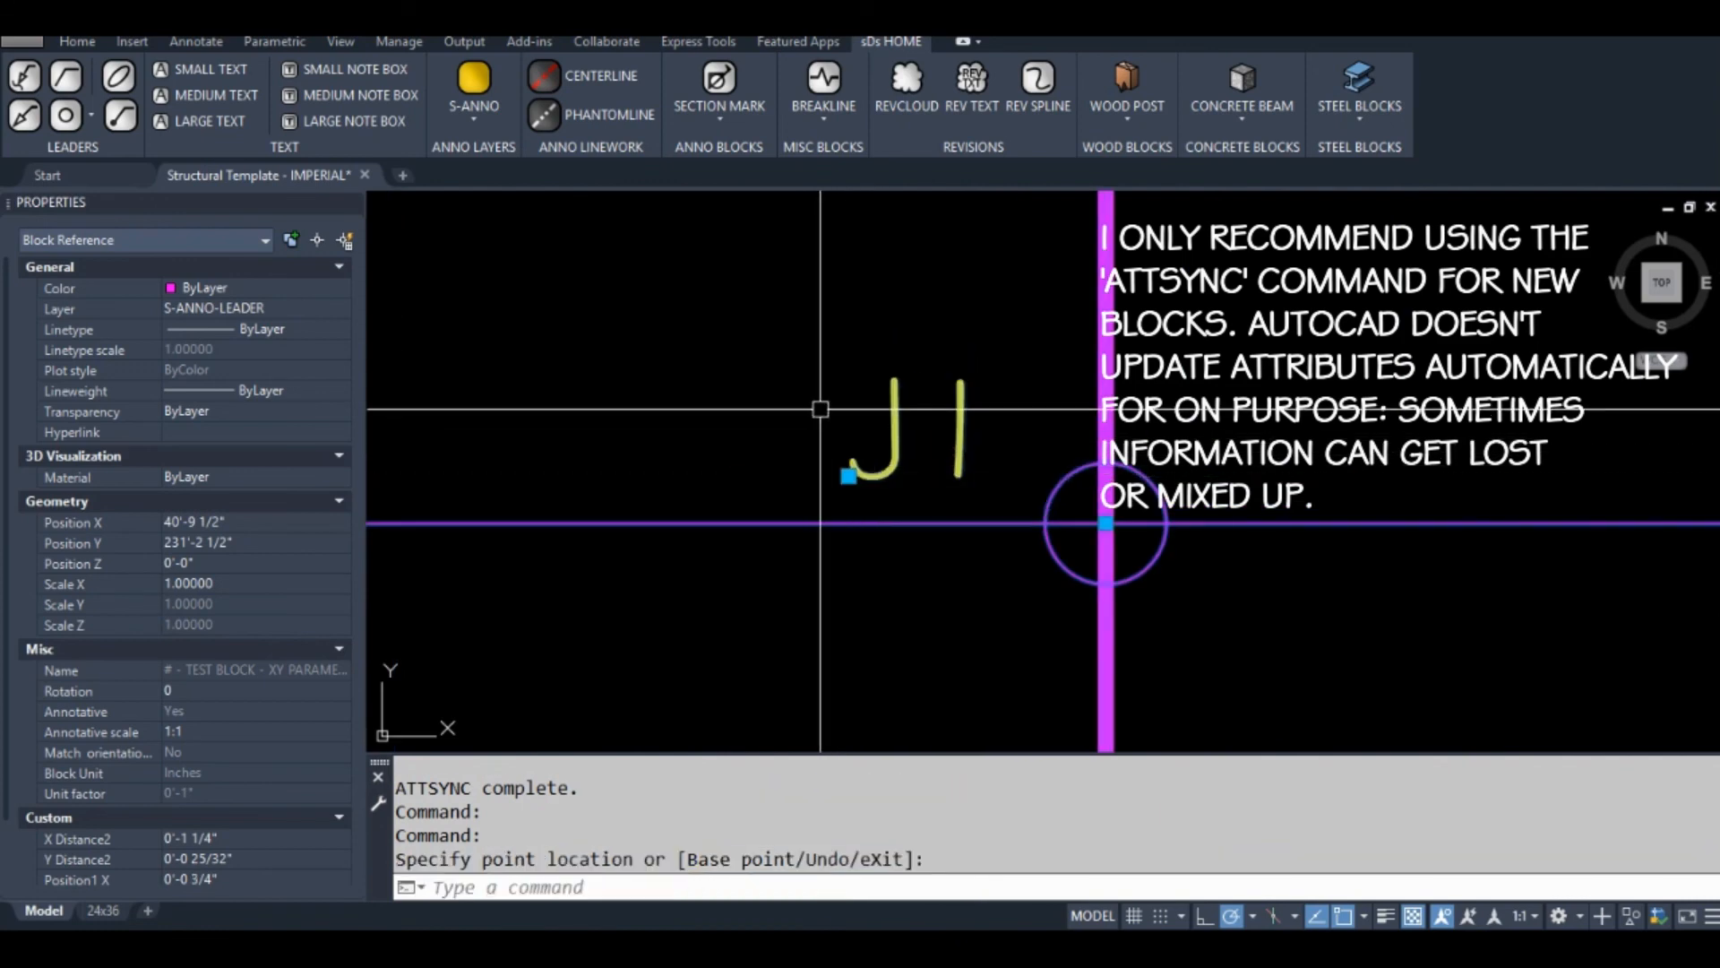
key("Escape")
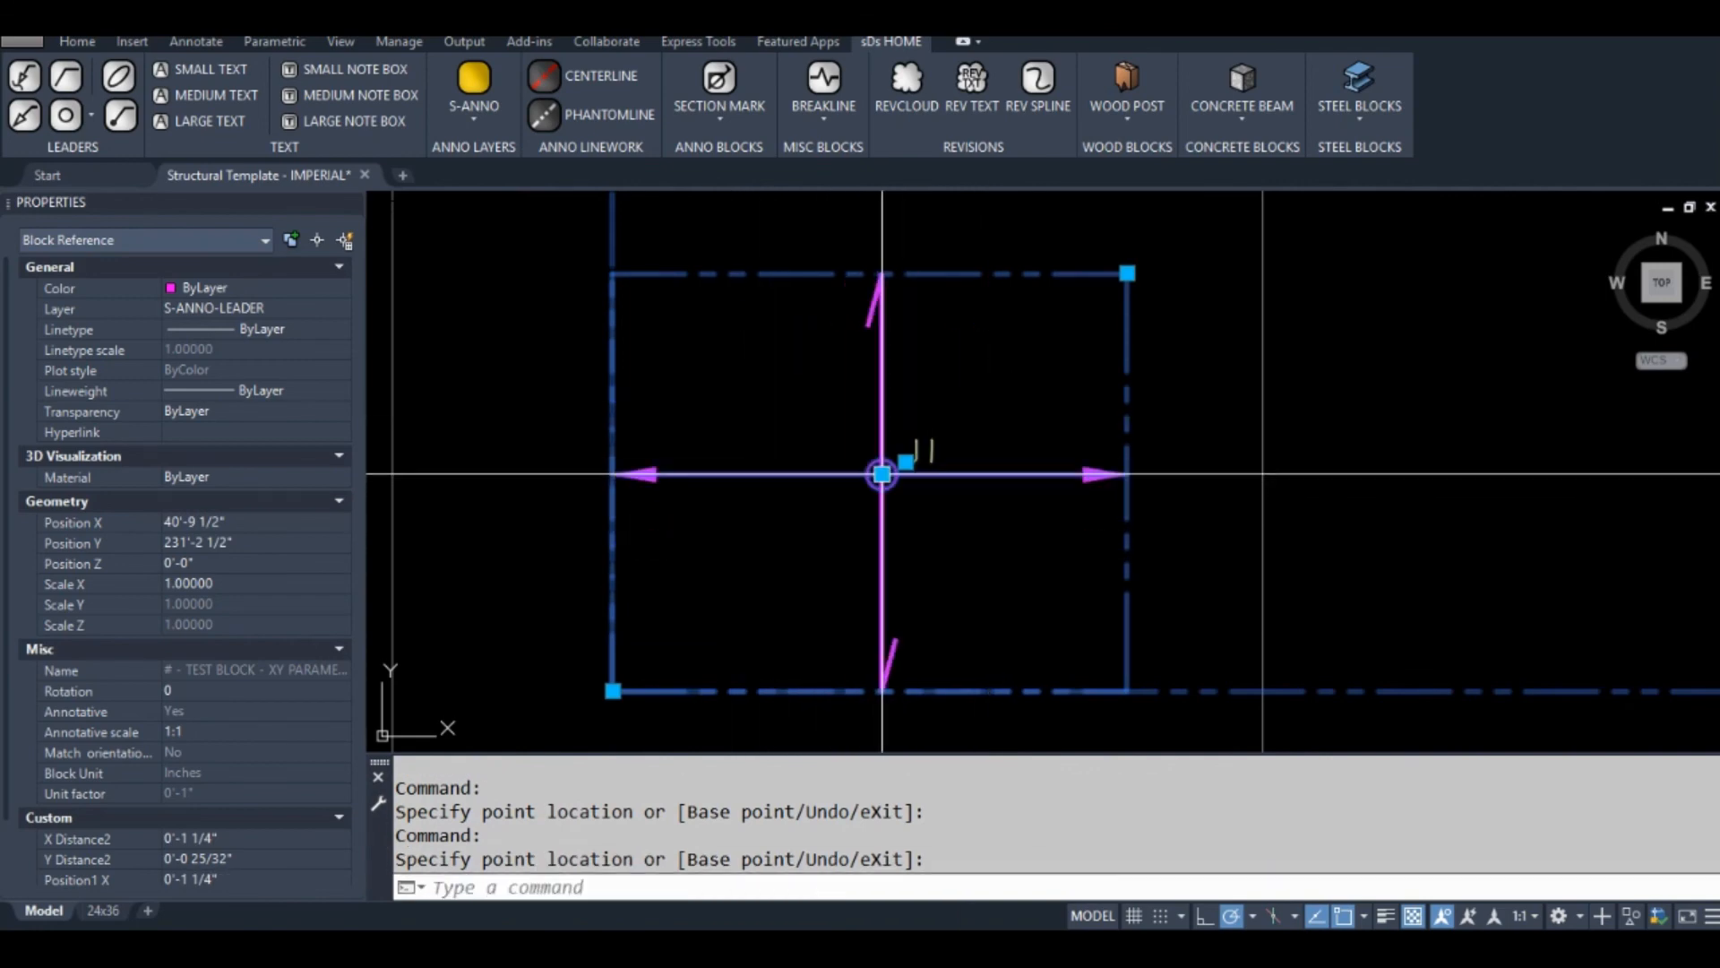
Step: End the grip test and start a joist group (JG) at its bottom-left corner right of the block
key("Escape")
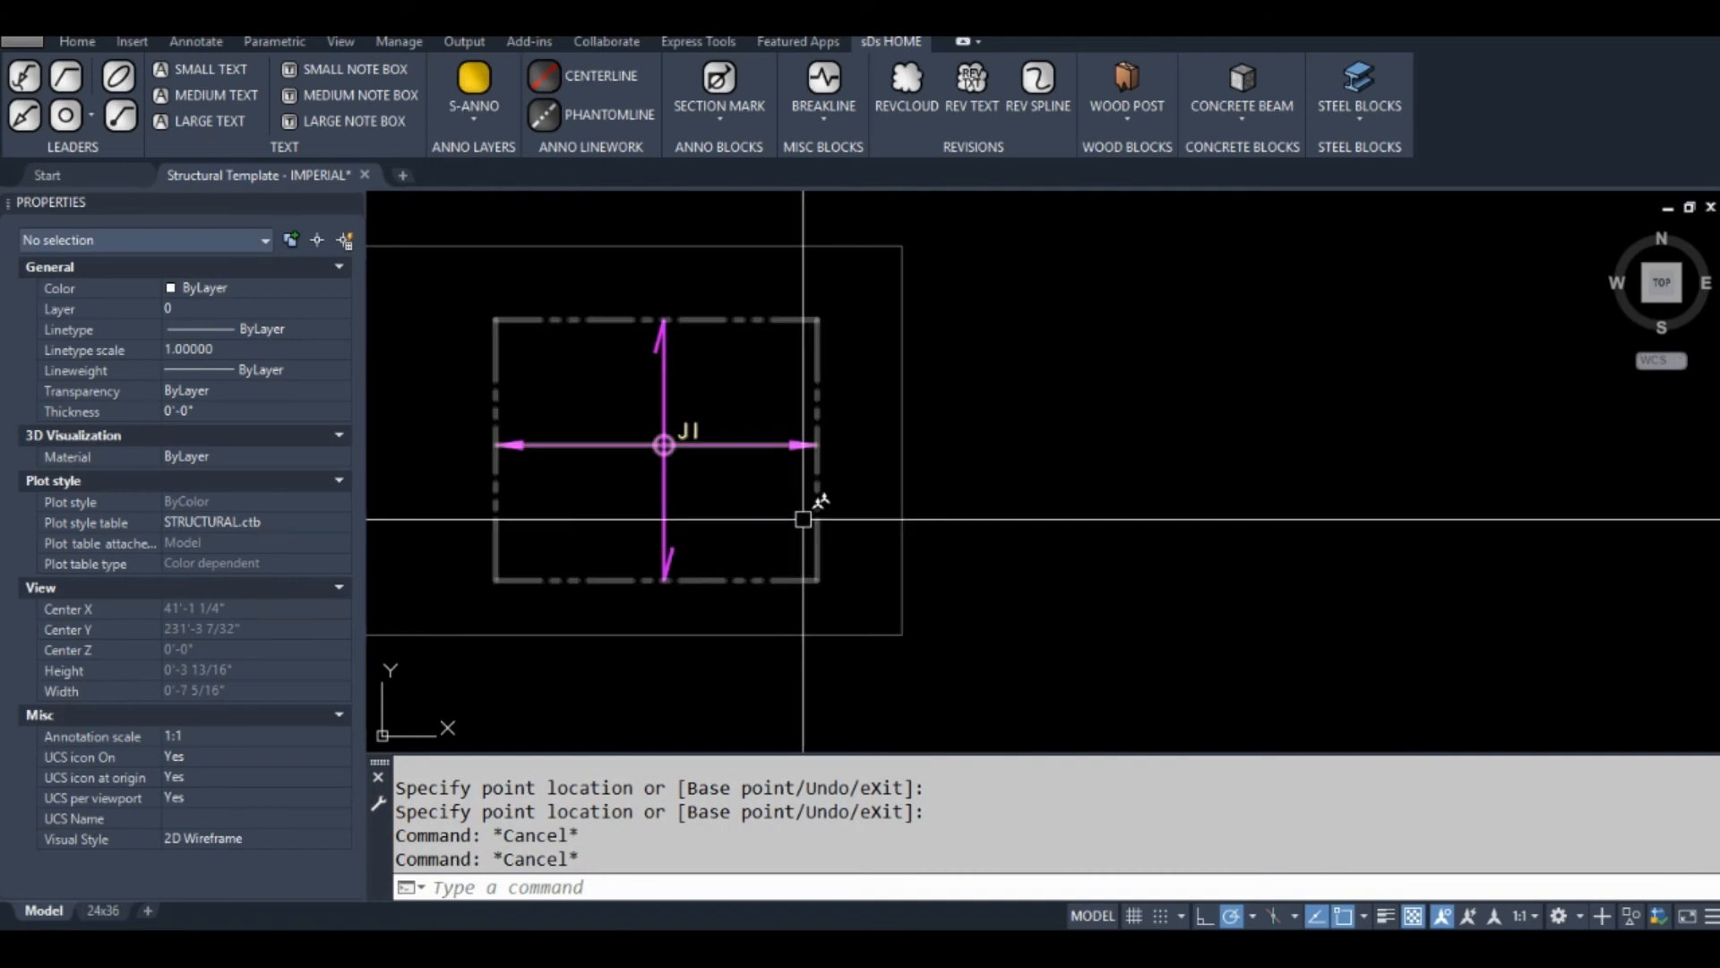
mouse_move(736, 477)
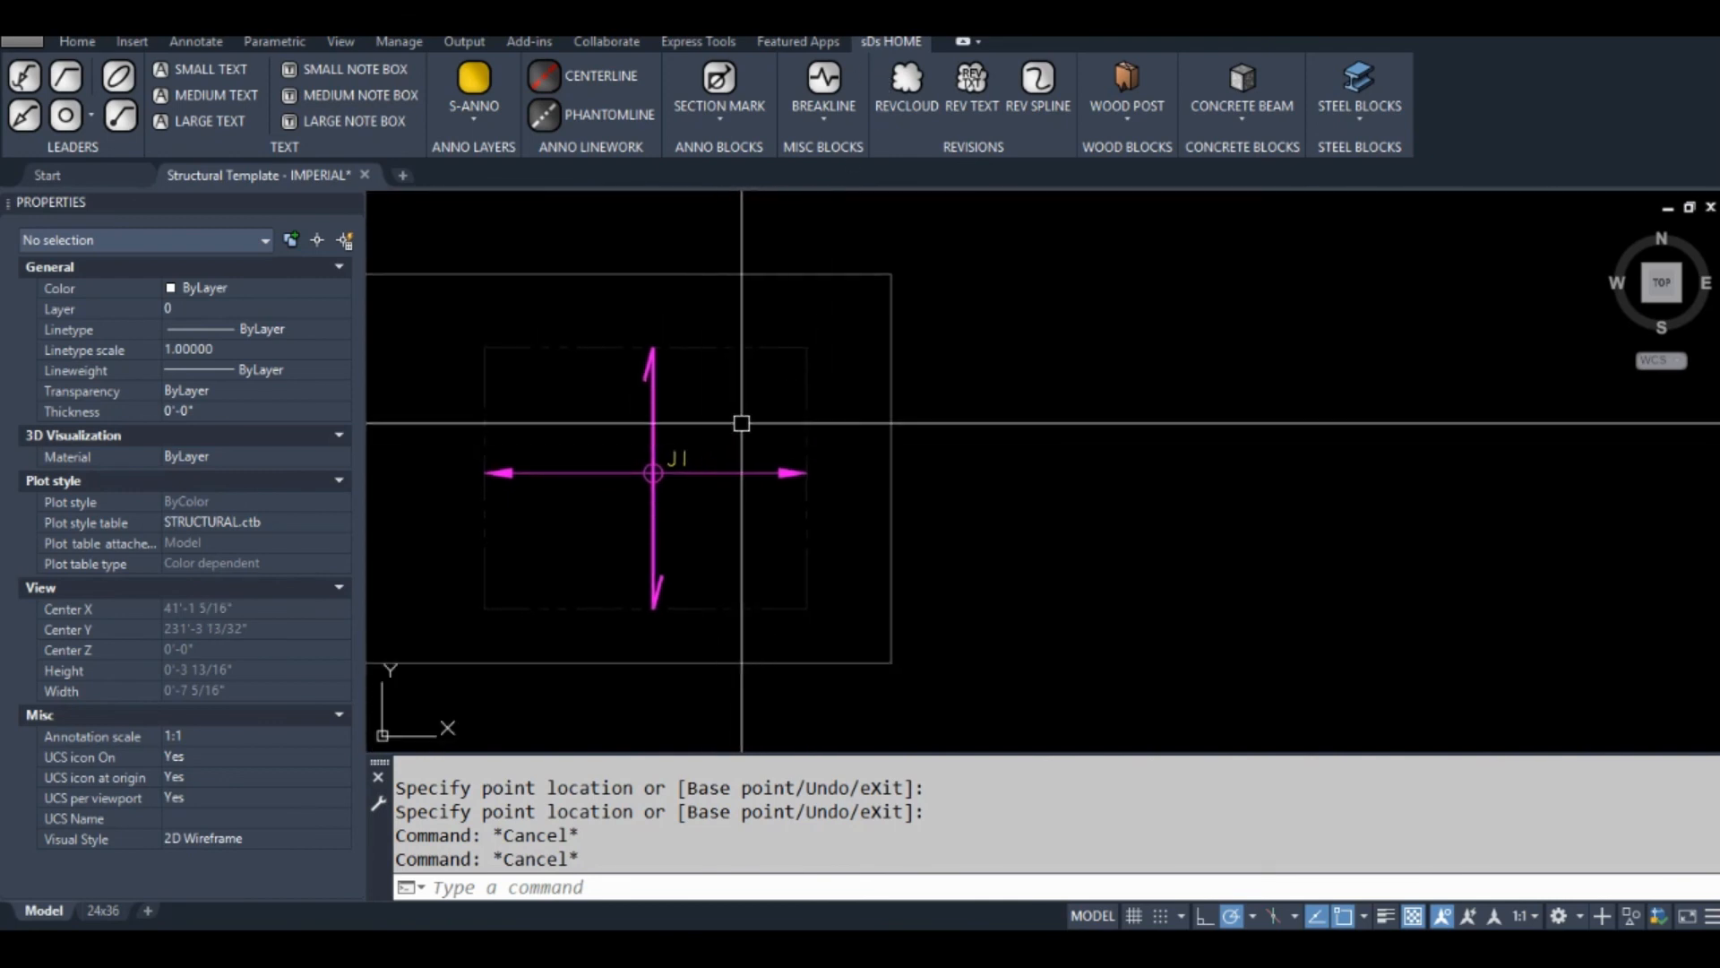
type("JG")
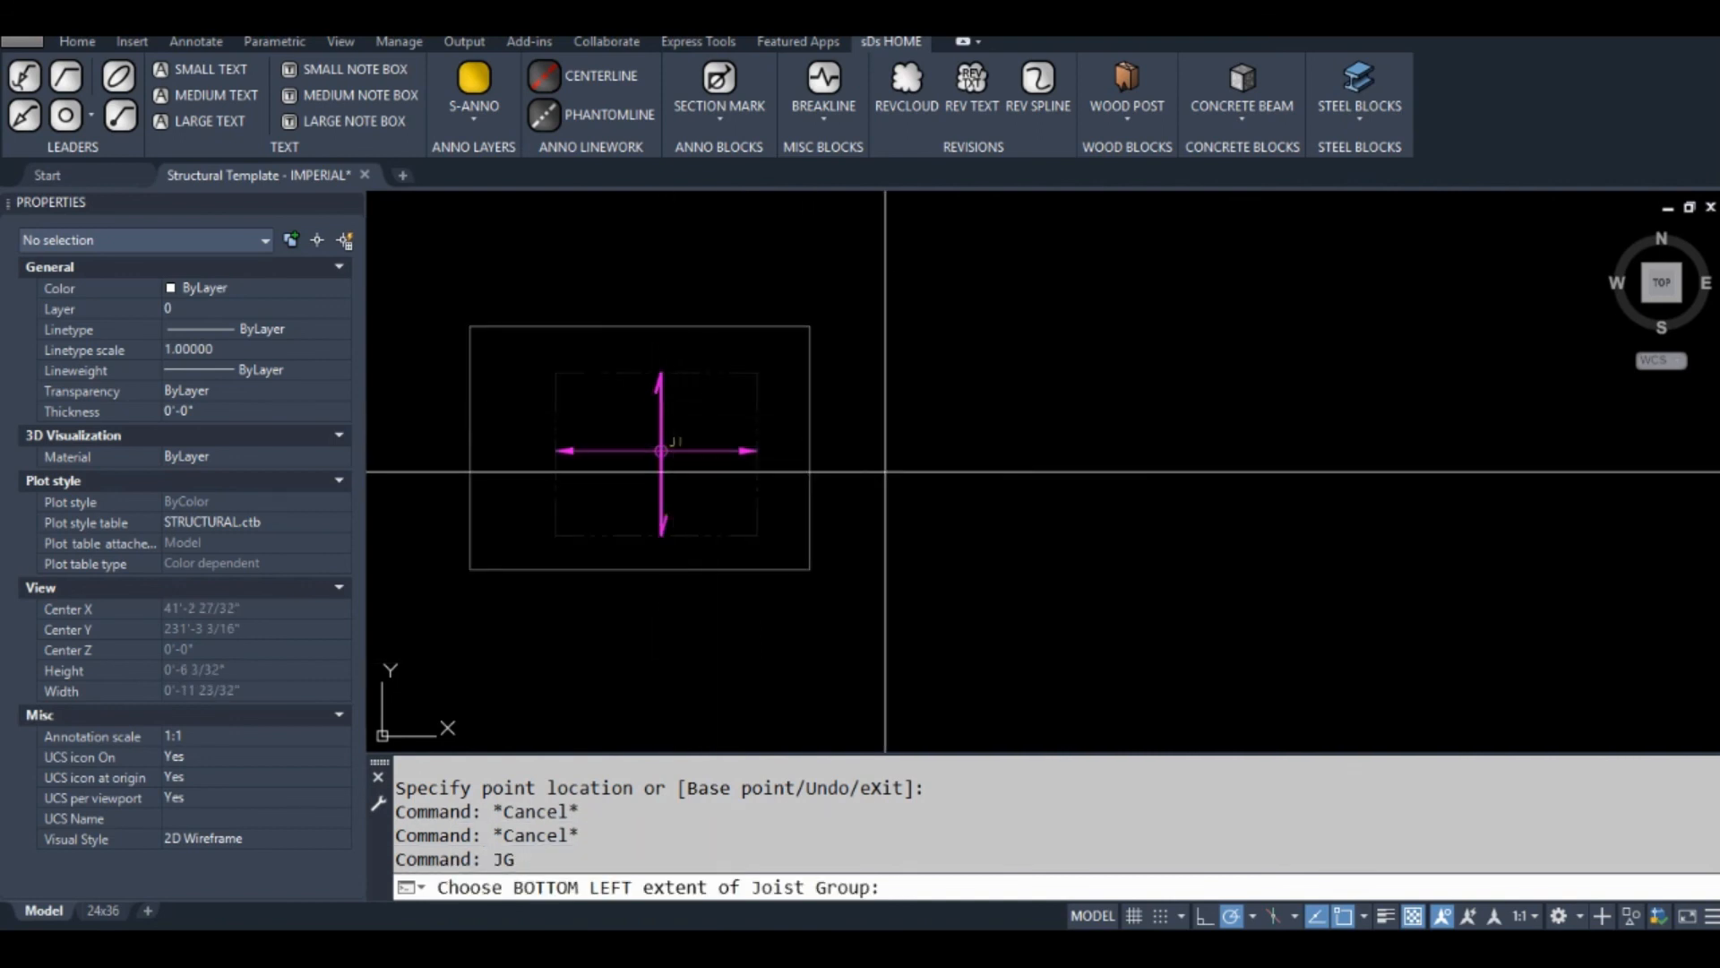
left_click(1118, 494)
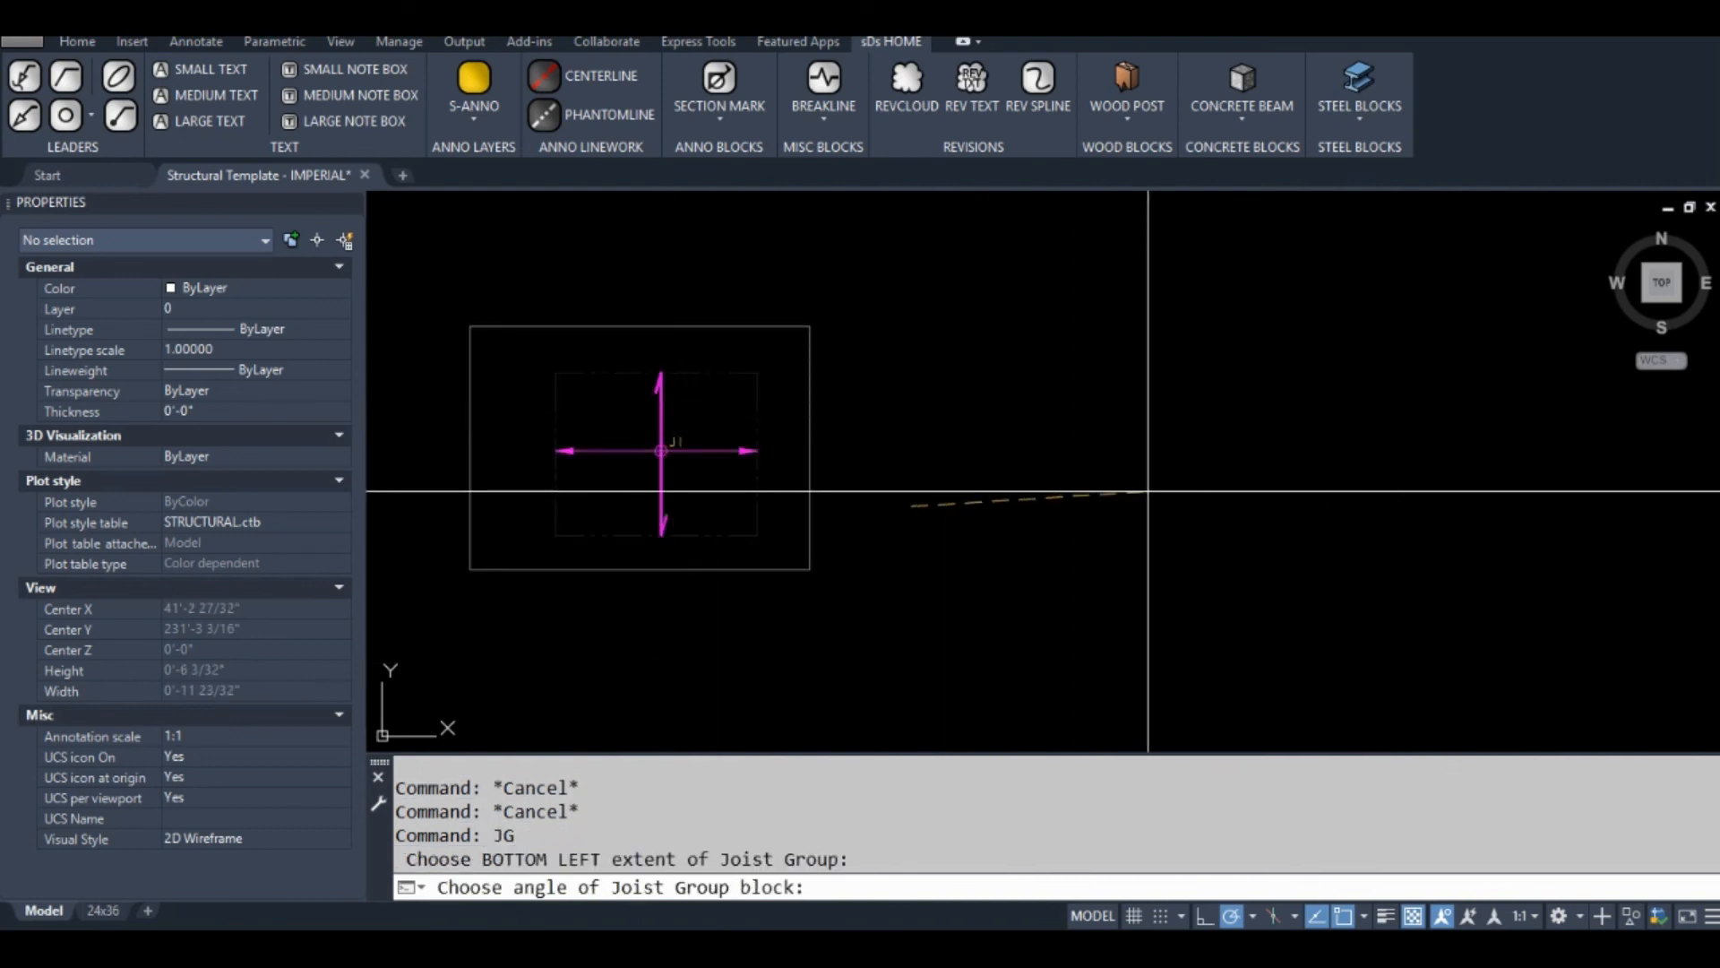